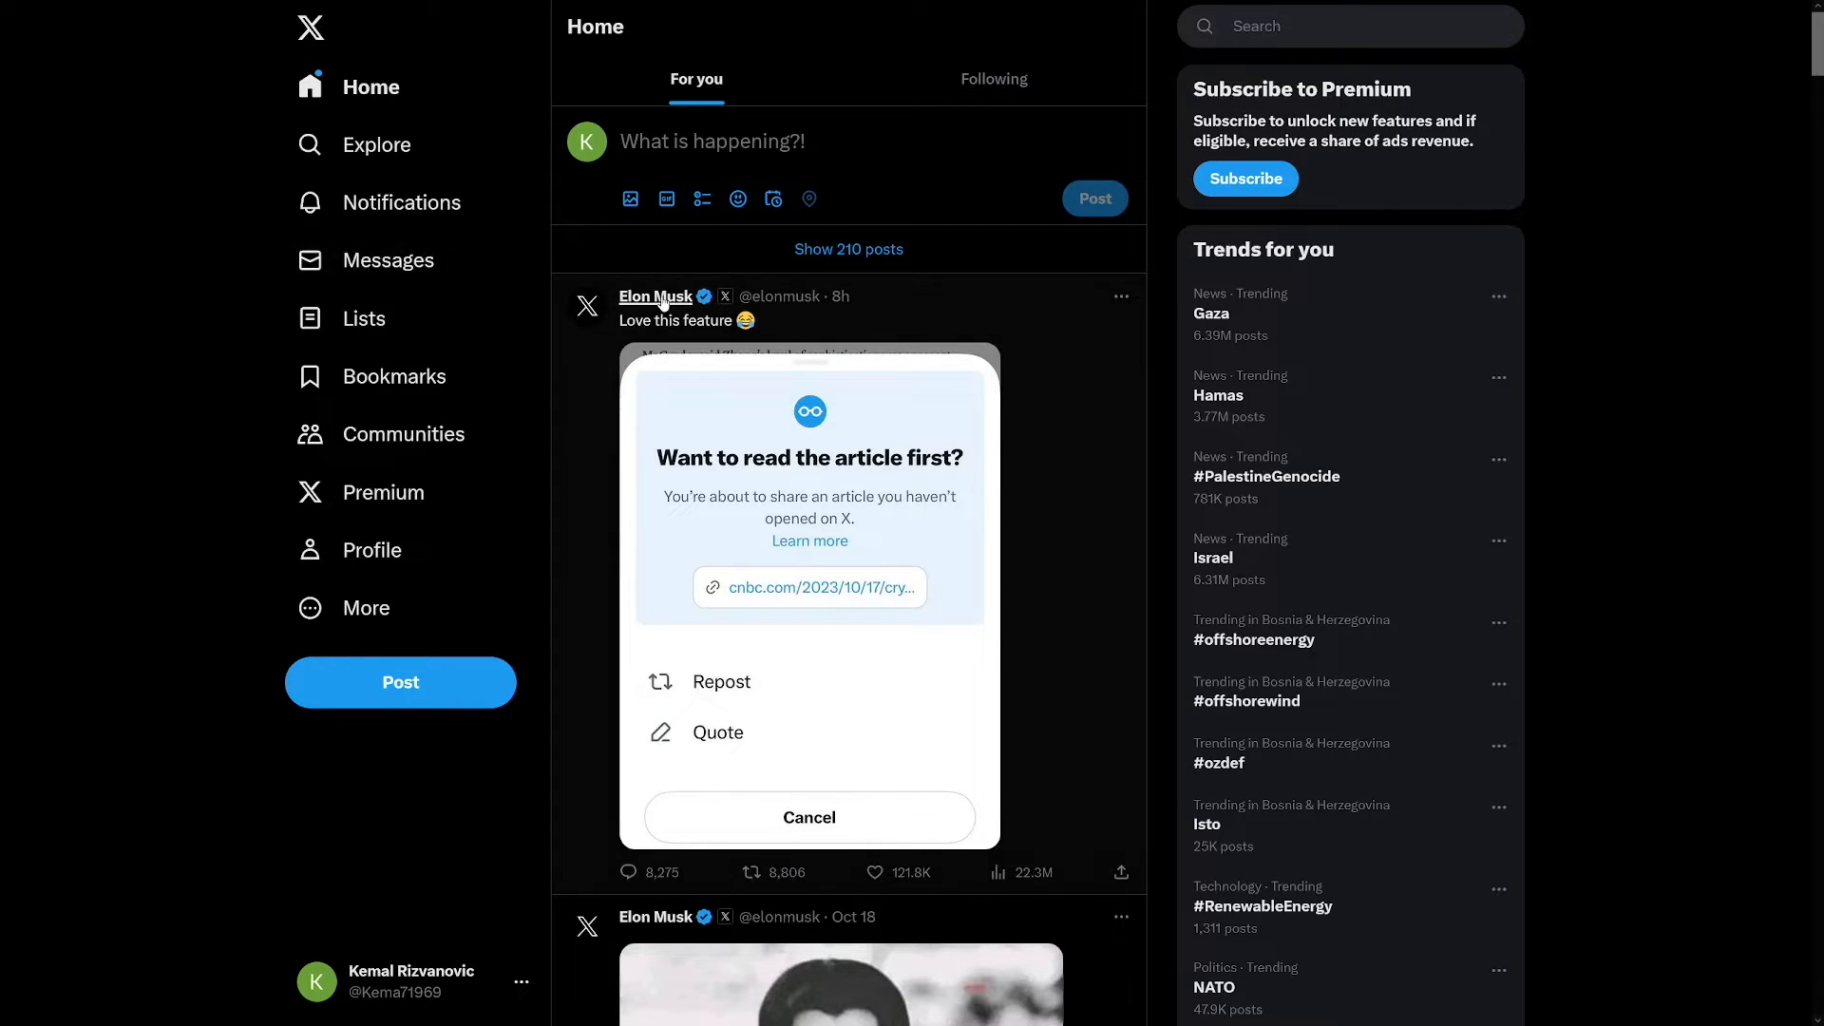
{"action": "mouse_move", "coordinate": [654, 296]}
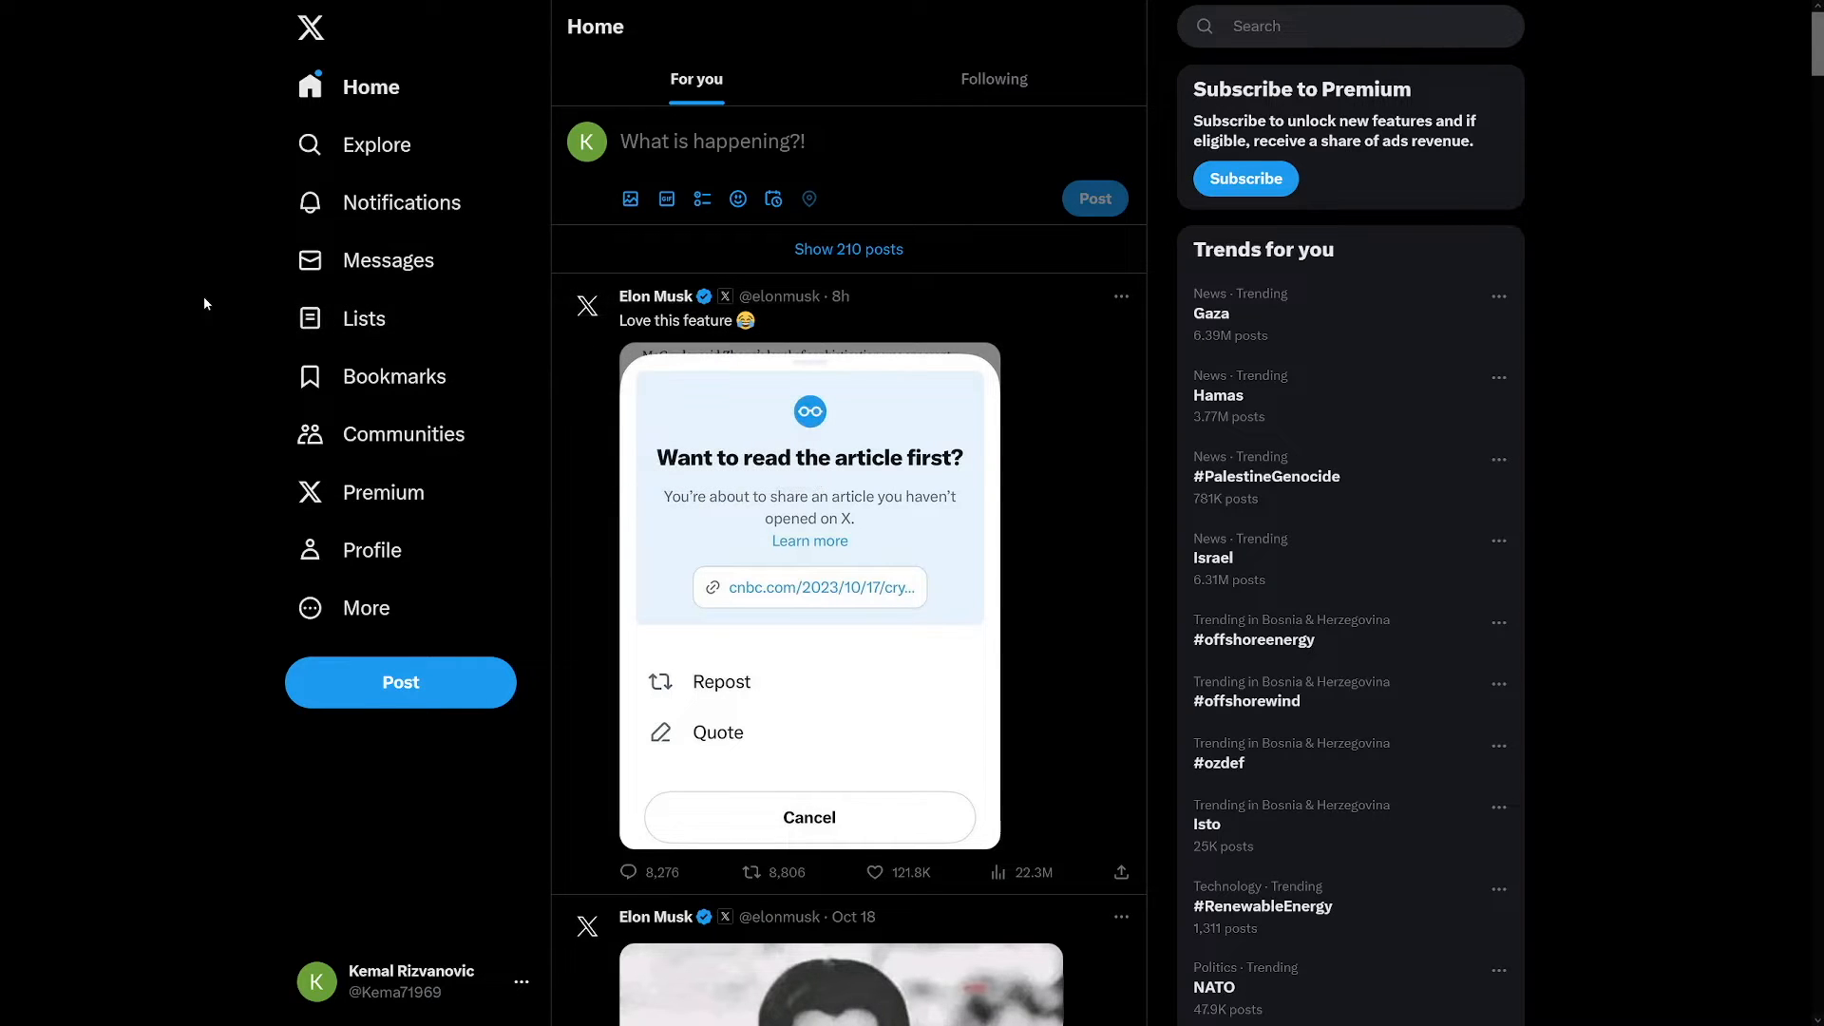
Open Ads from More > Professional Tools in the X sidebar.
{"action": "left_click", "coordinate": [720, 680]}
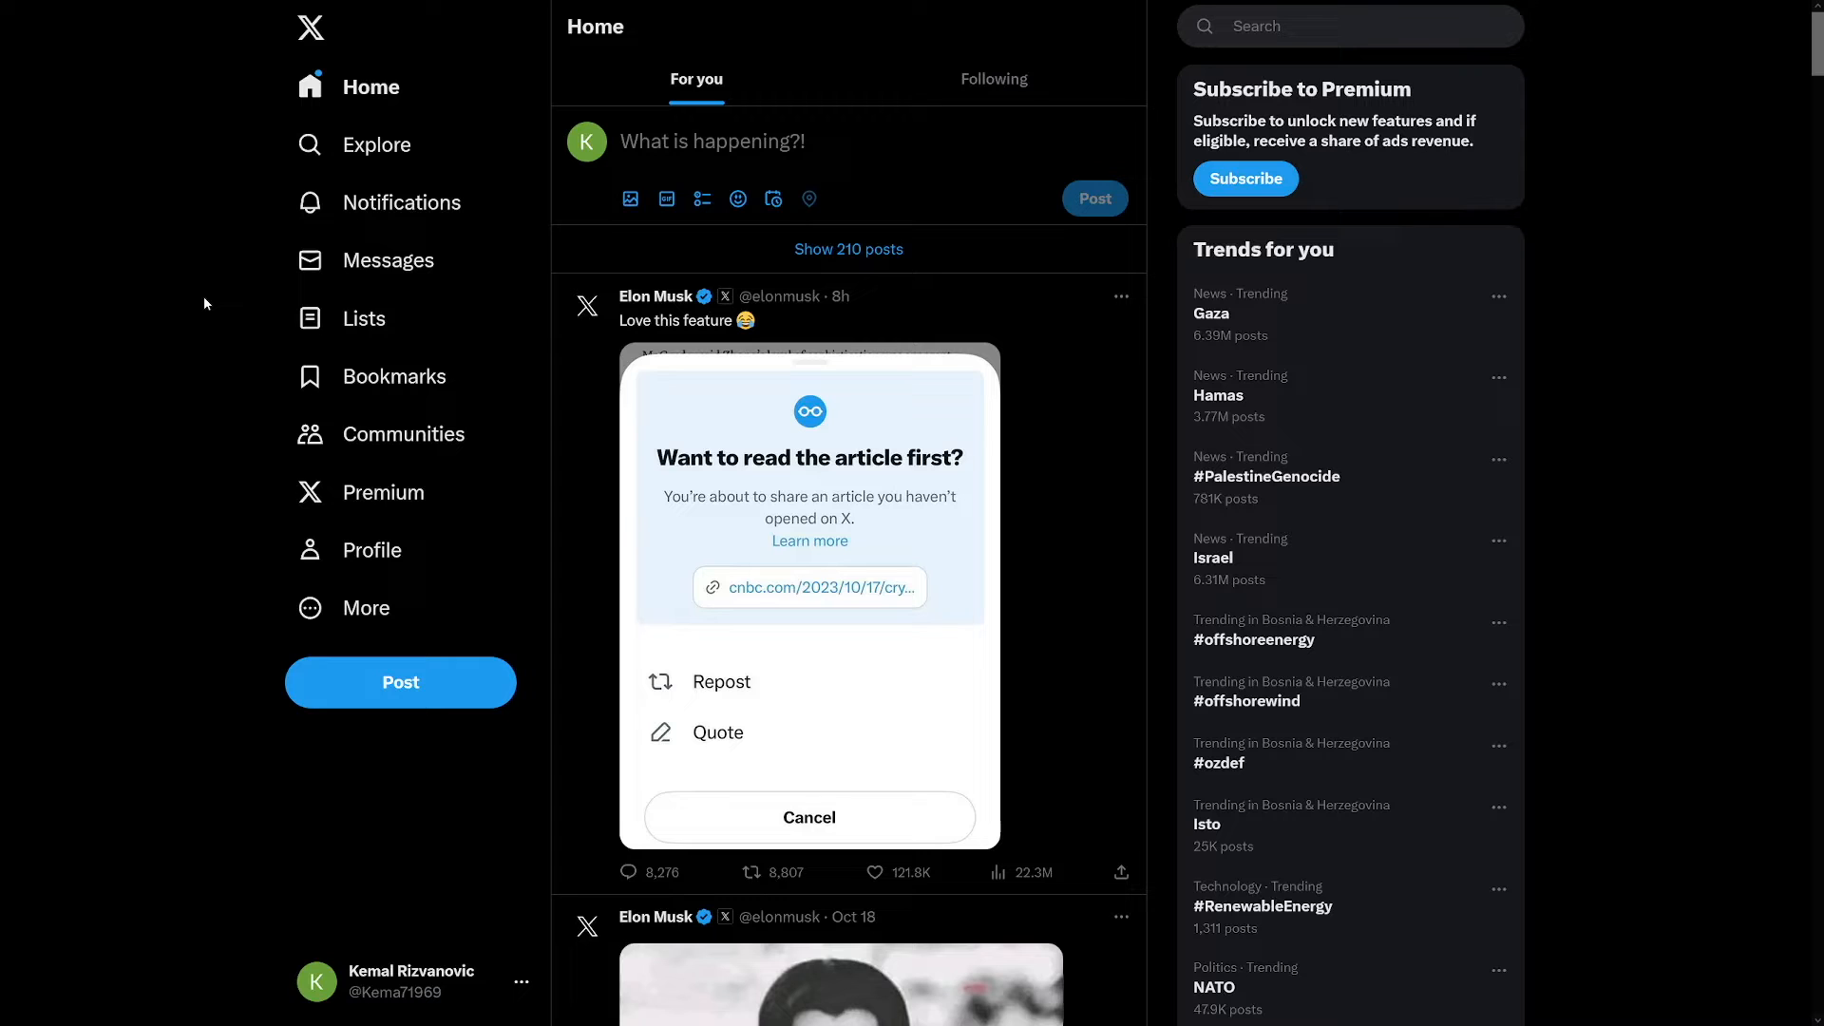
{"action": "scroll", "scroll_direction": "down", "scroll_amount": 3}
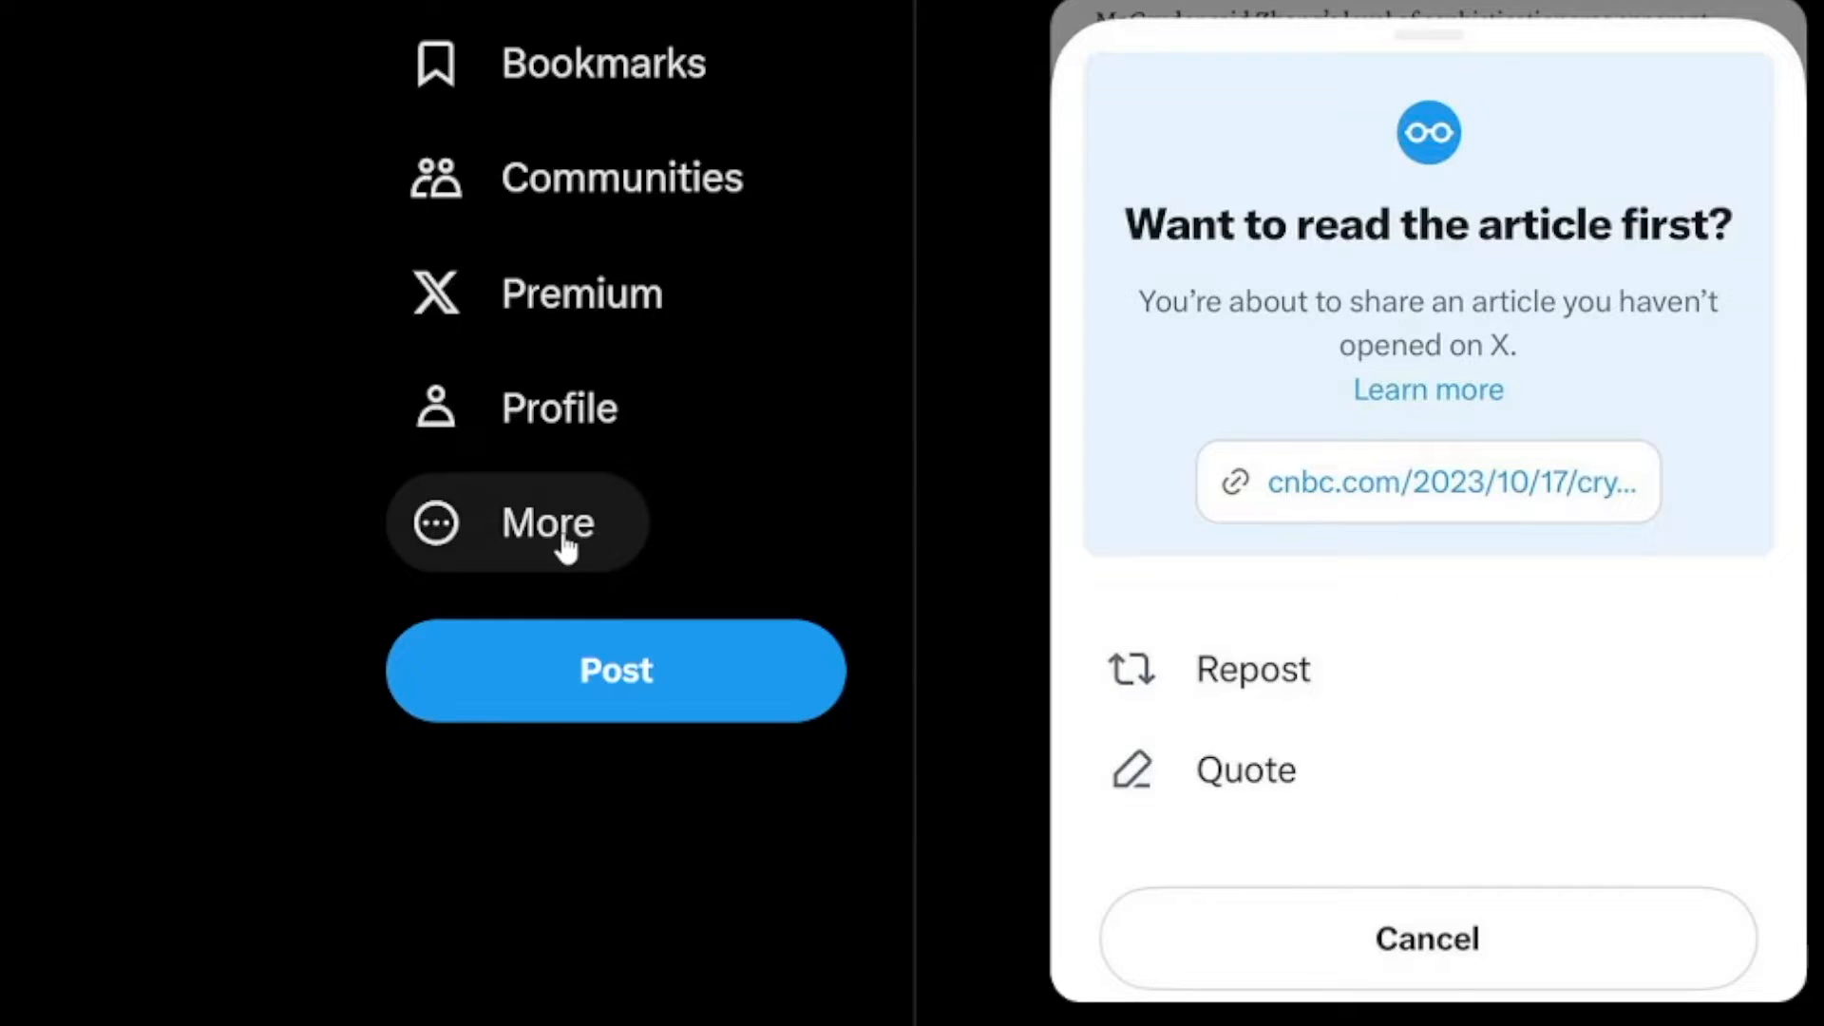
{"action": "left_click", "coordinate": [545, 522]}
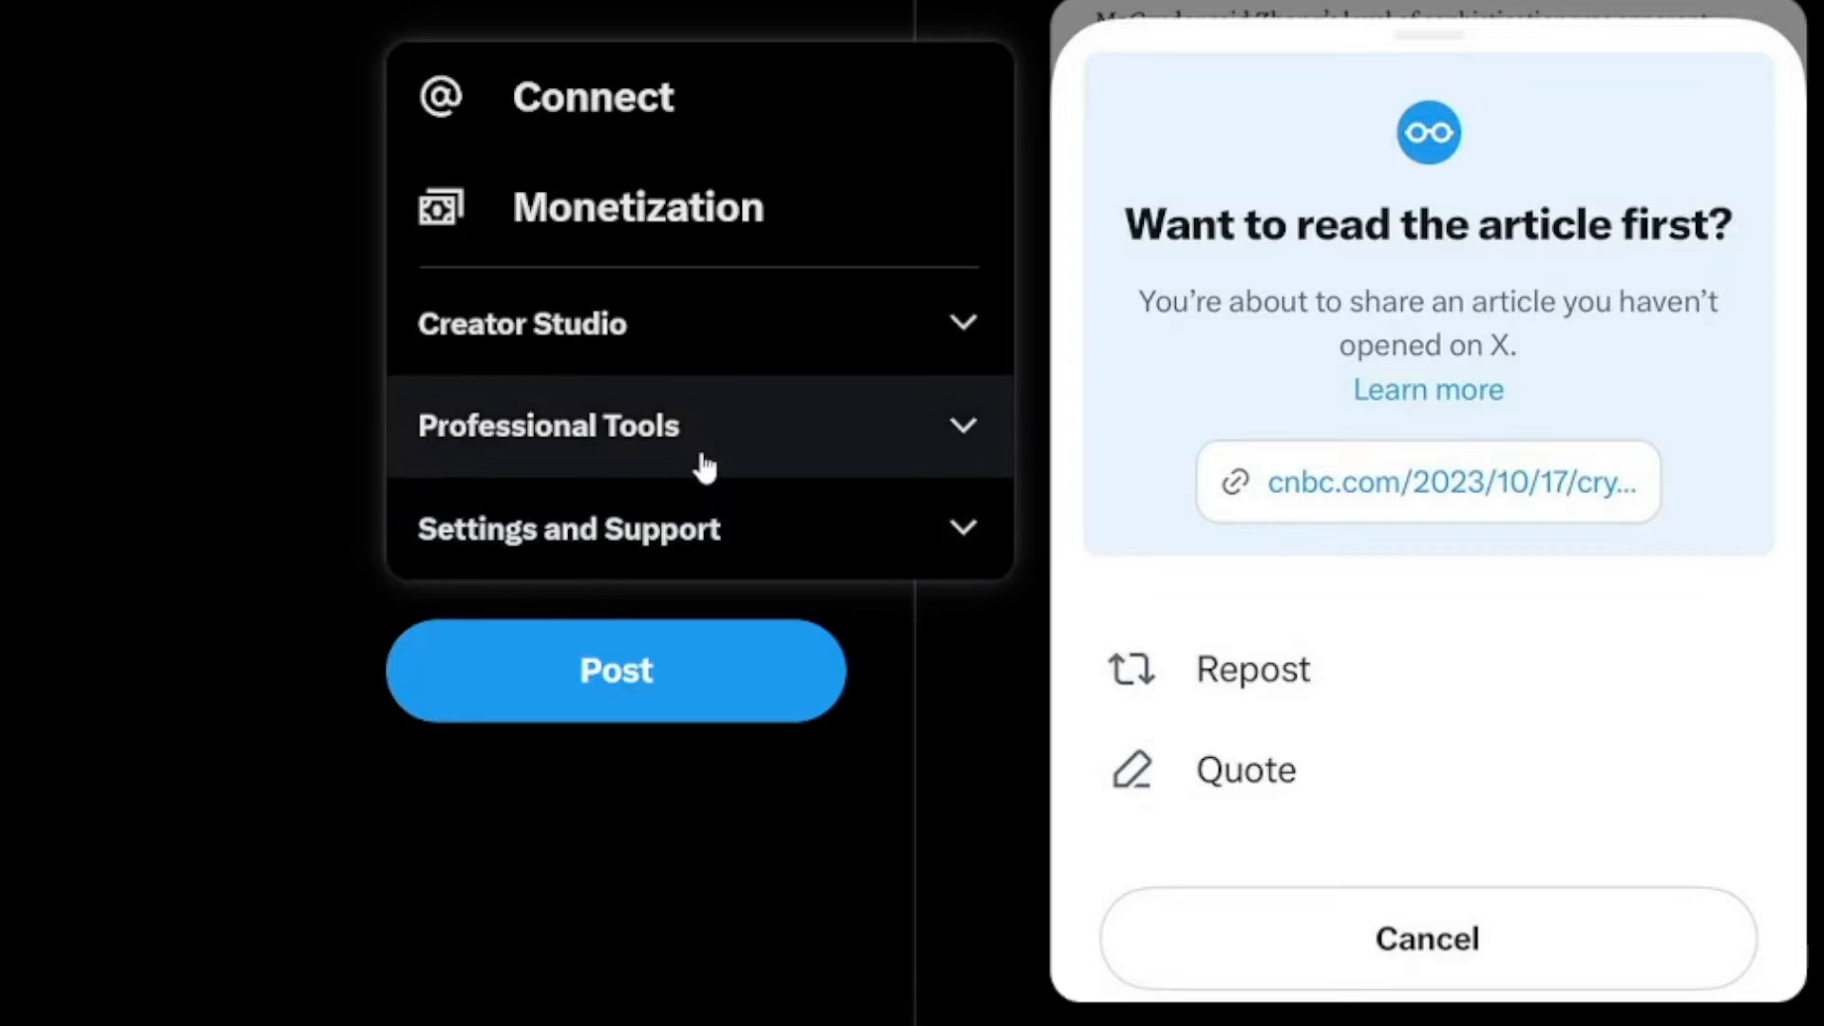
{"action": "left_click", "coordinate": [548, 425]}
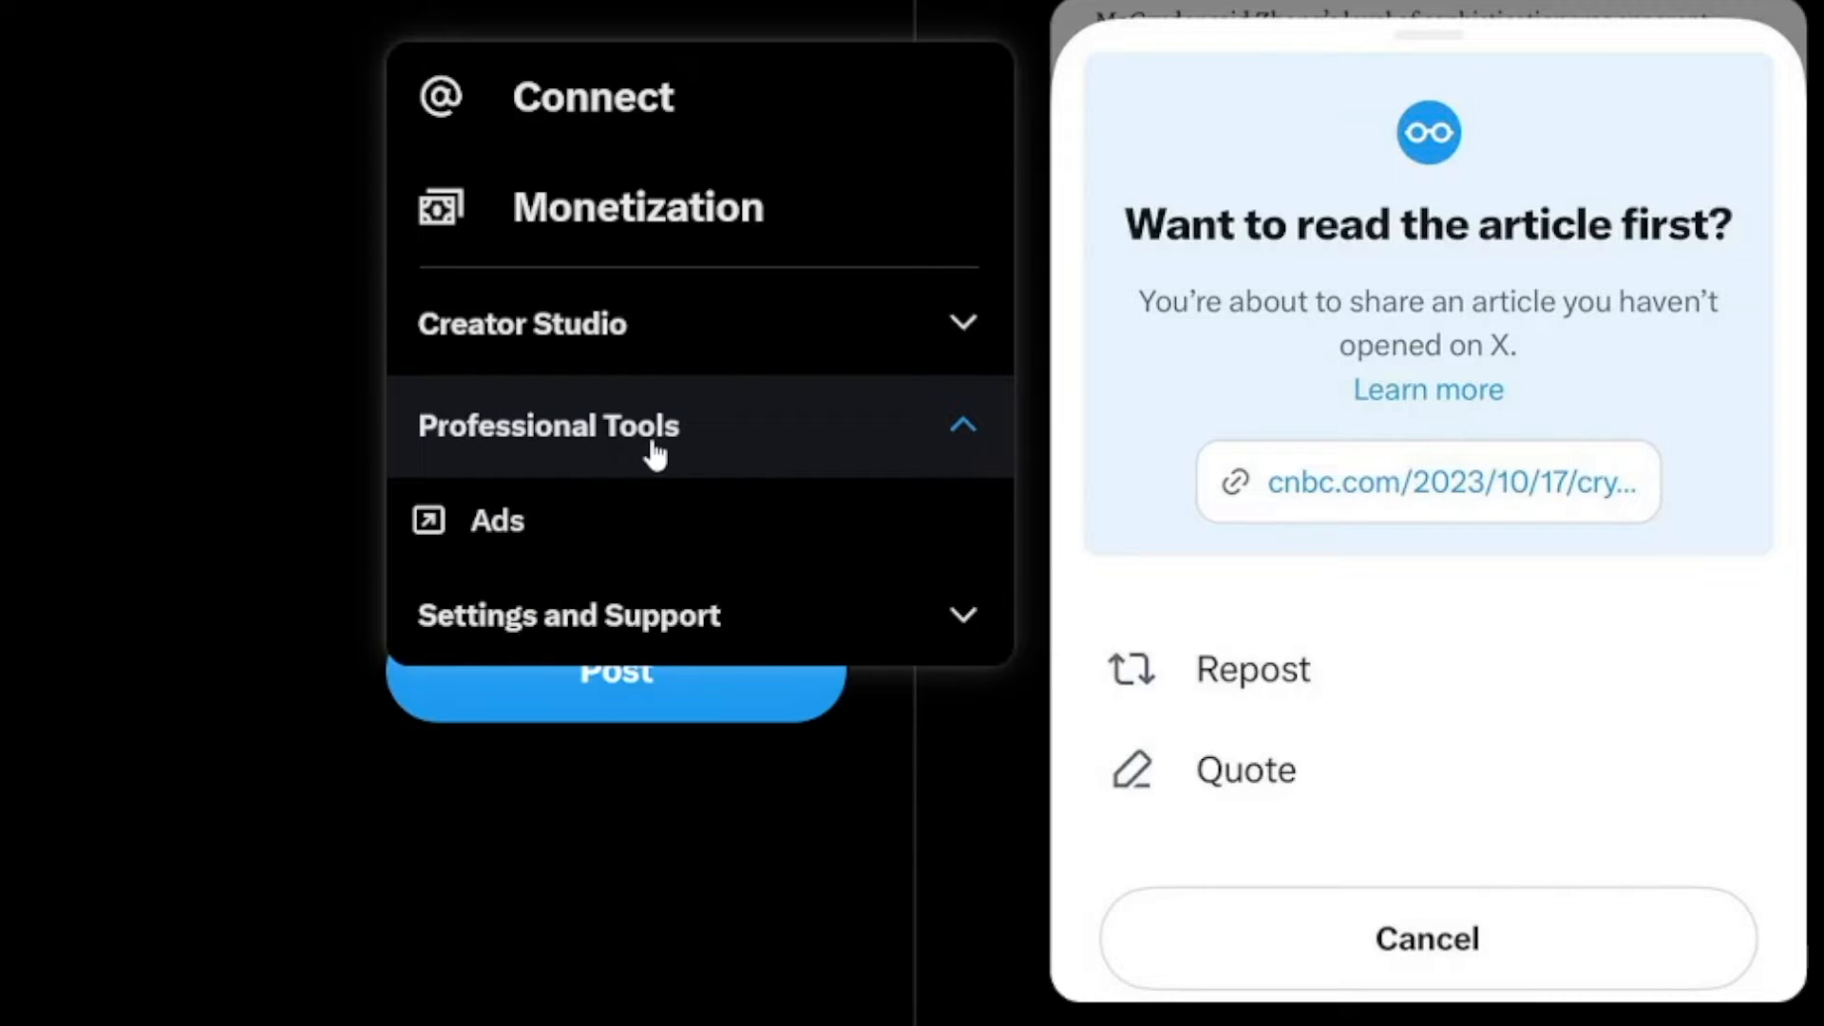
{"action": "mouse_move", "coordinate": [754, 440]}
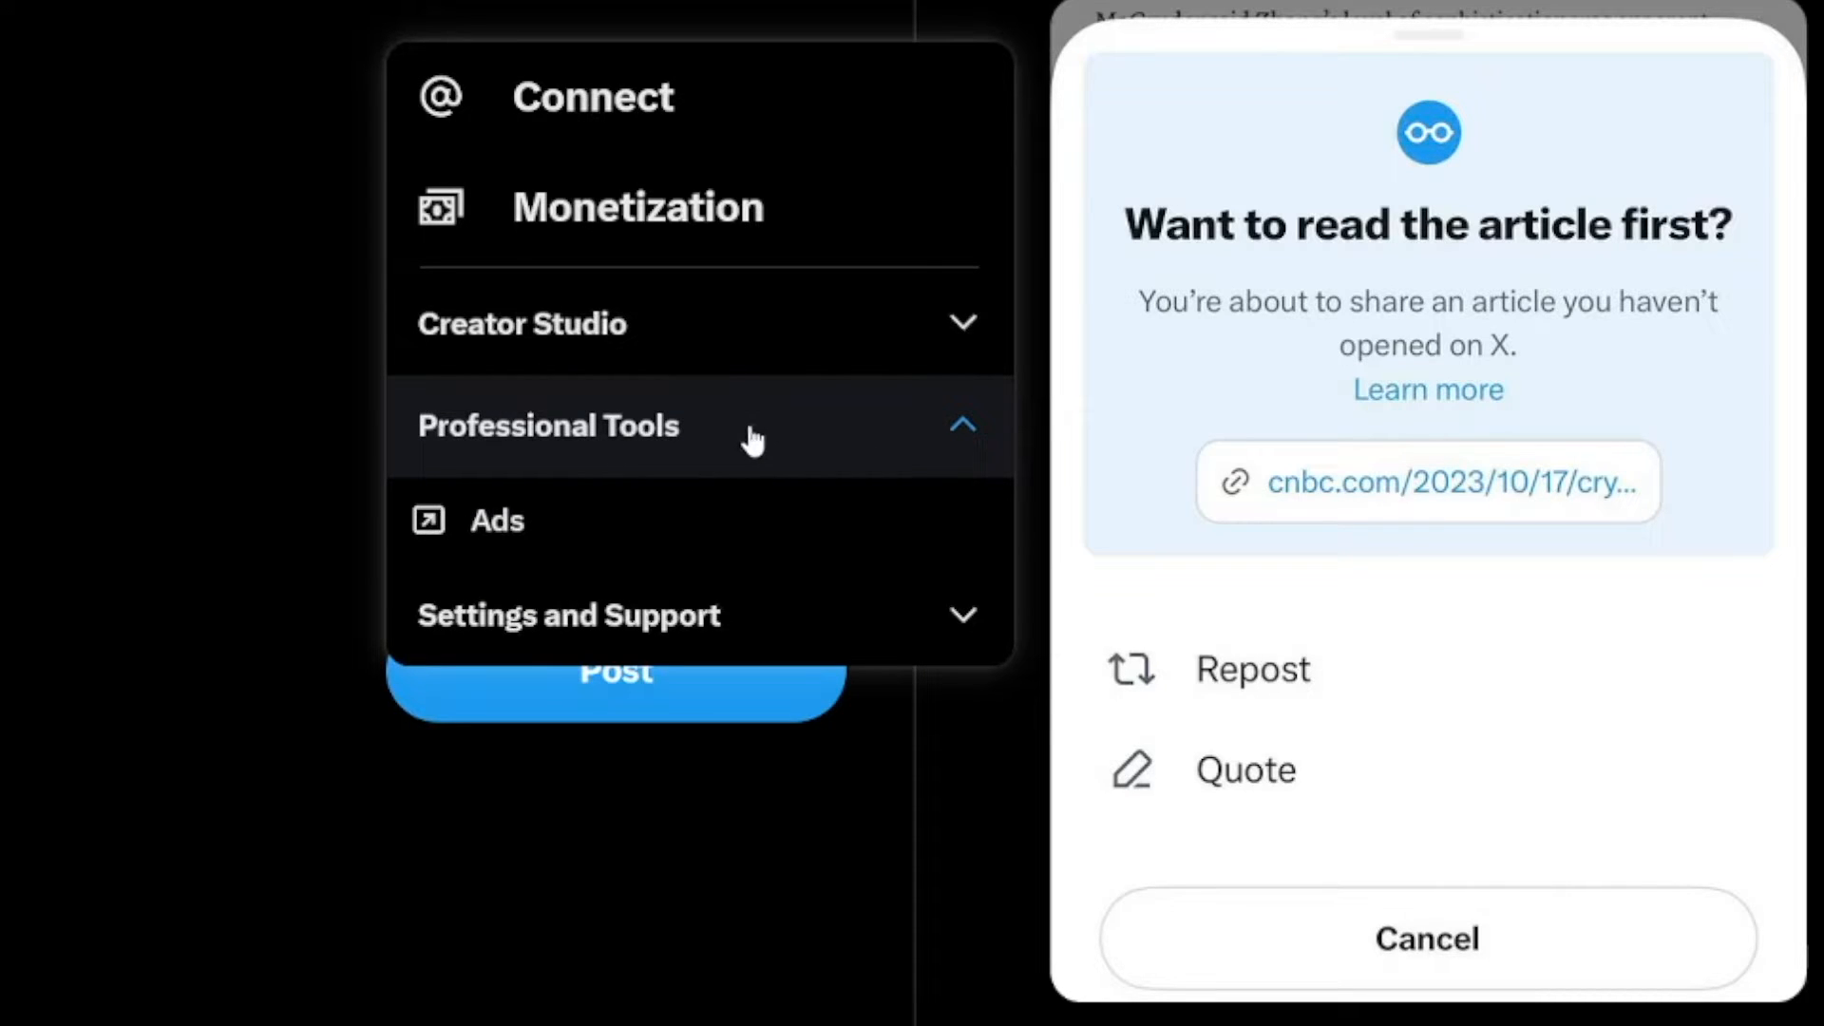
{"action": "mouse_move", "coordinate": [506, 529]}
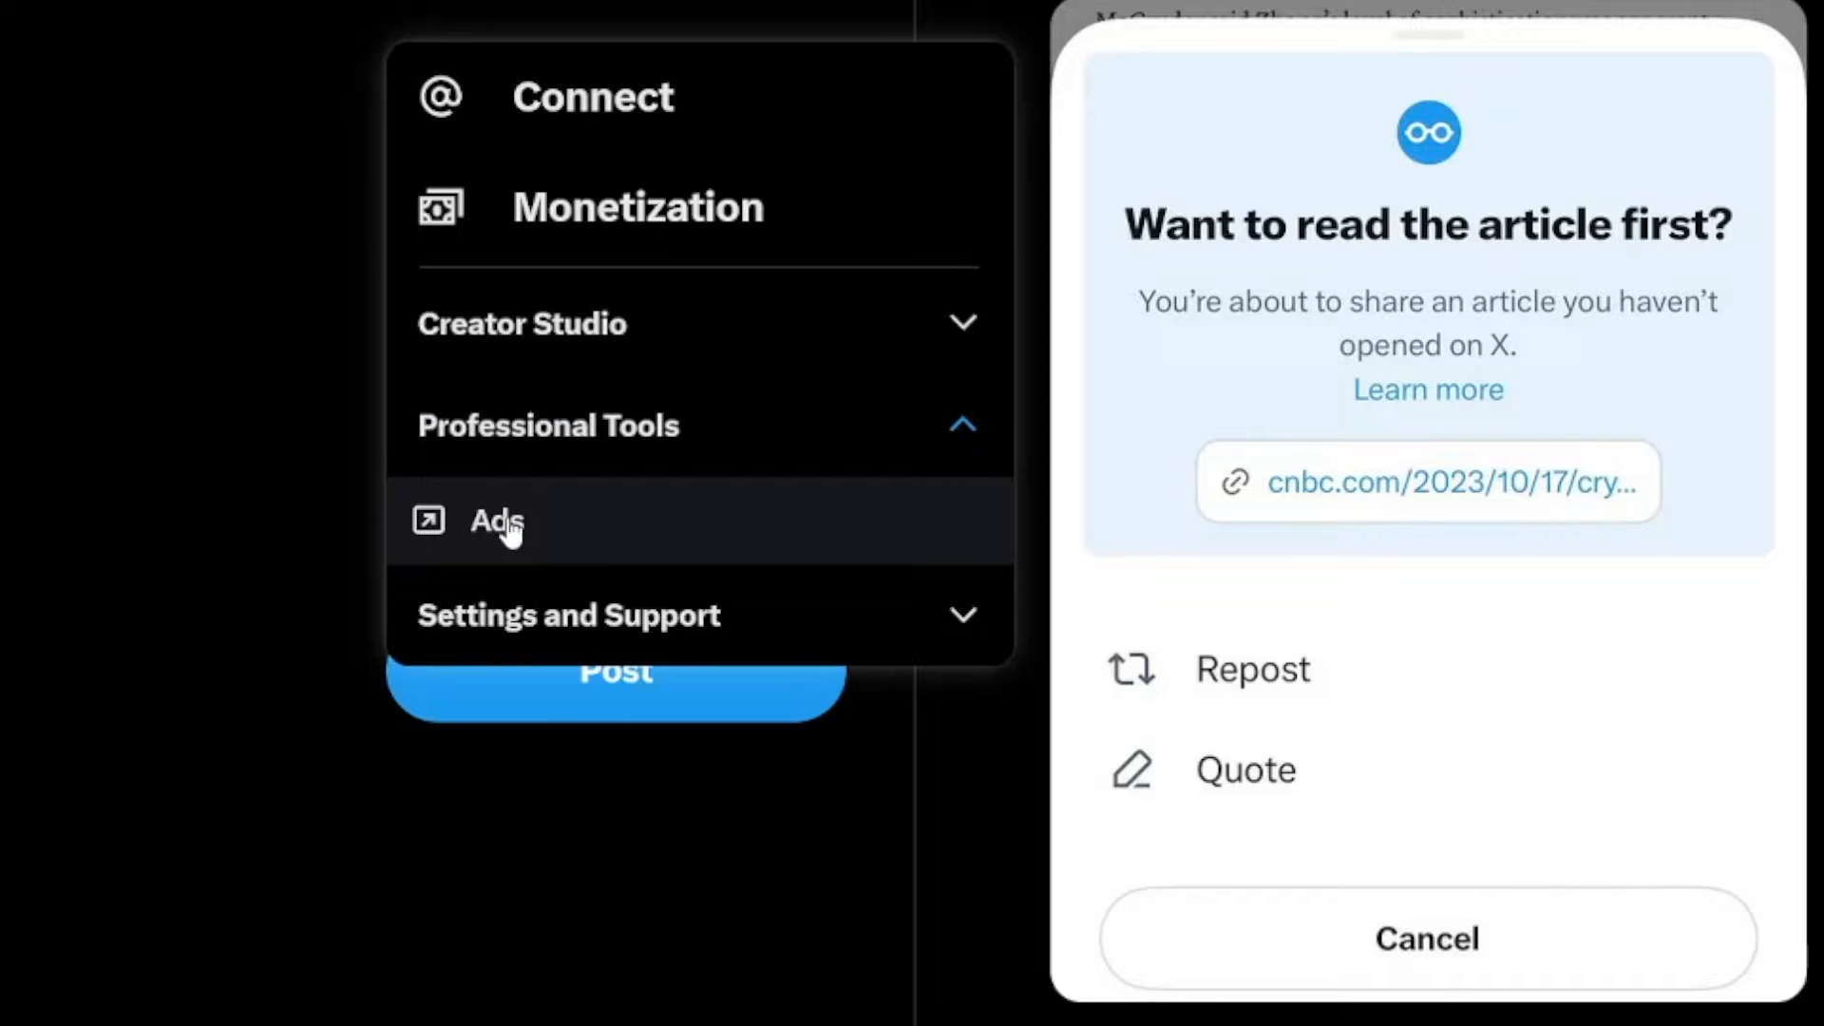
{"action": "left_click", "coordinate": [496, 522]}
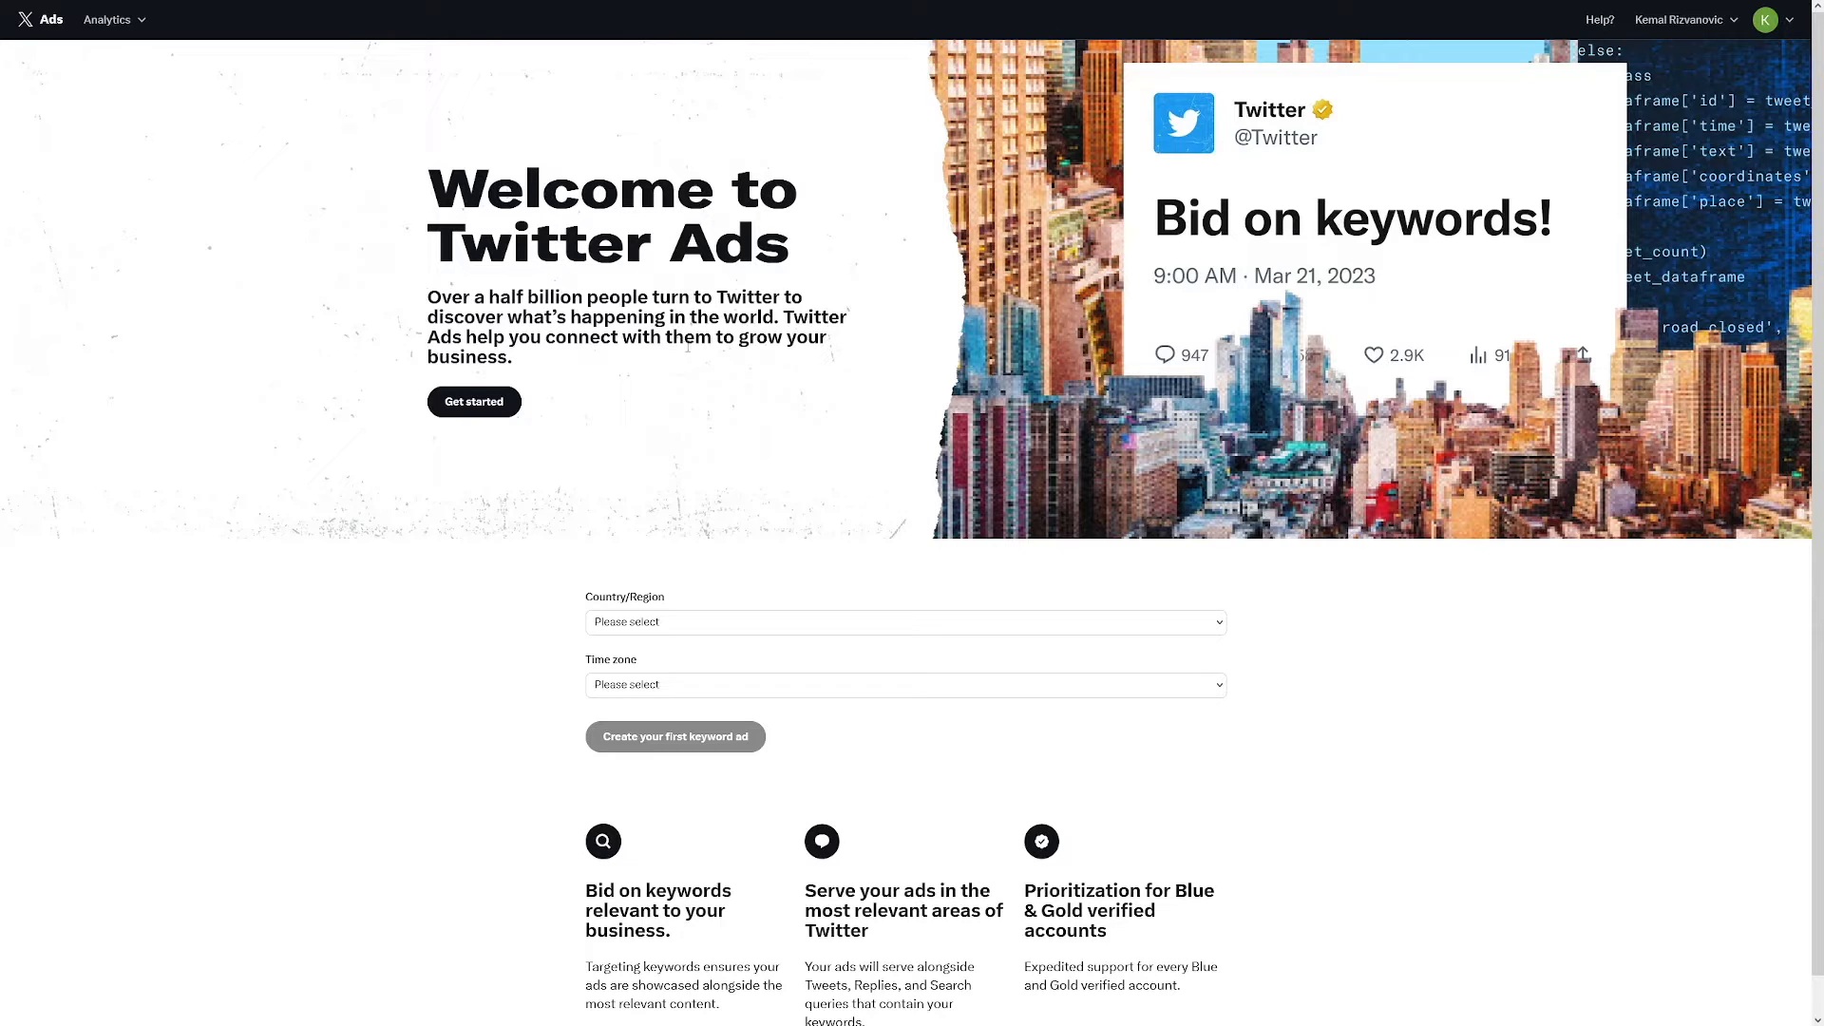
Review the Ads welcome page details on where ads appear and proceed to campaign objectives.
{"action": "scroll", "scroll_direction": "down", "scroll_amount": 3}
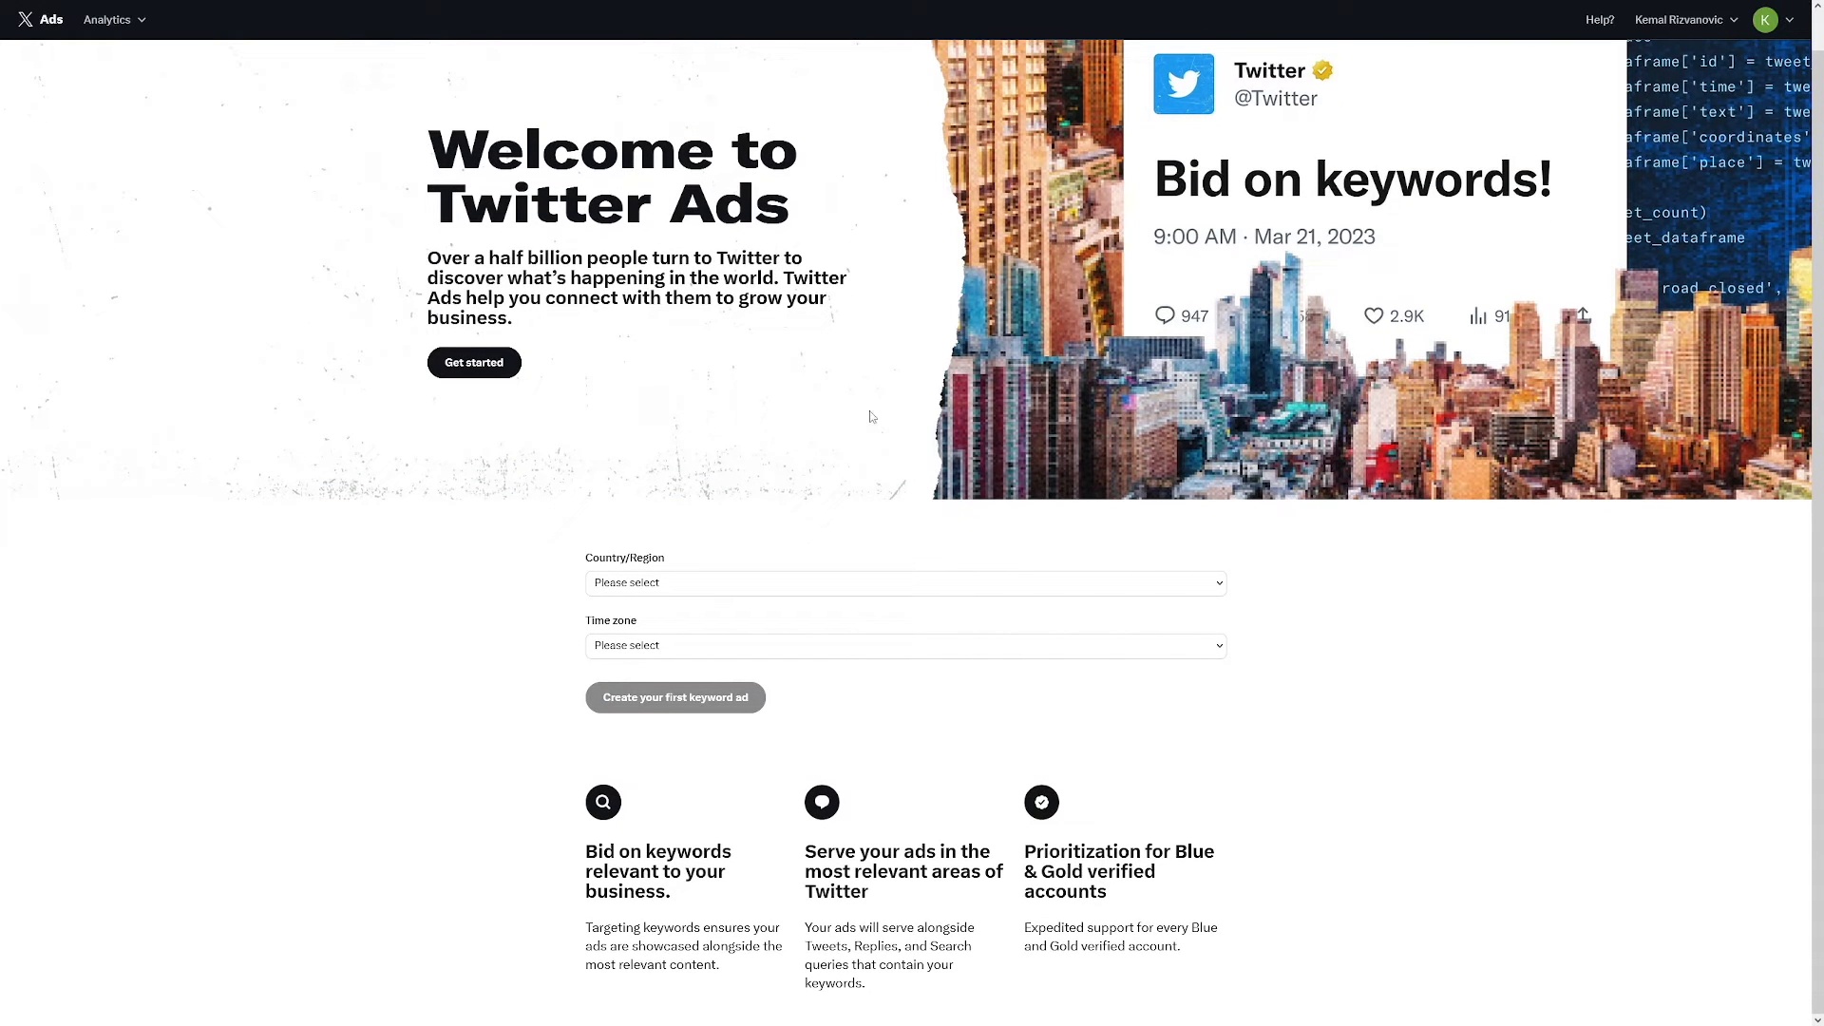
{"action": "mouse_move", "coordinate": [767, 798]}
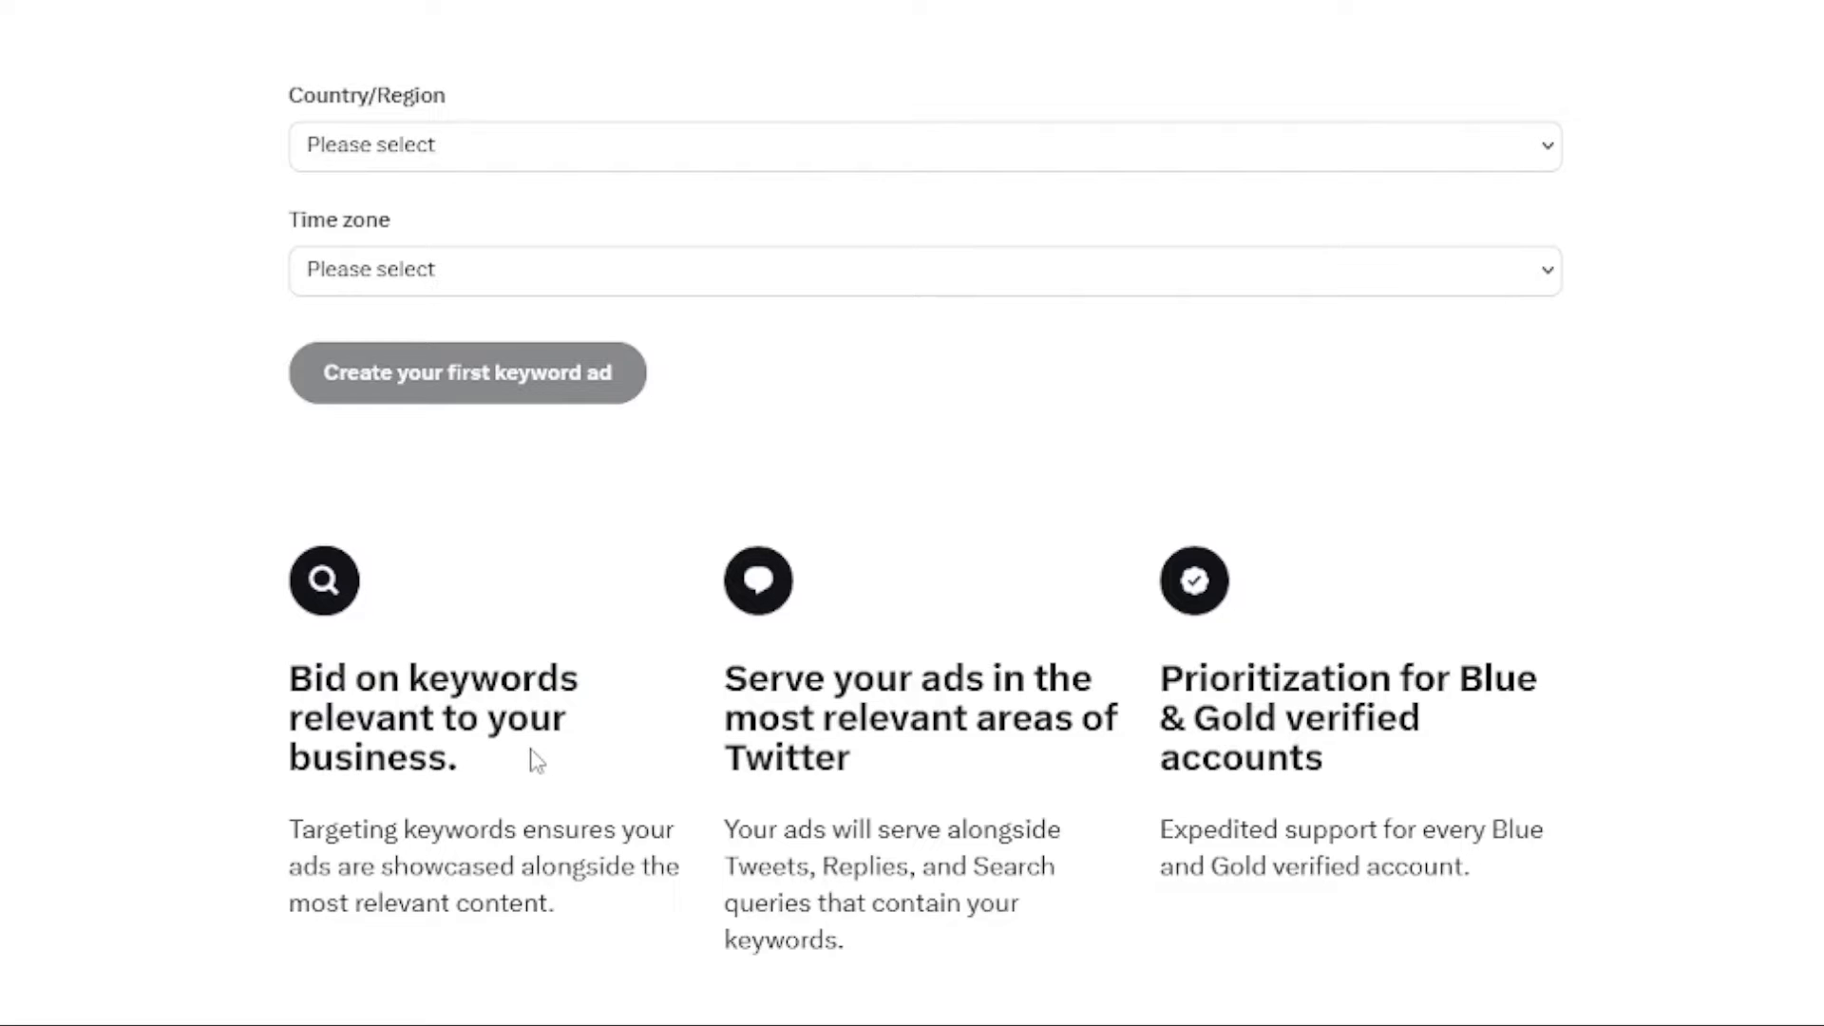
{"action": "mouse_move", "coordinate": [483, 800]}
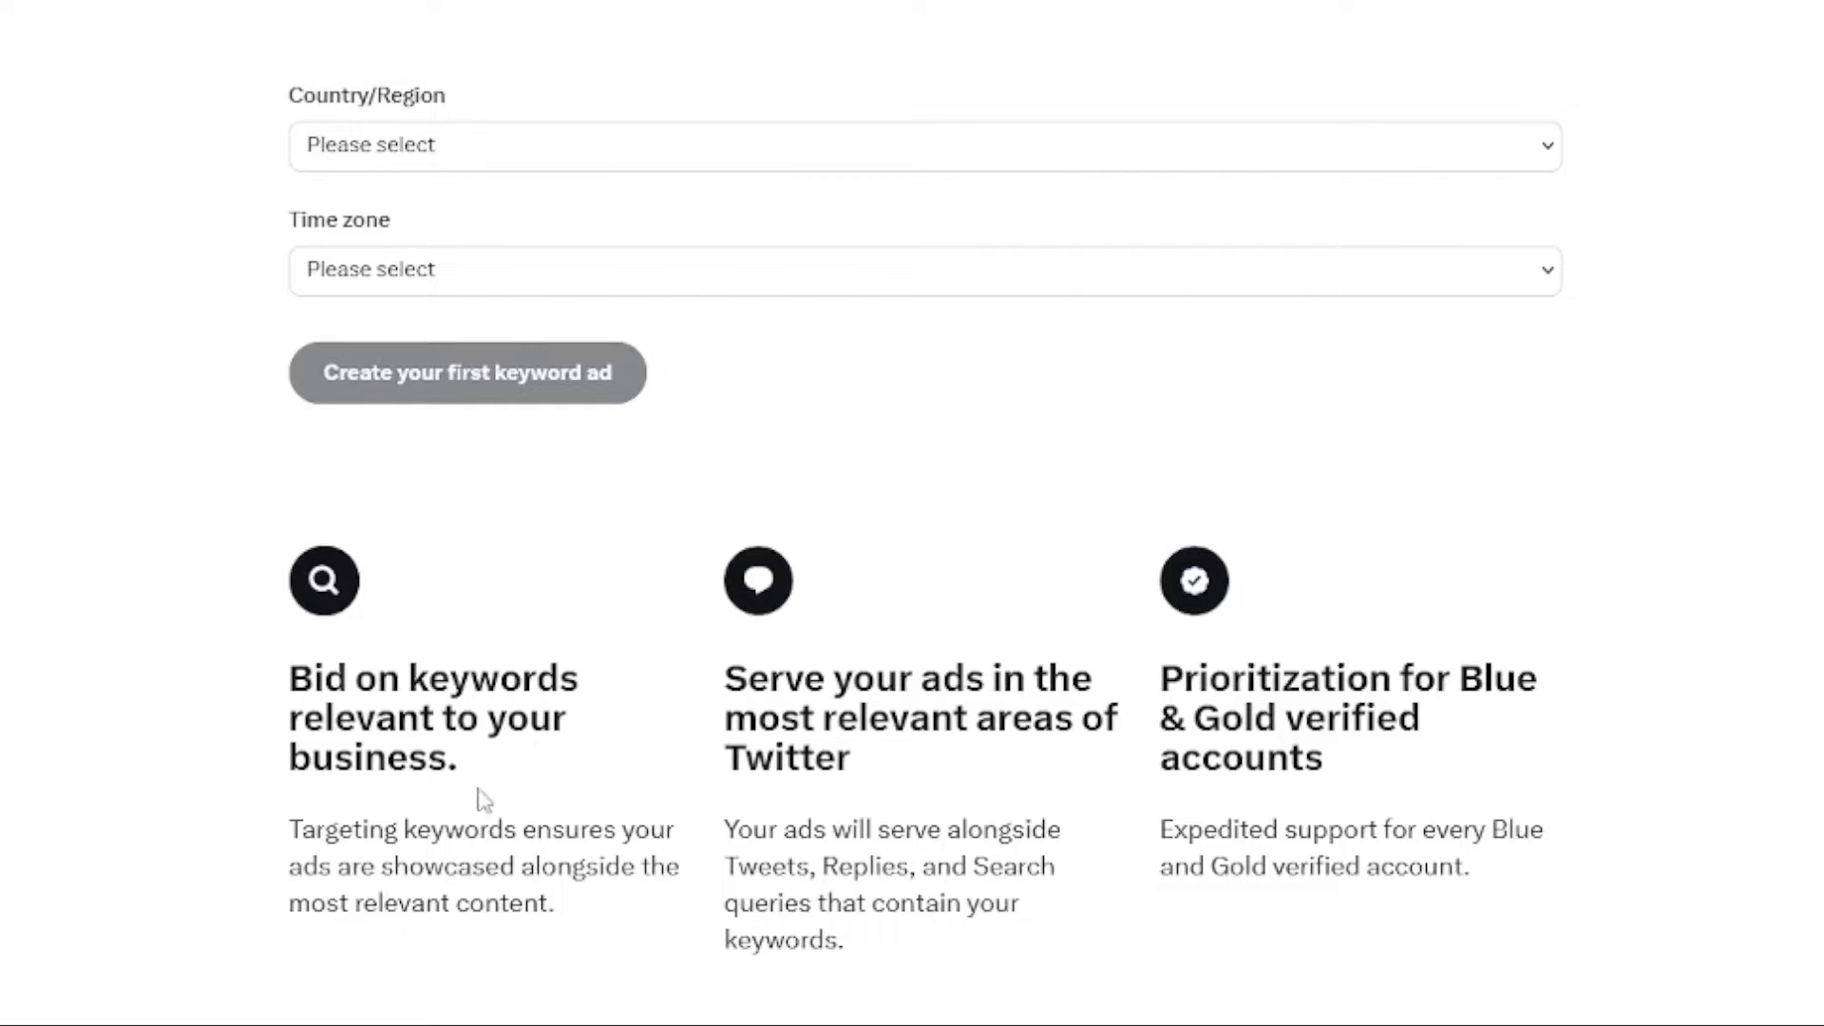
{"action": "left_click_drag", "start_coordinate": [724, 830], "coordinate": [859, 829]}
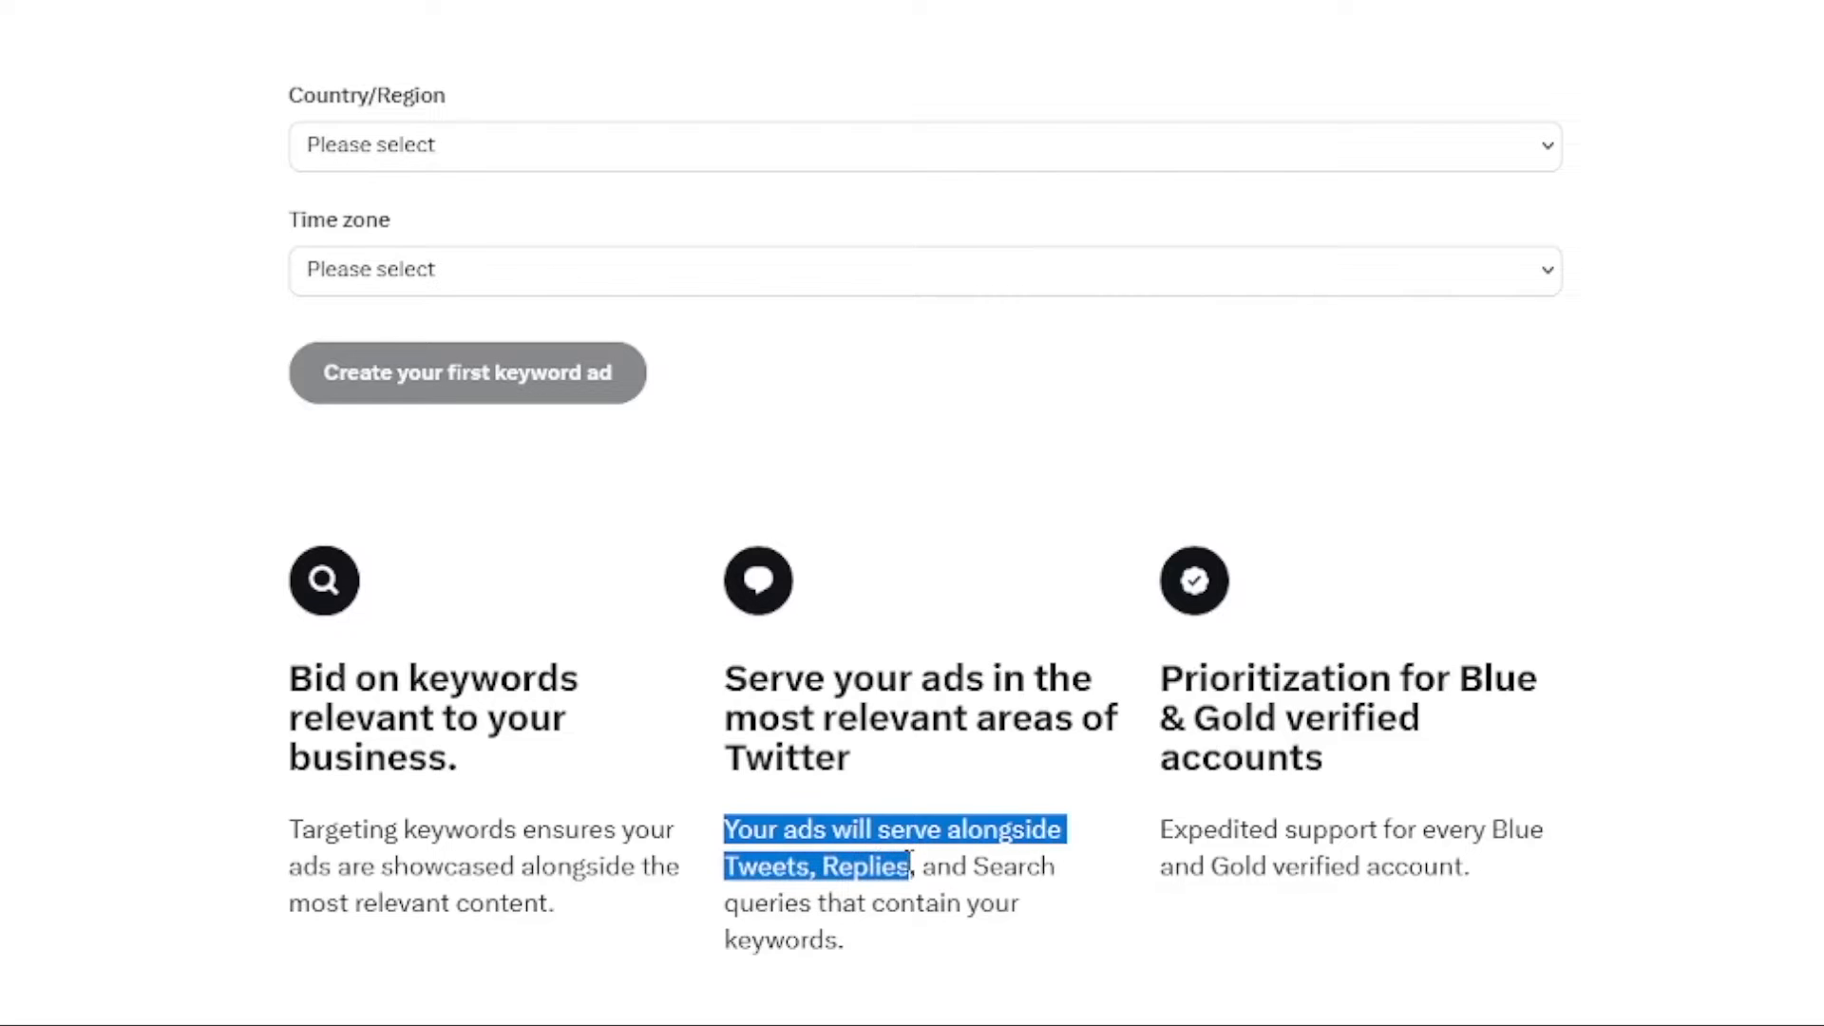
{"action": "left_click_drag", "start_coordinate": [911, 866], "coordinate": [885, 902]}
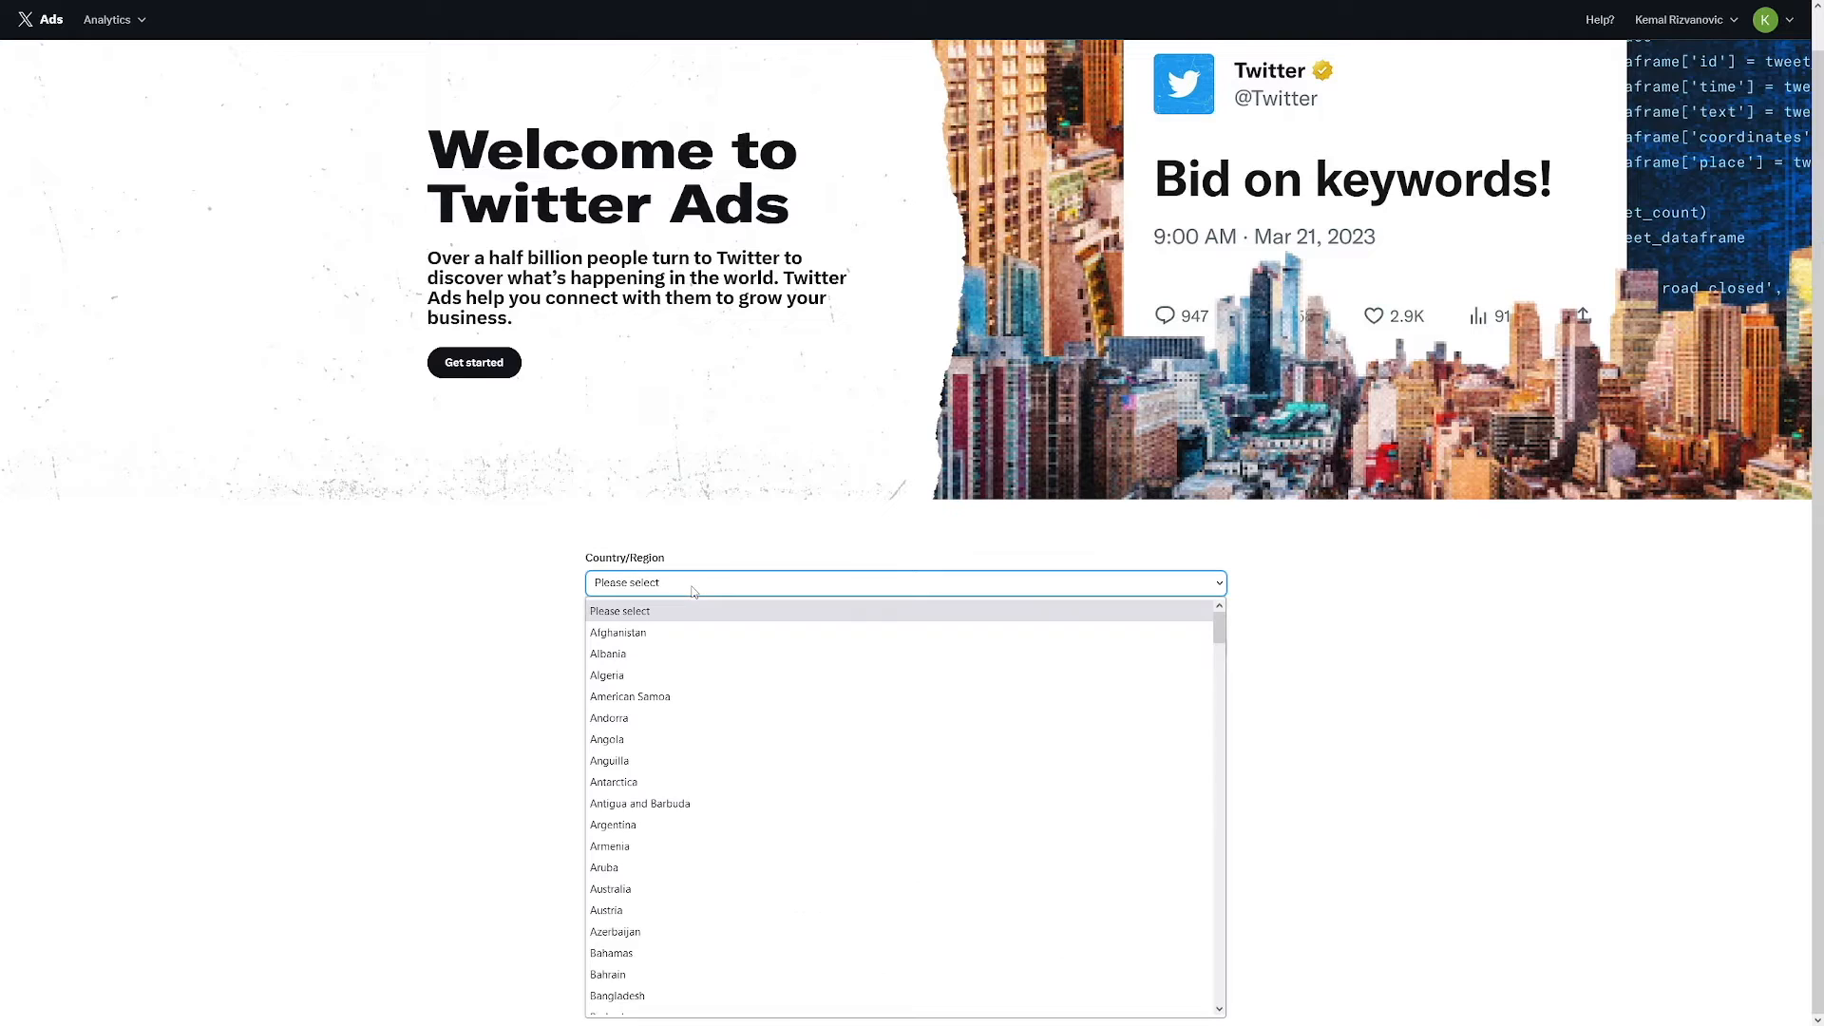
{"action": "scroll", "scroll_direction": "down", "scroll_amount": 3}
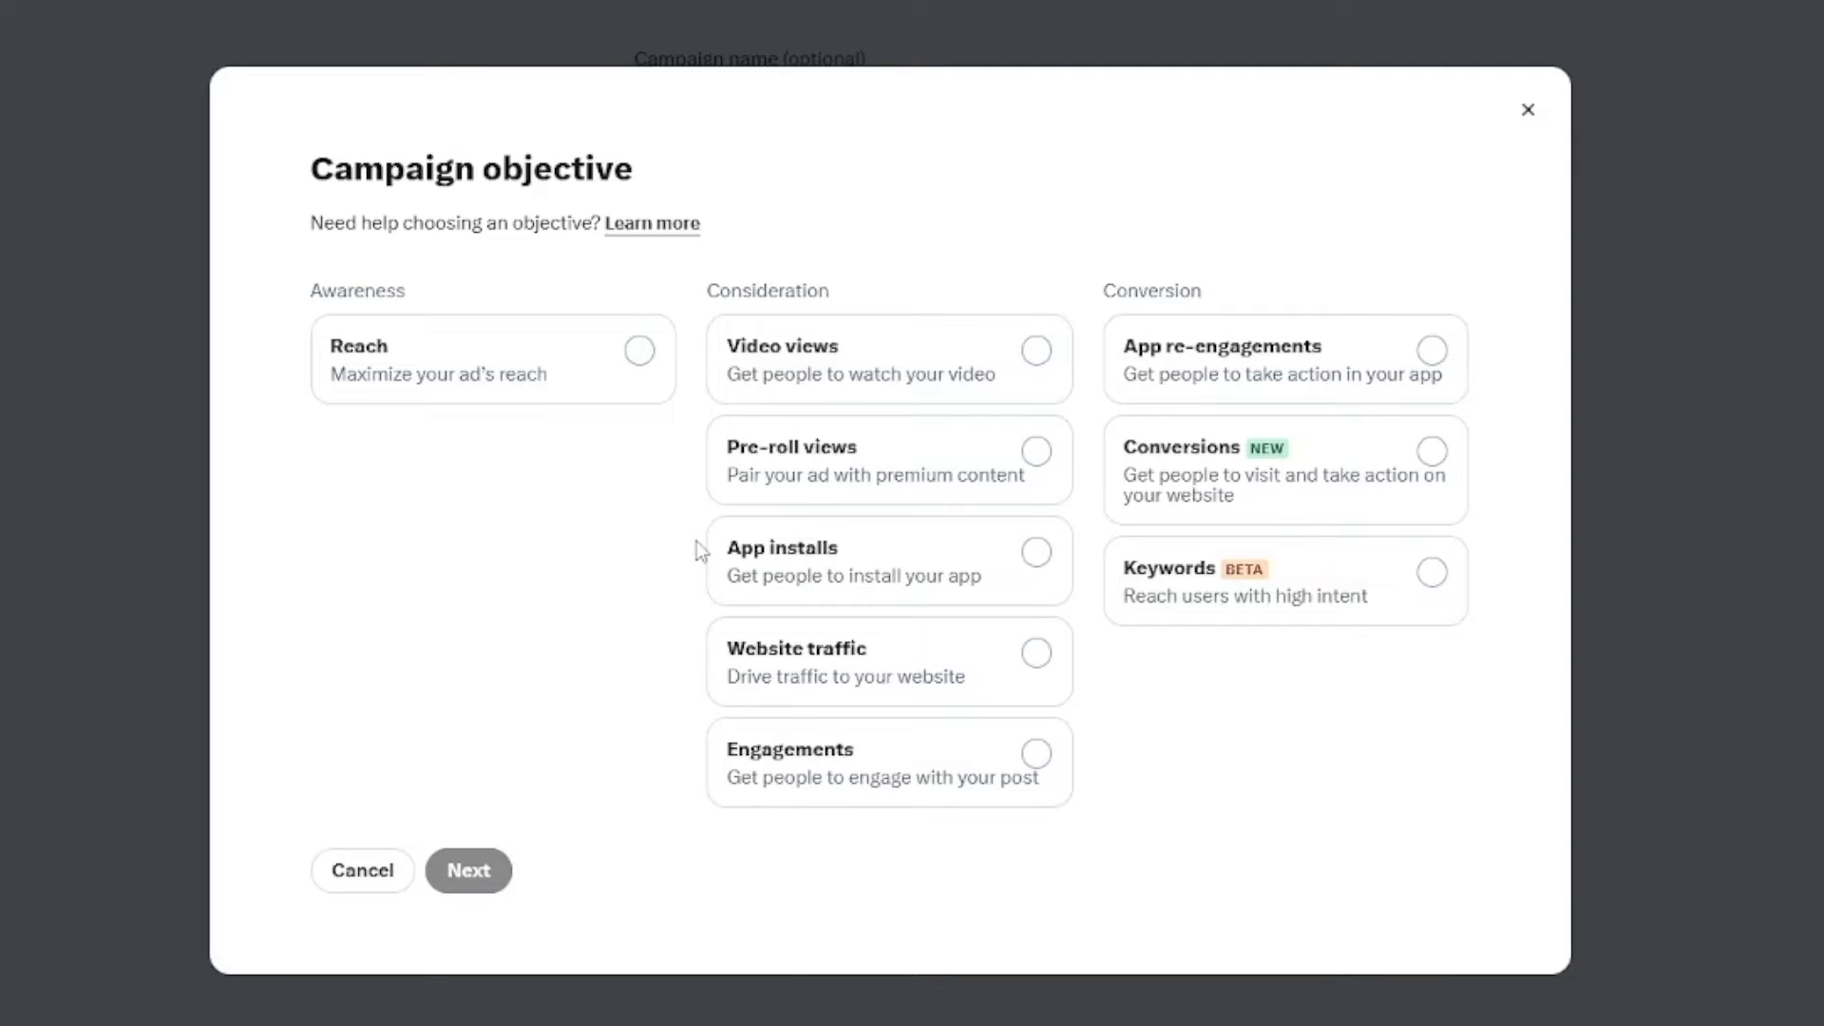
Choose Website traffic instead of Reach as the campaign objective and continue.
{"action": "left_click", "coordinate": [491, 358]}
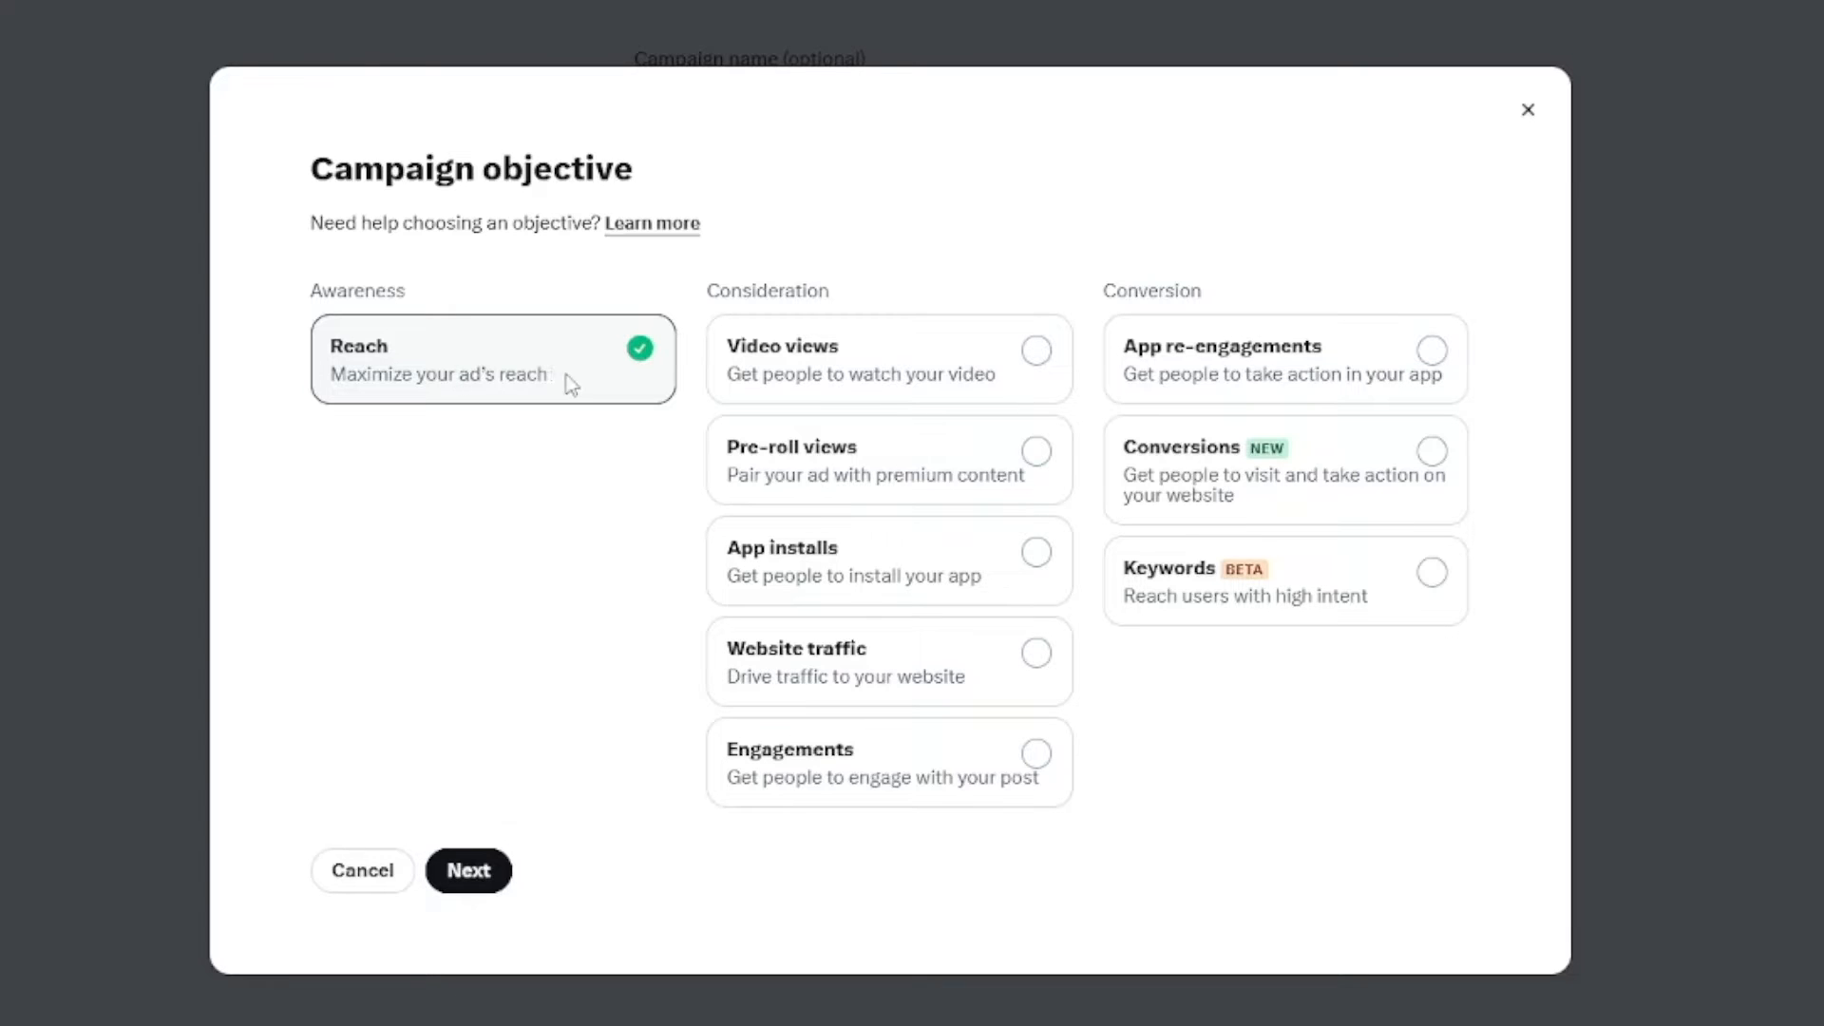
{"action": "mouse_move", "coordinate": [611, 363]}
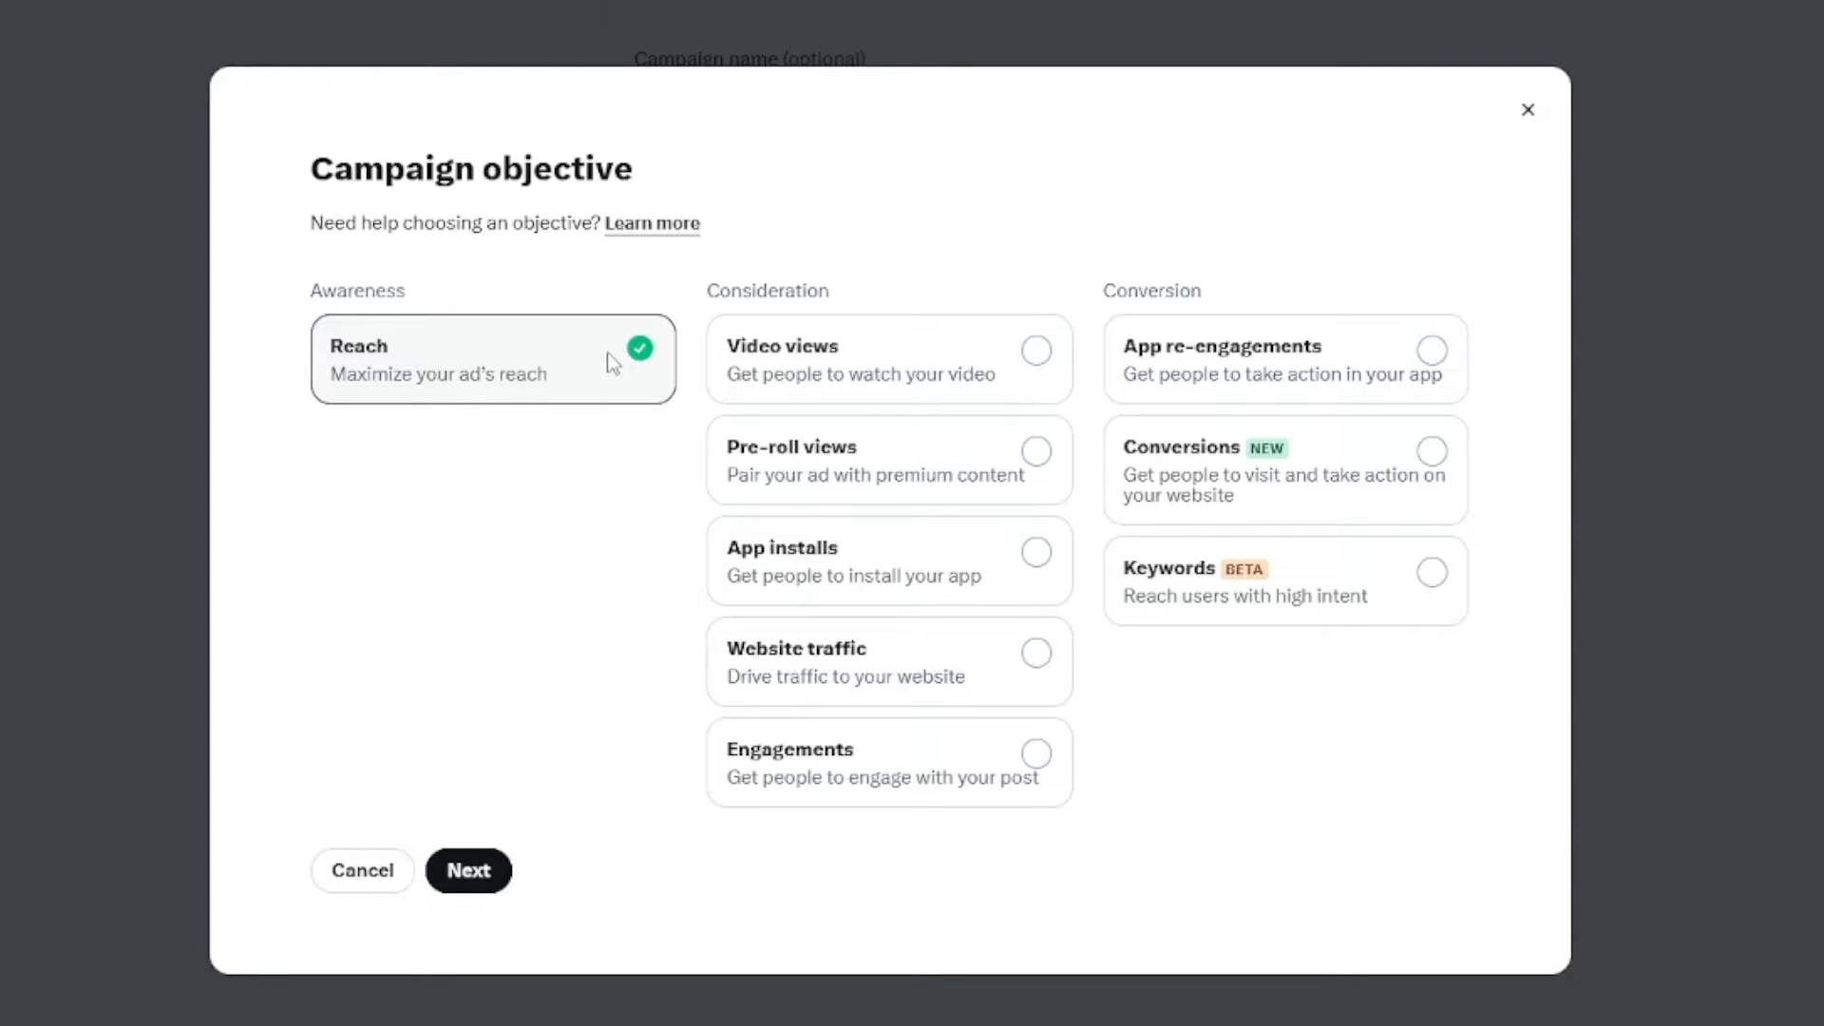
{"action": "mouse_move", "coordinate": [938, 512]}
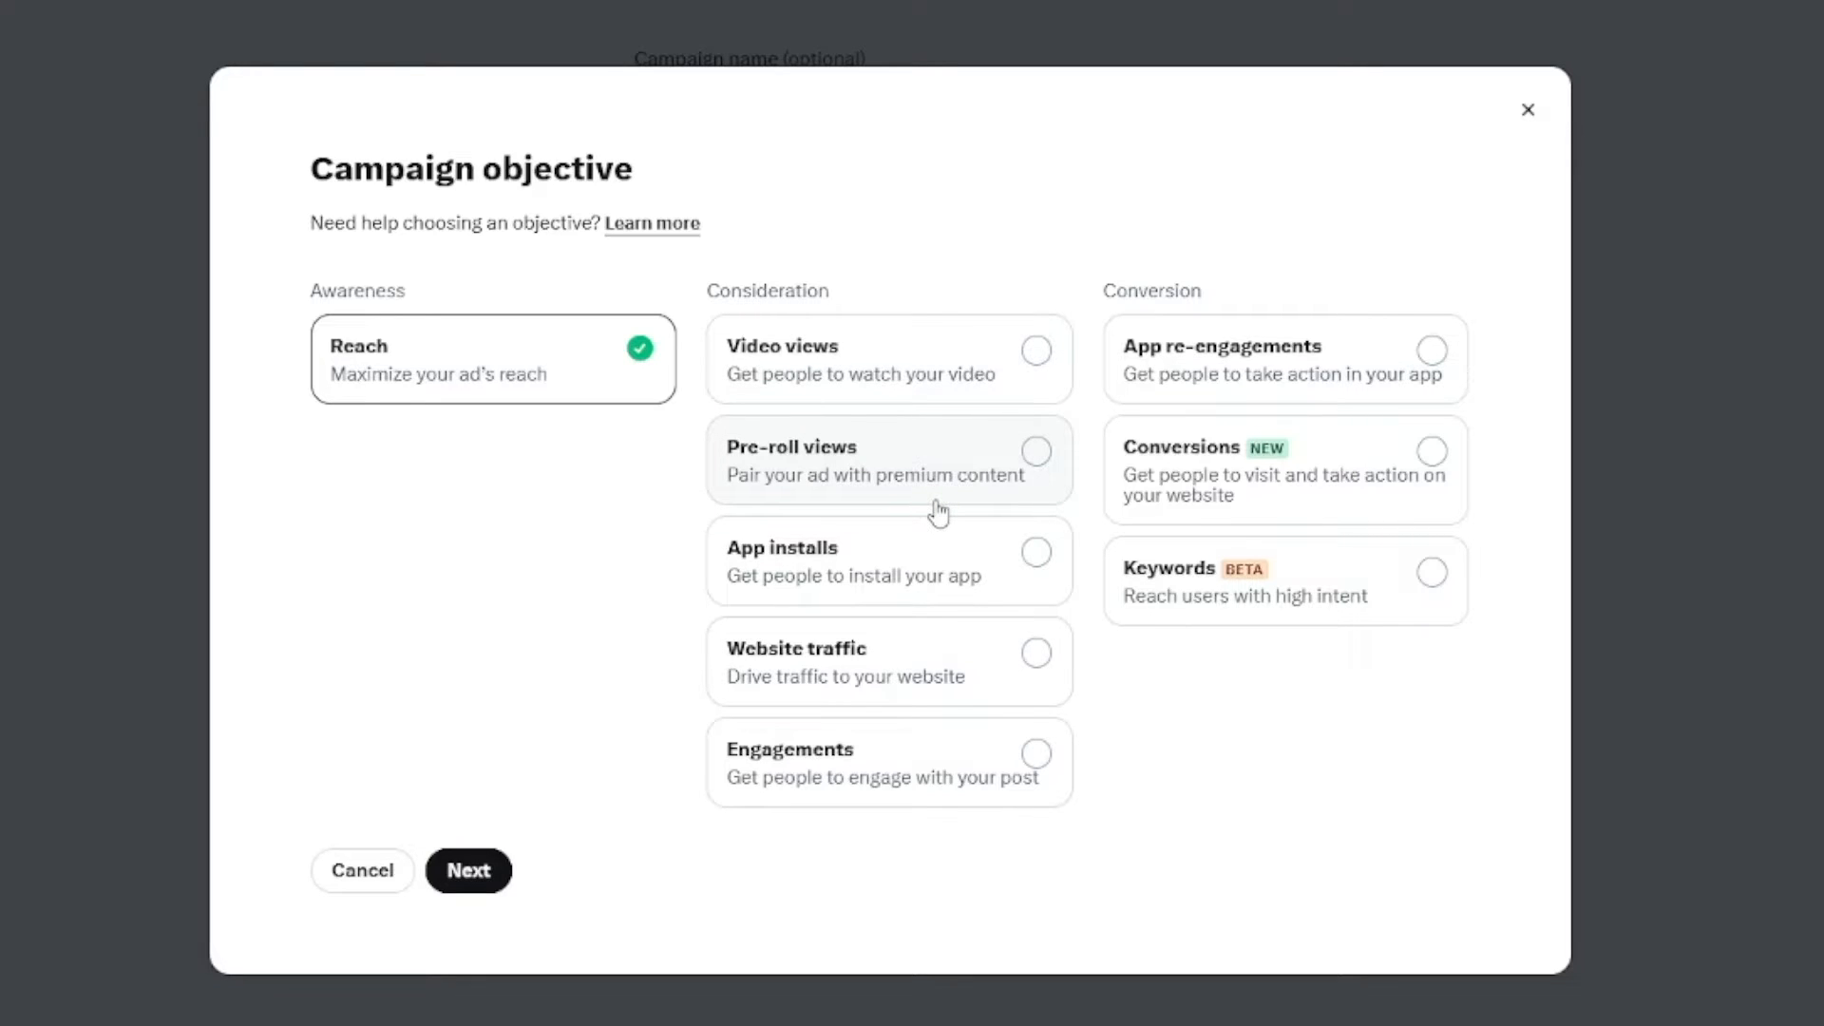
{"action": "mouse_move", "coordinate": [902, 393]}
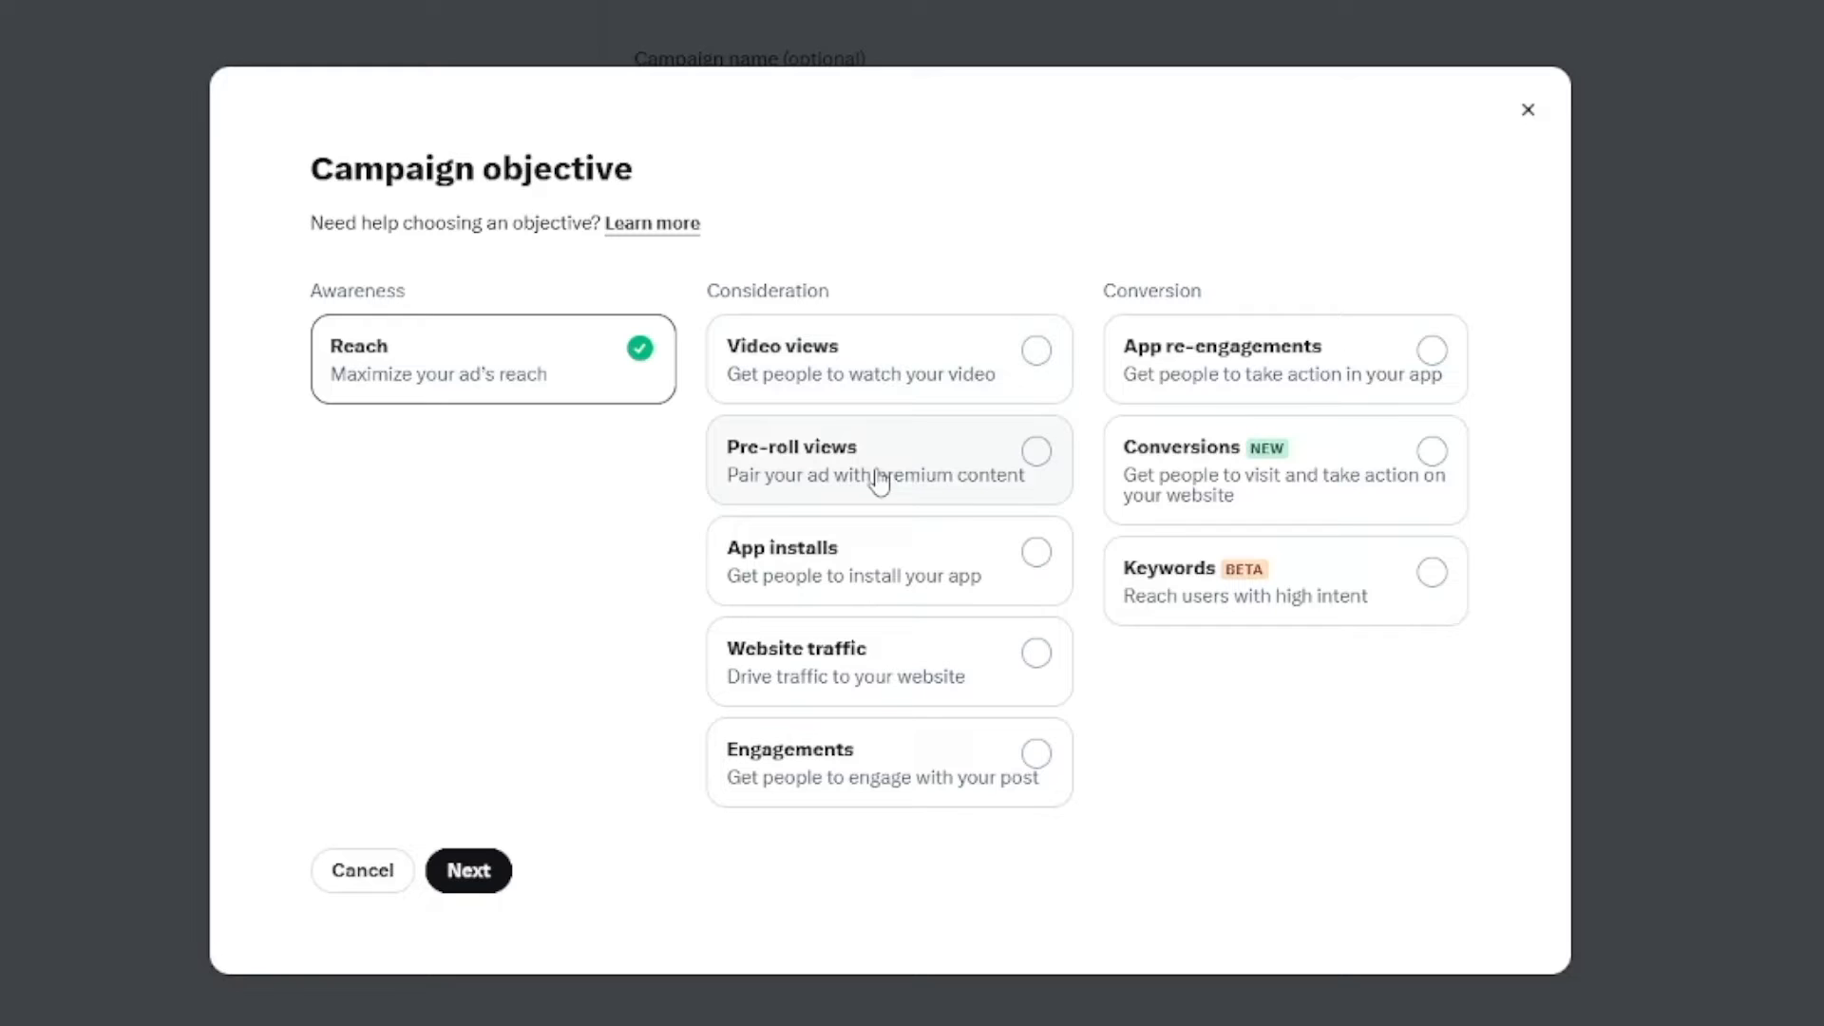
{"action": "mouse_move", "coordinate": [924, 455]}
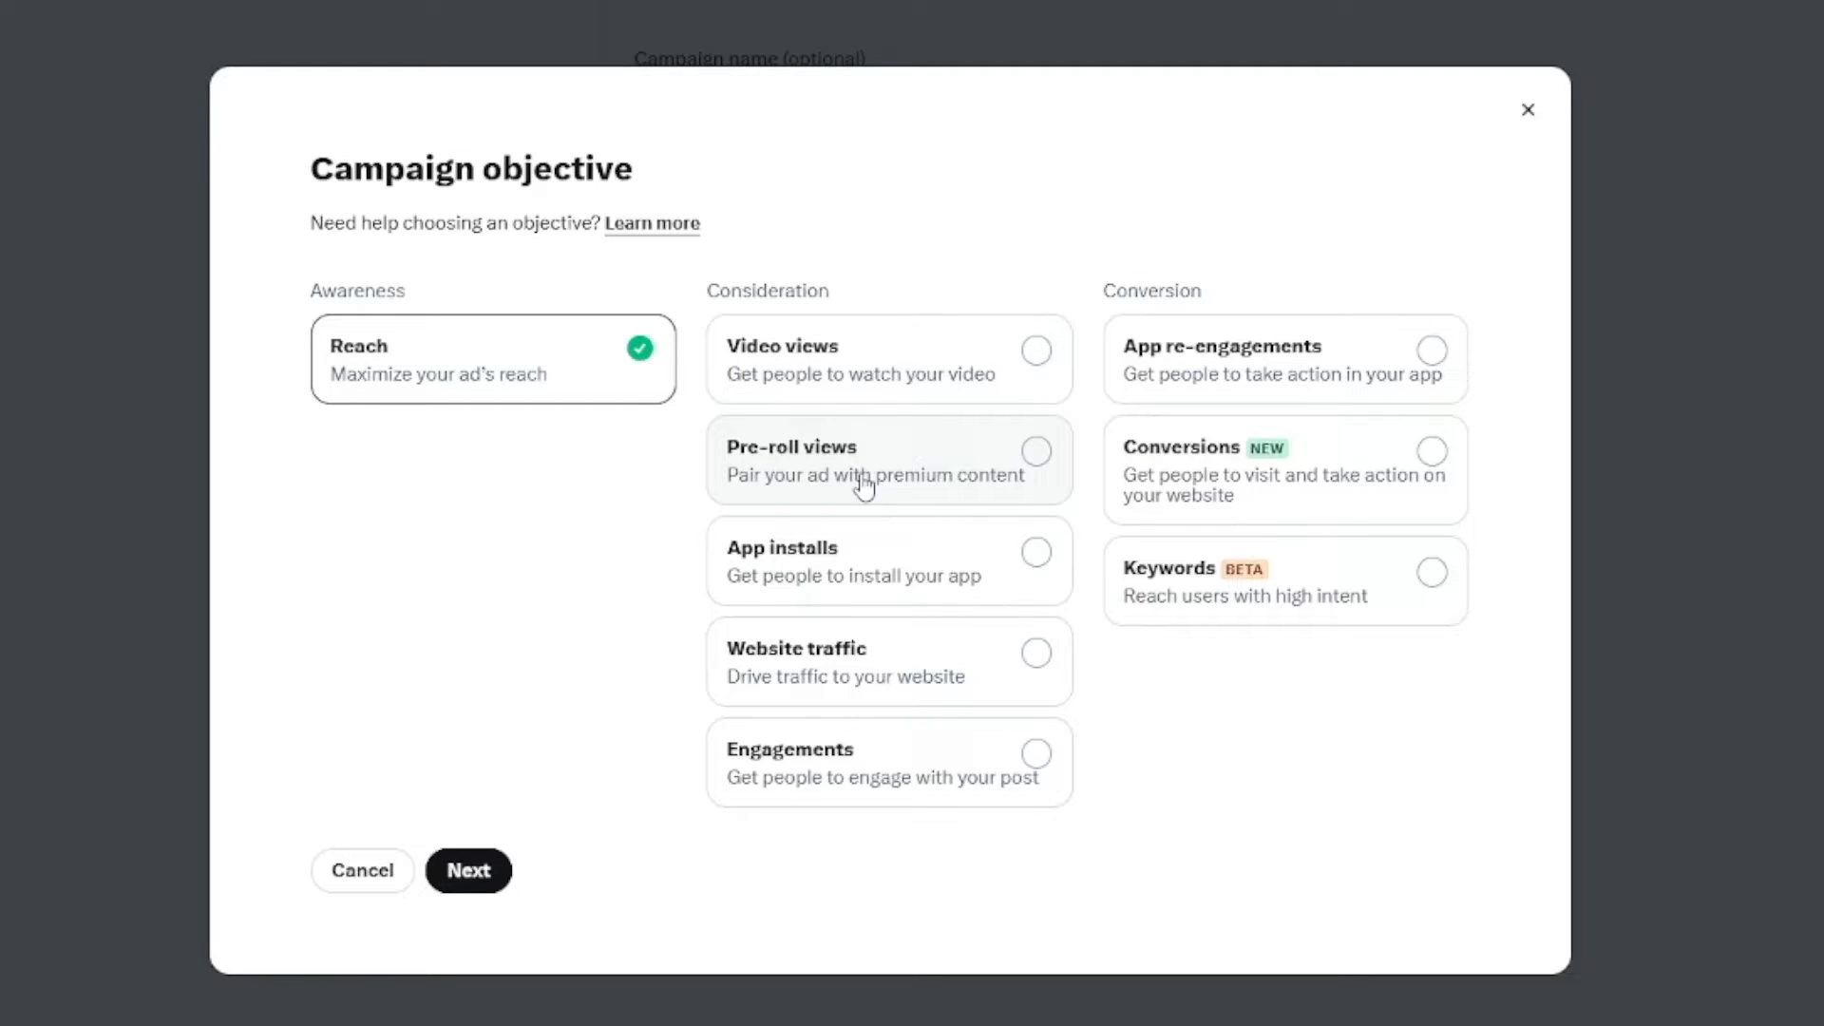
{"action": "mouse_move", "coordinate": [892, 603]}
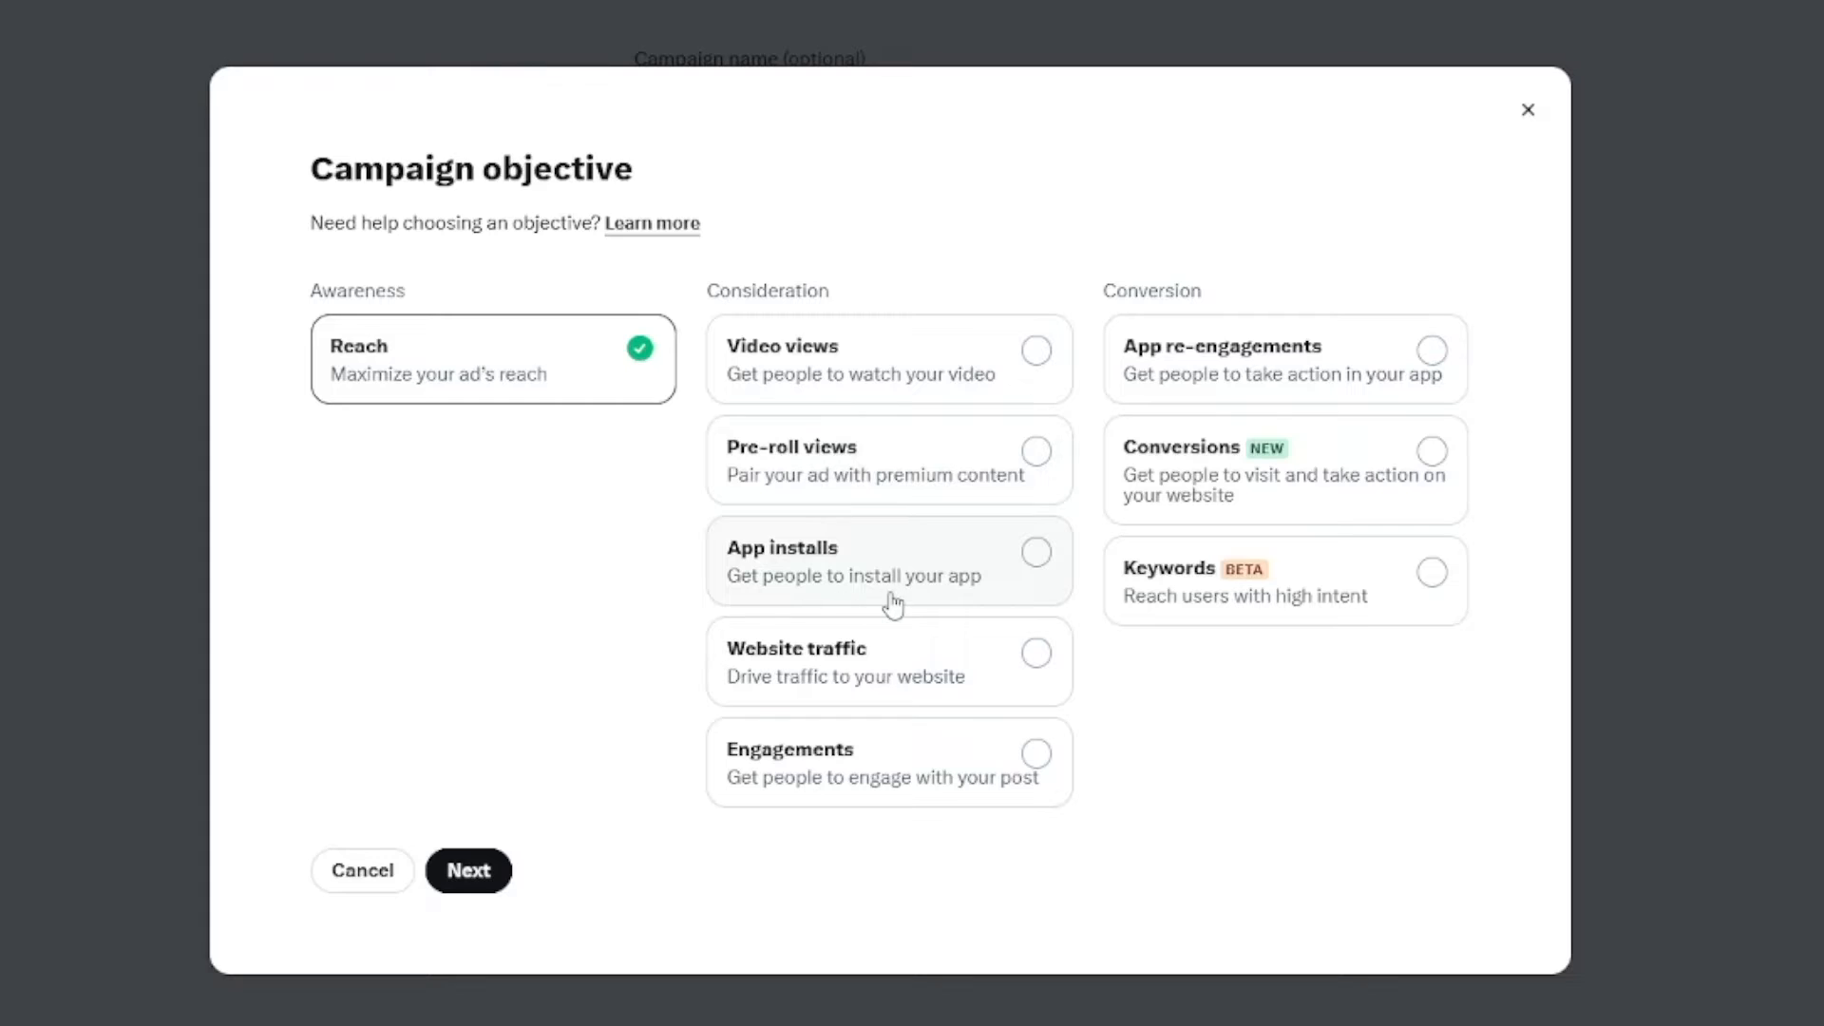
{"action": "mouse_move", "coordinate": [892, 591]}
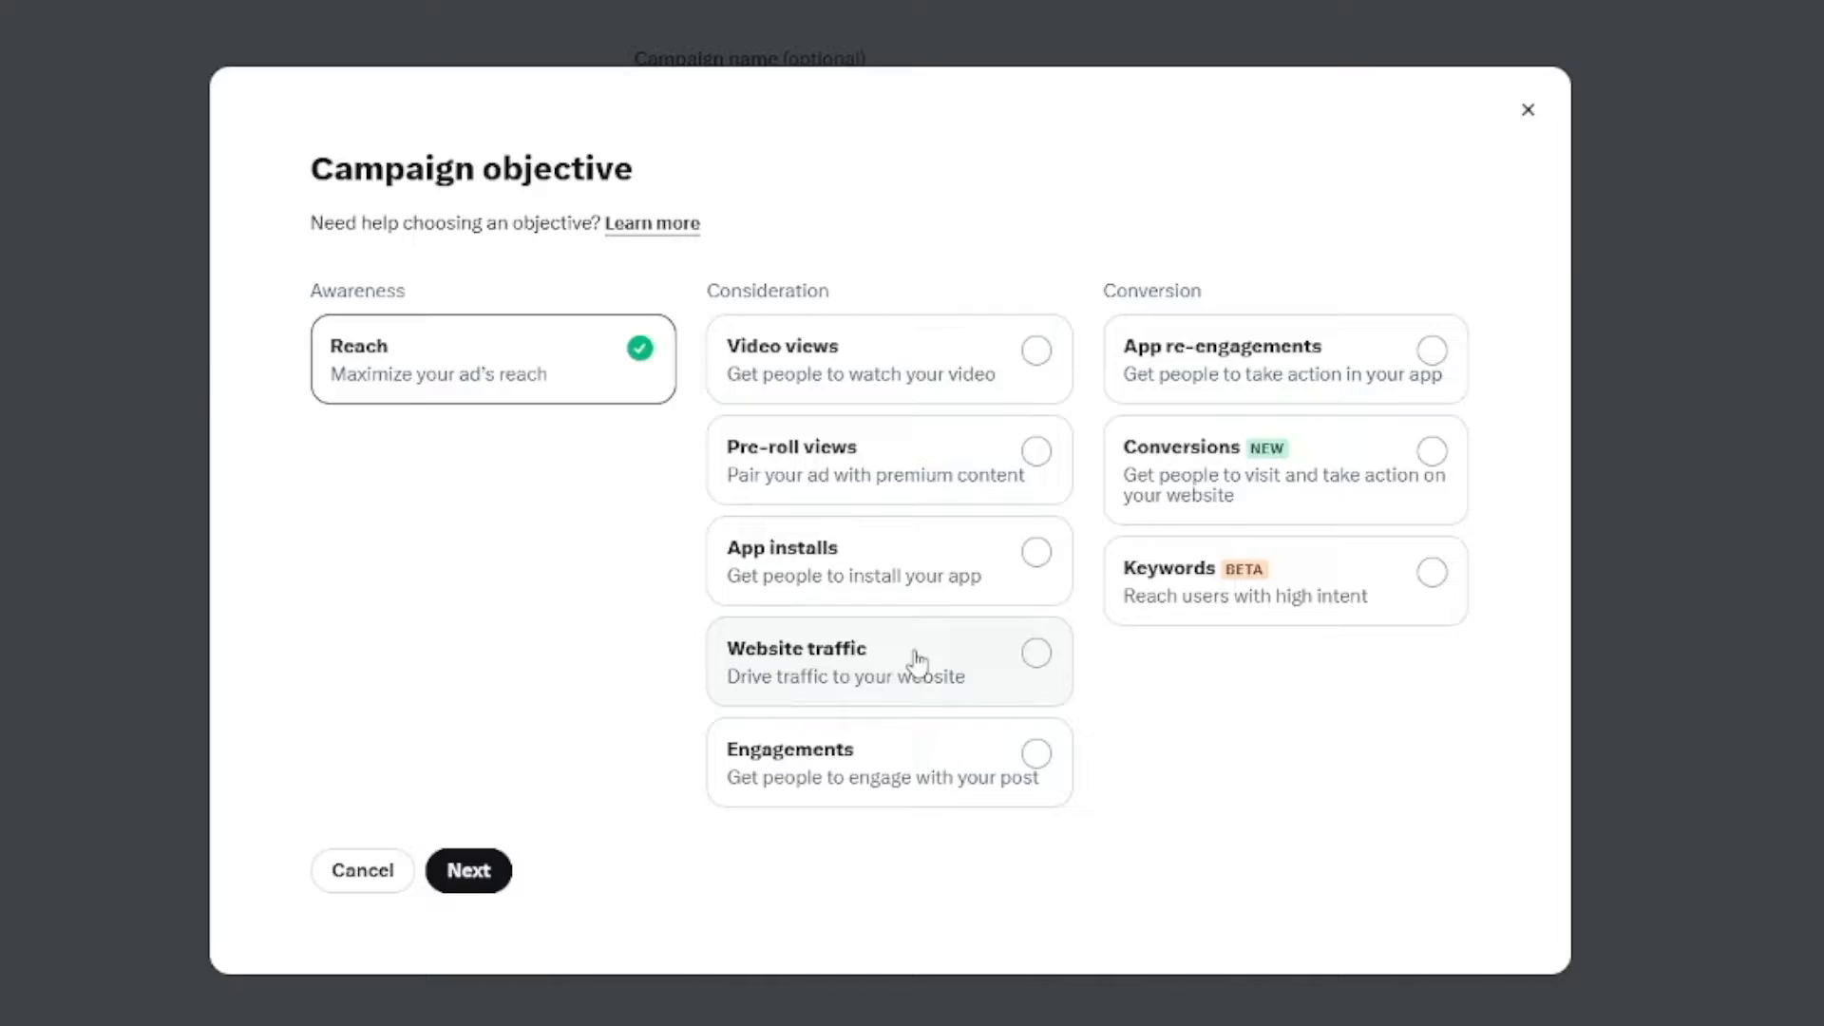
{"action": "mouse_move", "coordinate": [849, 785]}
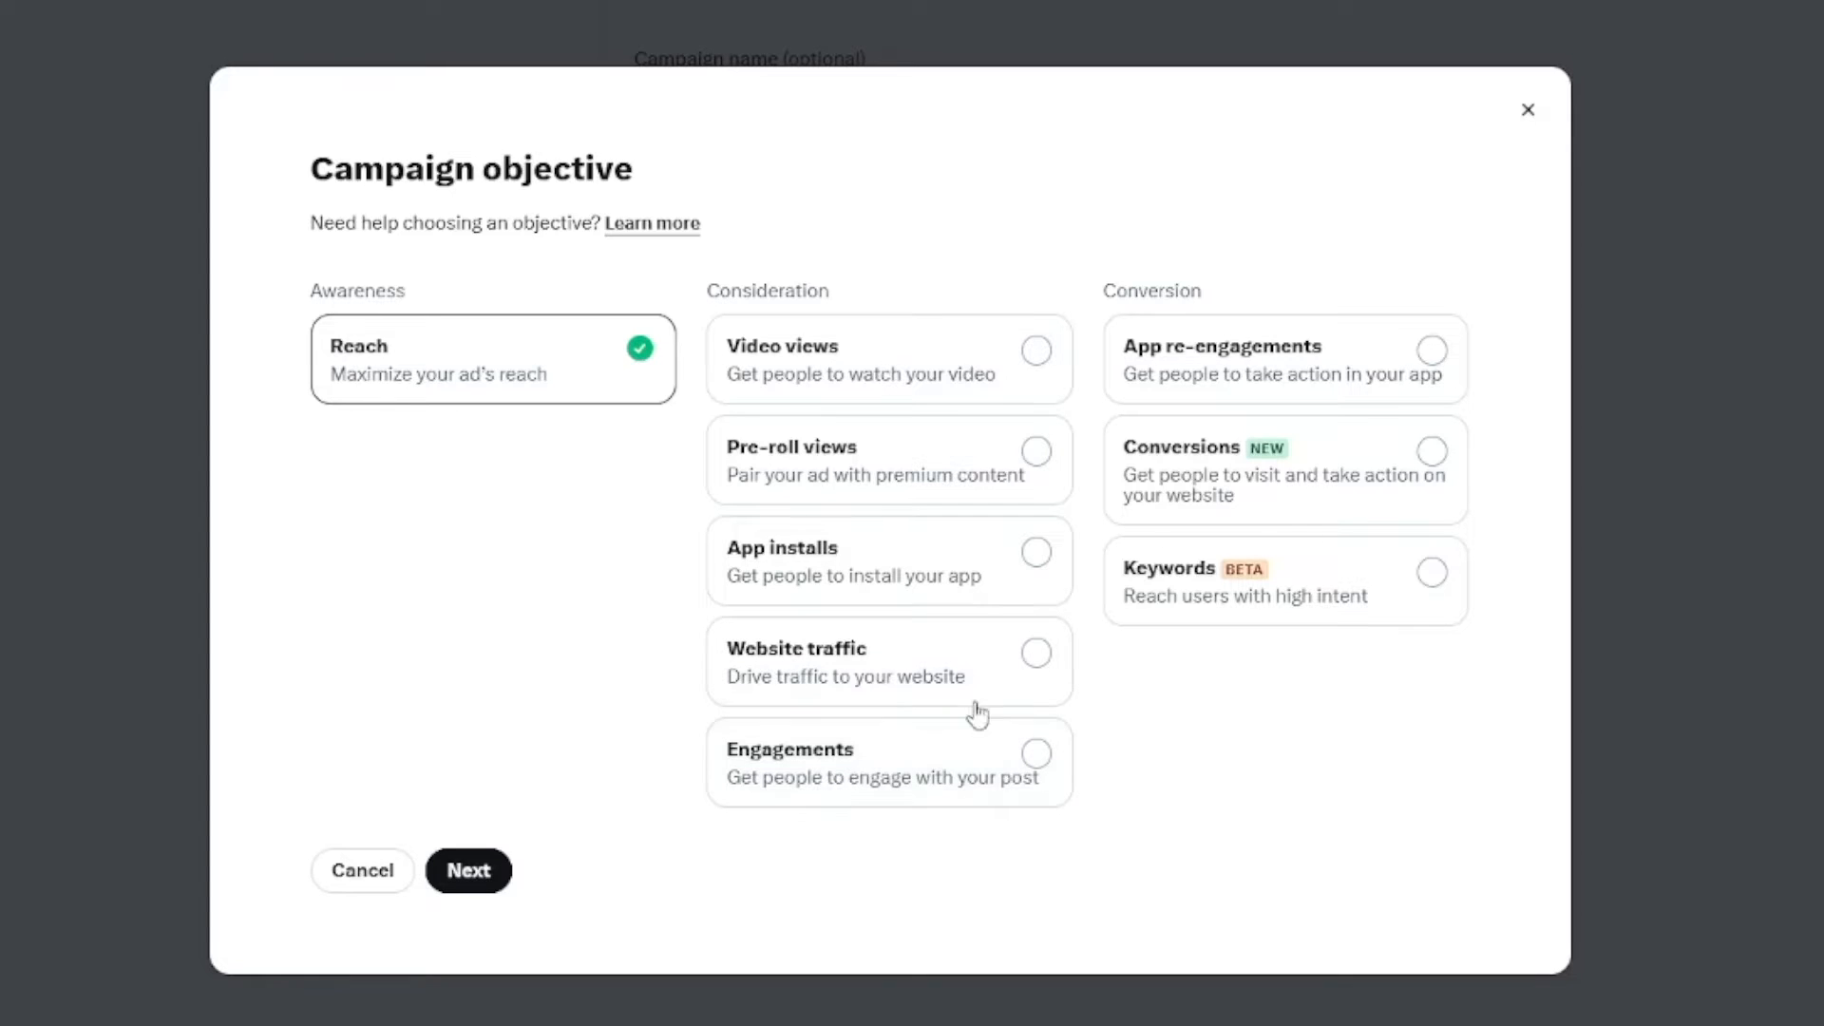
{"action": "left_click", "coordinate": [887, 661]}
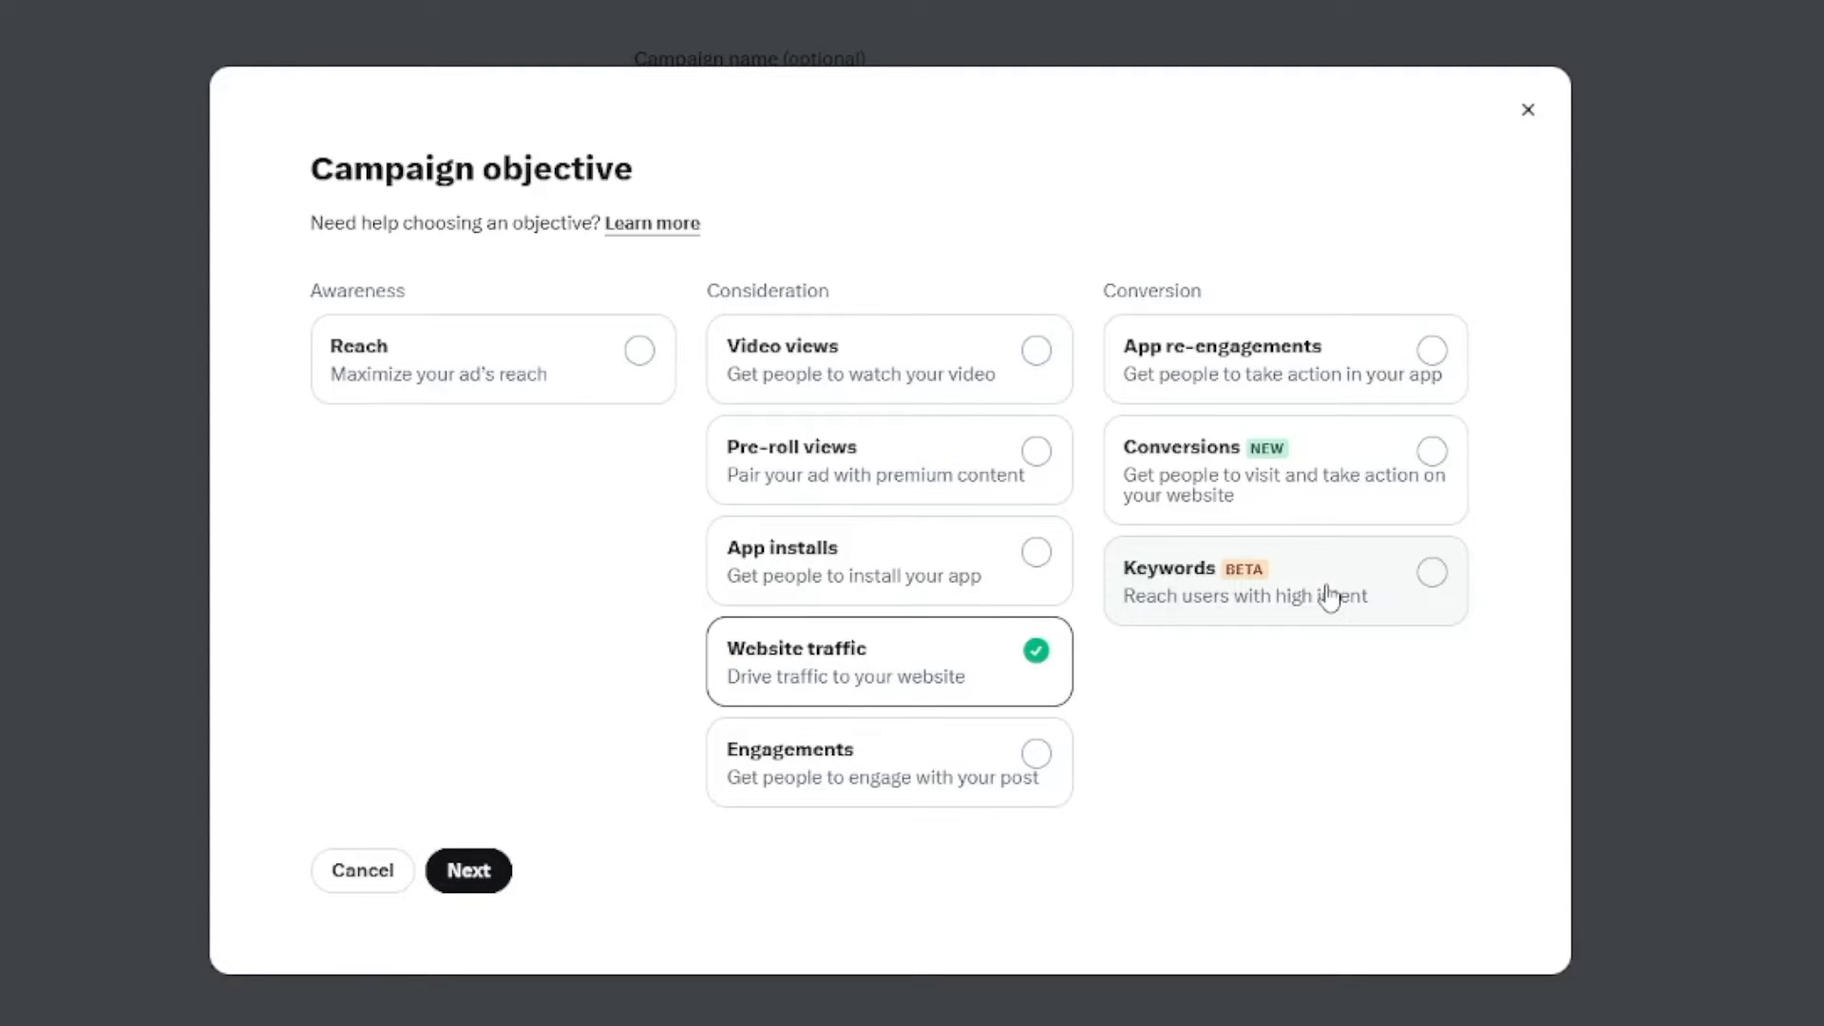
{"action": "mouse_move", "coordinate": [1380, 572]}
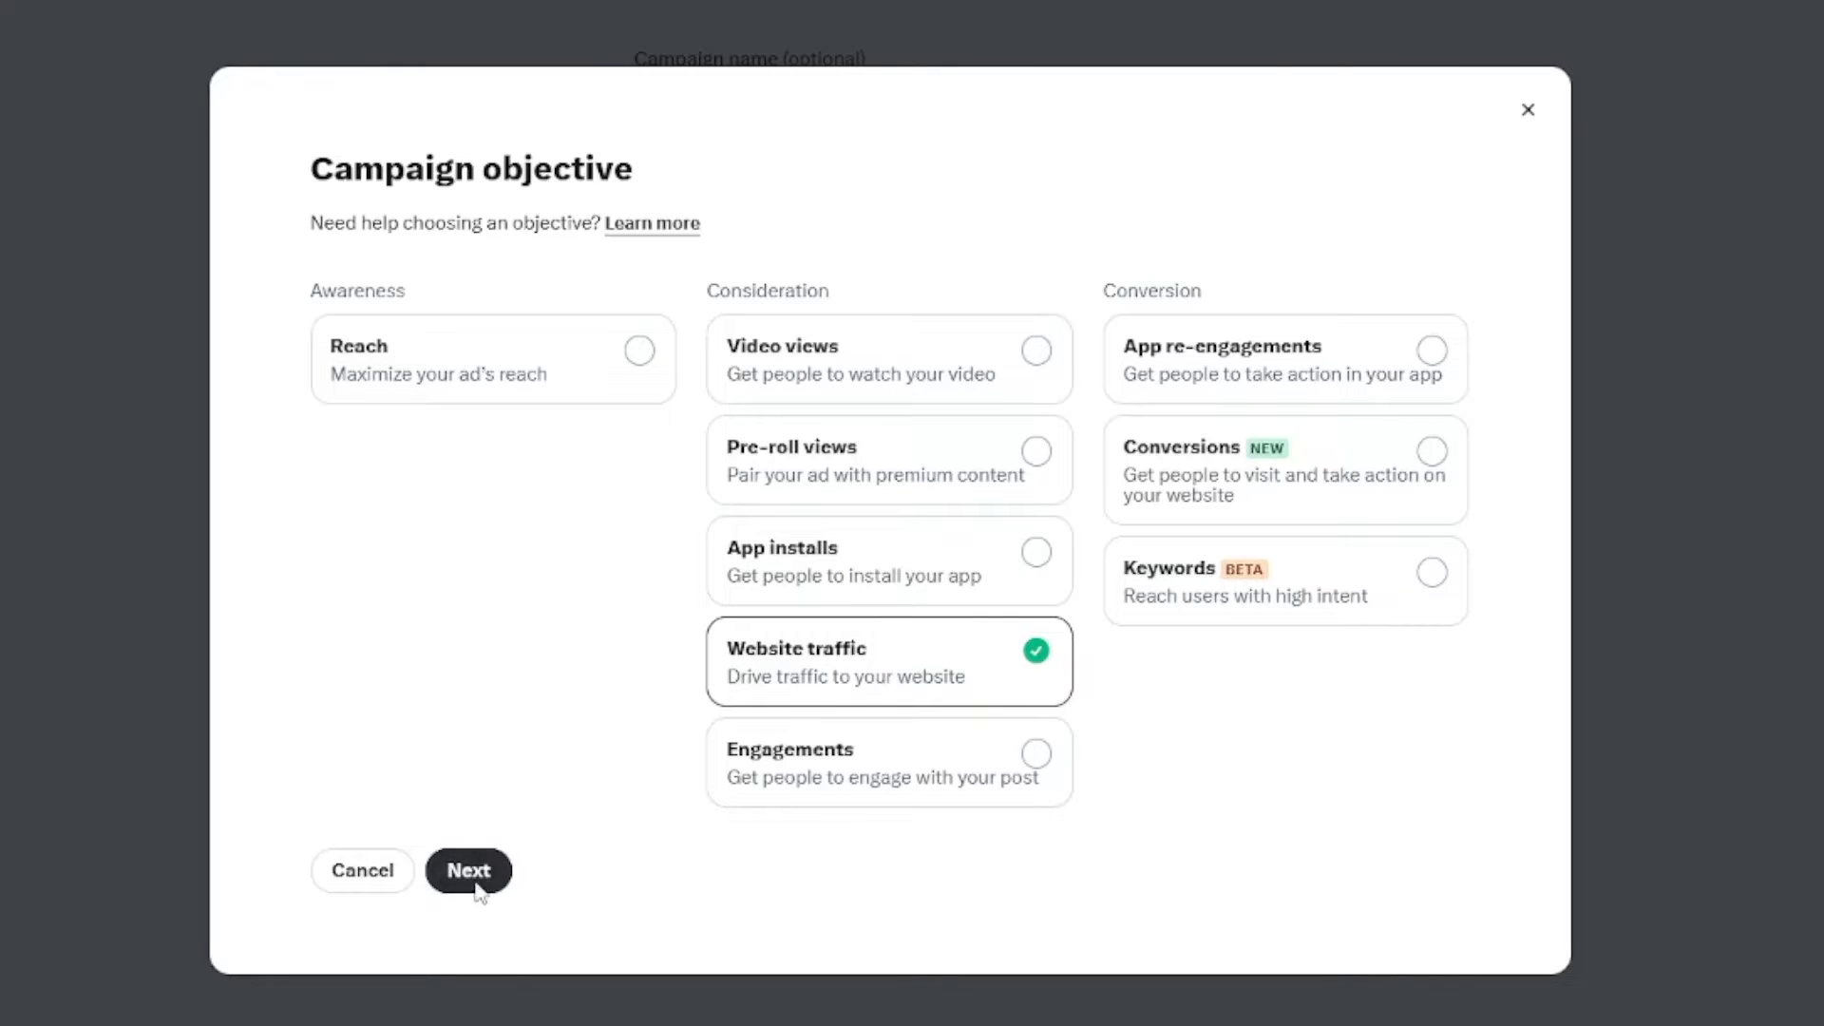
{"action": "left_click", "coordinate": [467, 870]}
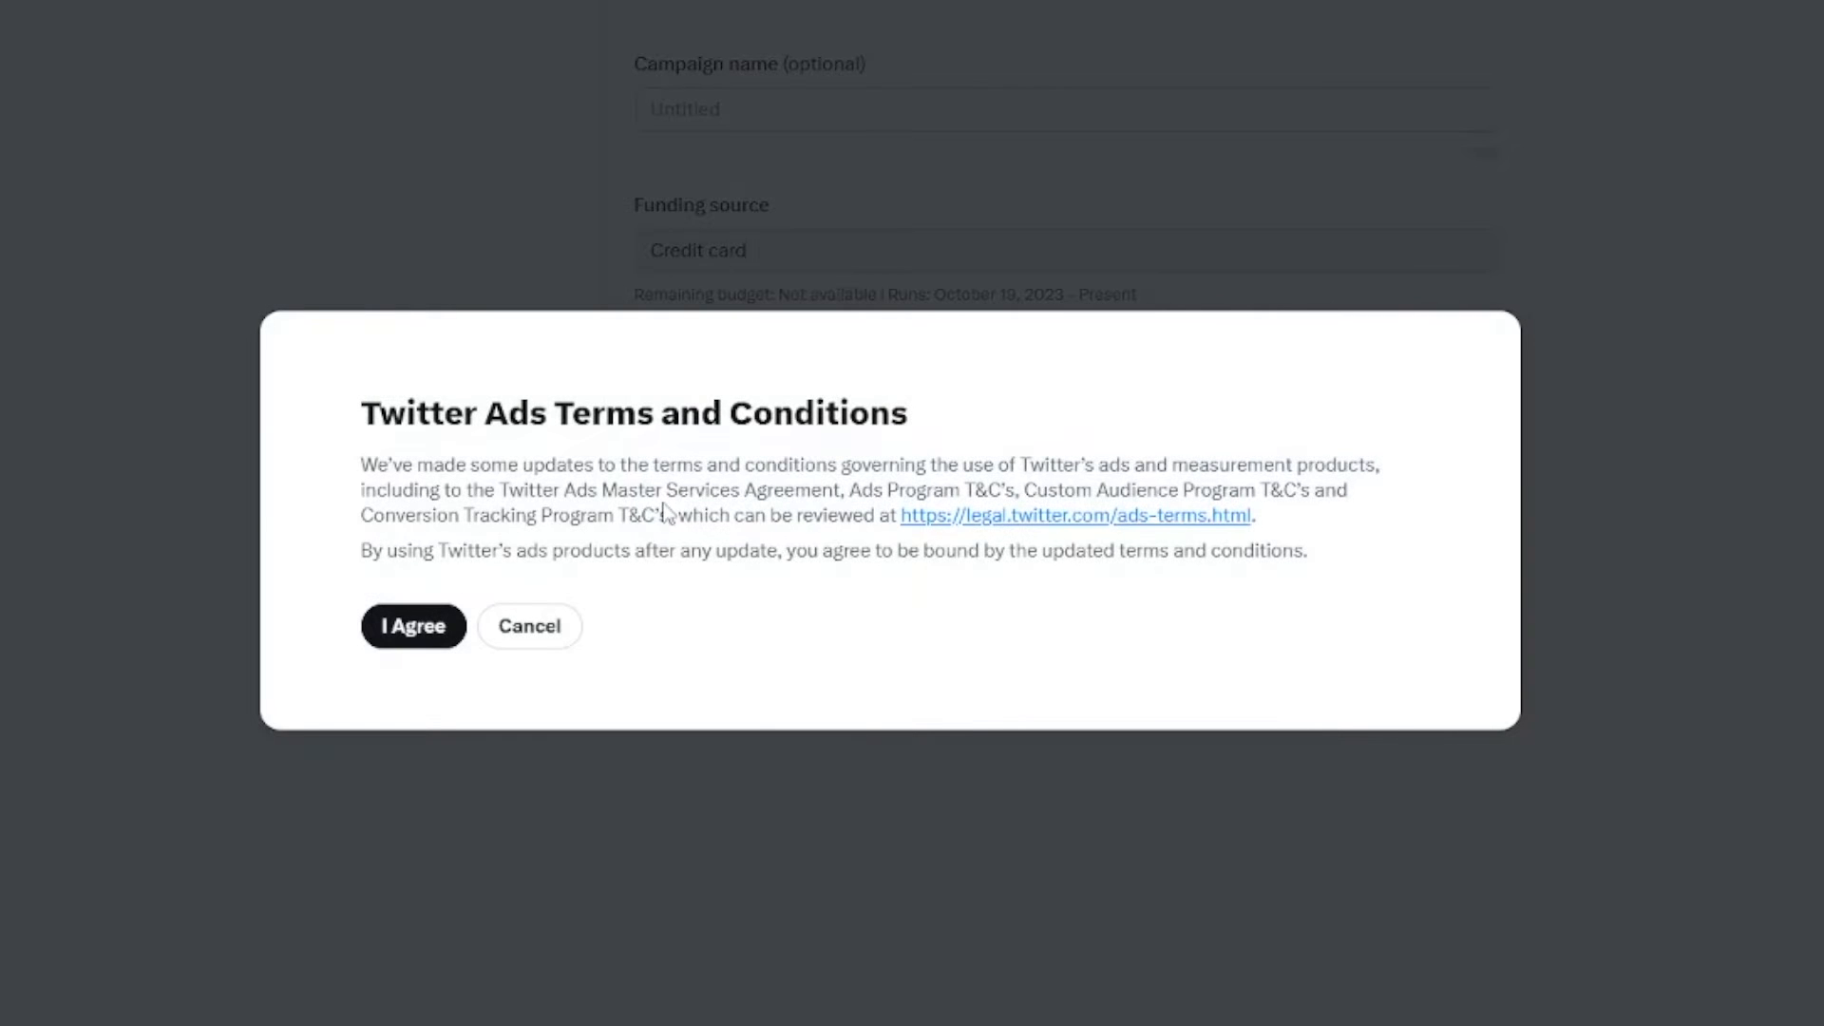
Accept the ads terms and conditions and name the campaign 'Best'.
{"action": "left_click", "coordinate": [414, 626]}
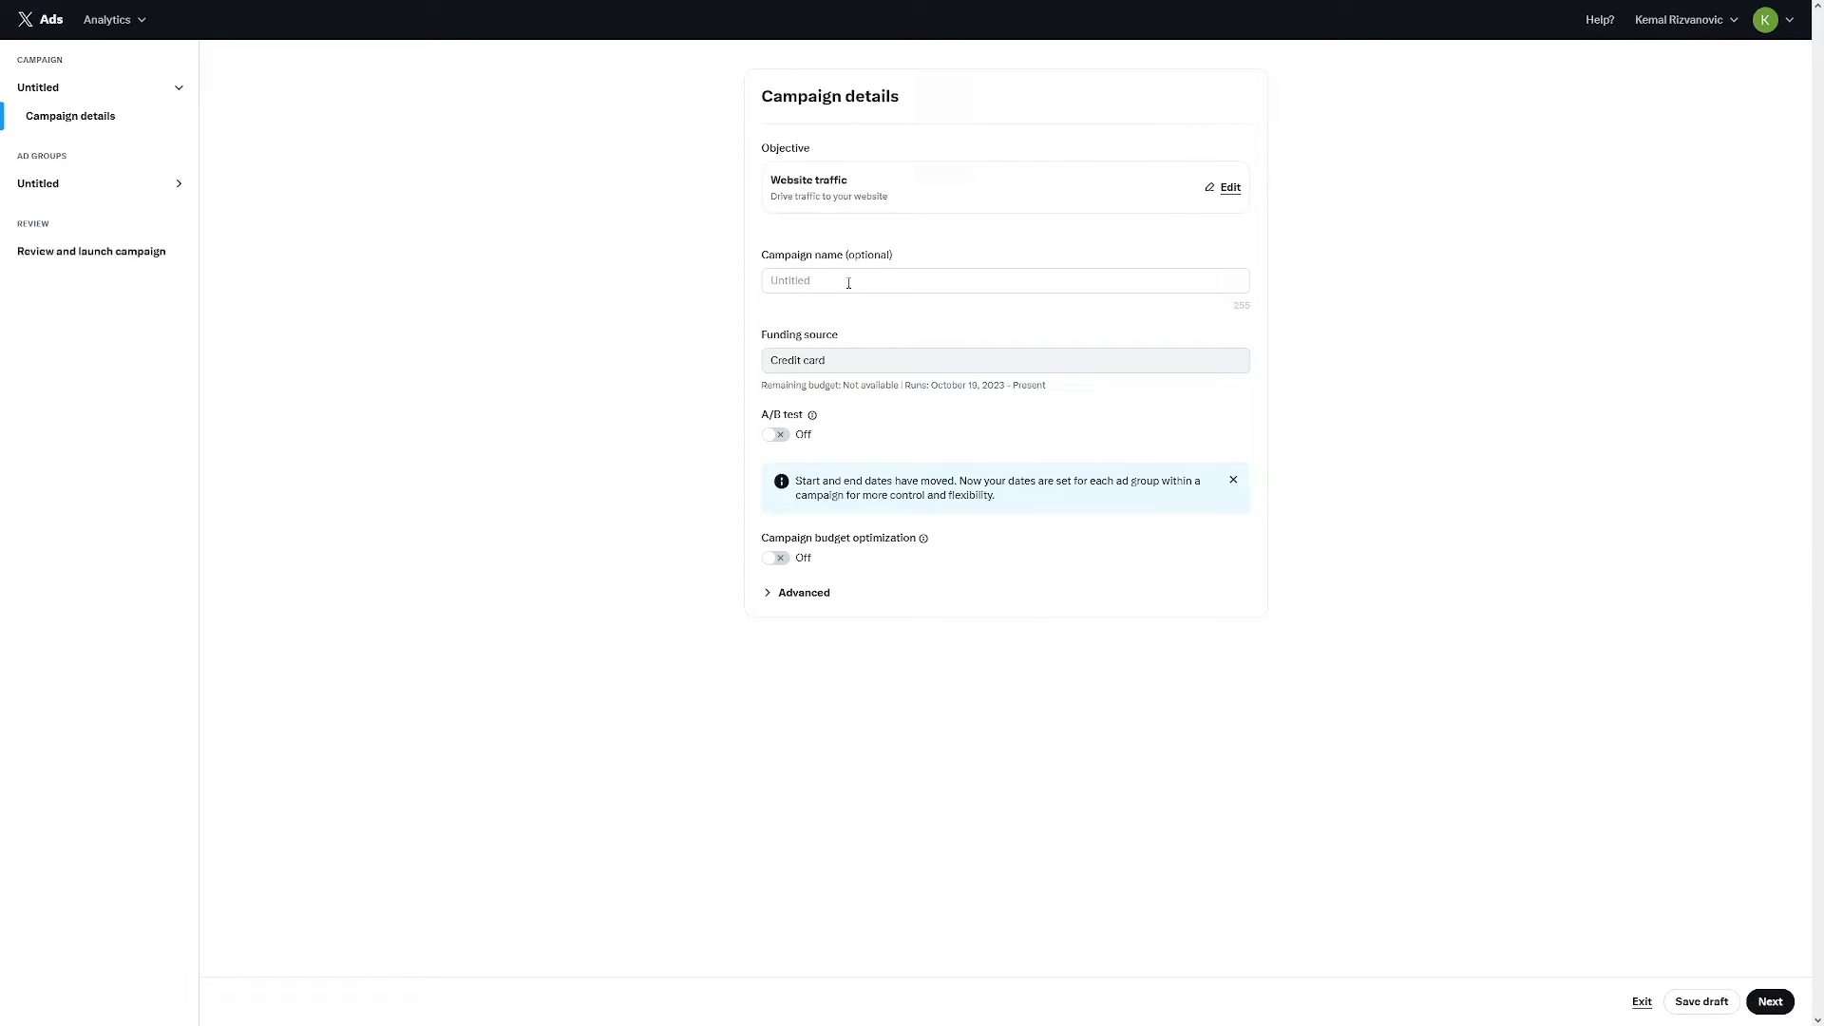
{"action": "left_click", "coordinate": [1004, 280]}
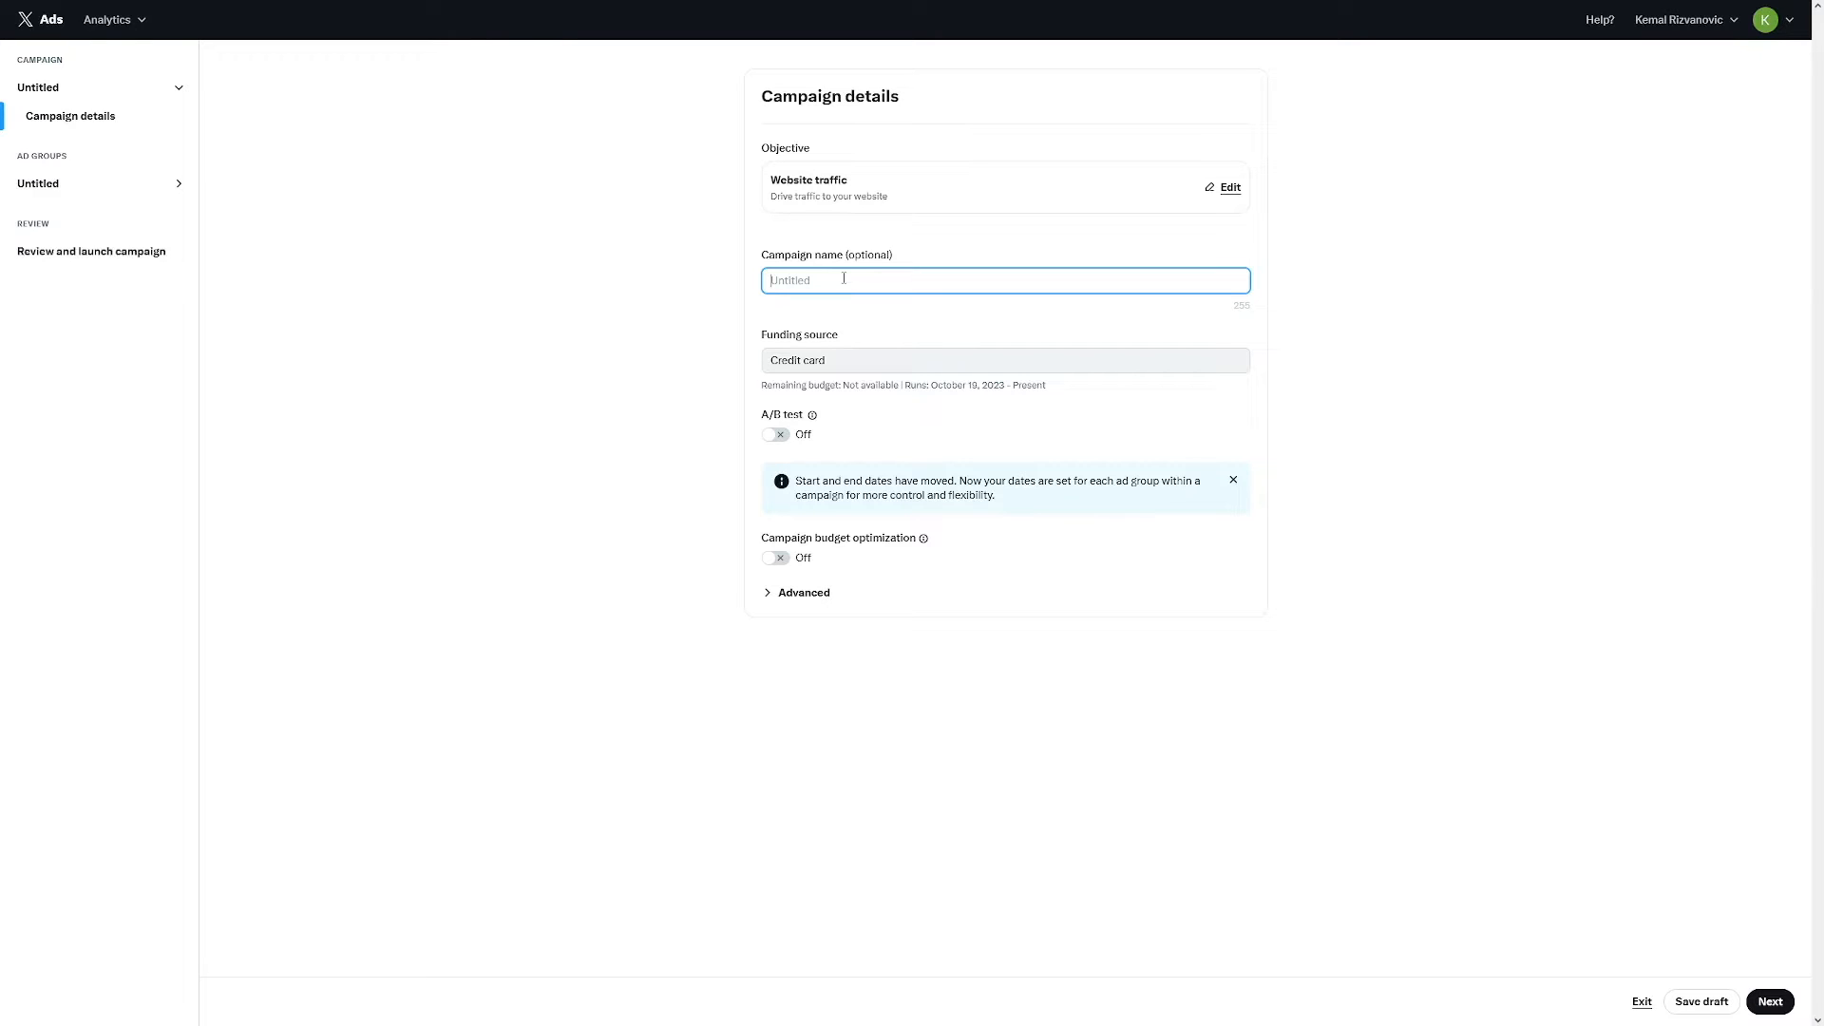
{"action": "type", "text": "Best"}
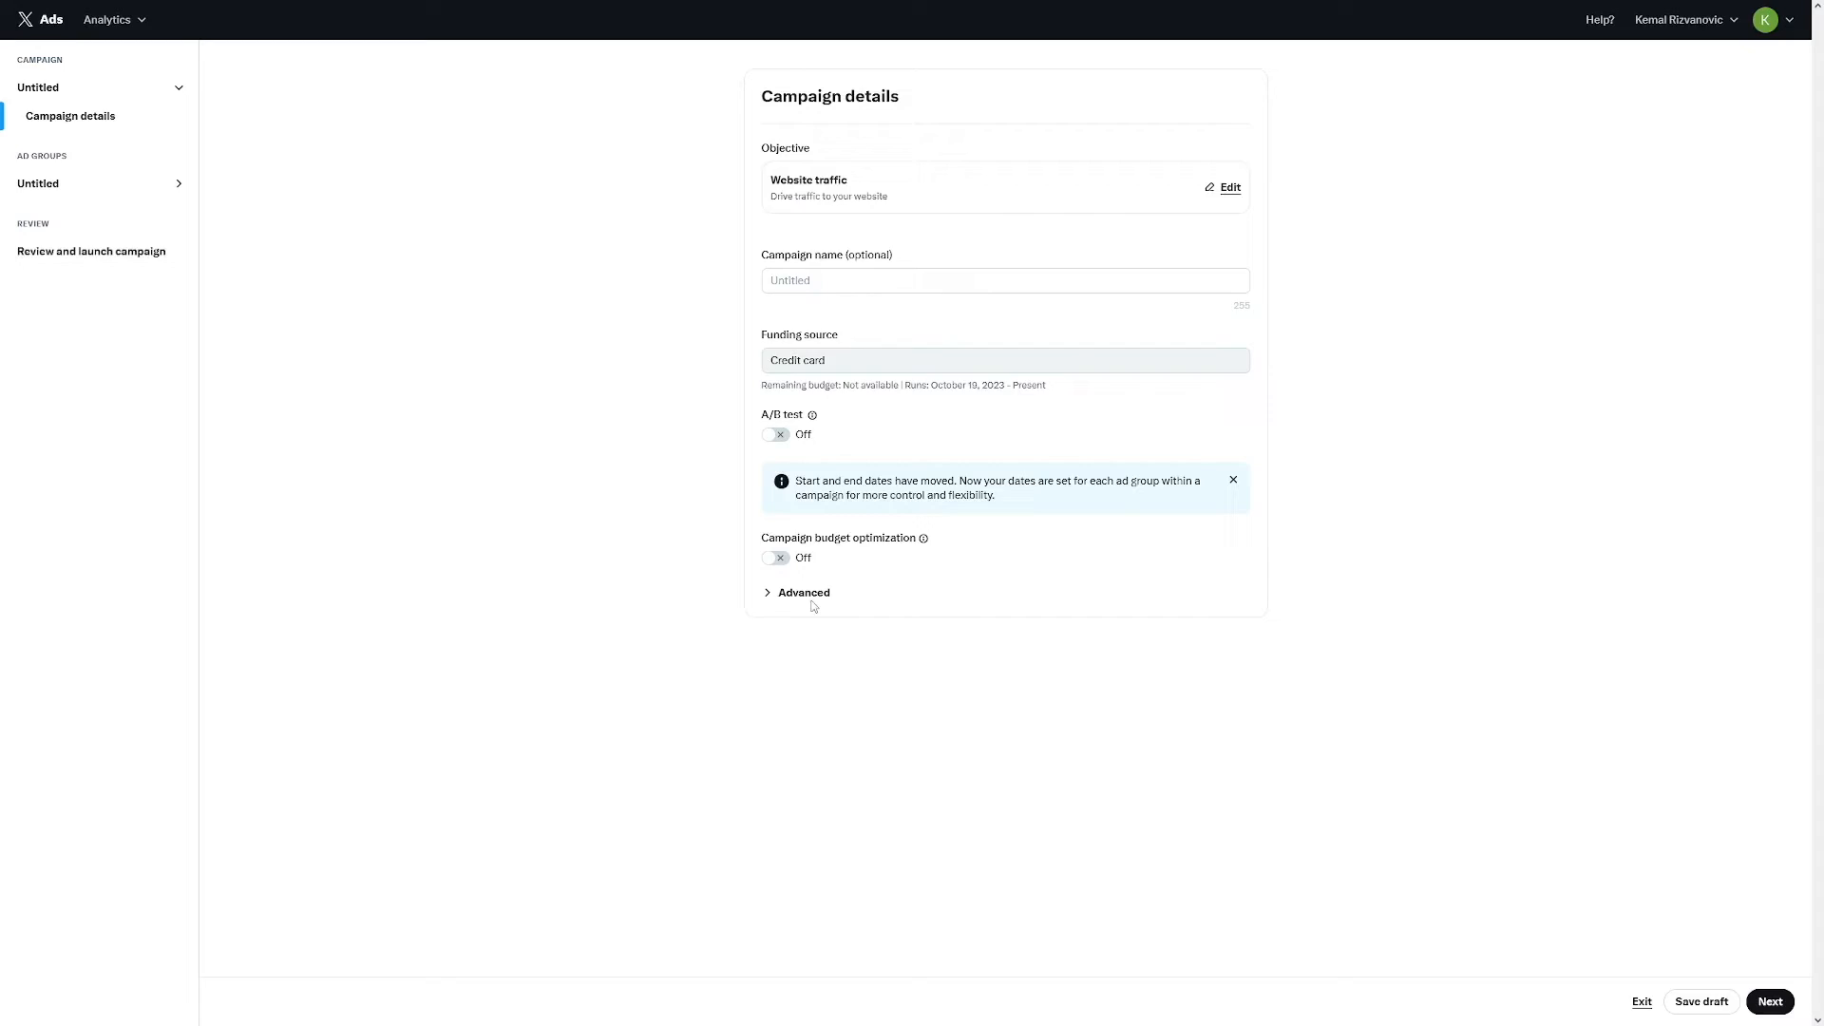
Reveal advanced settings, confirm Website traffic objective, and continue to ad group setup.
{"action": "left_click", "coordinate": [803, 592]}
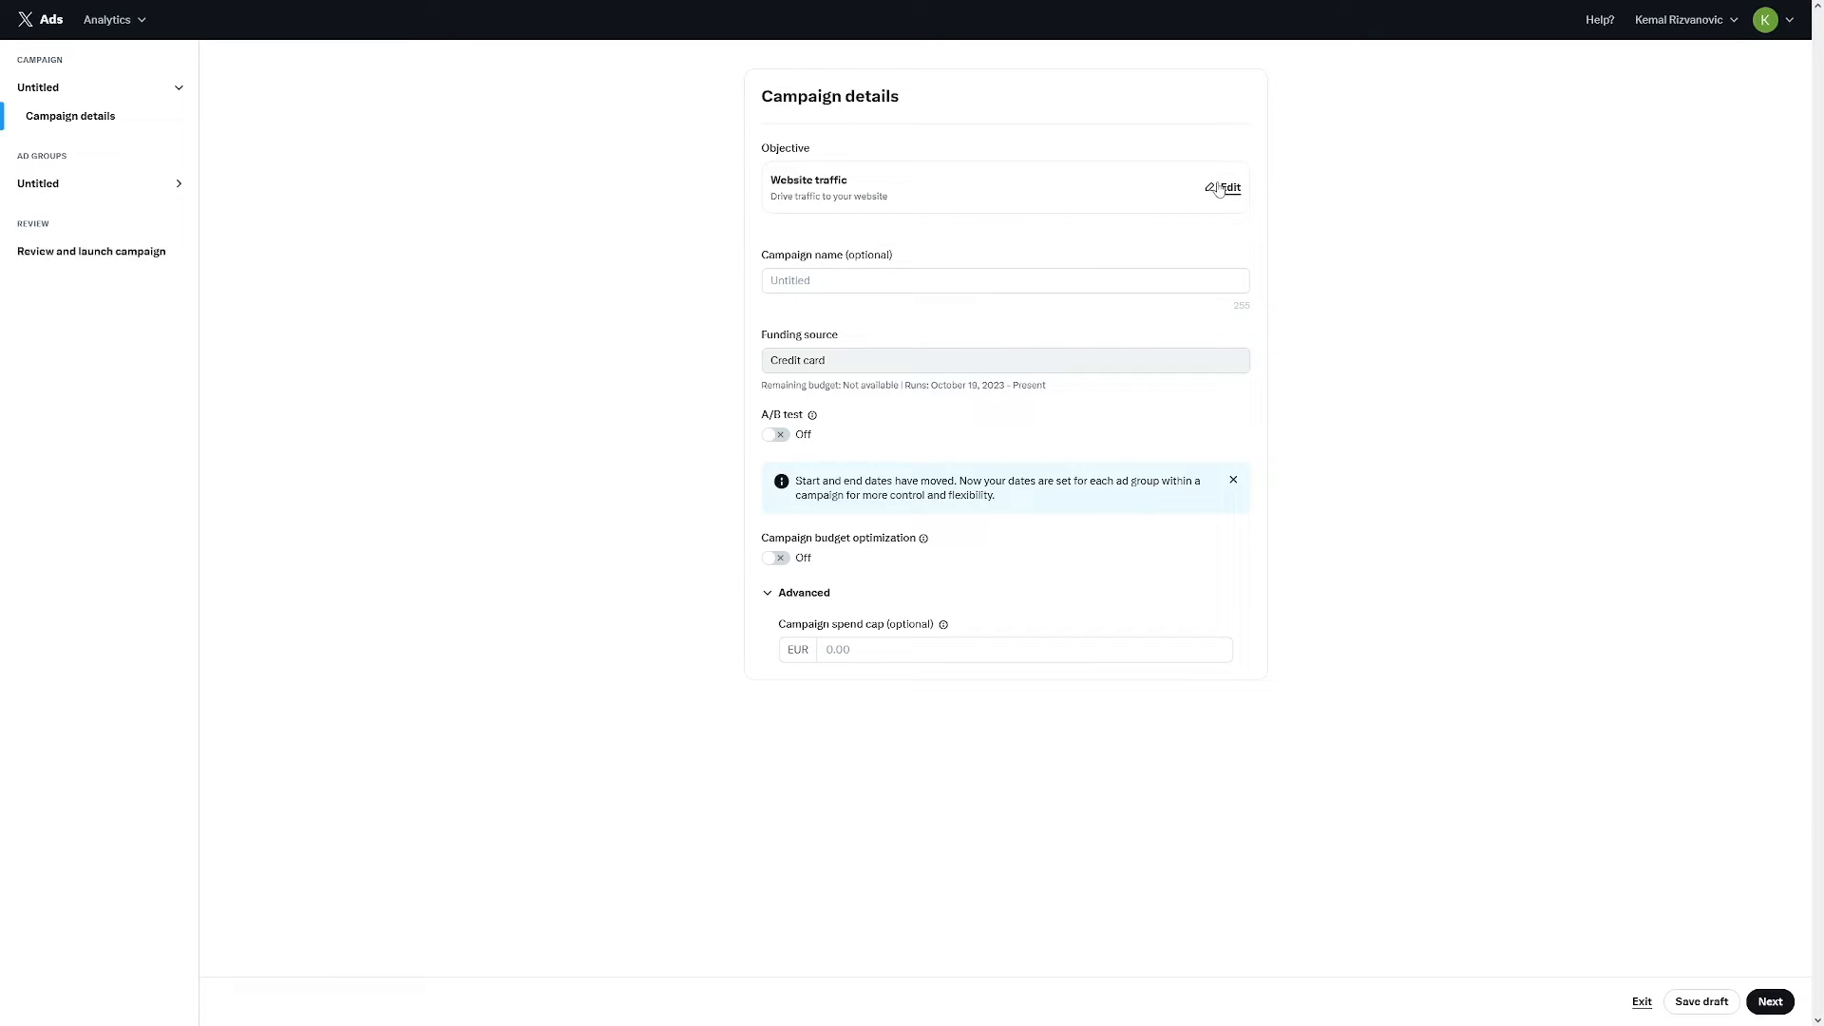
{"action": "left_click", "coordinate": [1229, 187]}
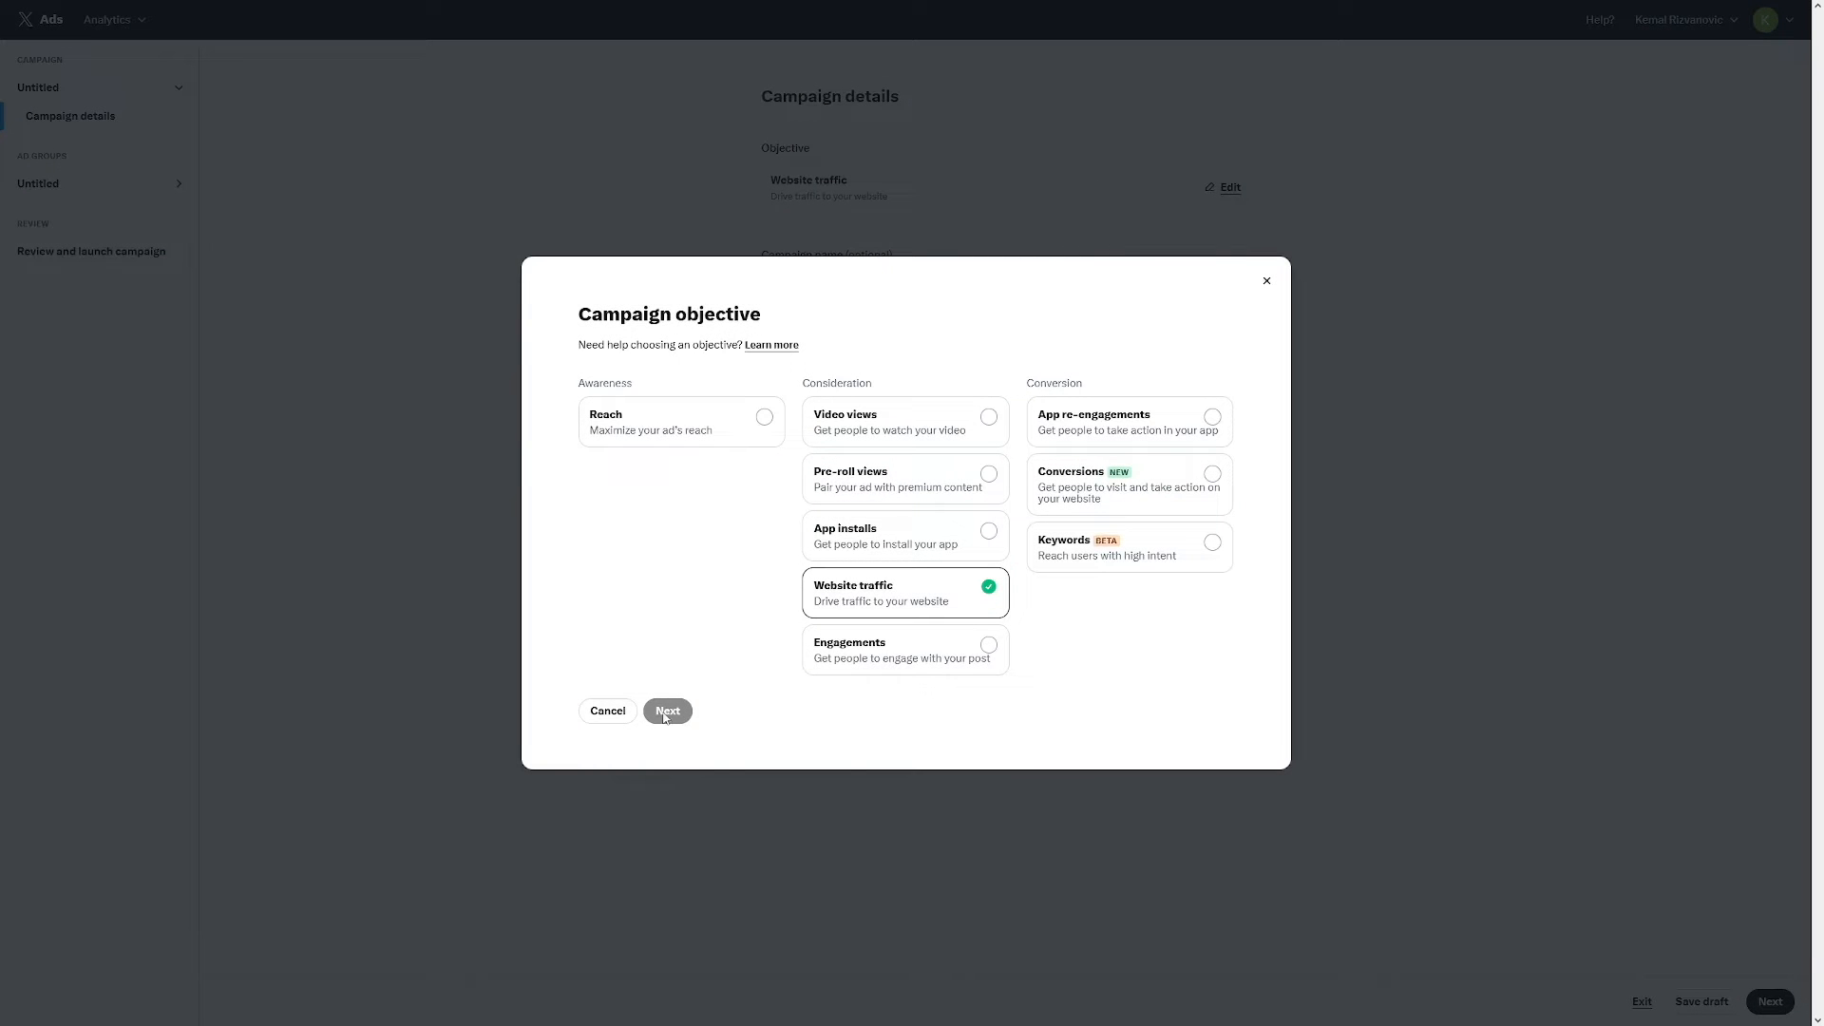
{"action": "left_click", "coordinate": [667, 711]}
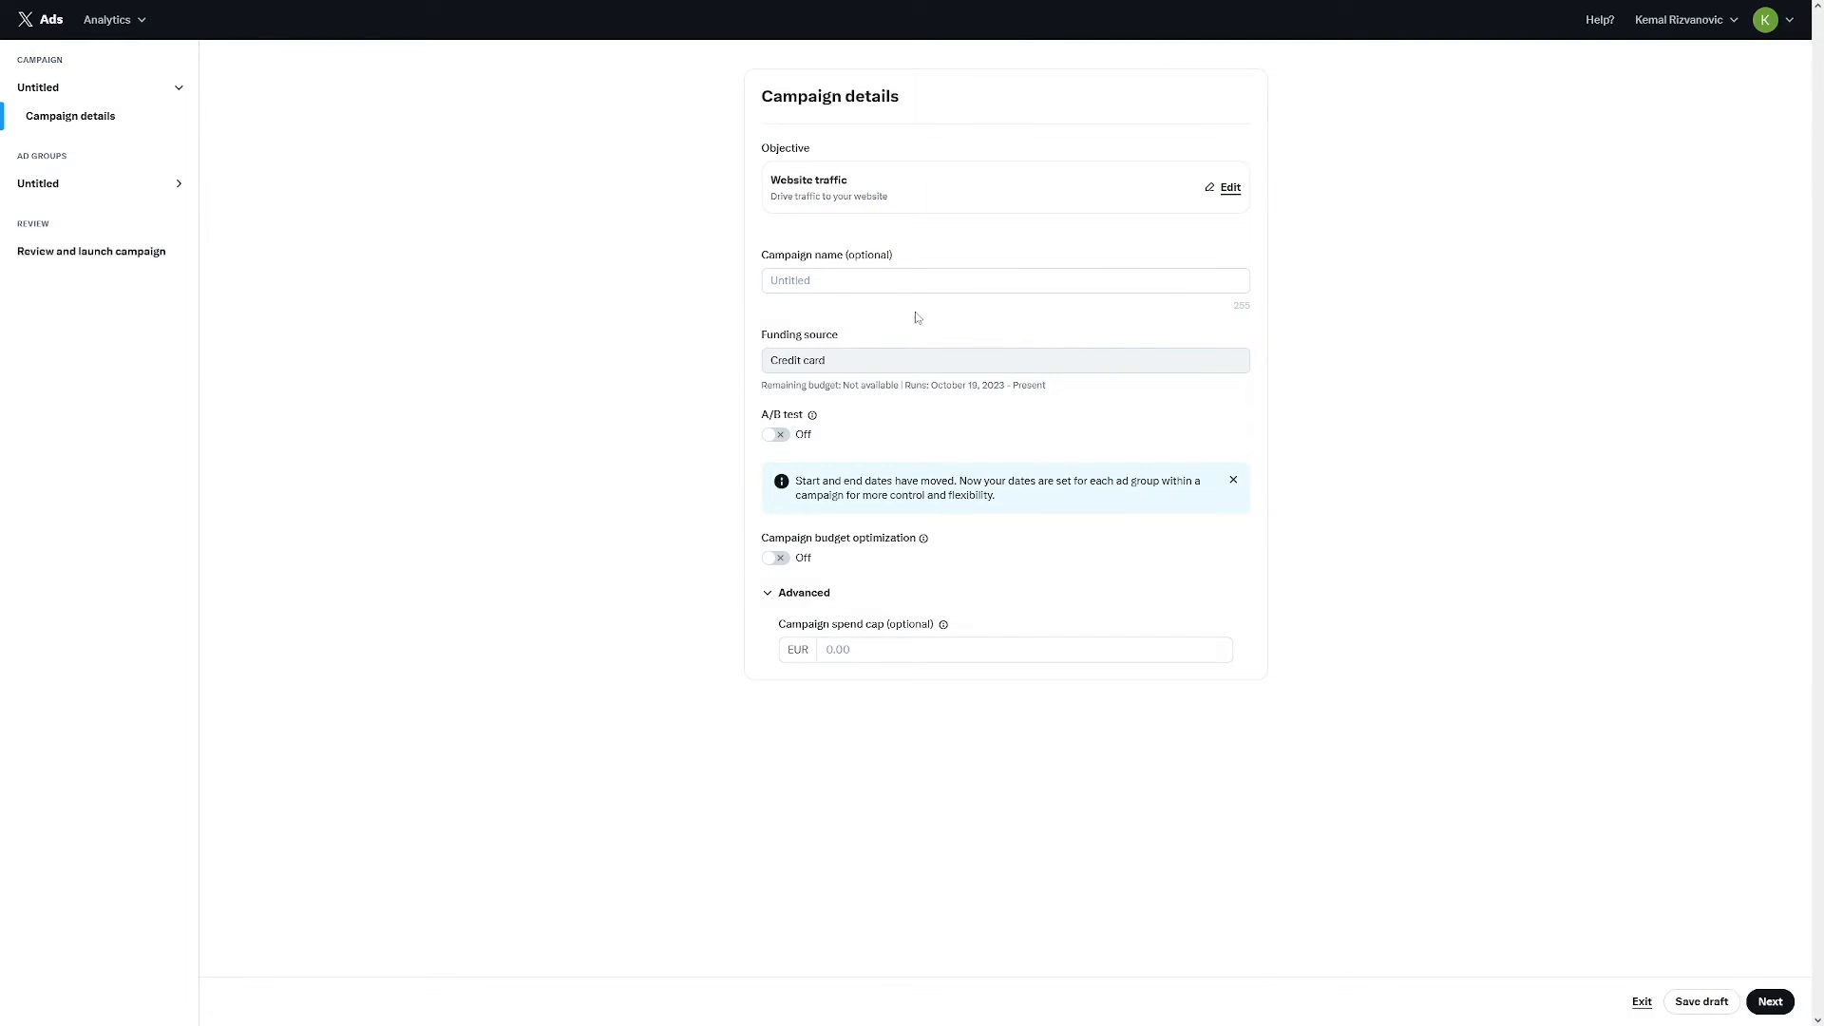
{"action": "mouse_move", "coordinate": [1703, 931]}
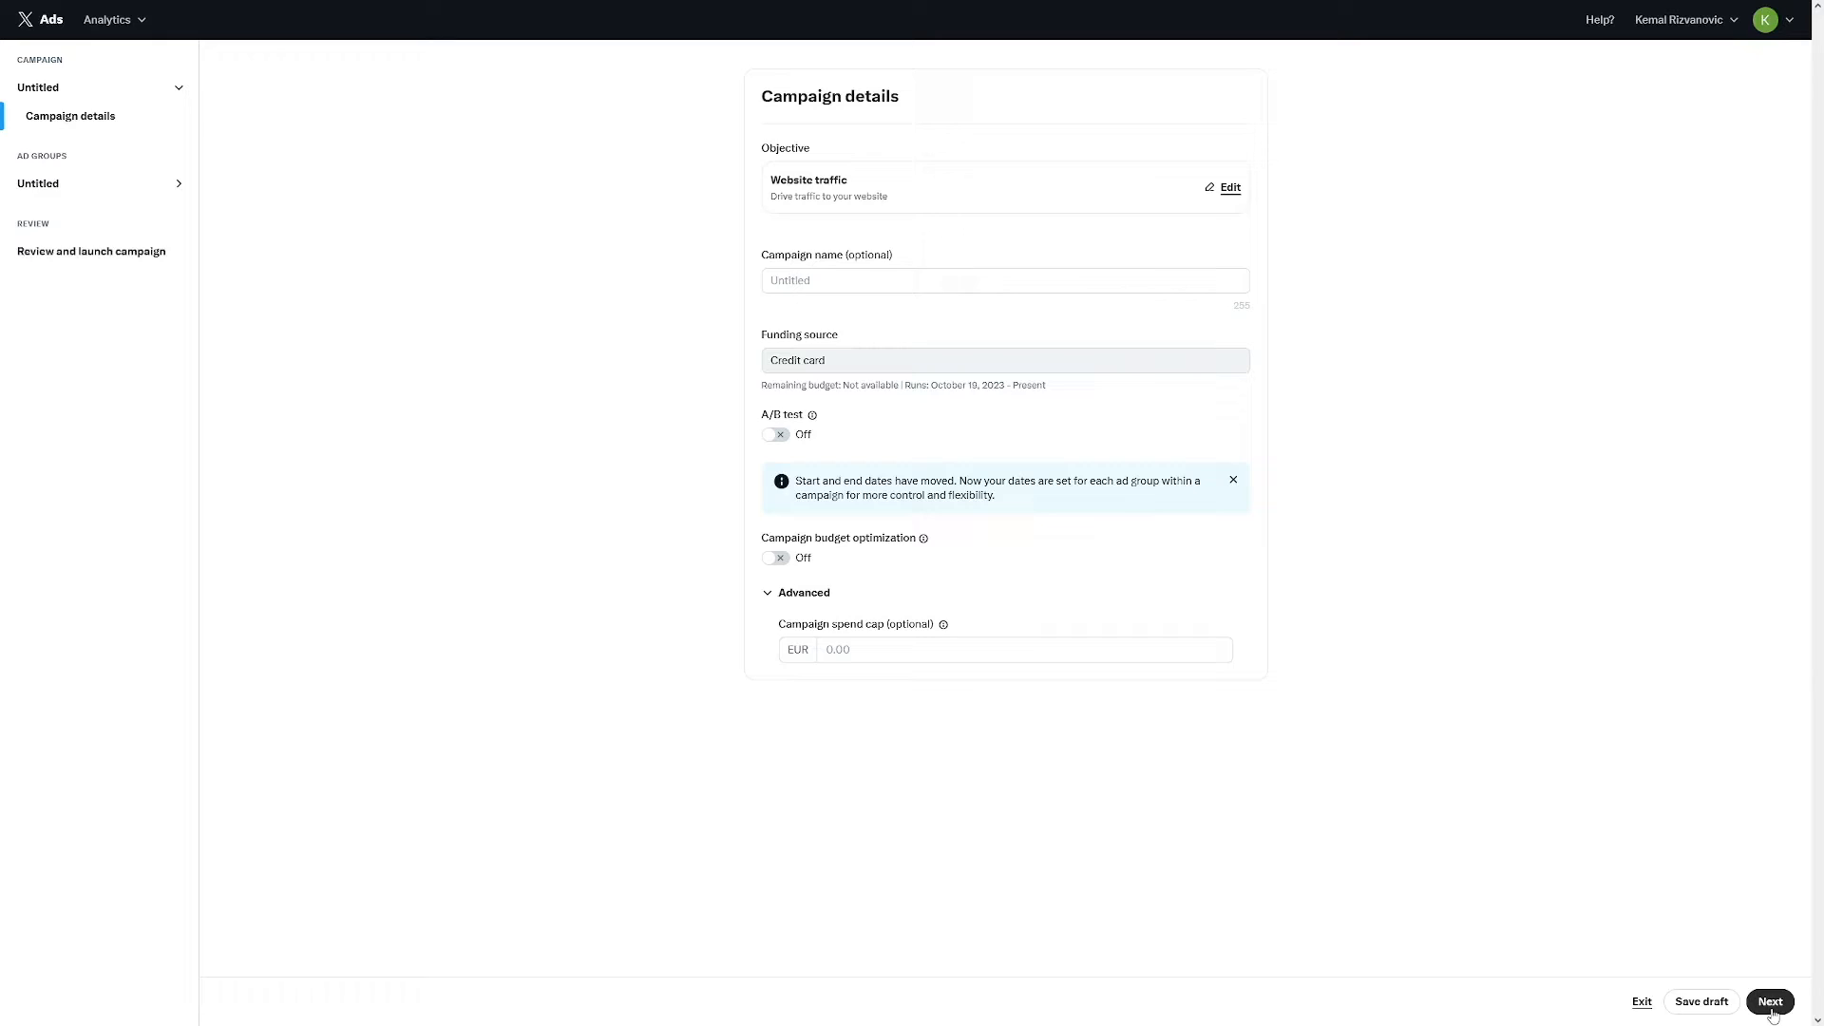
{"action": "left_click", "coordinate": [1769, 1001]}
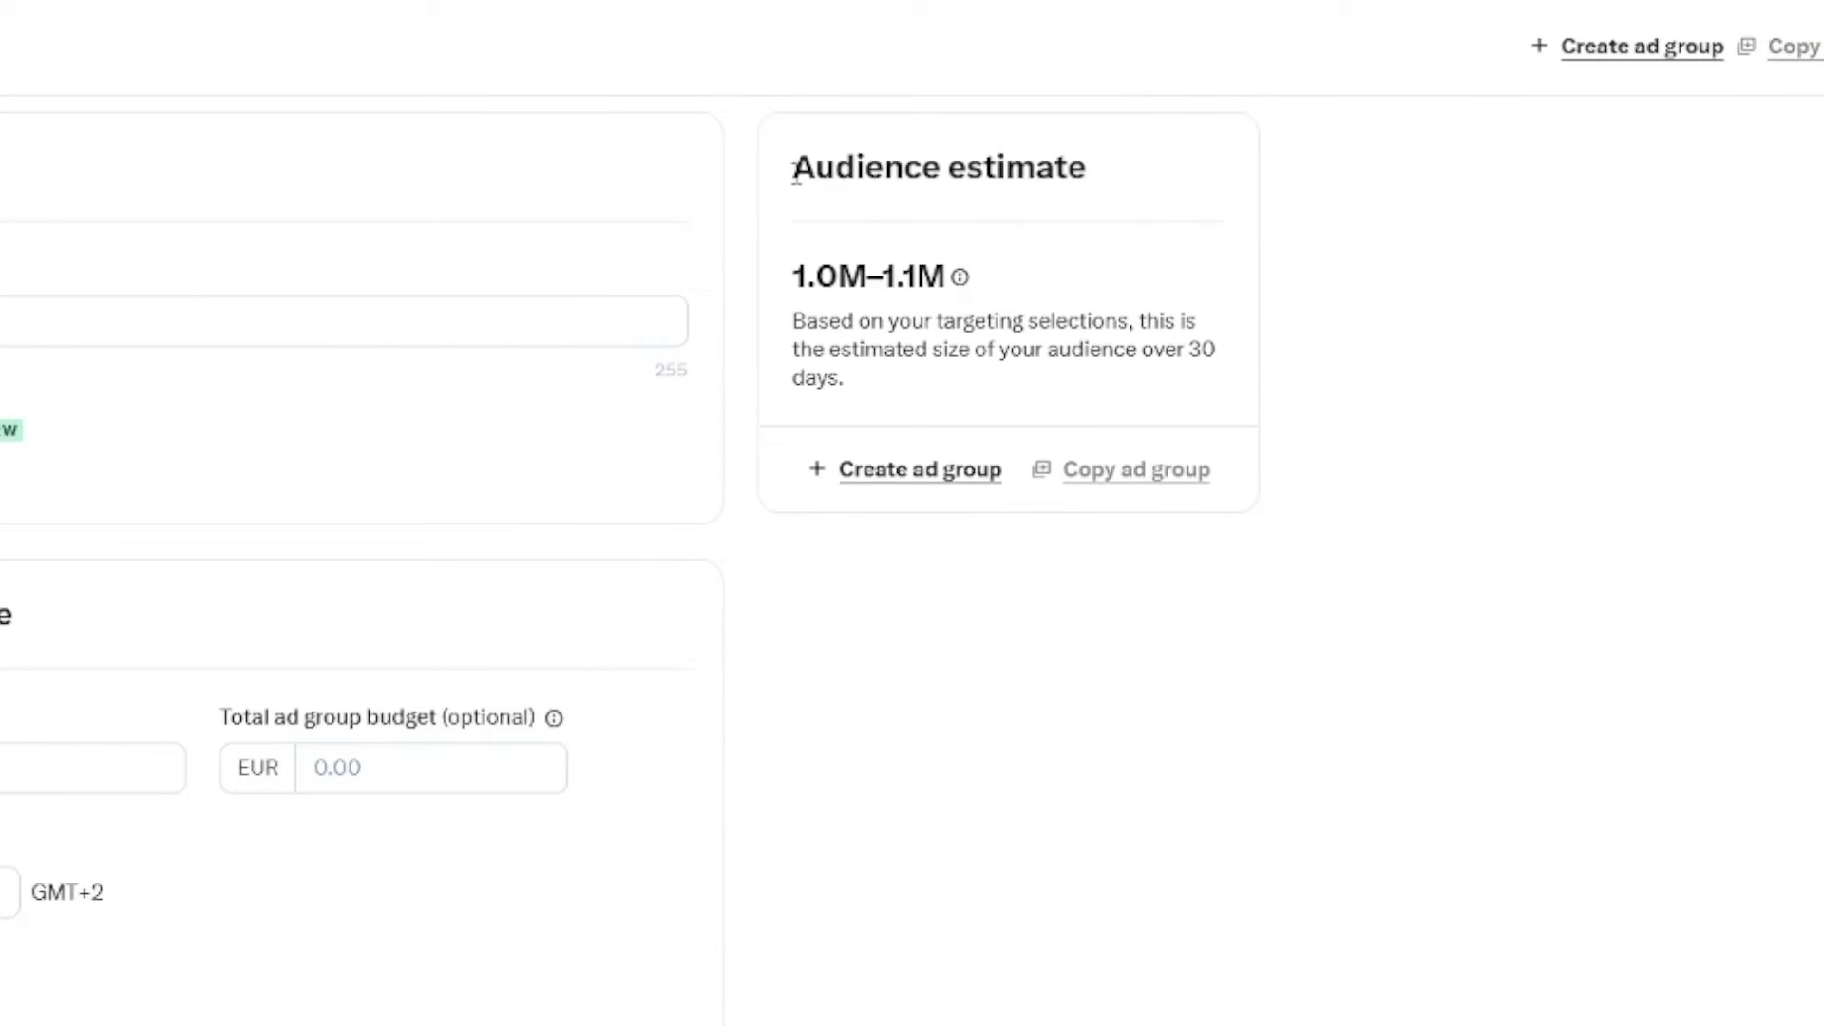
{"action": "mouse_move", "coordinate": [919, 468]}
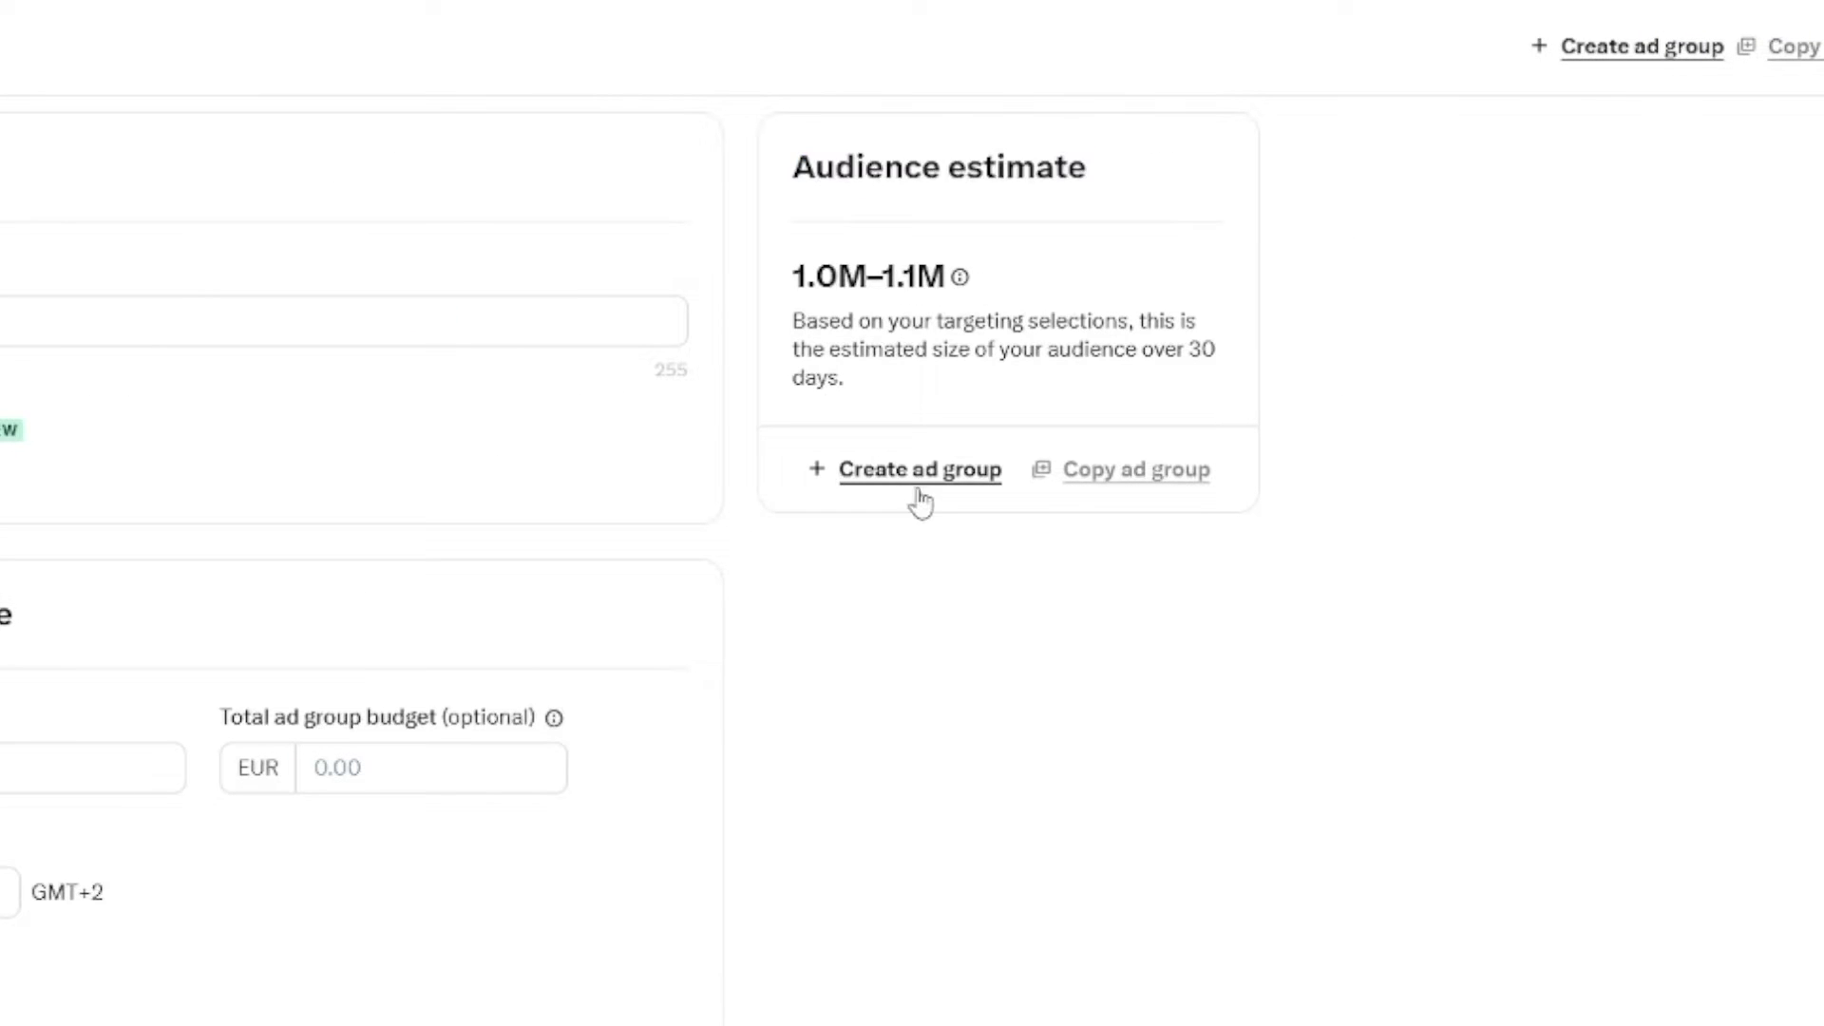
{"action": "left_click_drag", "start_coordinate": [792, 321], "coordinate": [1071, 321]}
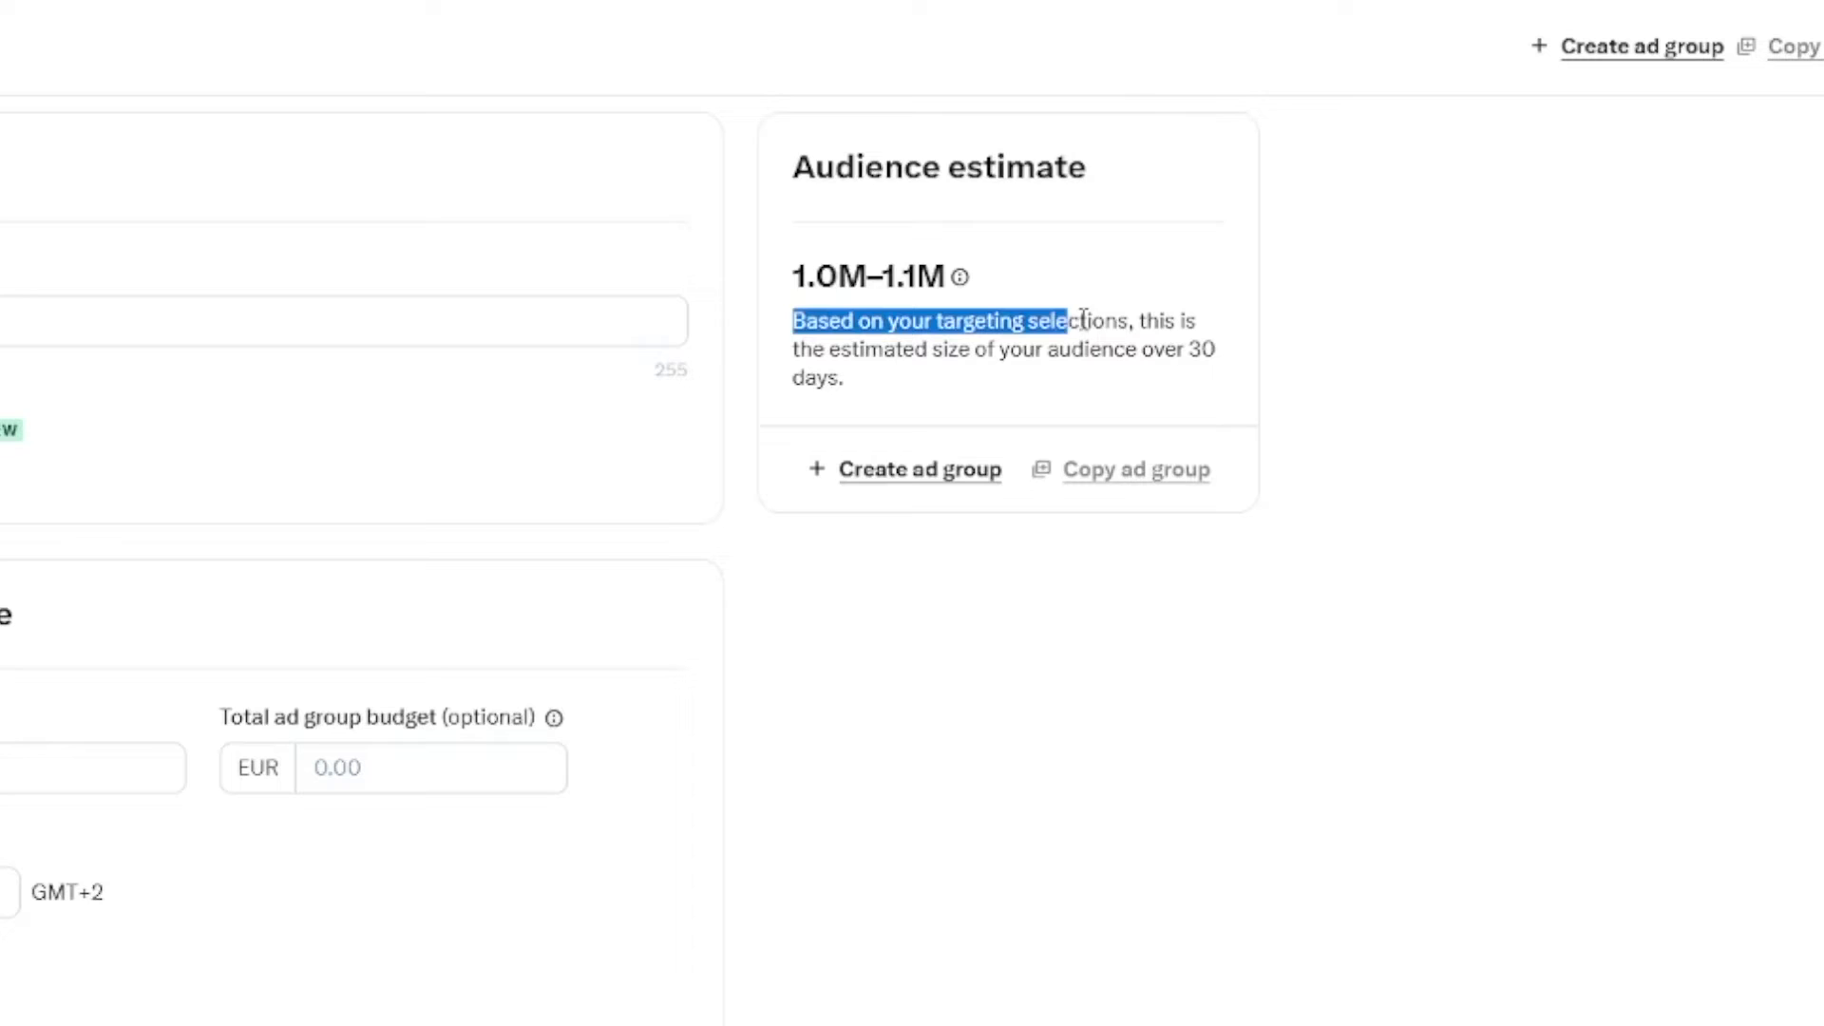
{"action": "left_click_drag", "start_coordinate": [1047, 320], "coordinate": [954, 349]}
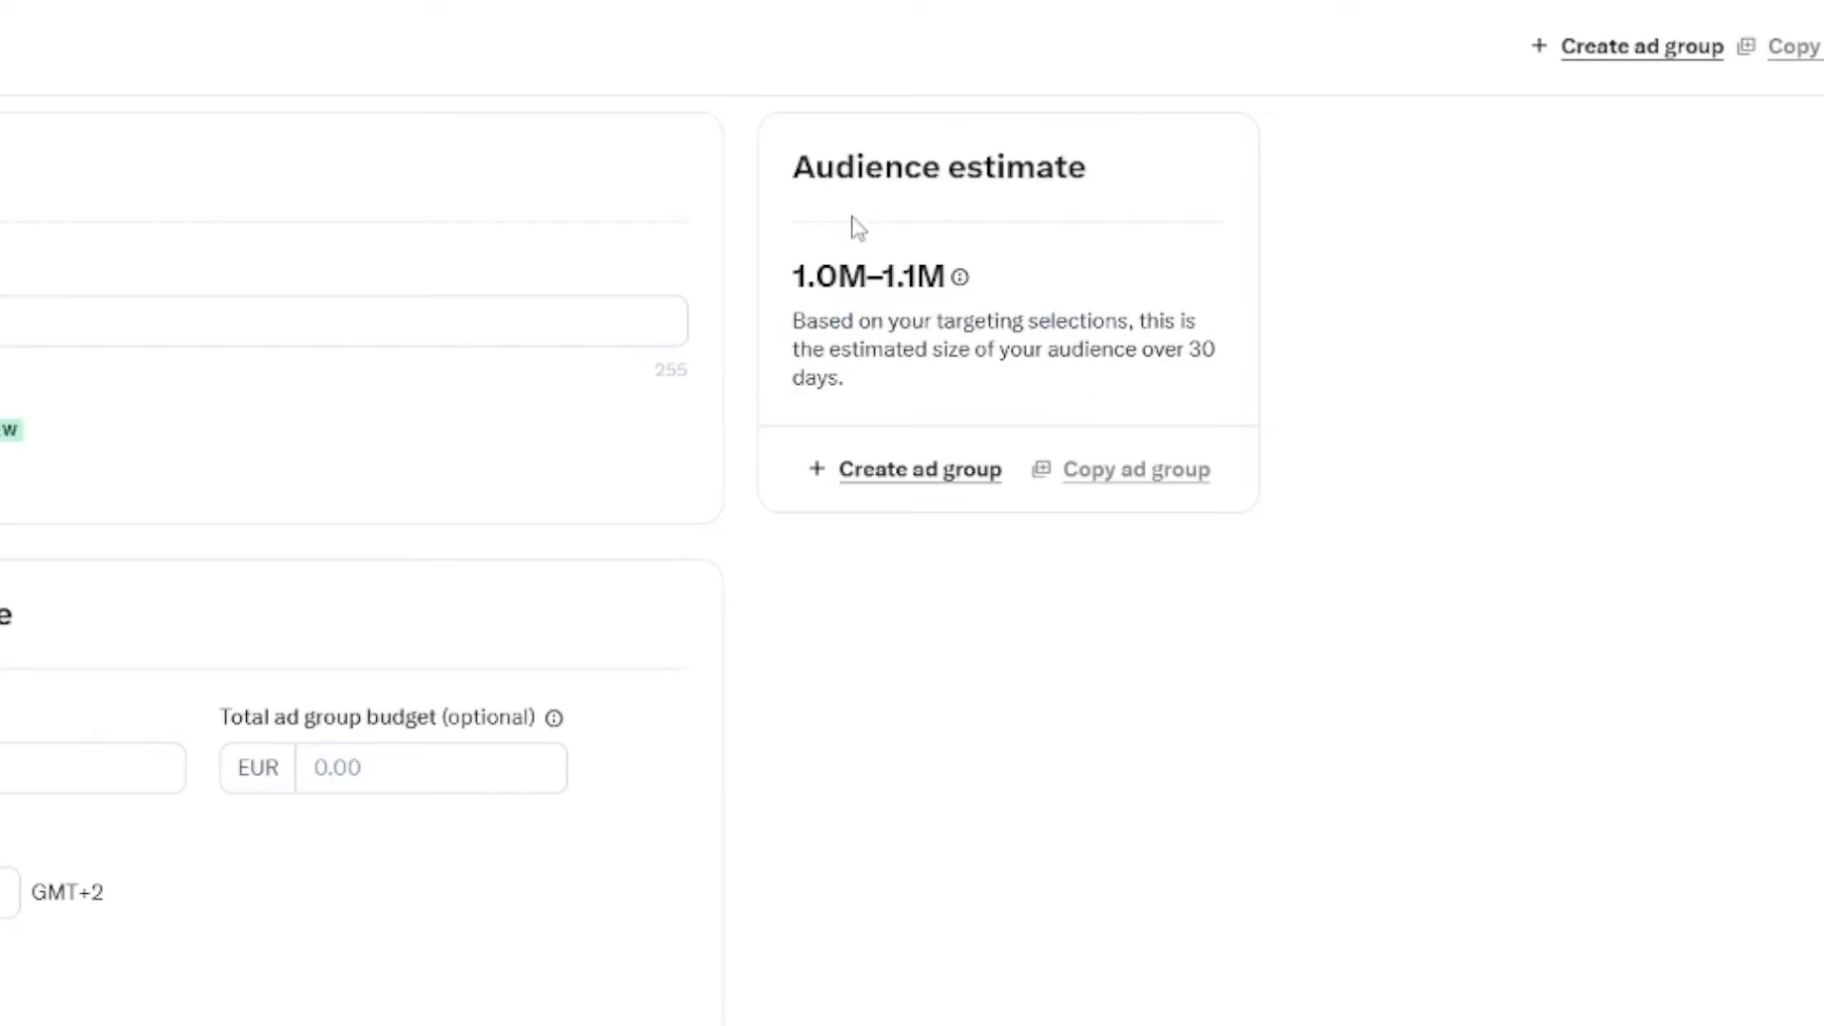
{"action": "mouse_move", "coordinate": [956, 276]}
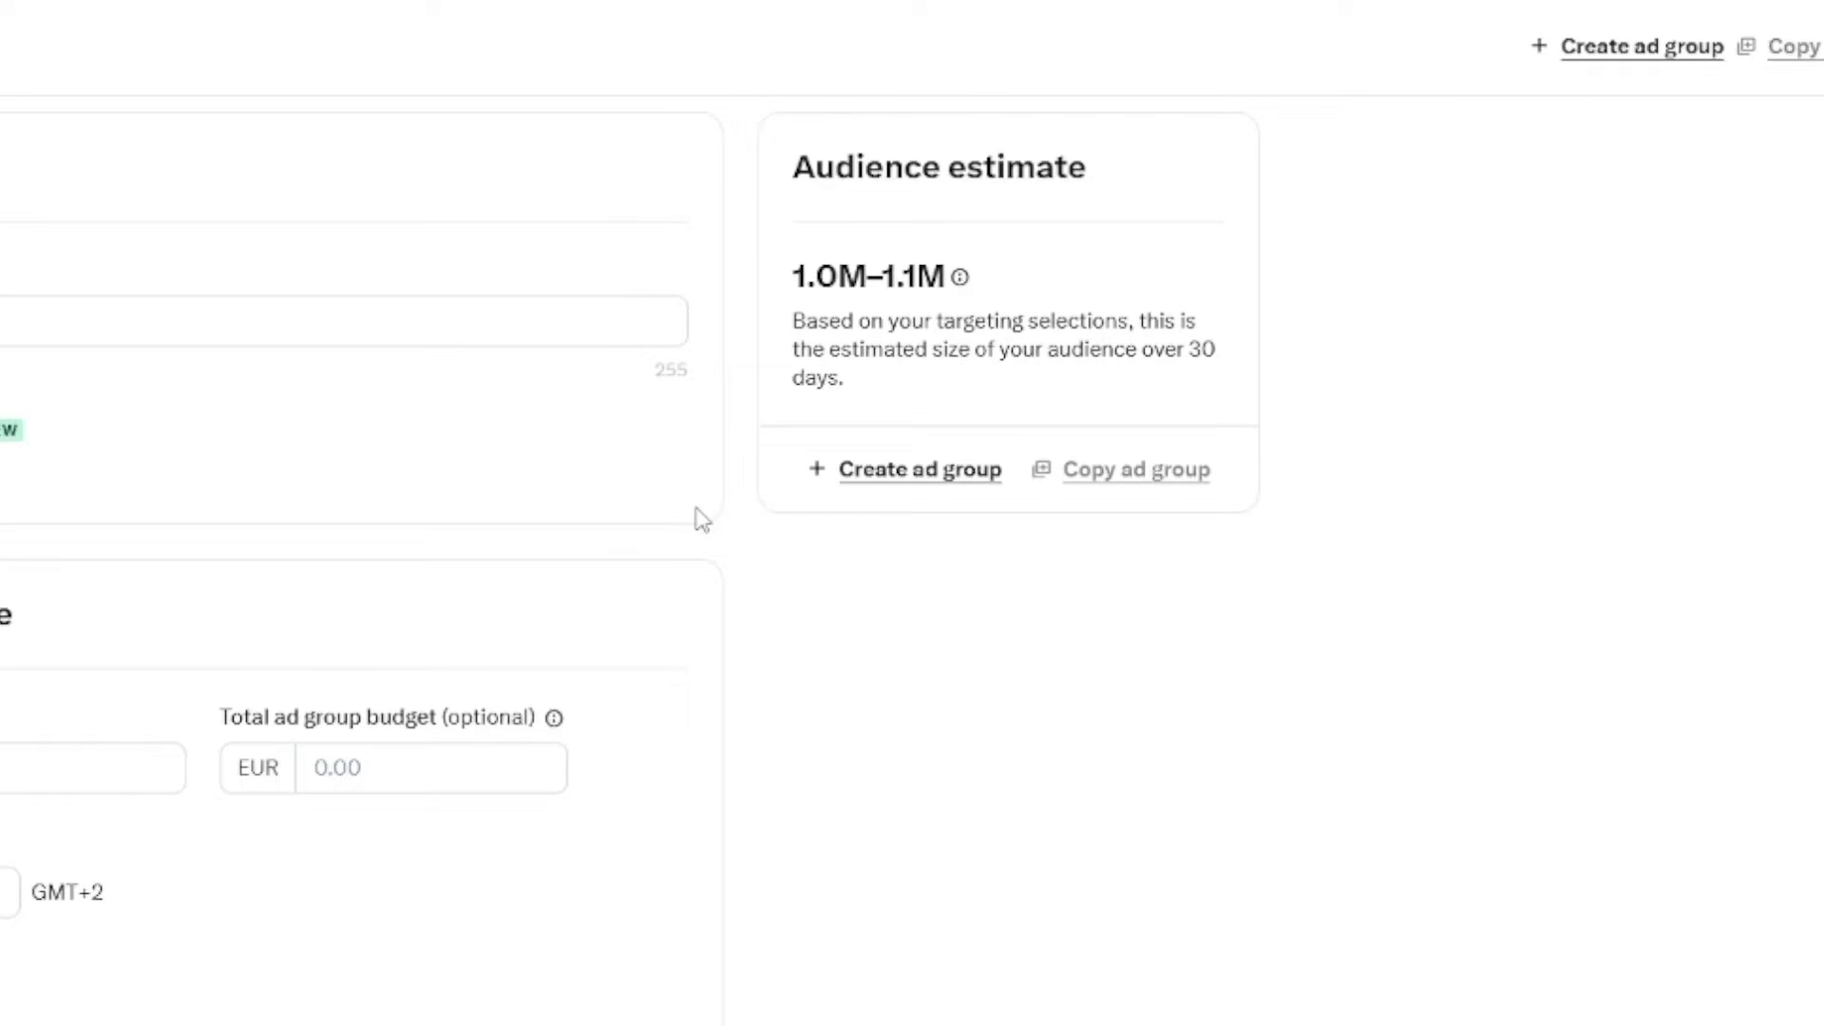
{"action": "mouse_move", "coordinate": [789, 636]}
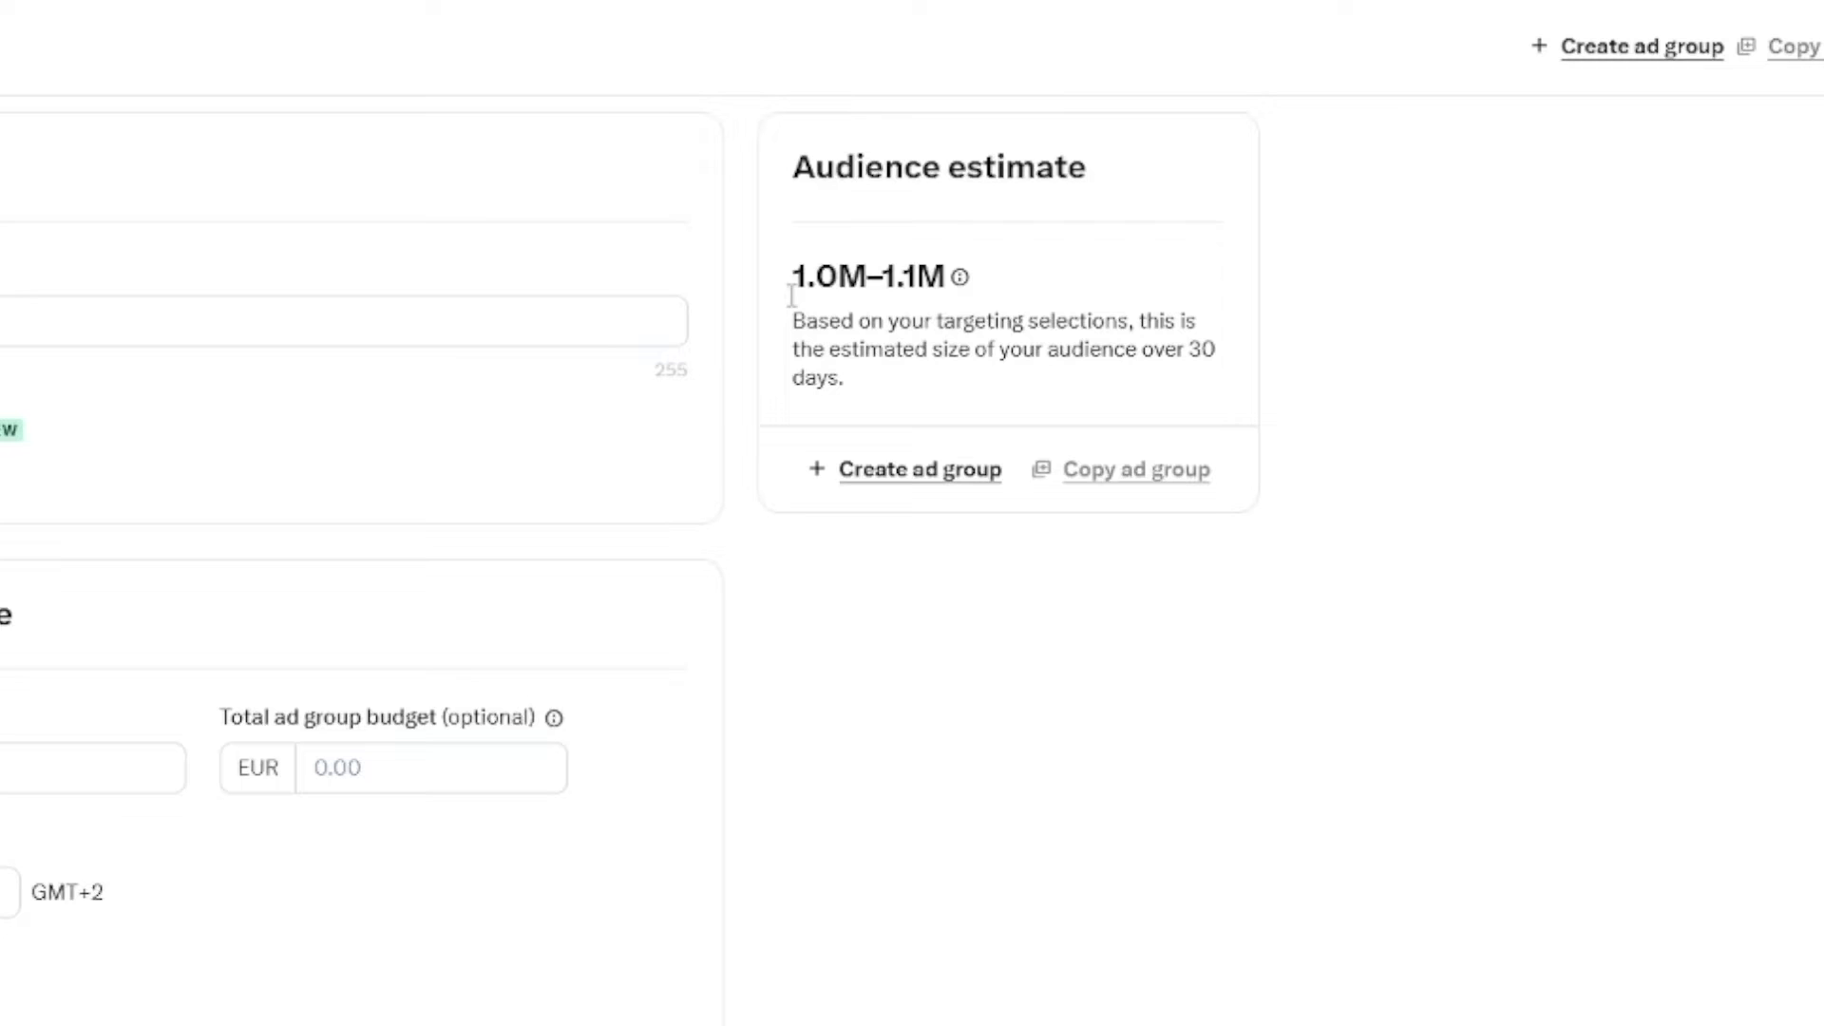
{"action": "mouse_move", "coordinate": [722, 766]}
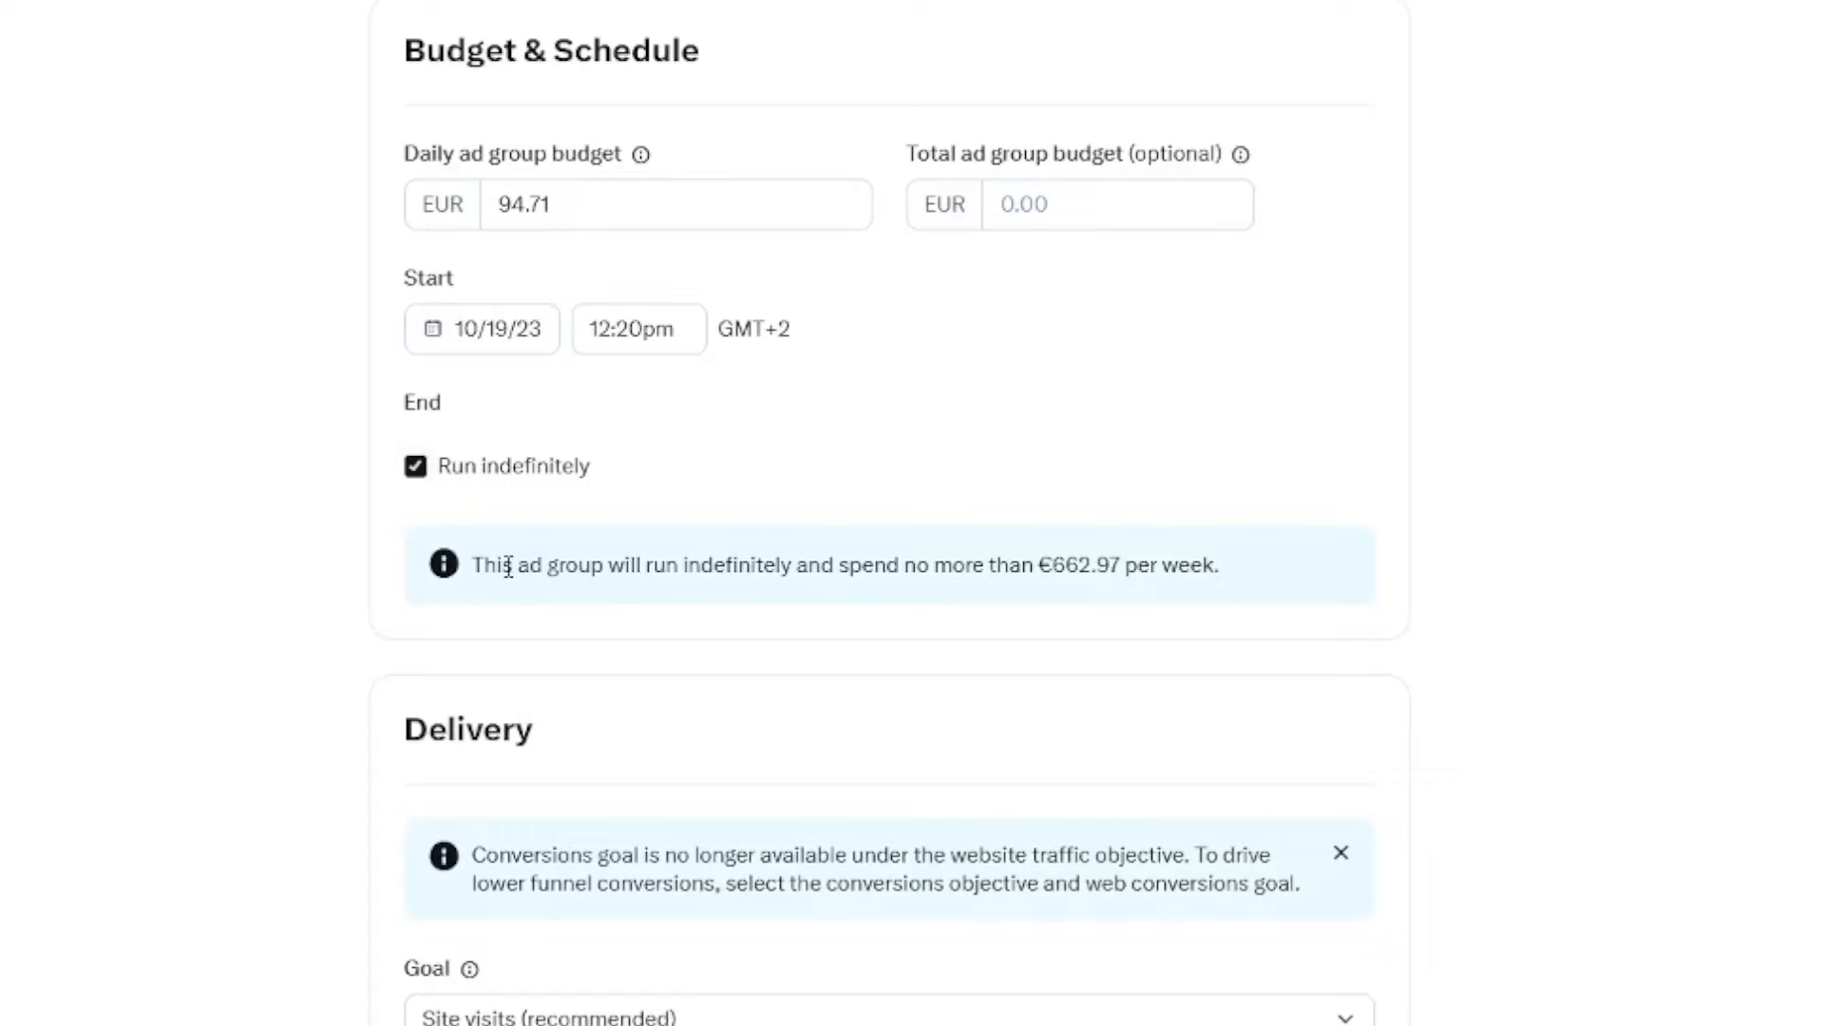
{"action": "left_click_drag", "start_coordinate": [471, 565], "coordinate": [719, 565]}
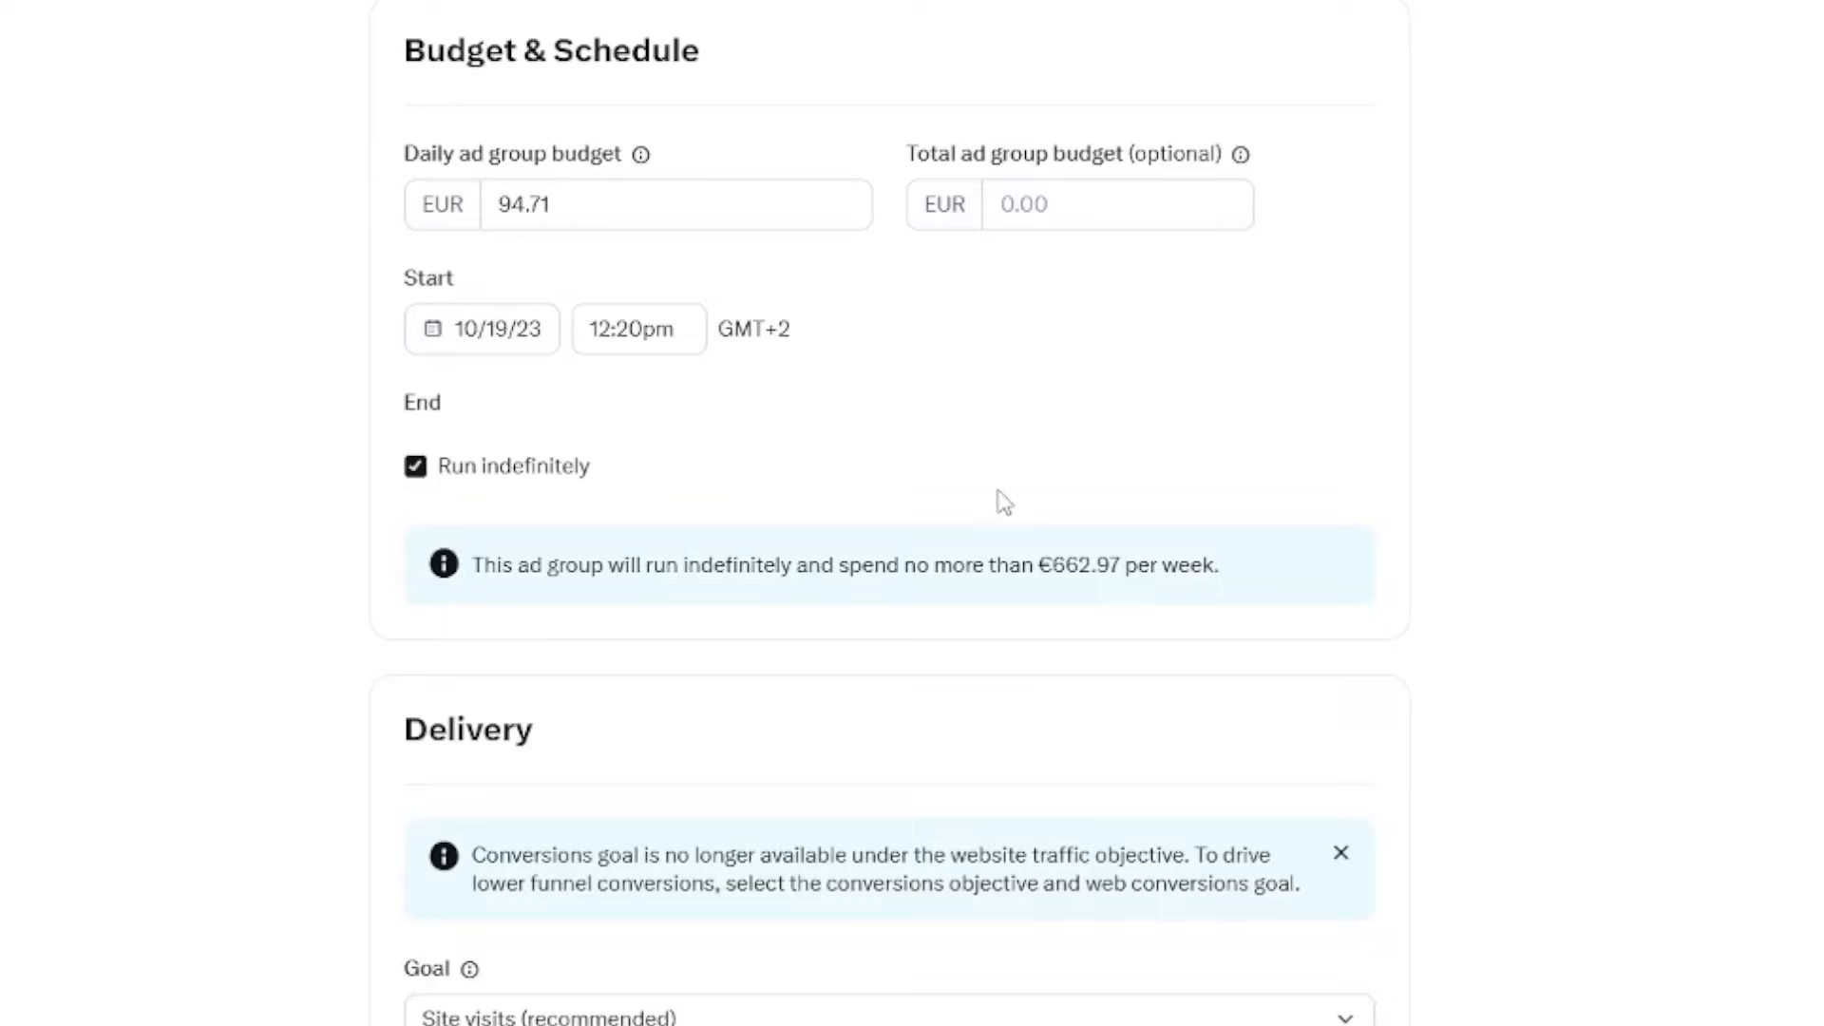
{"action": "left_click_drag", "start_coordinate": [1038, 566], "coordinate": [1218, 566]}
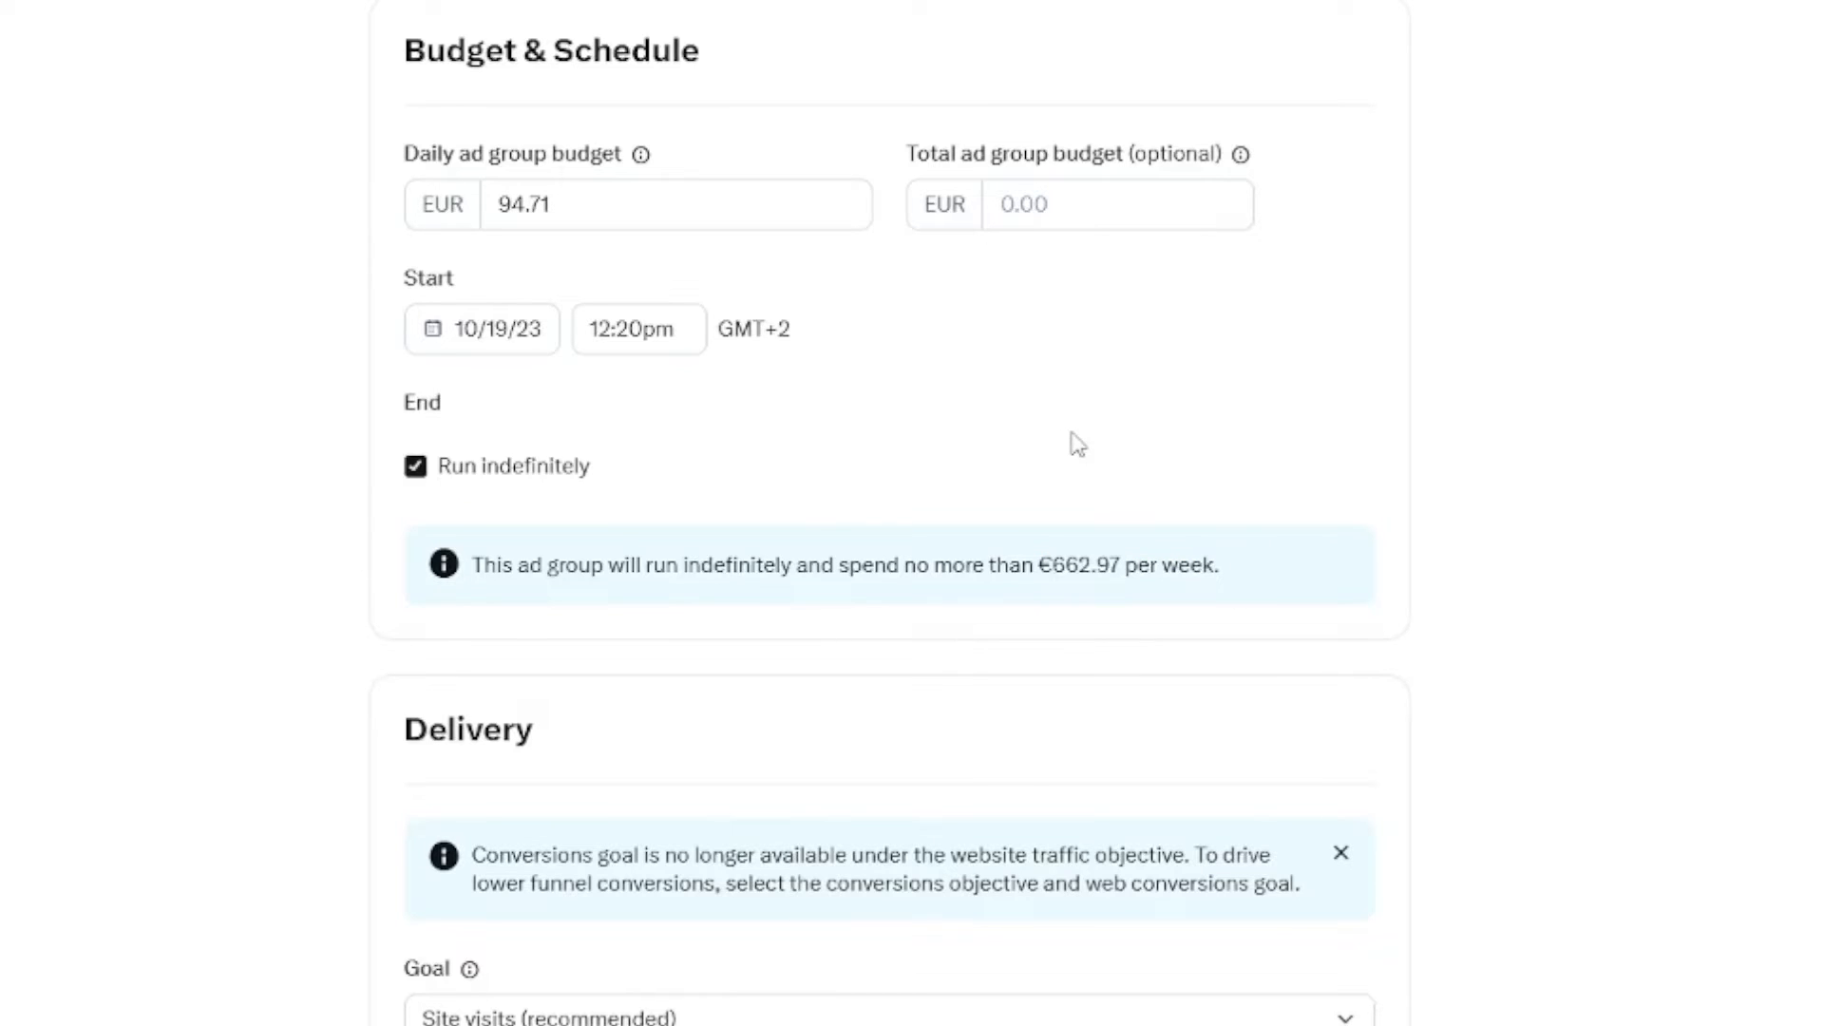
{"action": "mouse_move", "coordinate": [1054, 355]}
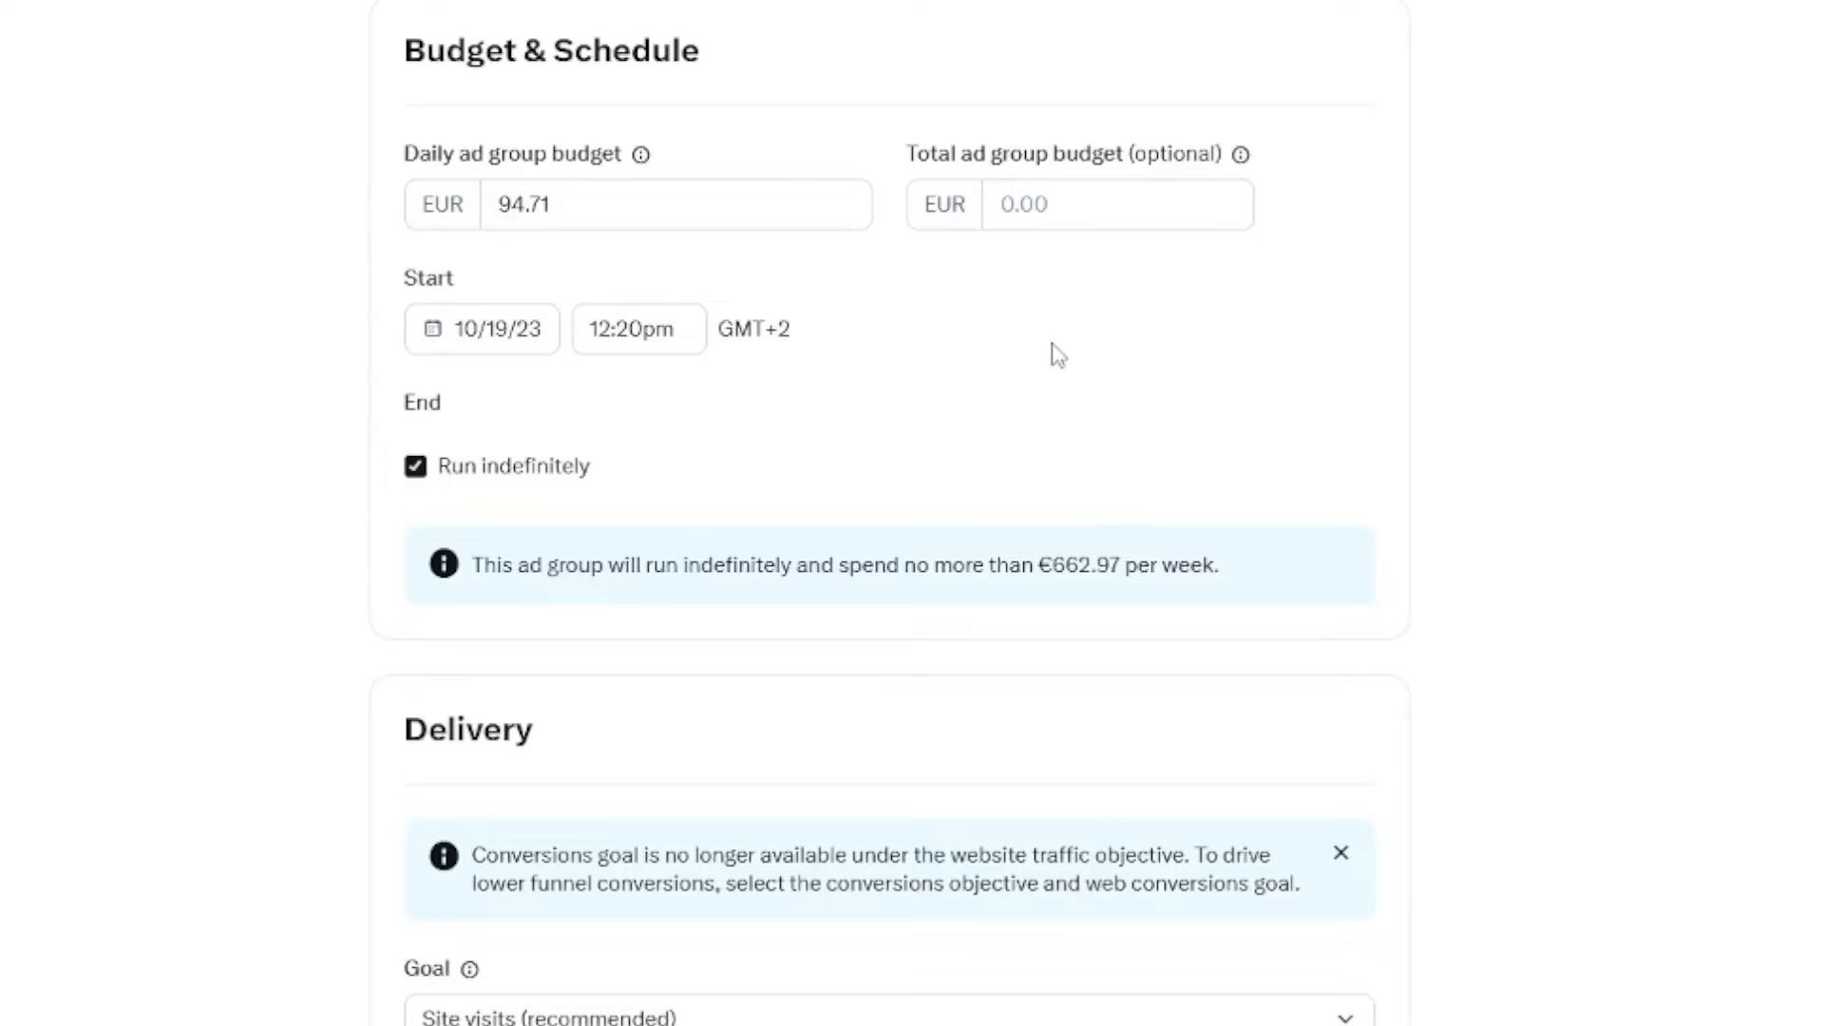
{"action": "scroll", "scroll_direction": "down", "scroll_amount": 3}
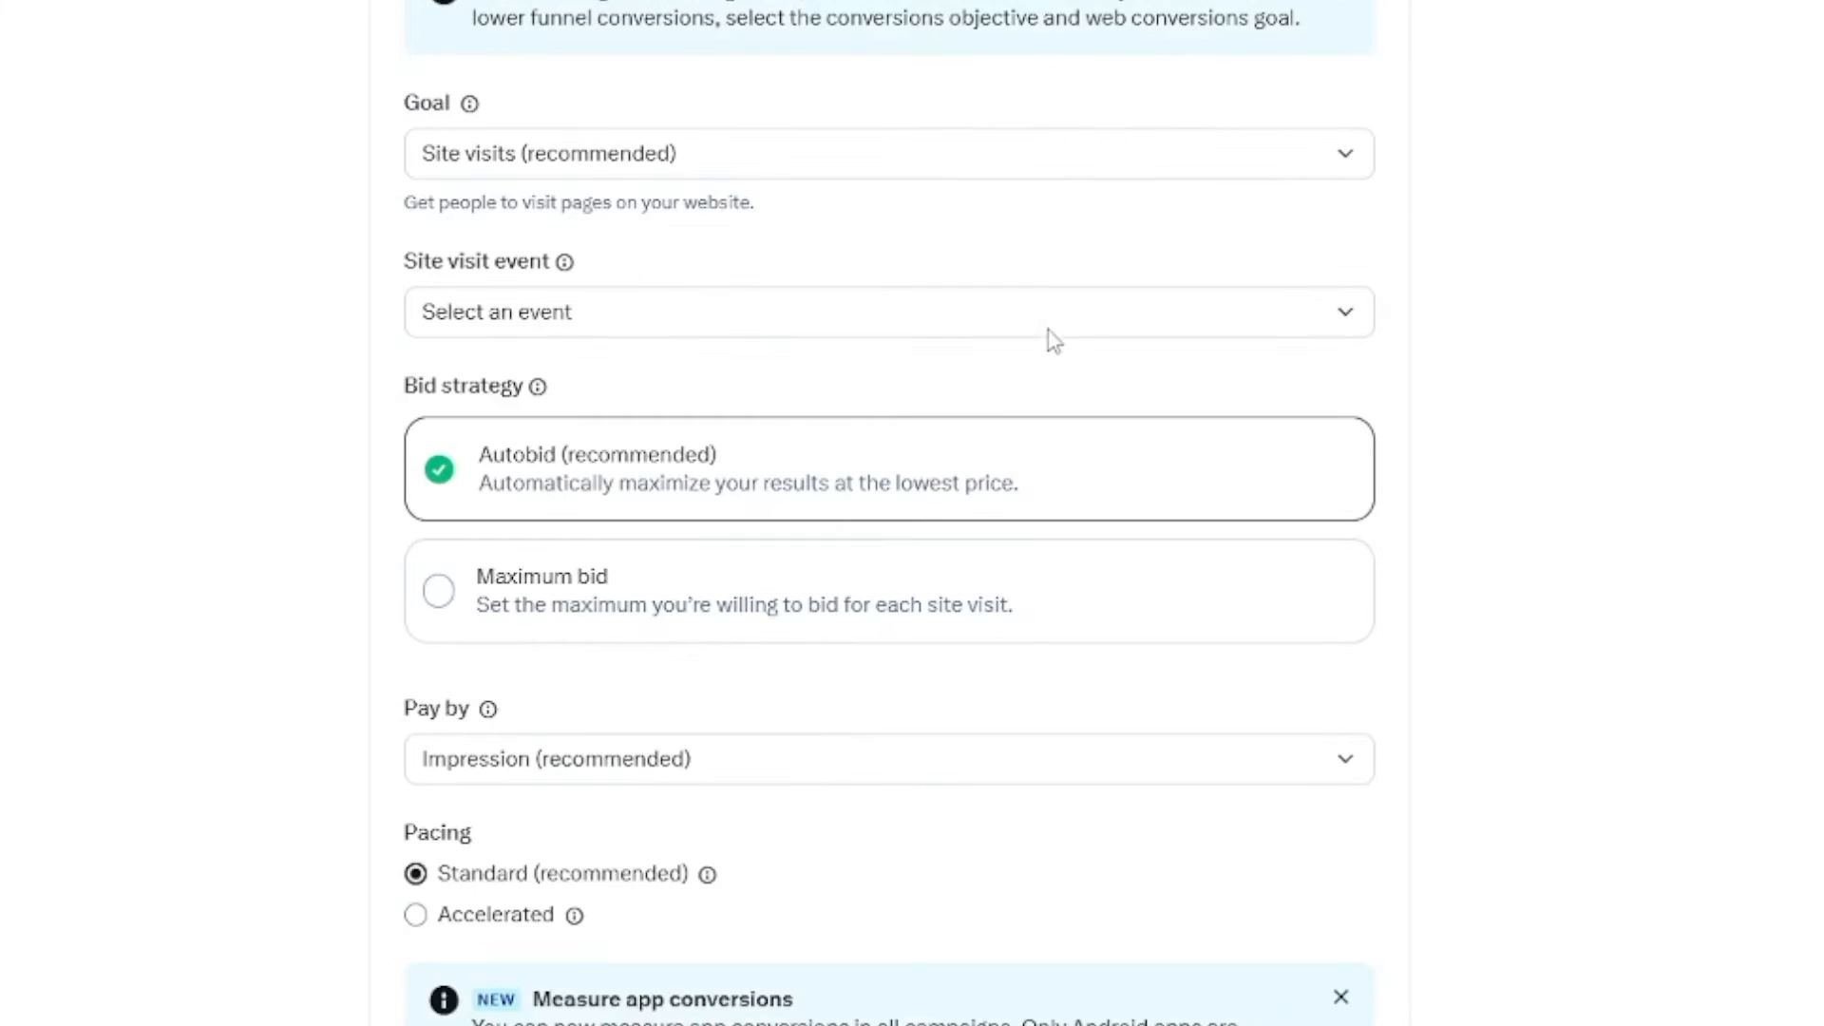
{"action": "mouse_move", "coordinate": [874, 358]}
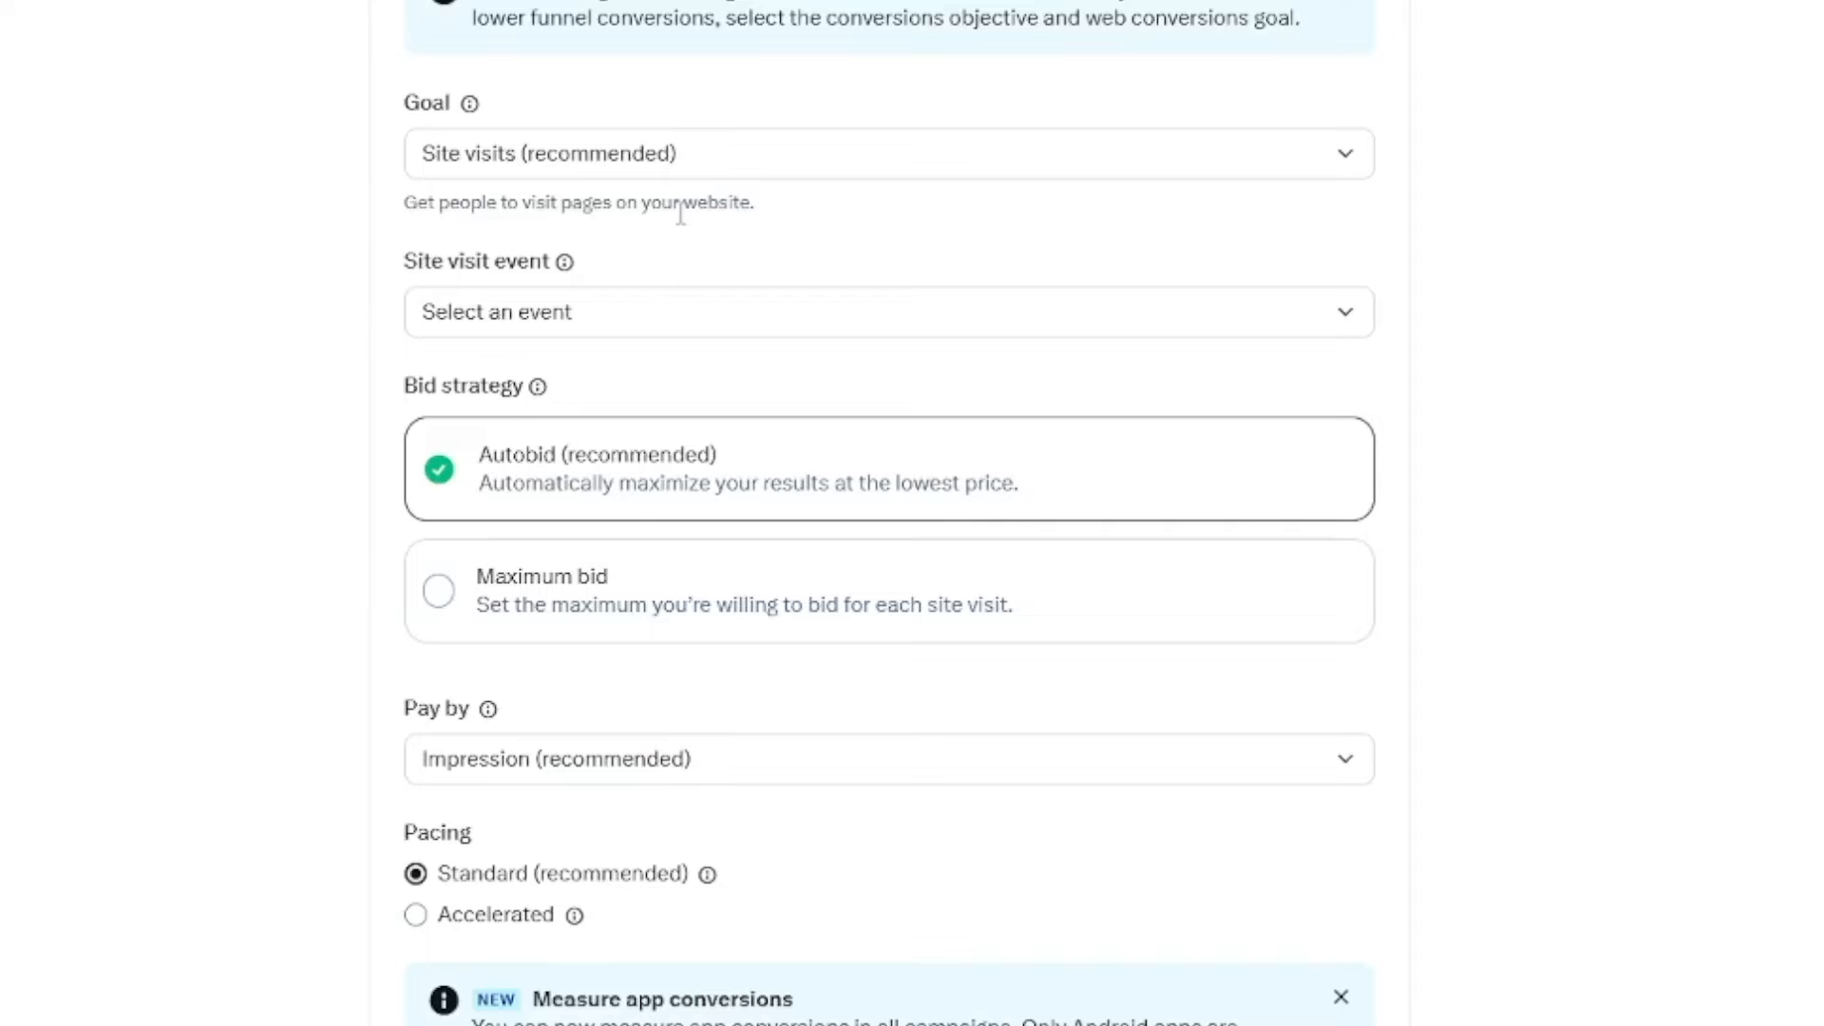
{"action": "left_click", "coordinate": [888, 152]}
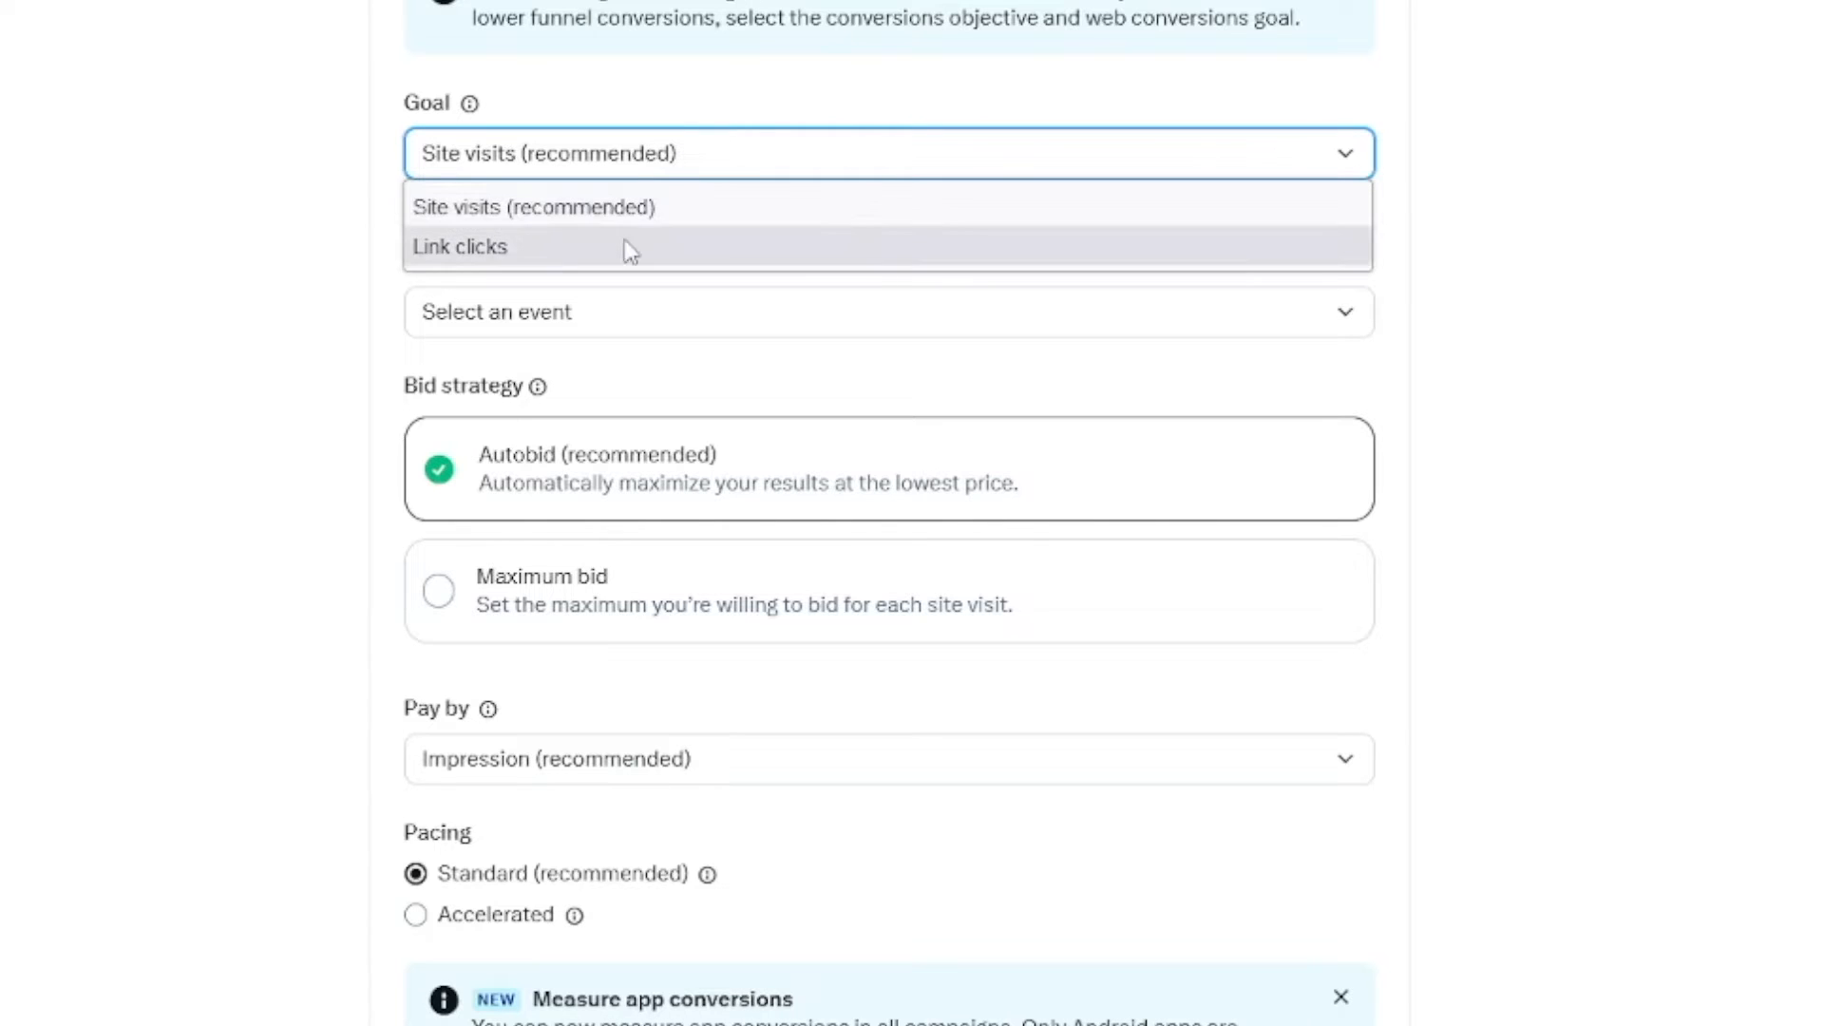
{"action": "left_click", "coordinate": [548, 207]}
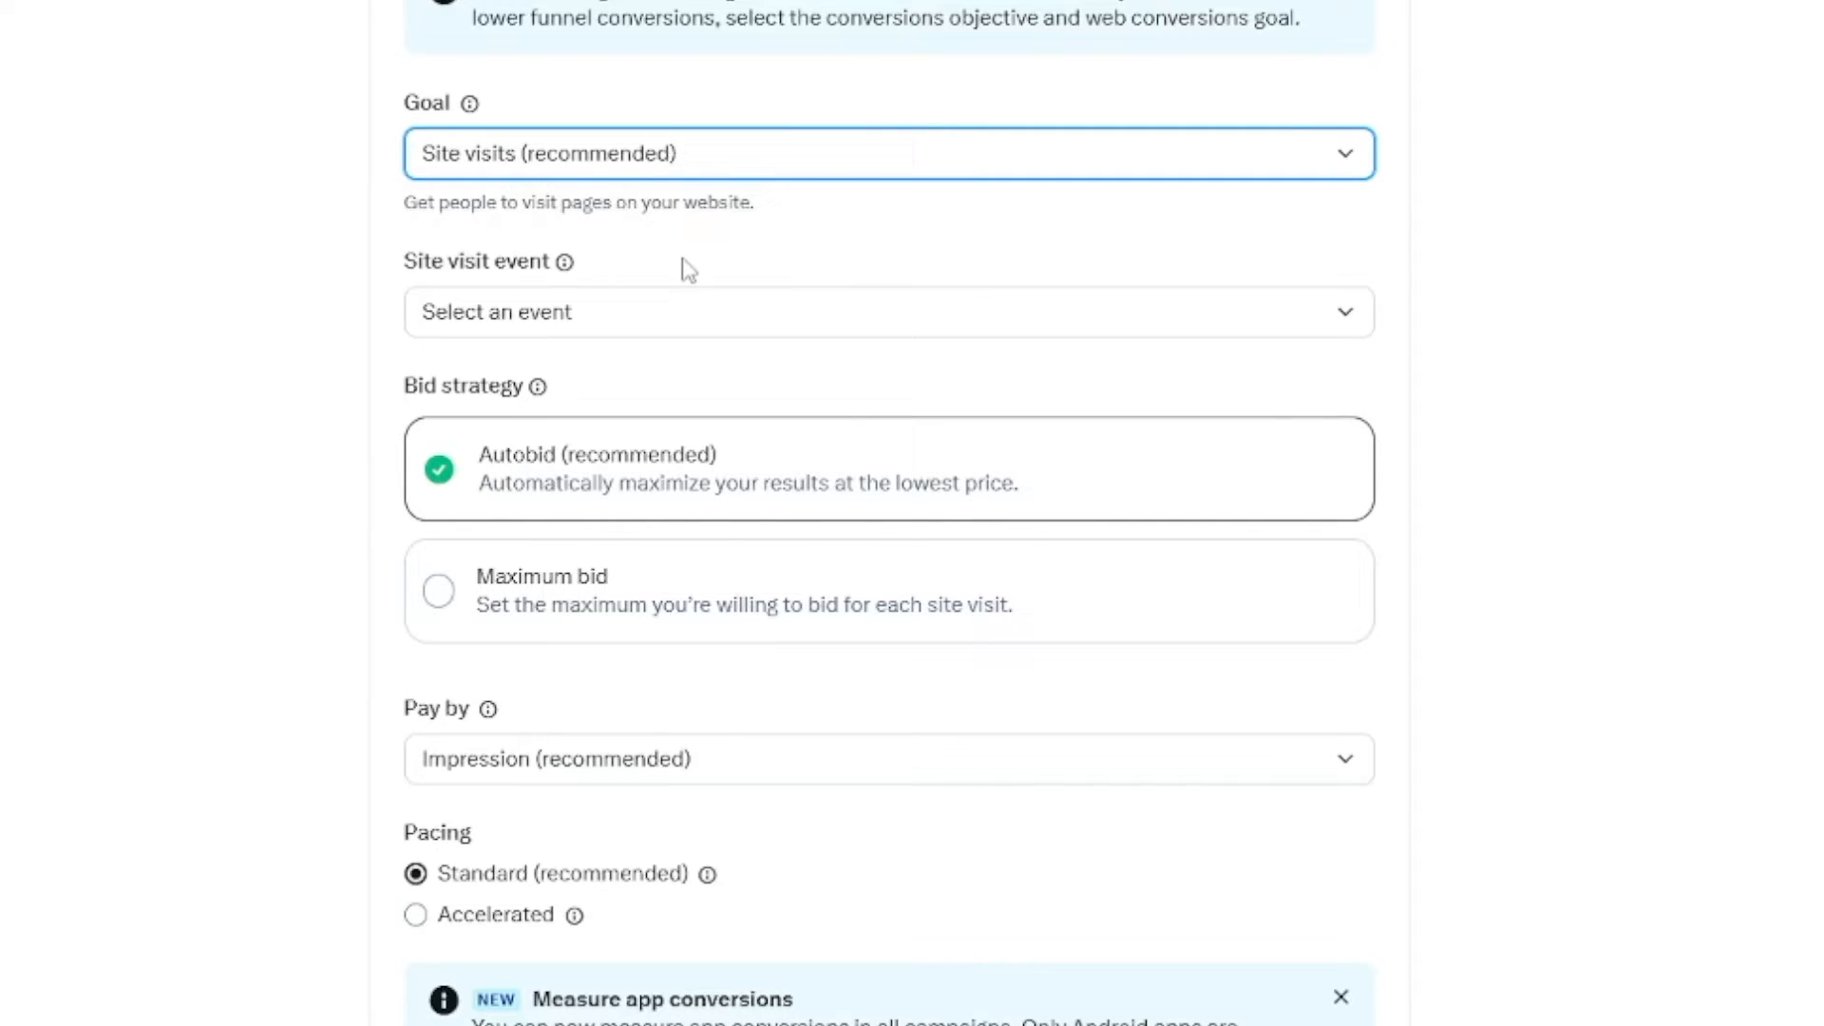
{"action": "mouse_move", "coordinate": [849, 390]}
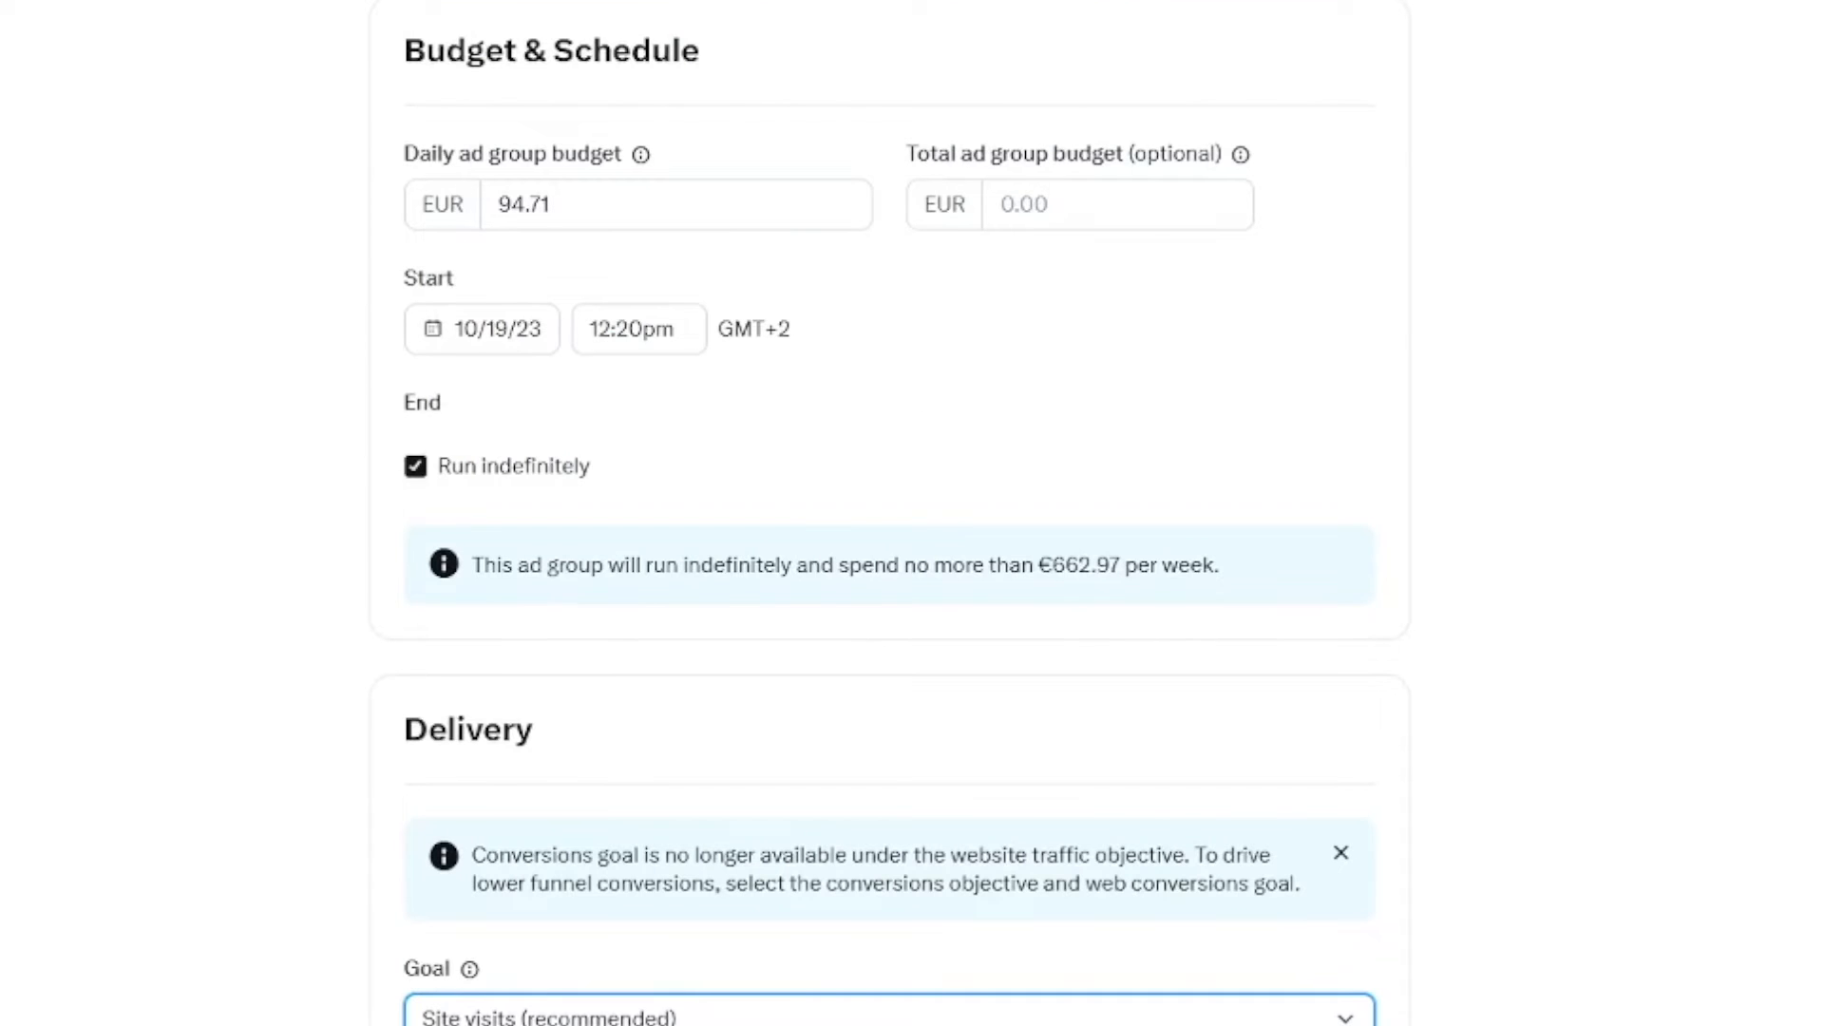
{"action": "scroll", "scroll_direction": "down", "scroll_amount": 3}
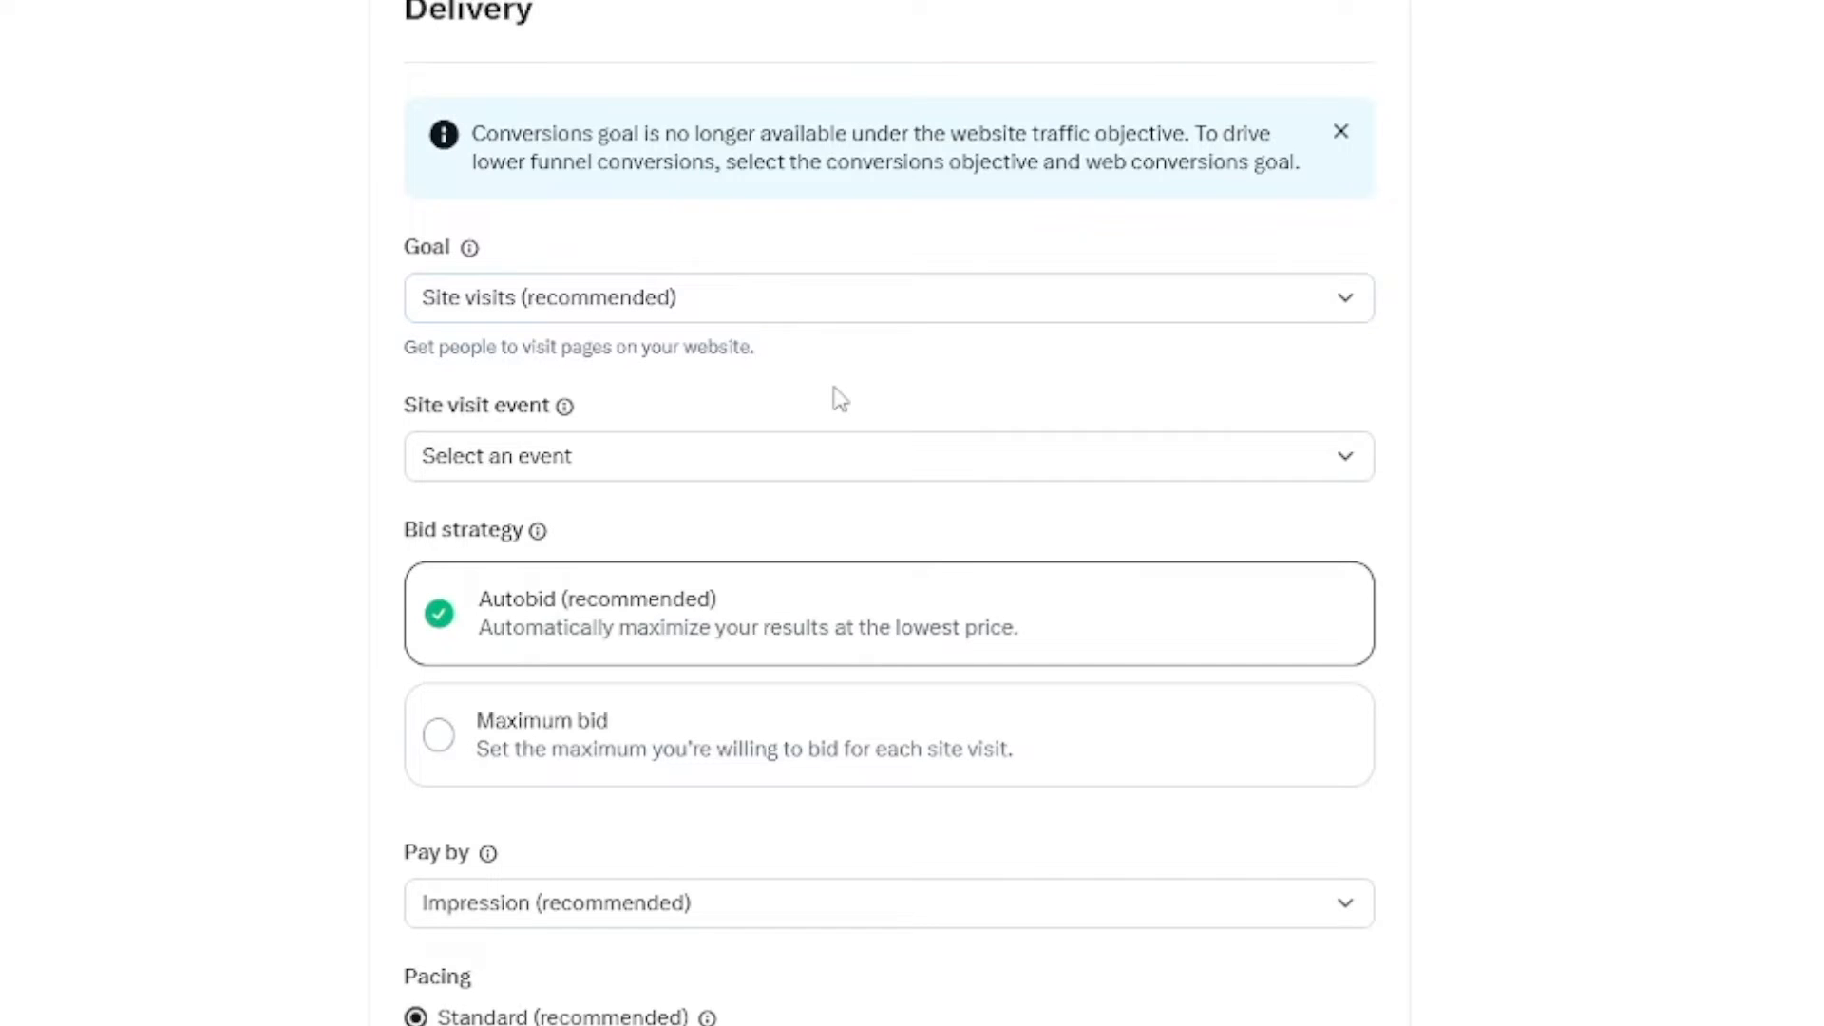
{"action": "scroll", "scroll_direction": "down", "scroll_amount": 3}
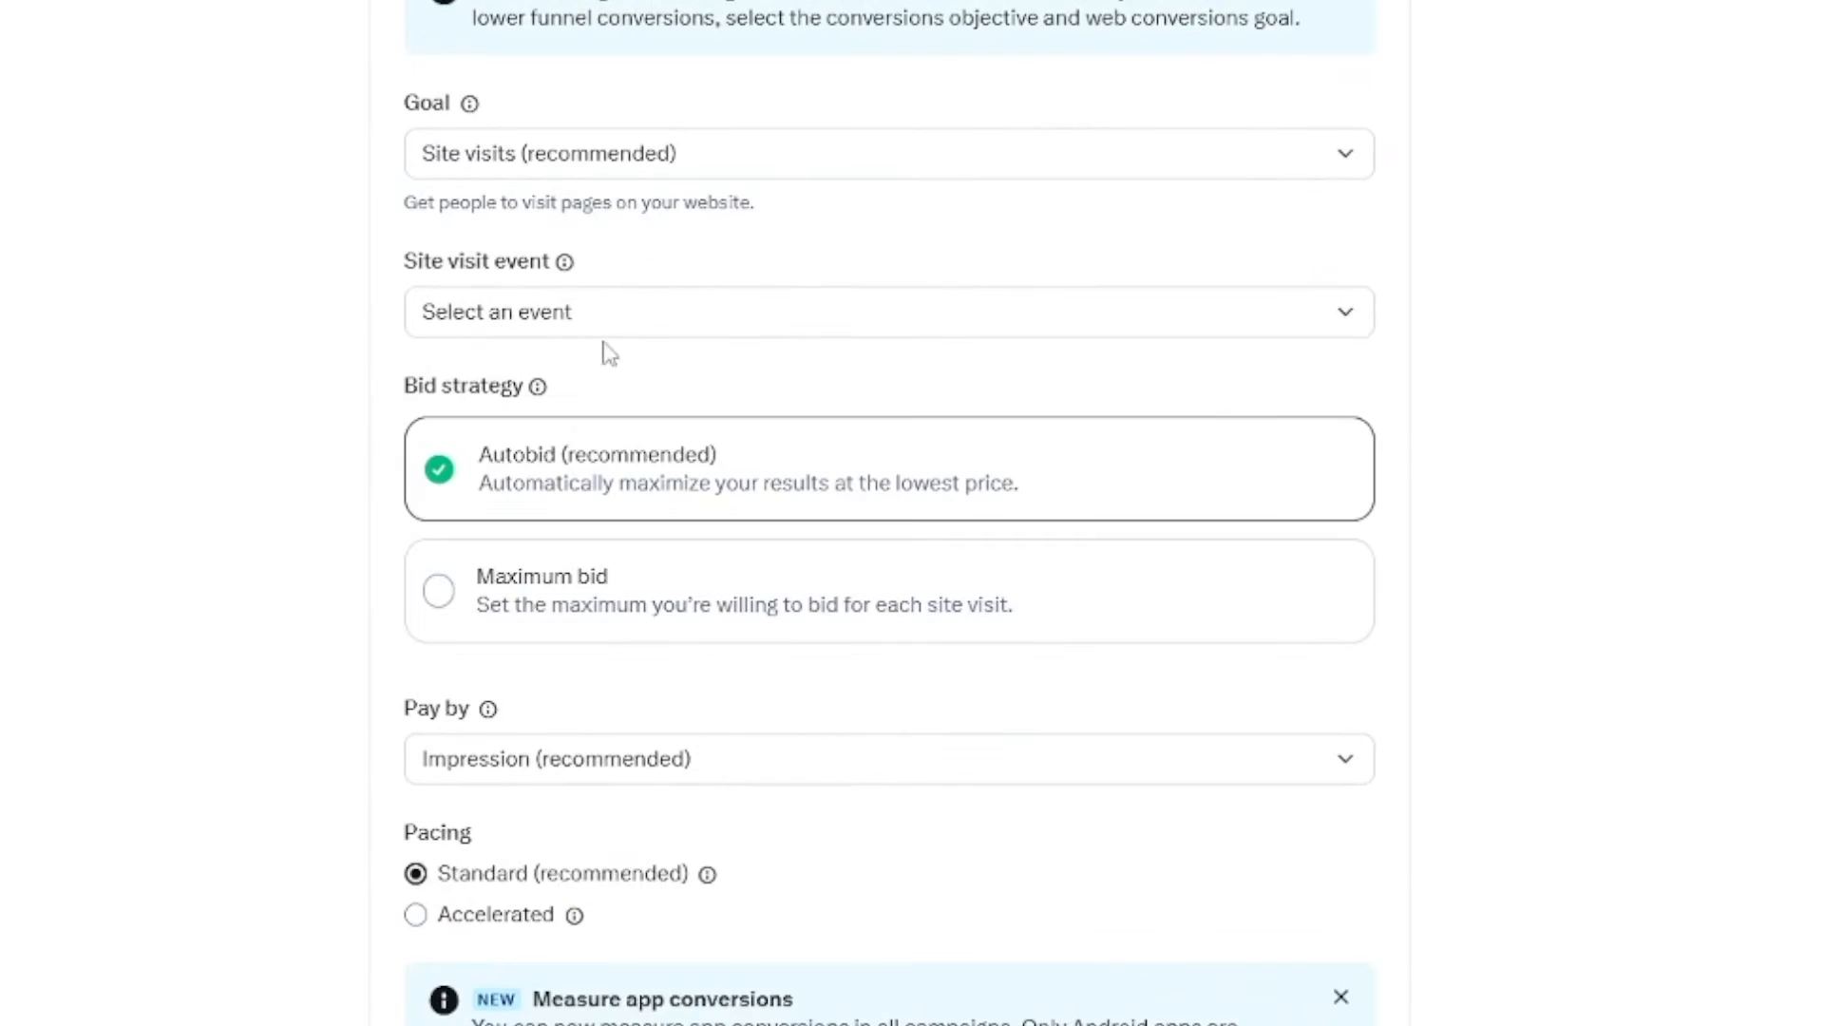
{"action": "left_click", "coordinate": [887, 311]}
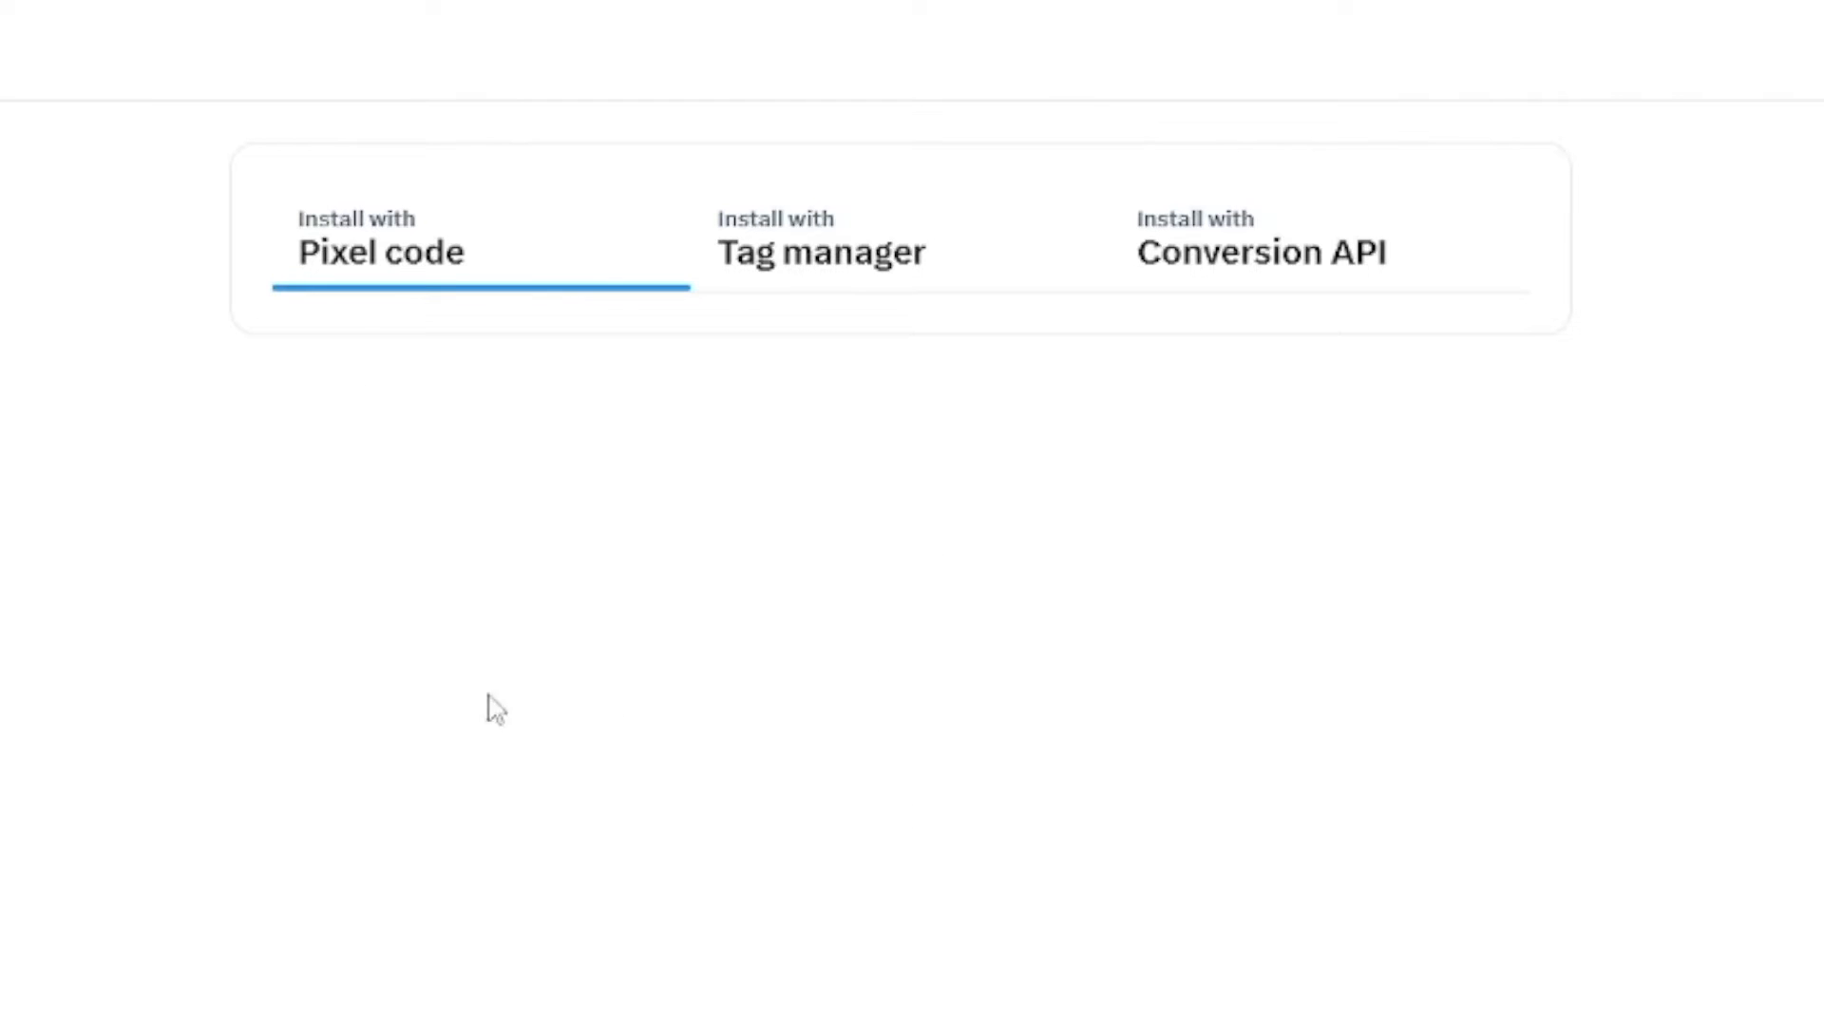
{"action": "mouse_move", "coordinate": [367, 268]}
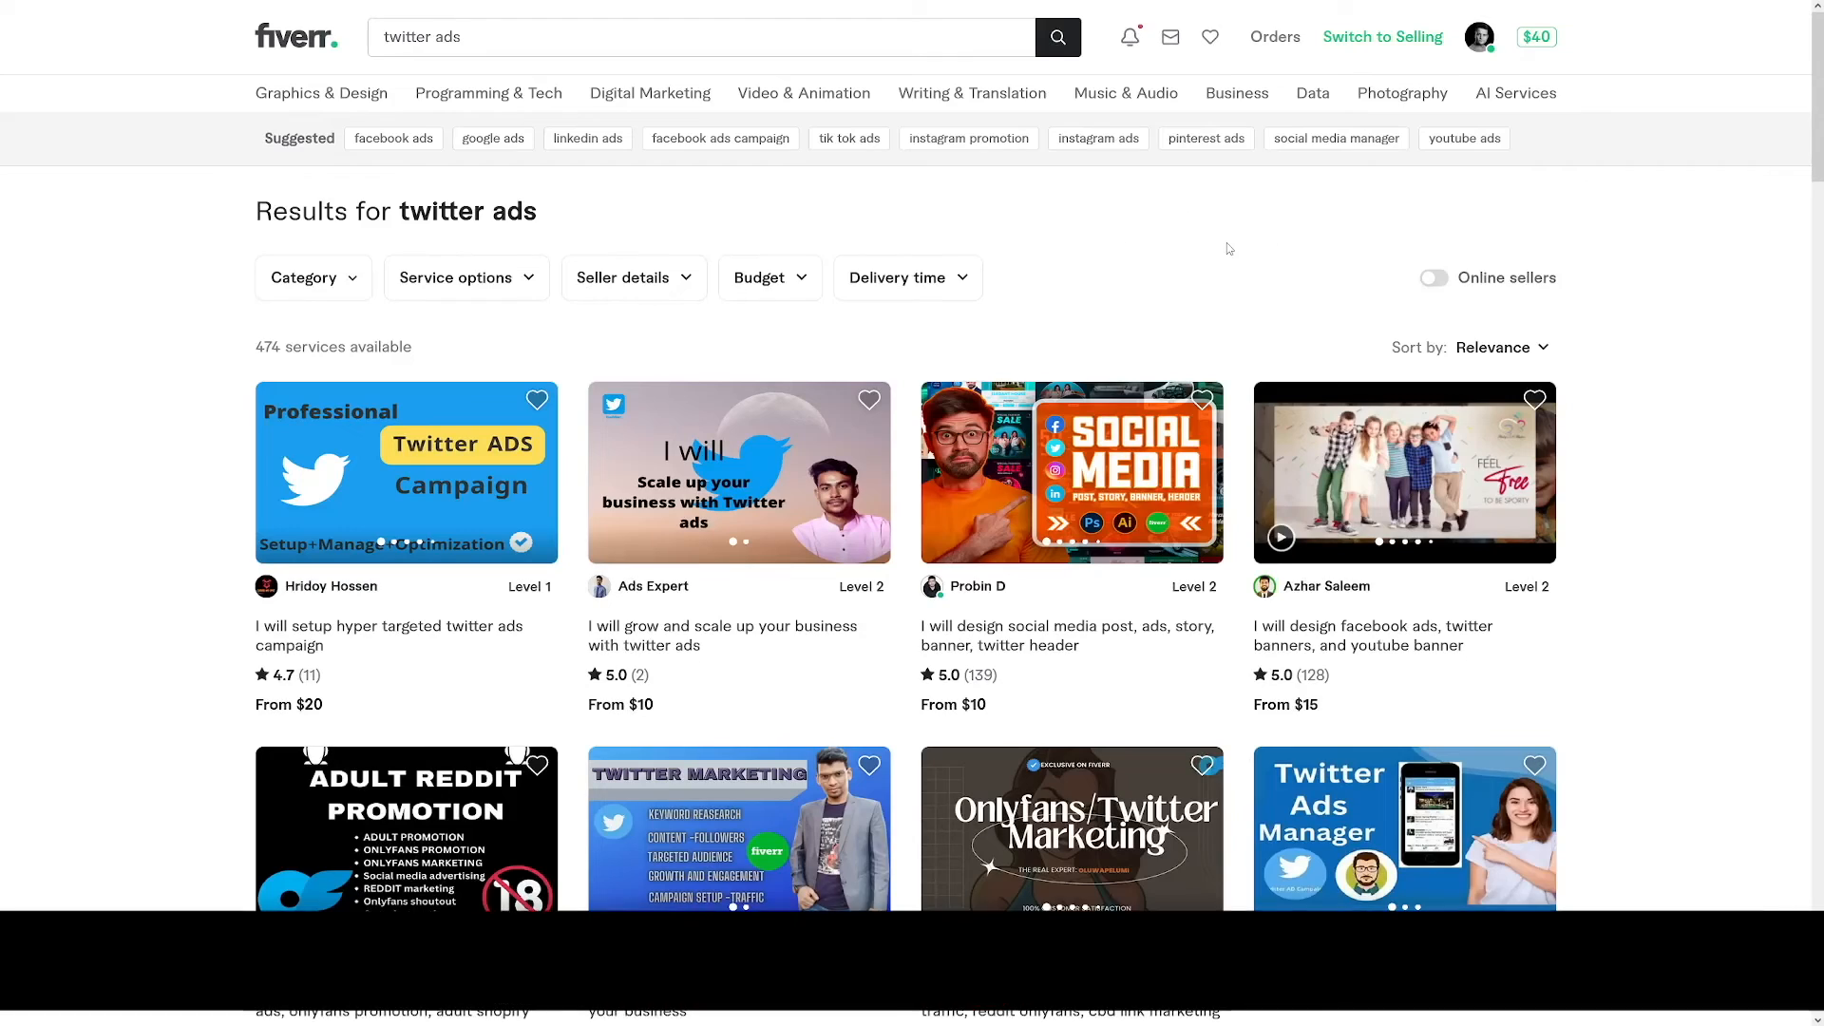
{"action": "scroll", "scroll_direction": "down", "scroll_amount": 3}
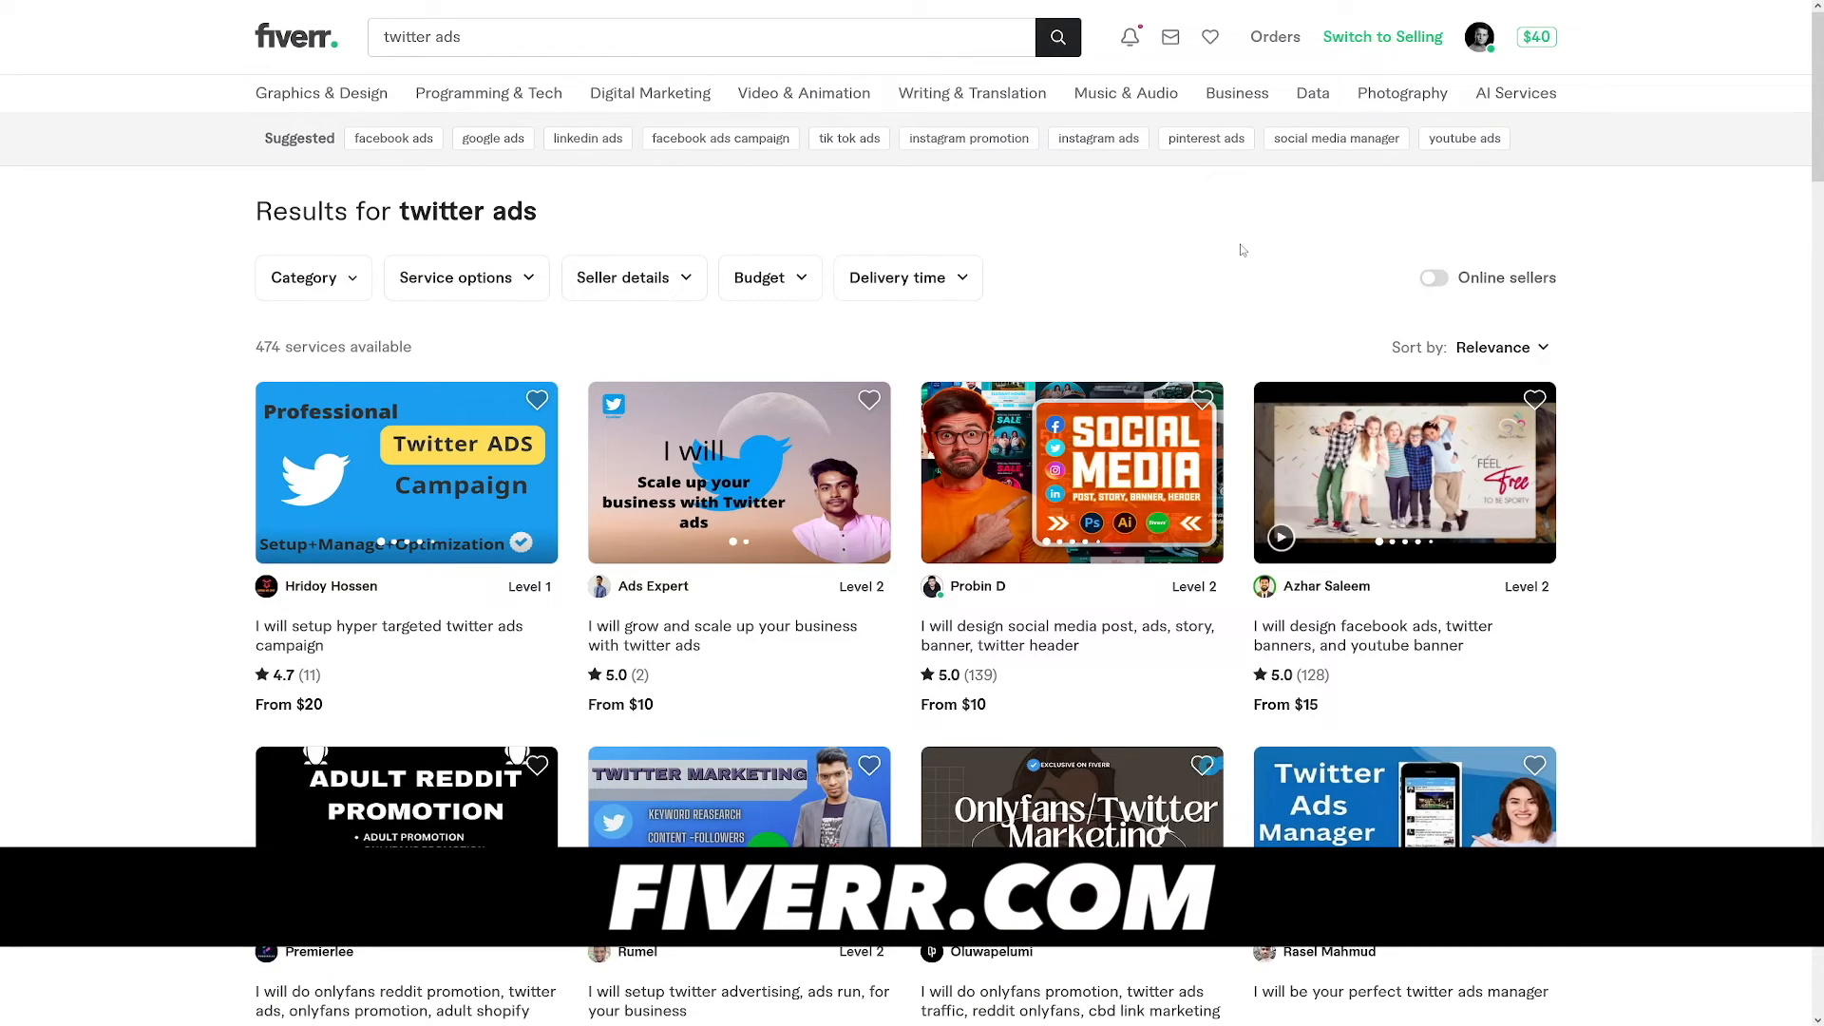
{"action": "scroll", "scroll_direction": "down", "scroll_amount": 3}
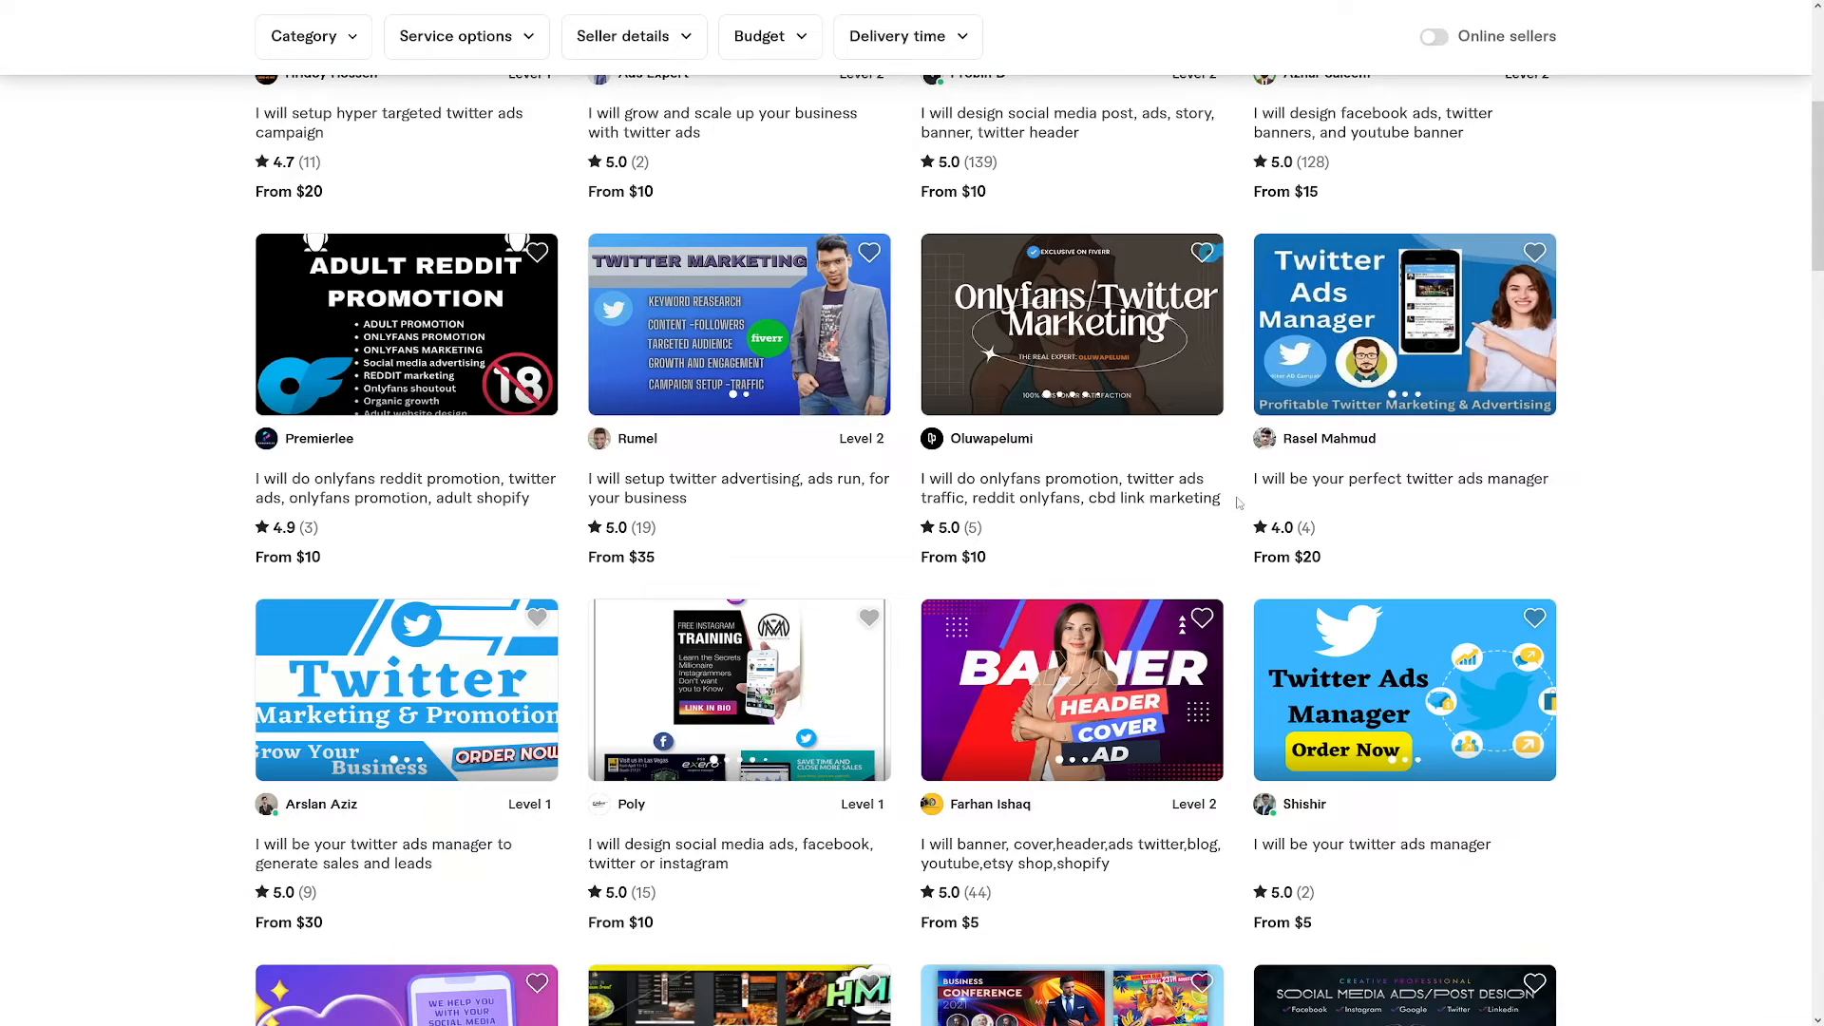
{"action": "scroll", "scroll_direction": "down", "scroll_amount": 3}
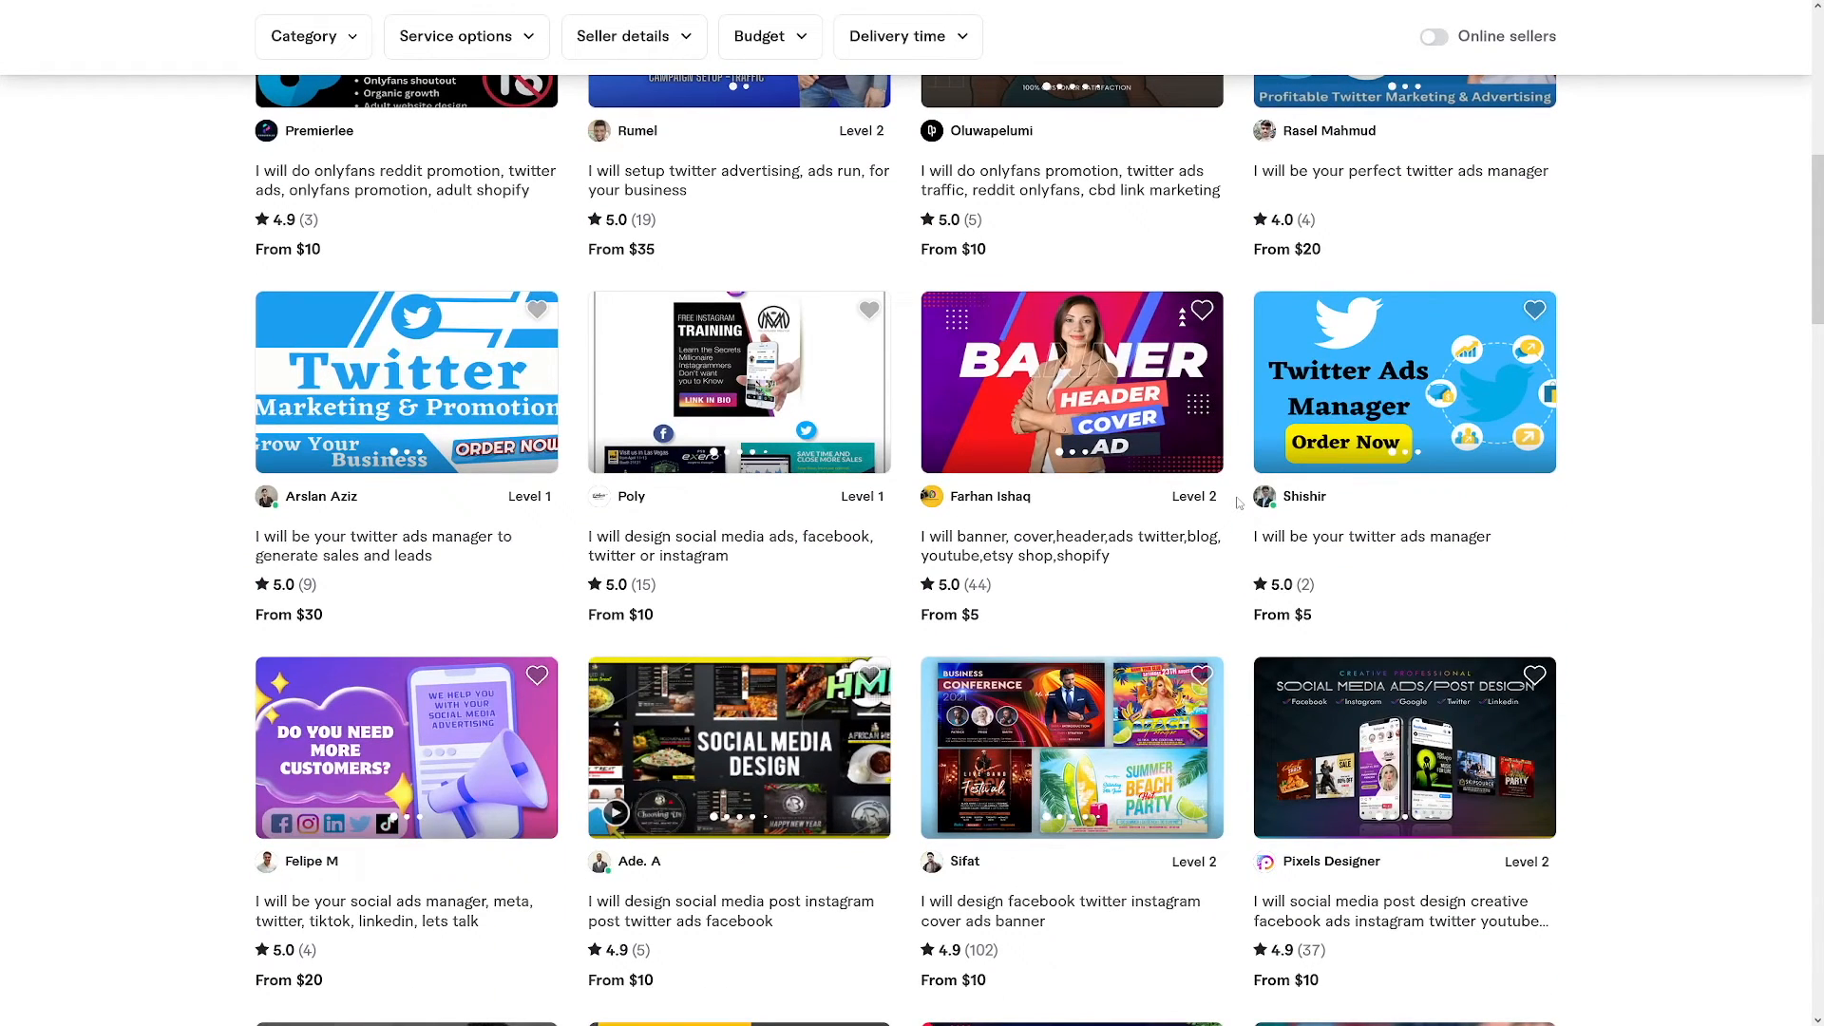
{"action": "scroll", "scroll_direction": "down", "scroll_amount": 3}
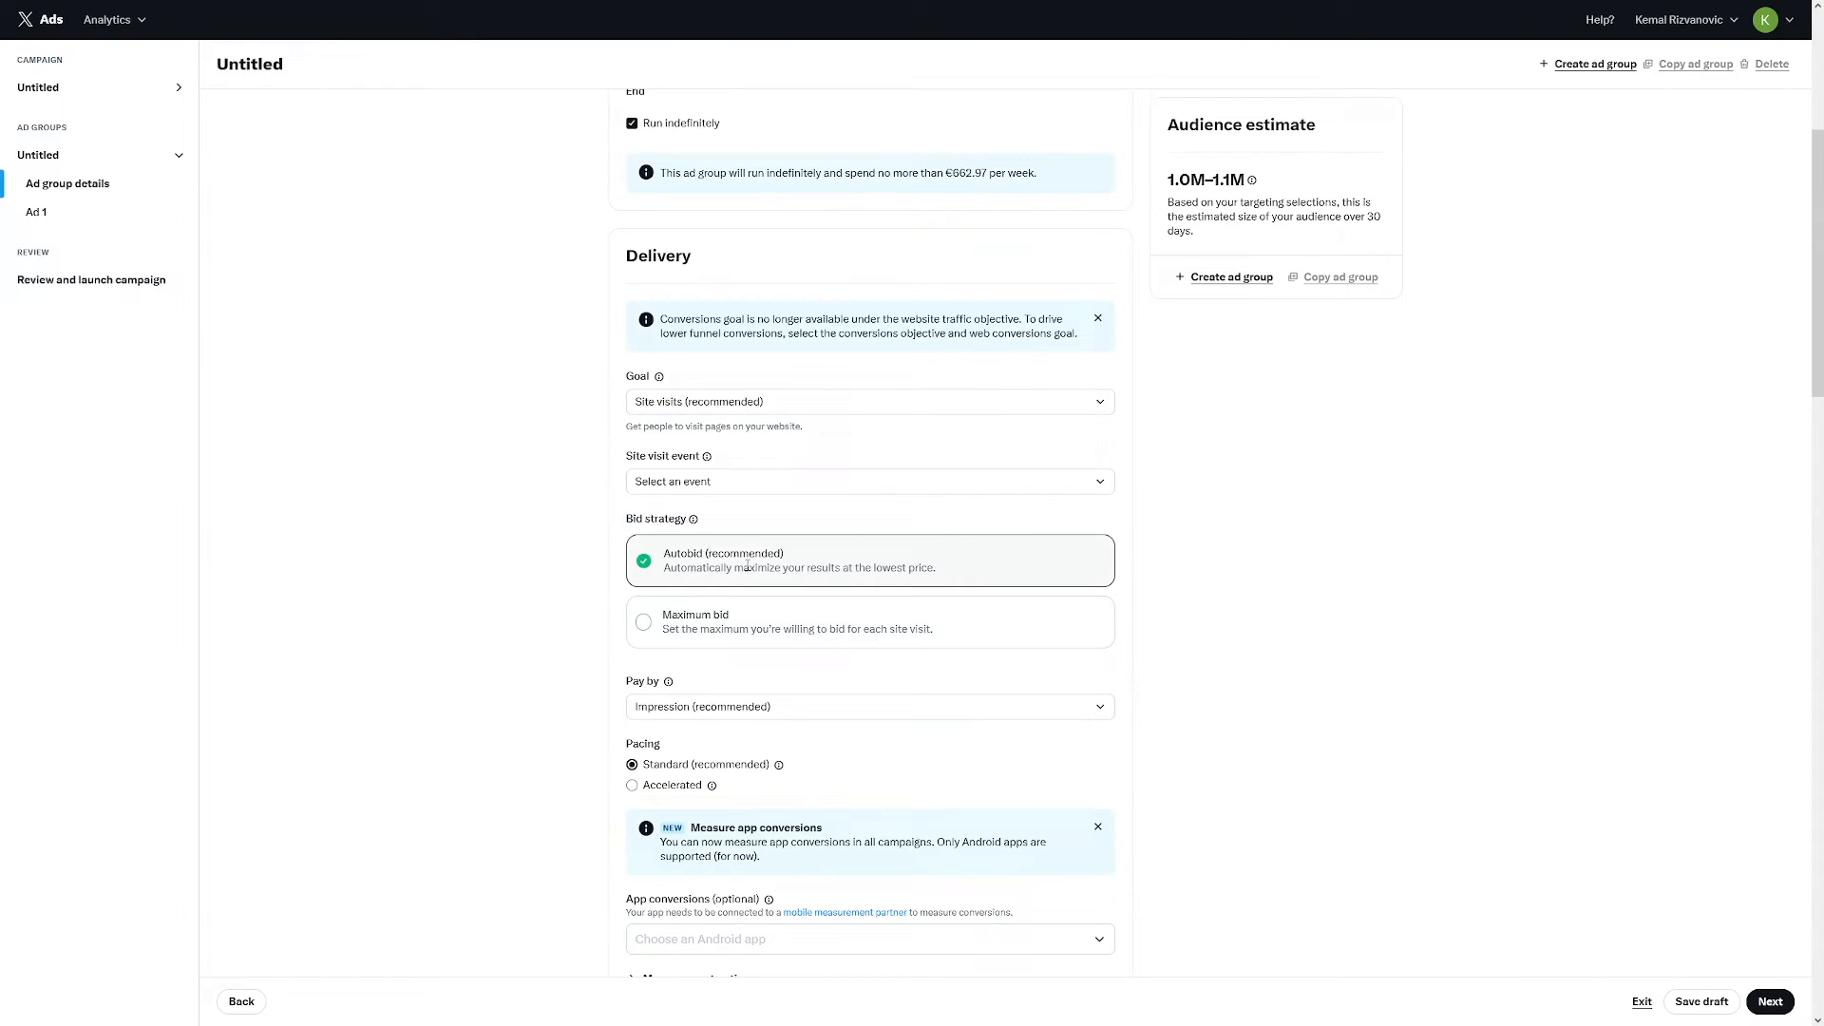
Set a Maximum bid of €3.88 per site visit, paying by Impression.
{"action": "left_click", "coordinate": [642, 622]}
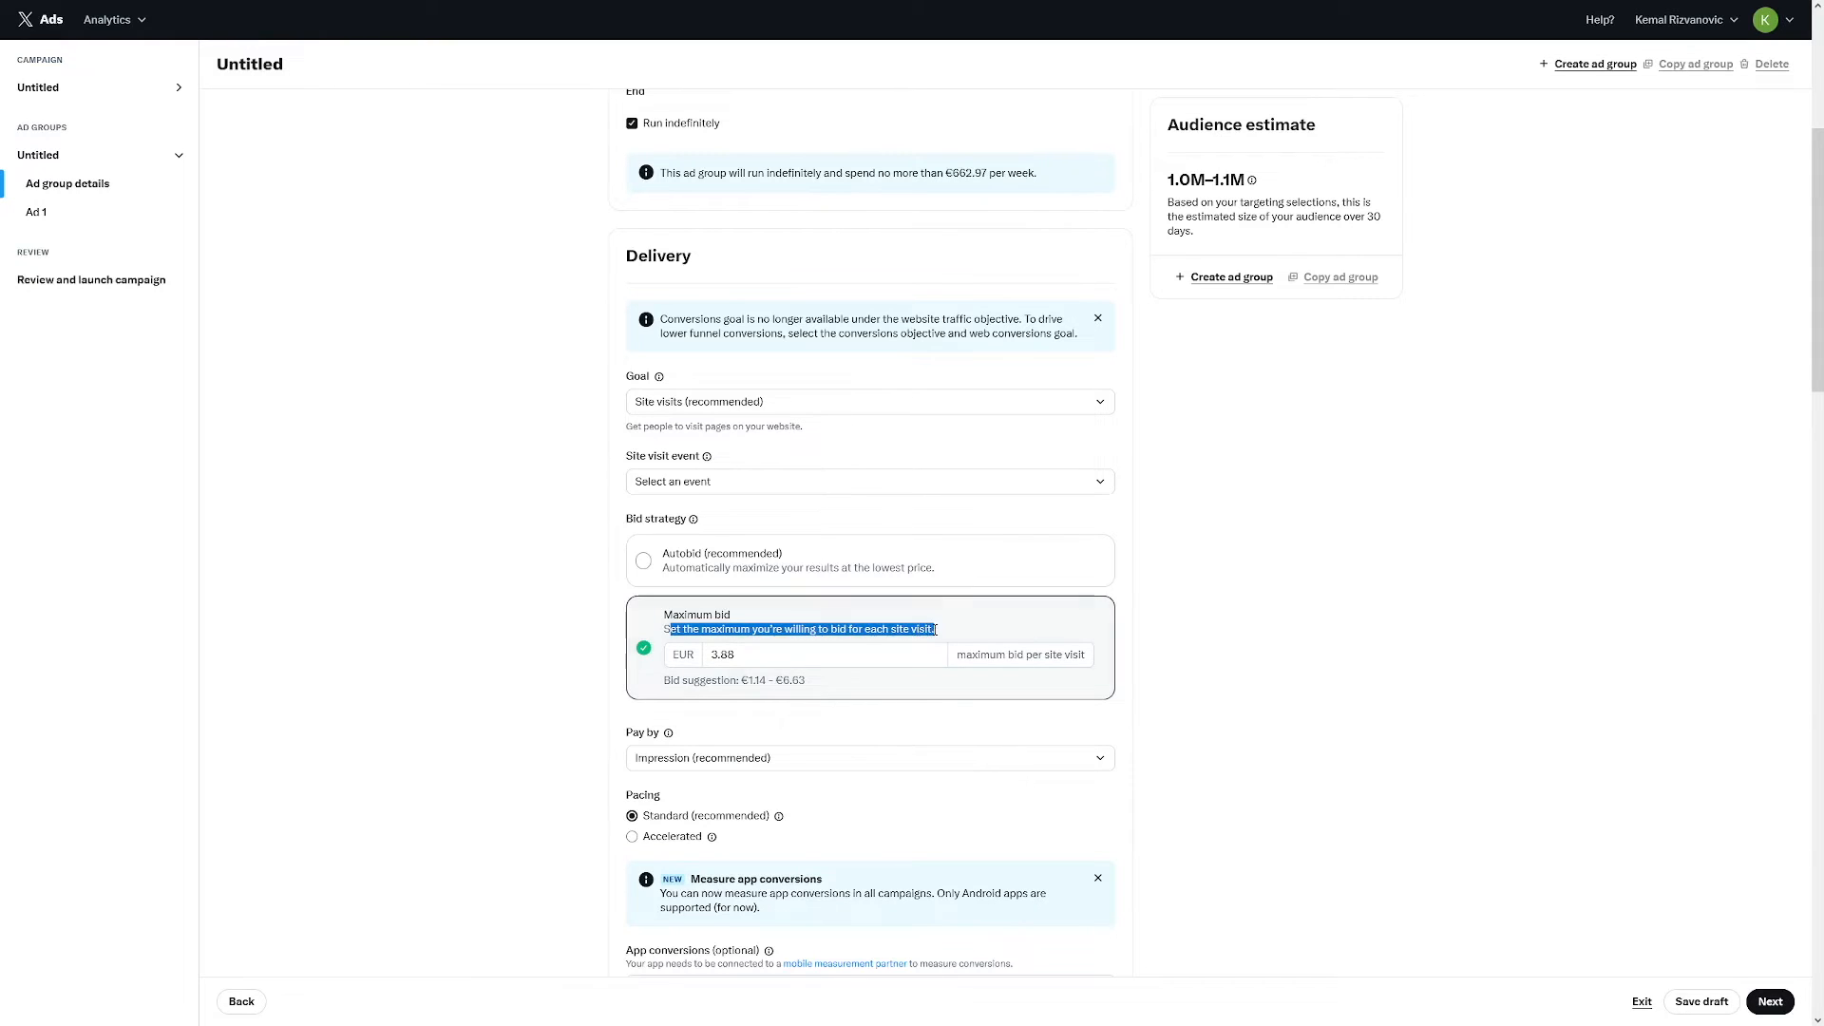
{"action": "scroll", "scroll_direction": "down", "scroll_amount": 3}
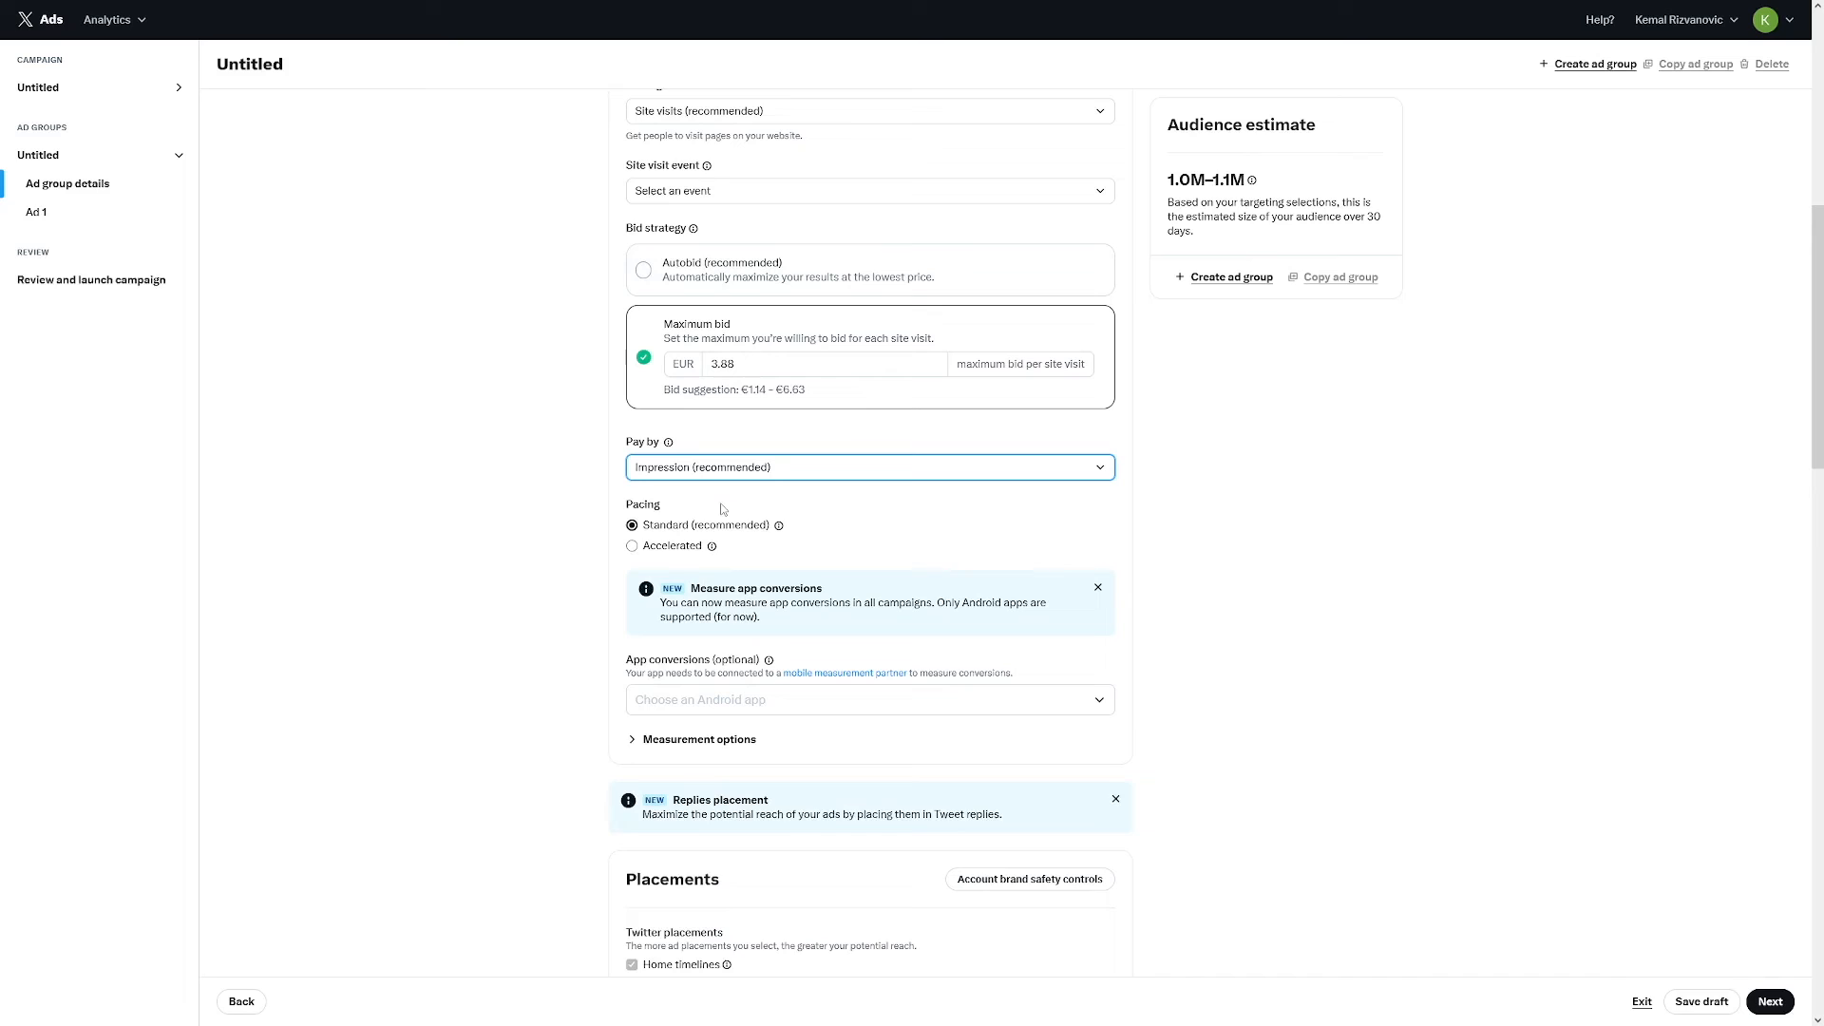
{"action": "left_click", "coordinate": [867, 467]}
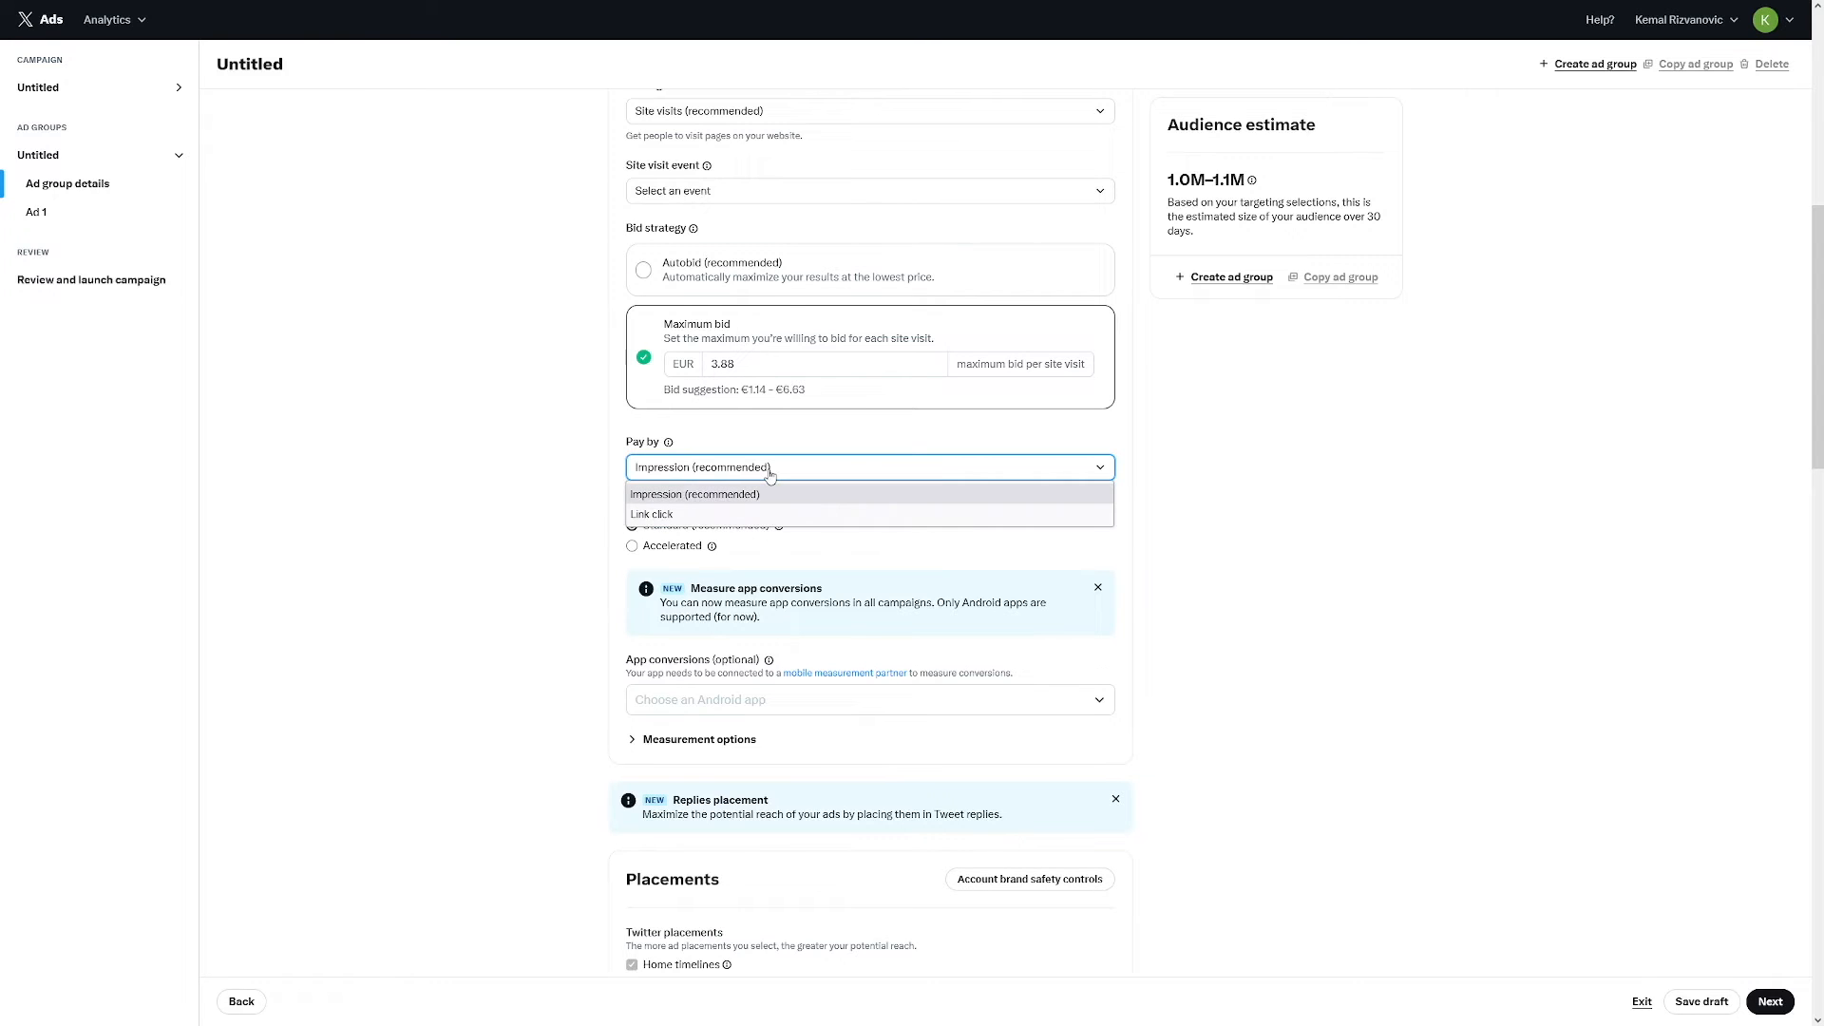
{"action": "left_click", "coordinate": [650, 514]}
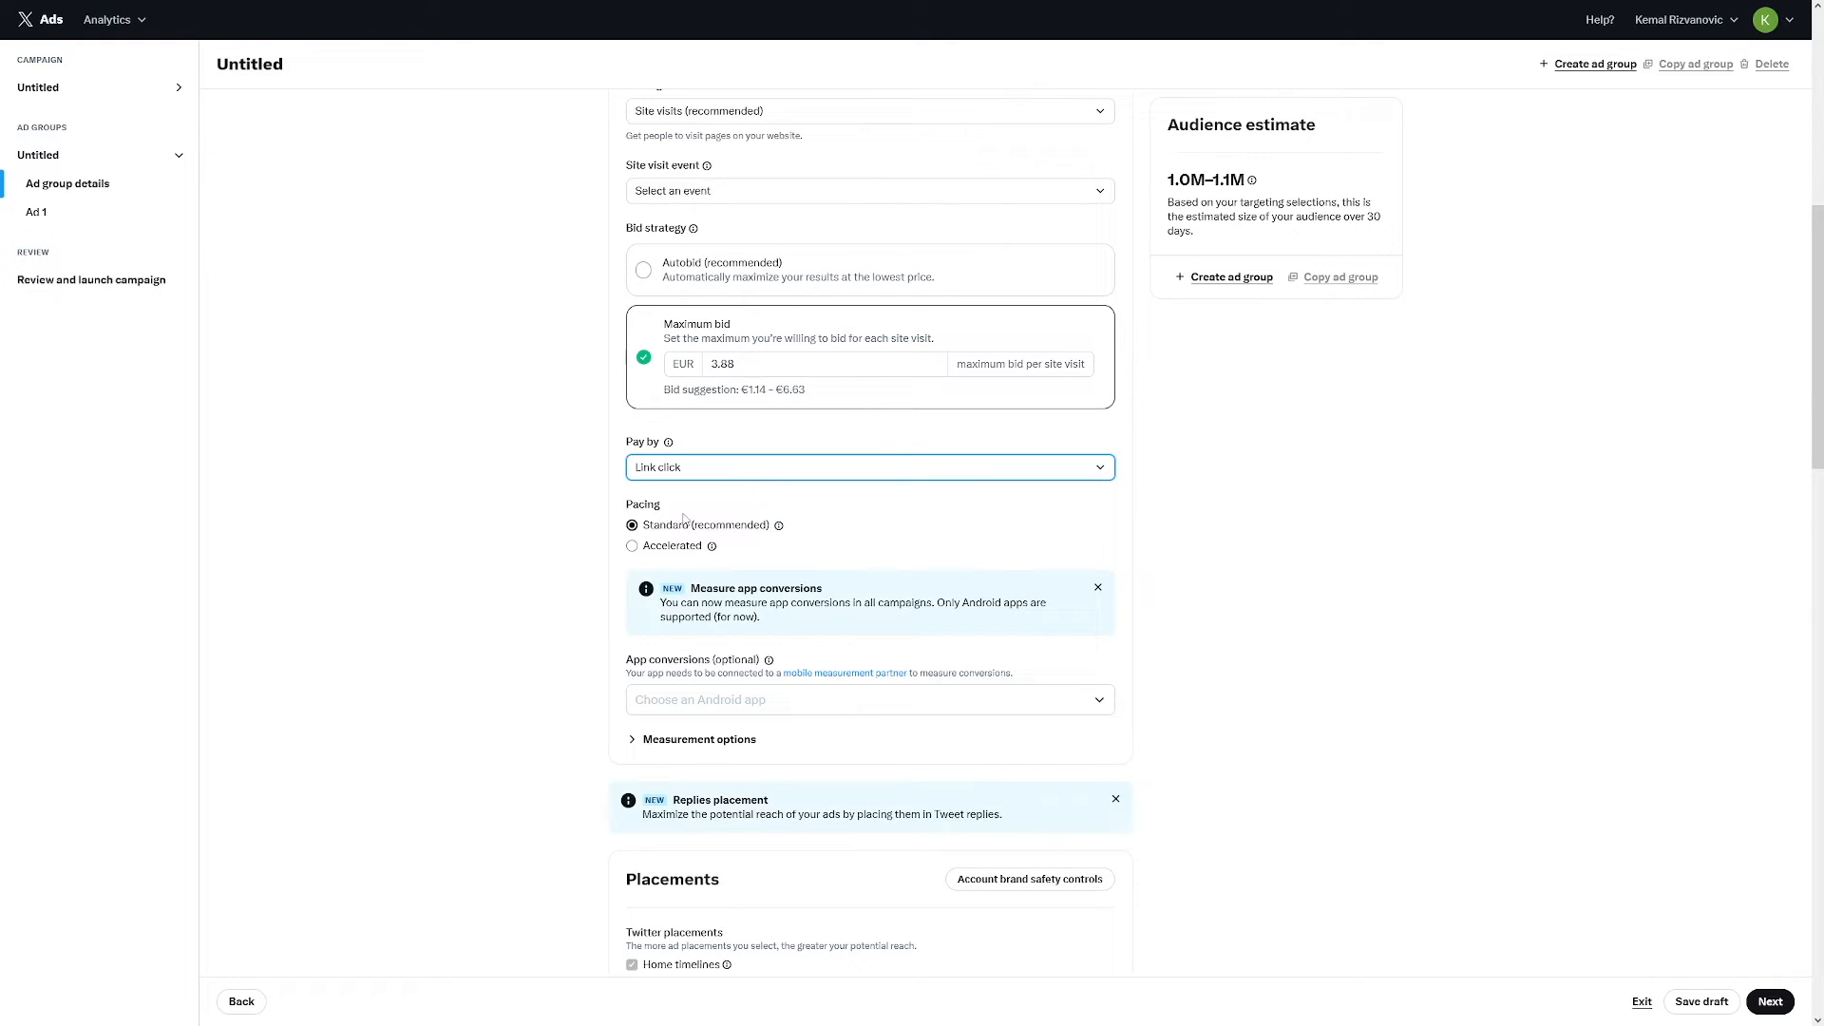
{"action": "left_click", "coordinate": [868, 467]}
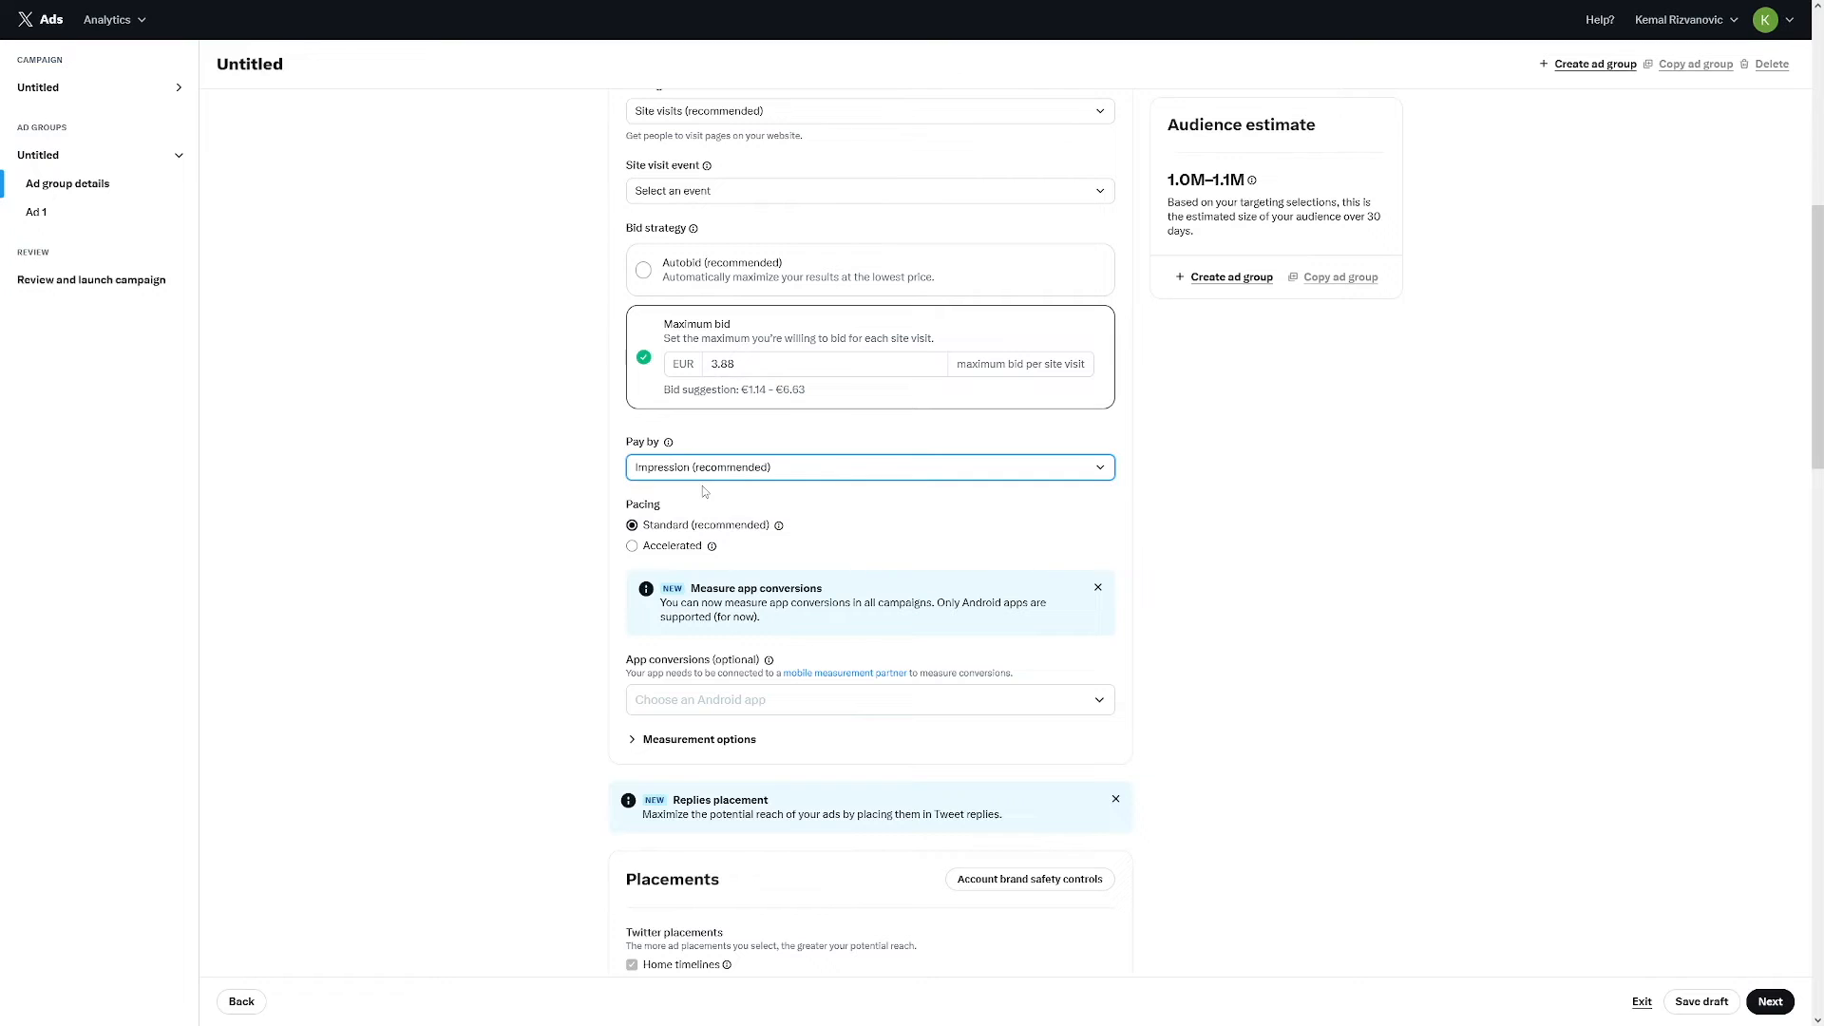
{"action": "scroll", "scroll_direction": "down", "scroll_amount": 3}
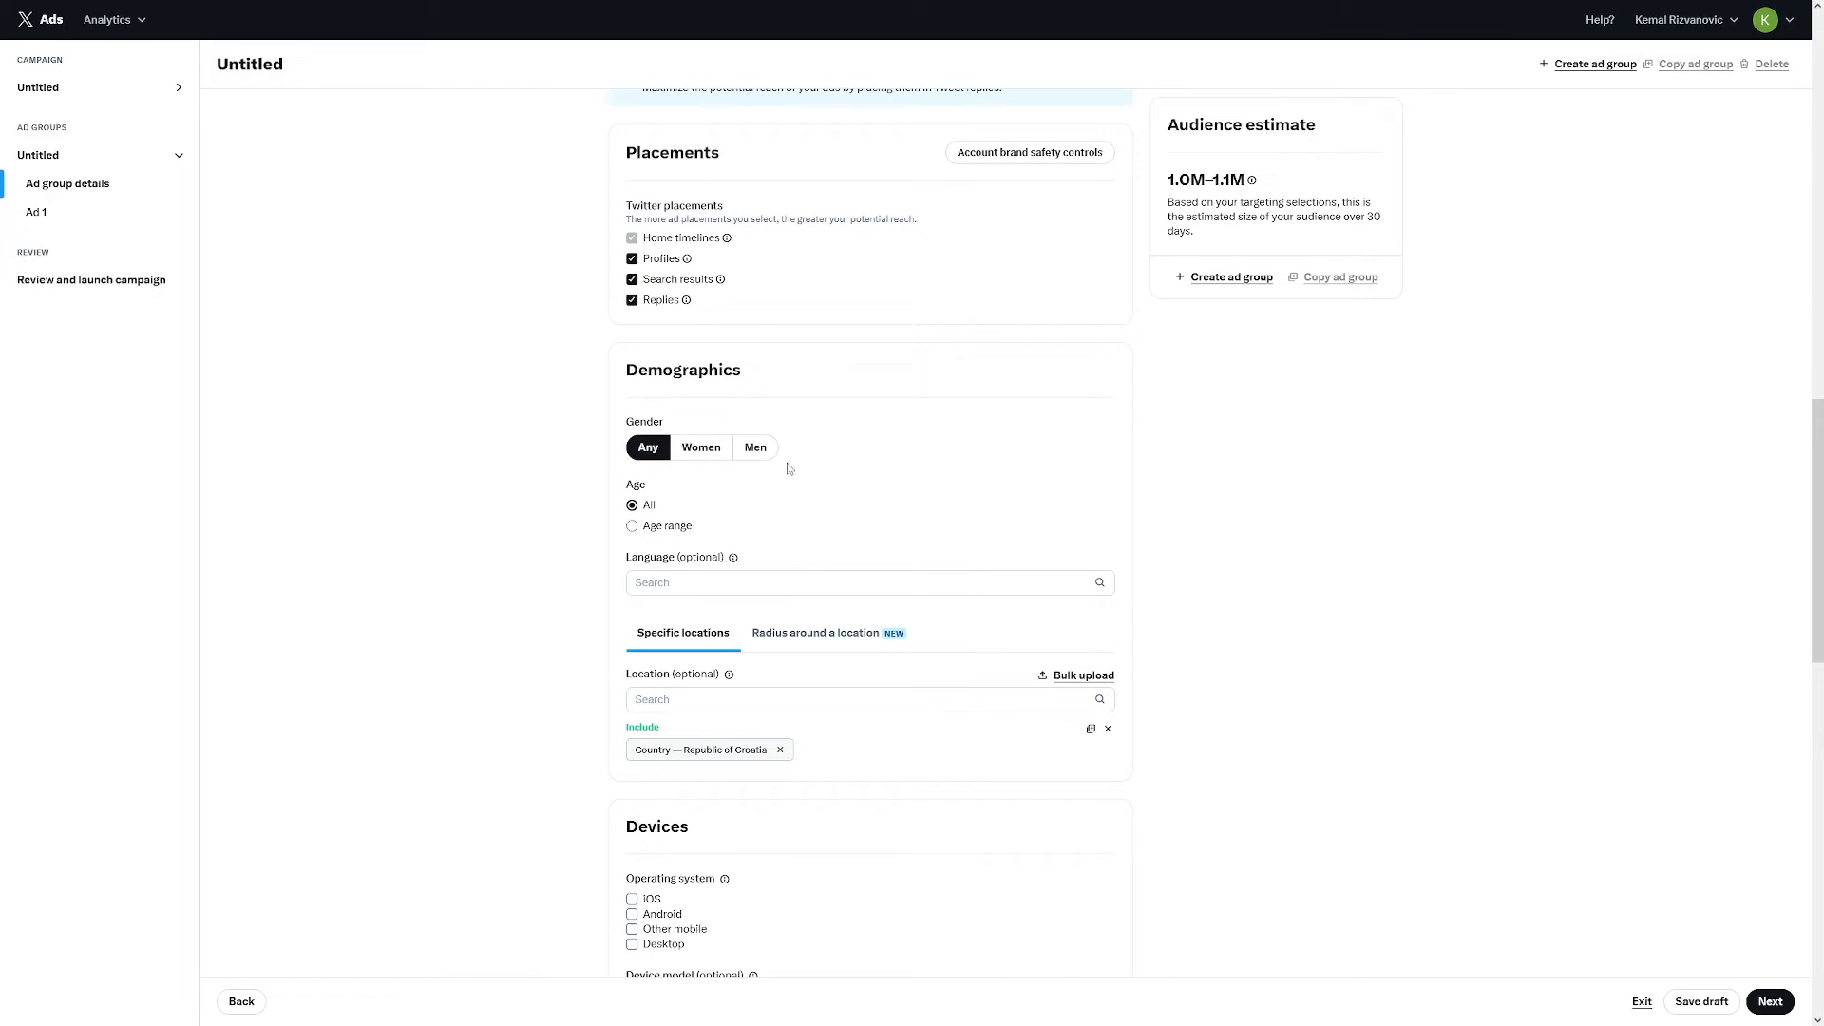
{"action": "mouse_move", "coordinate": [721, 516]}
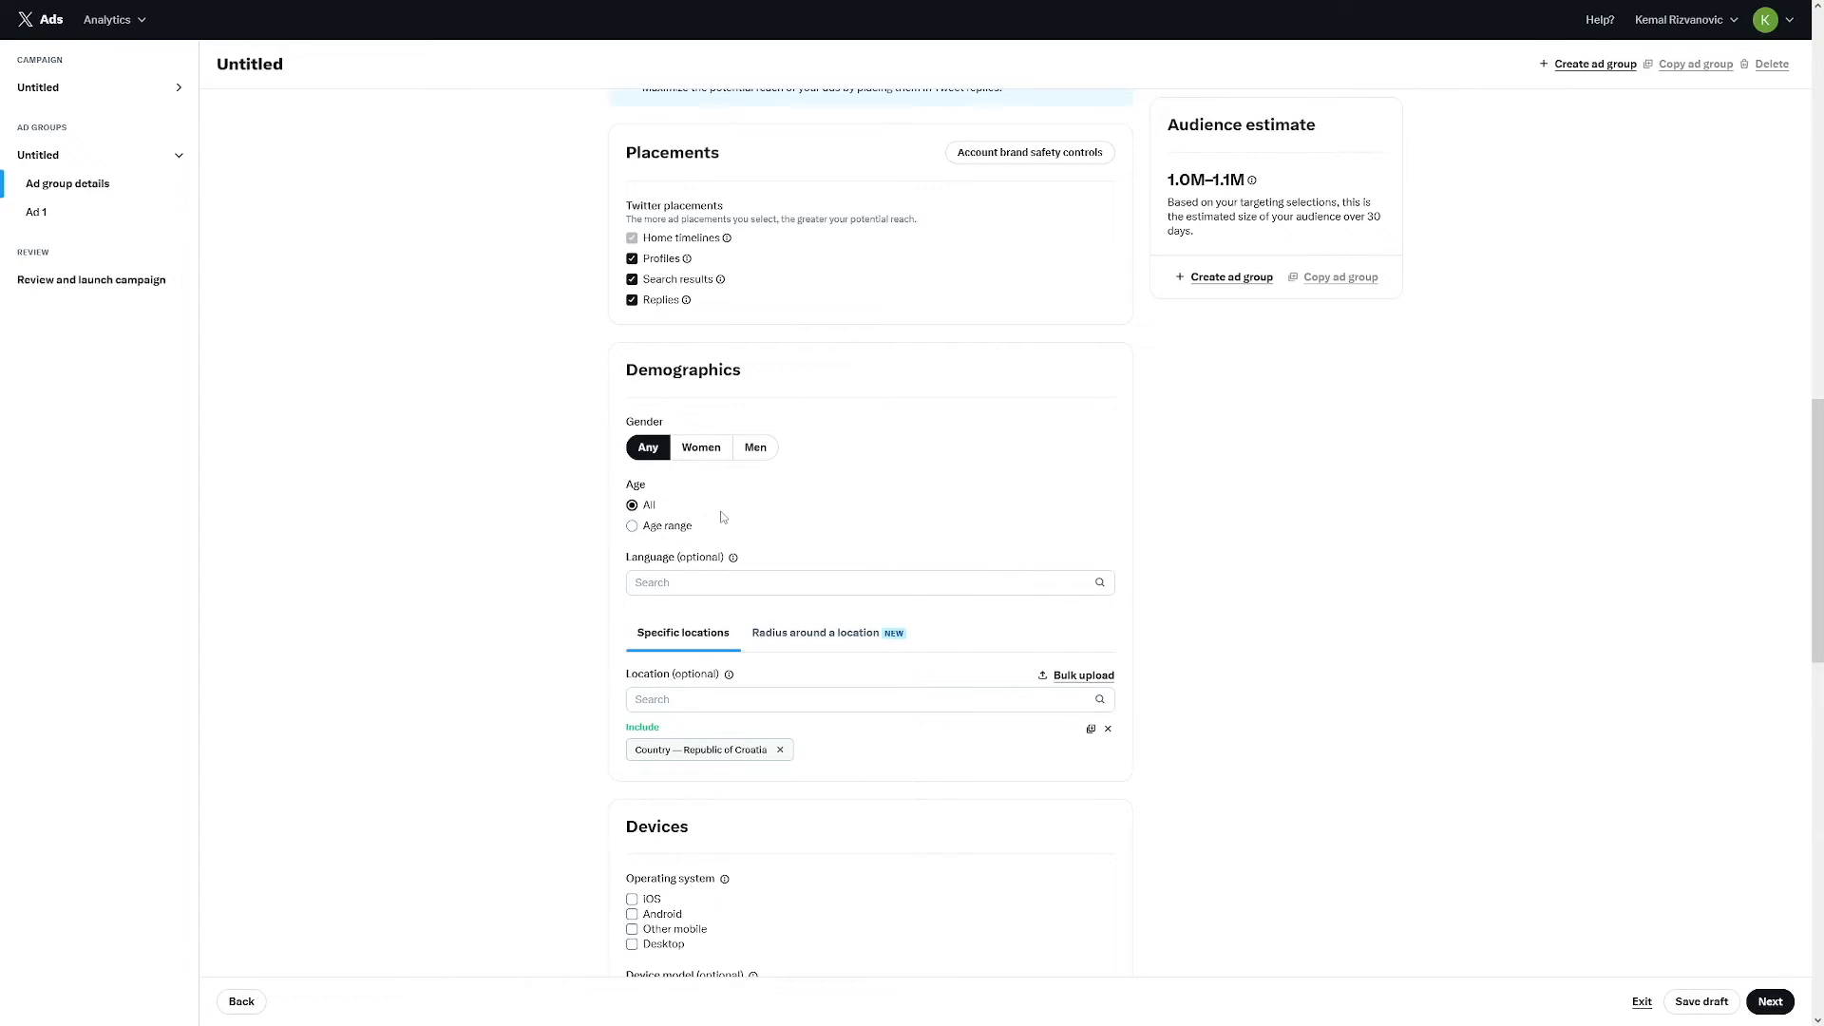
Target women aged 13 and up in Croatia, giving an audience of 229.3K–253.4K.
{"action": "left_click", "coordinate": [631, 525]}
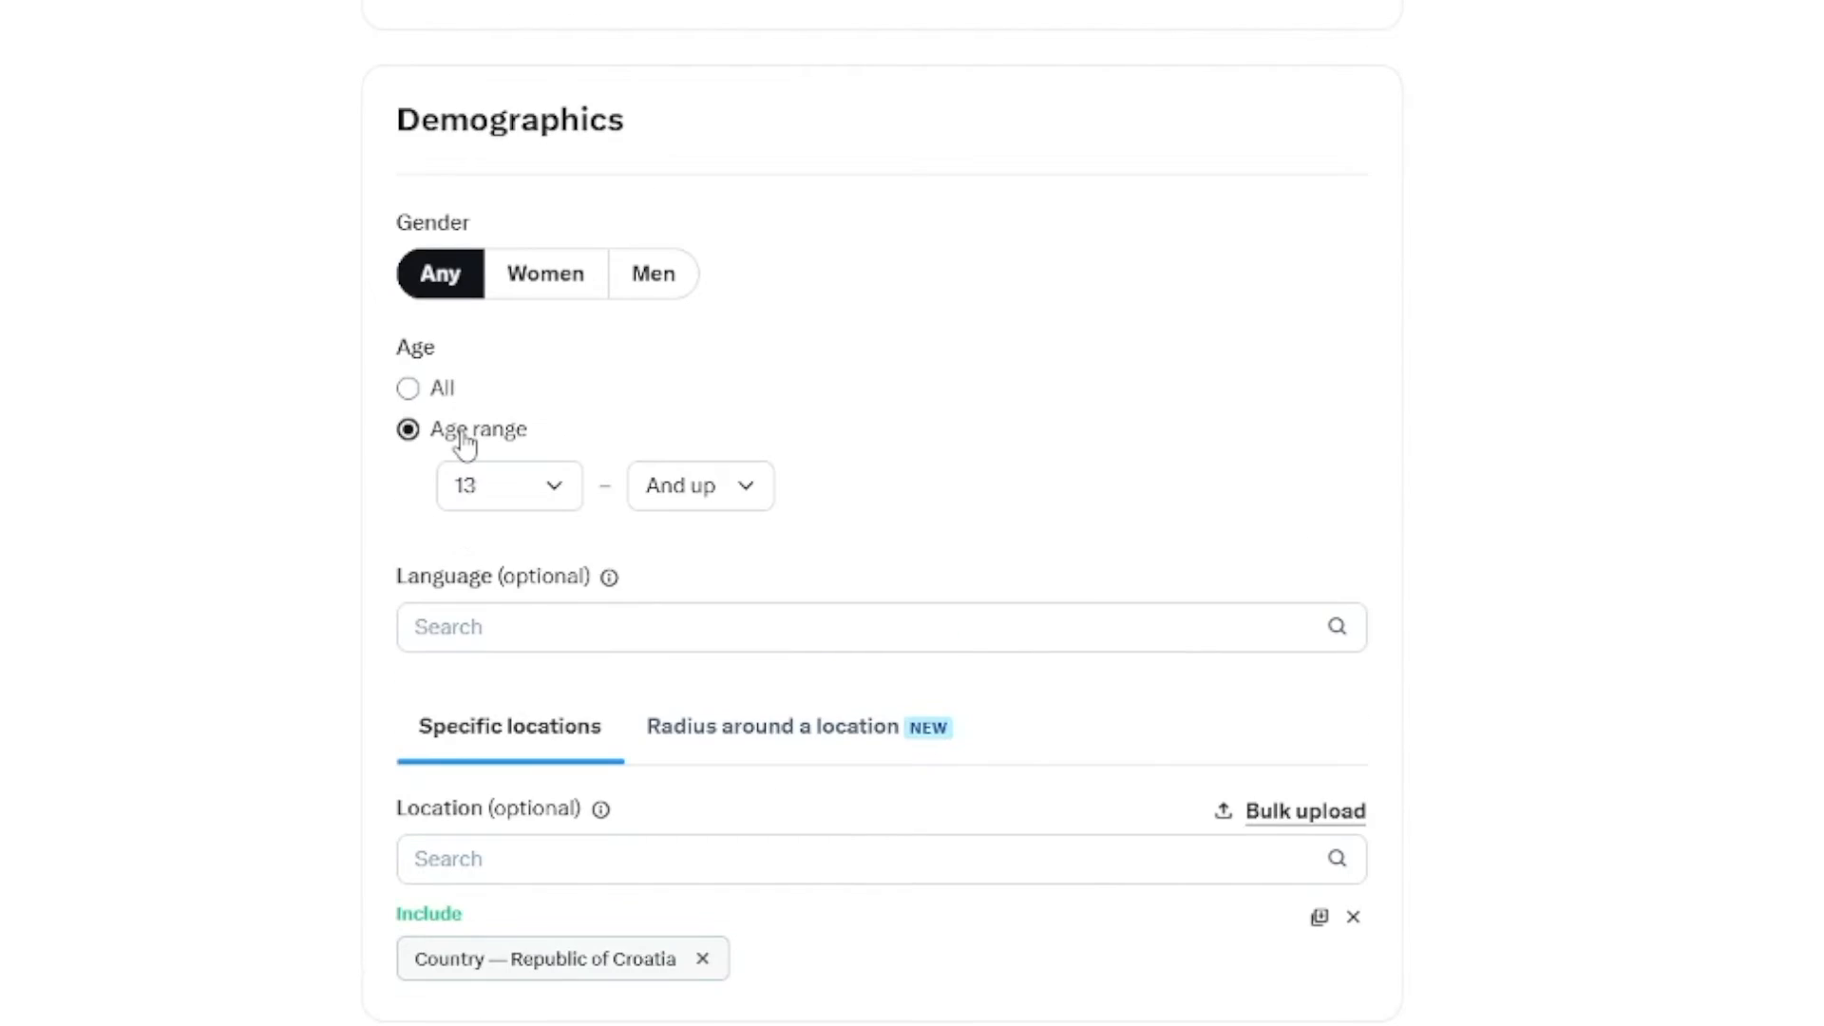
{"action": "mouse_move", "coordinate": [679, 444]}
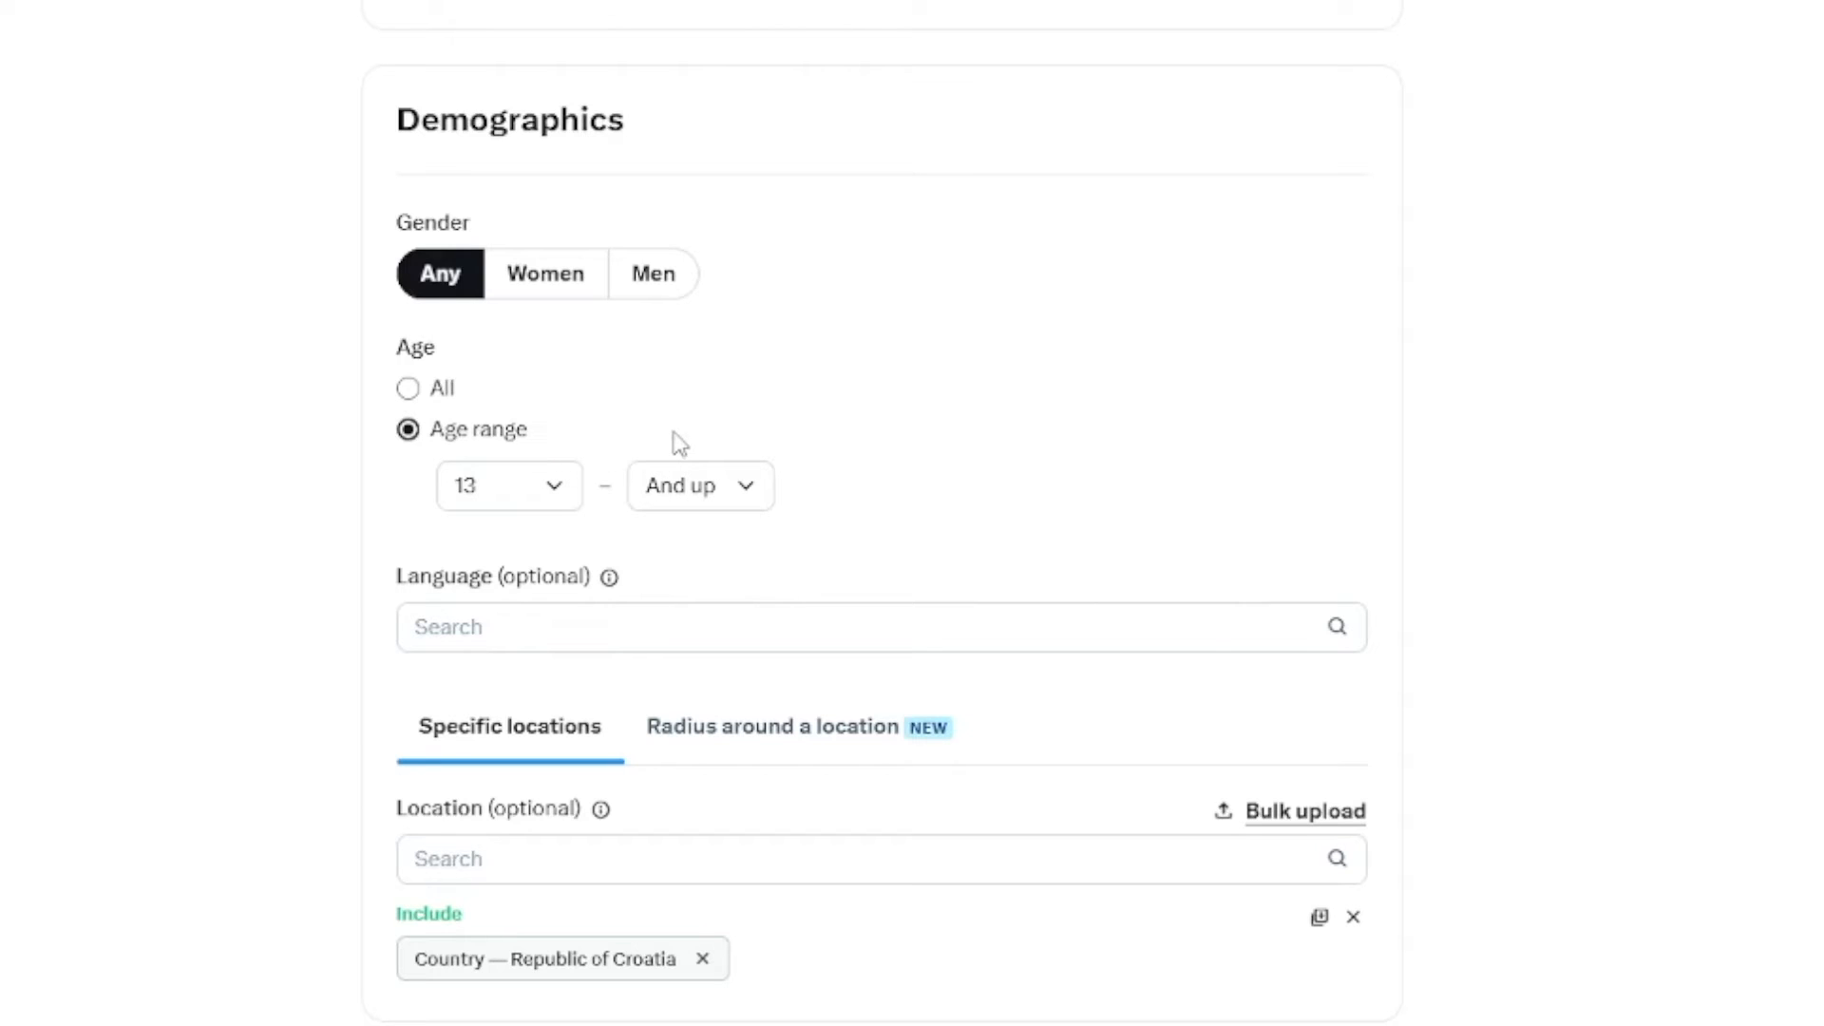
{"action": "left_click", "coordinate": [408, 388]}
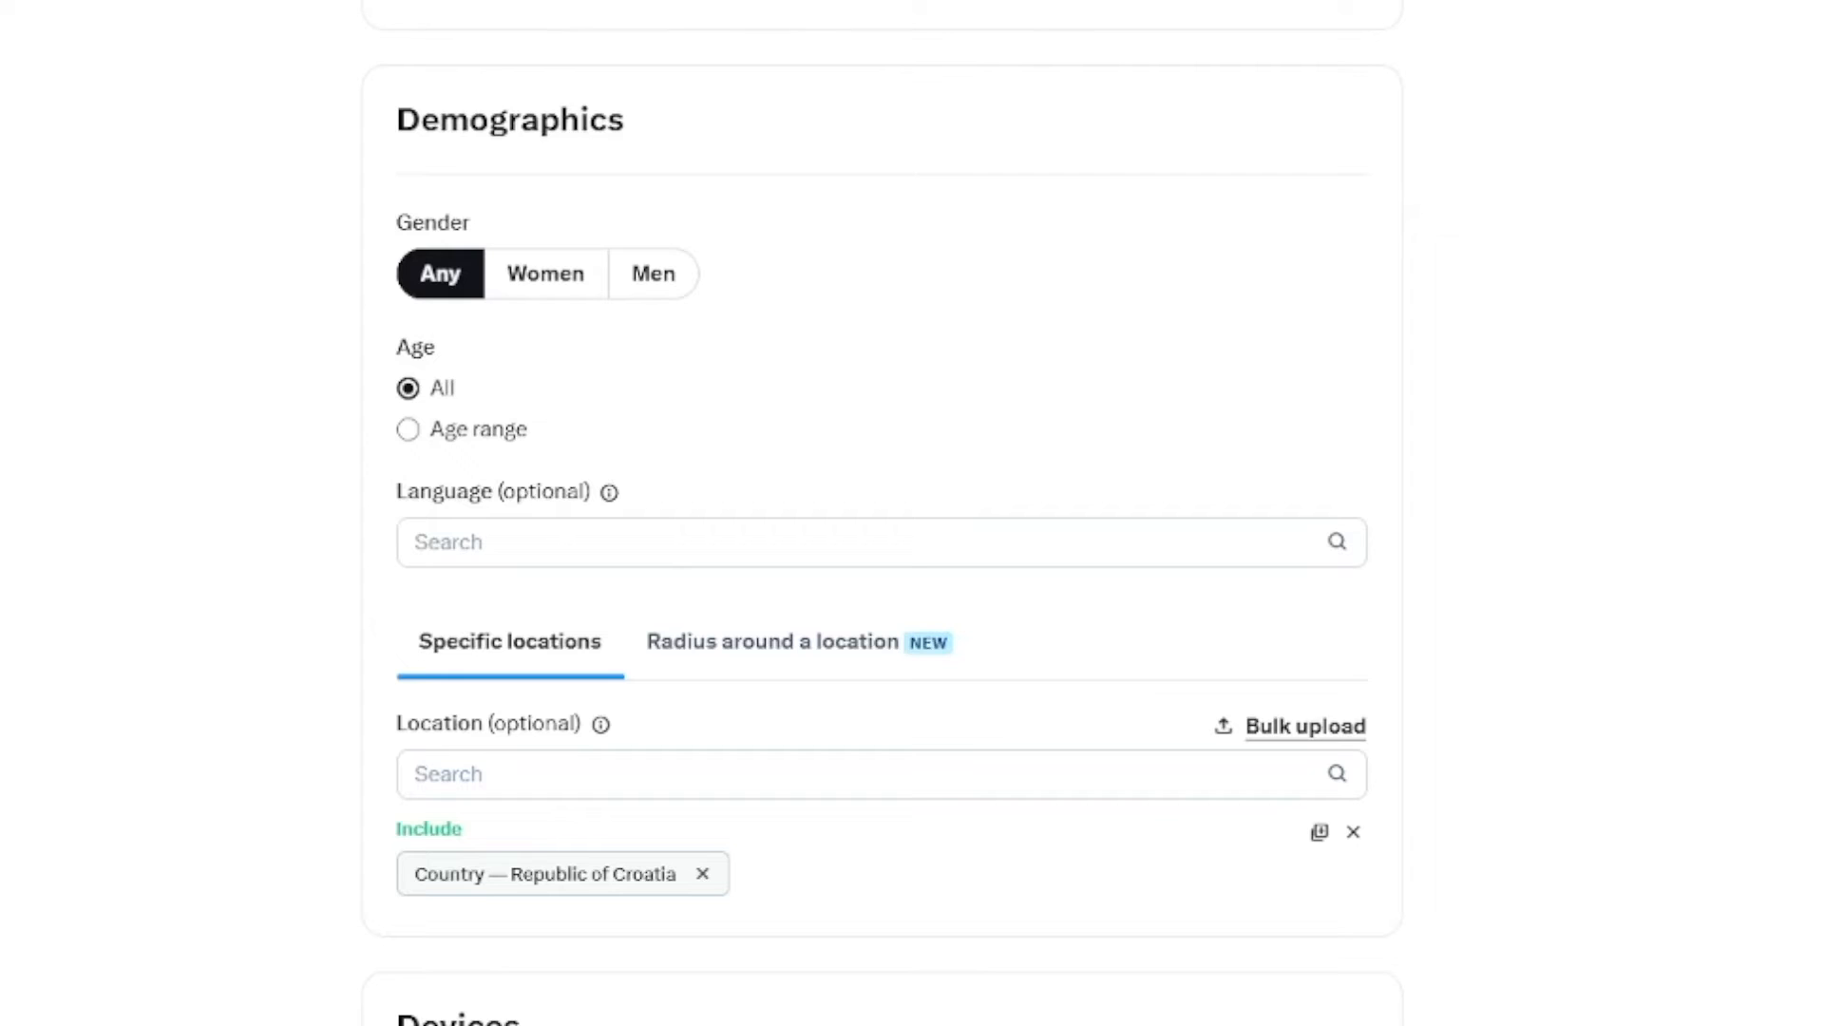
{"action": "left_click", "coordinate": [407, 429]}
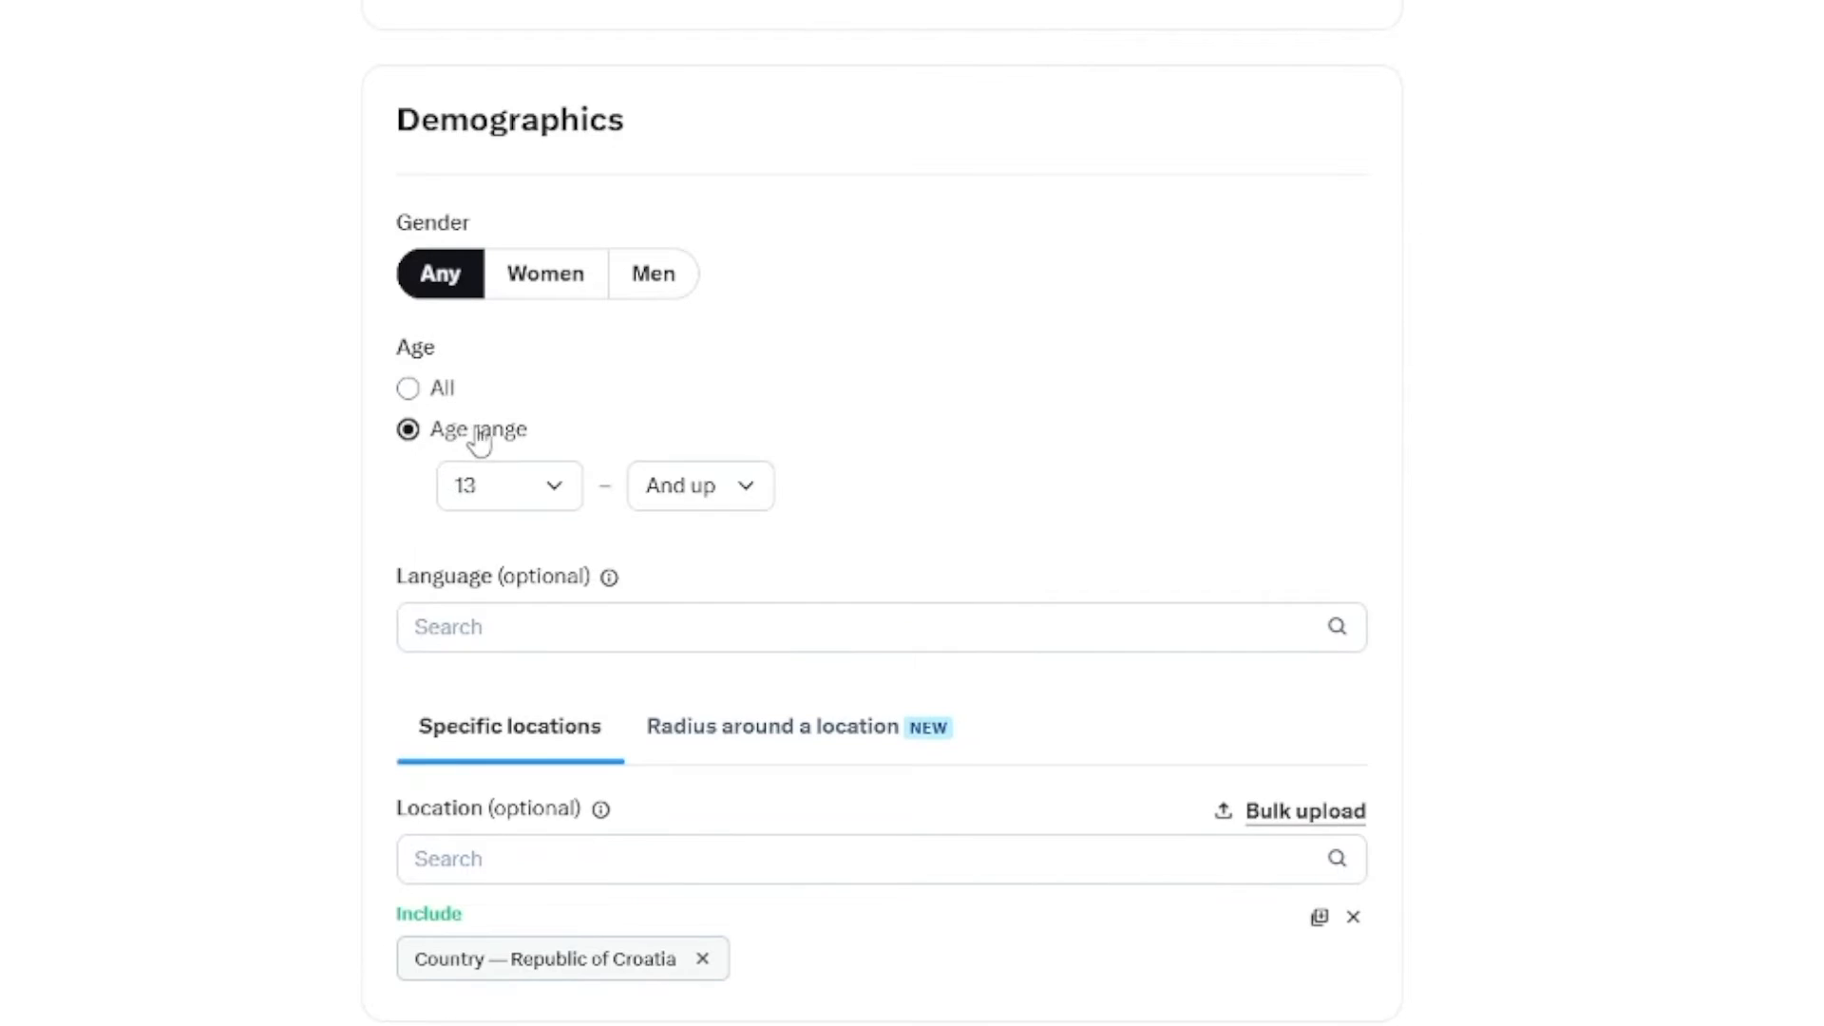
{"action": "left_click", "coordinate": [700, 485]}
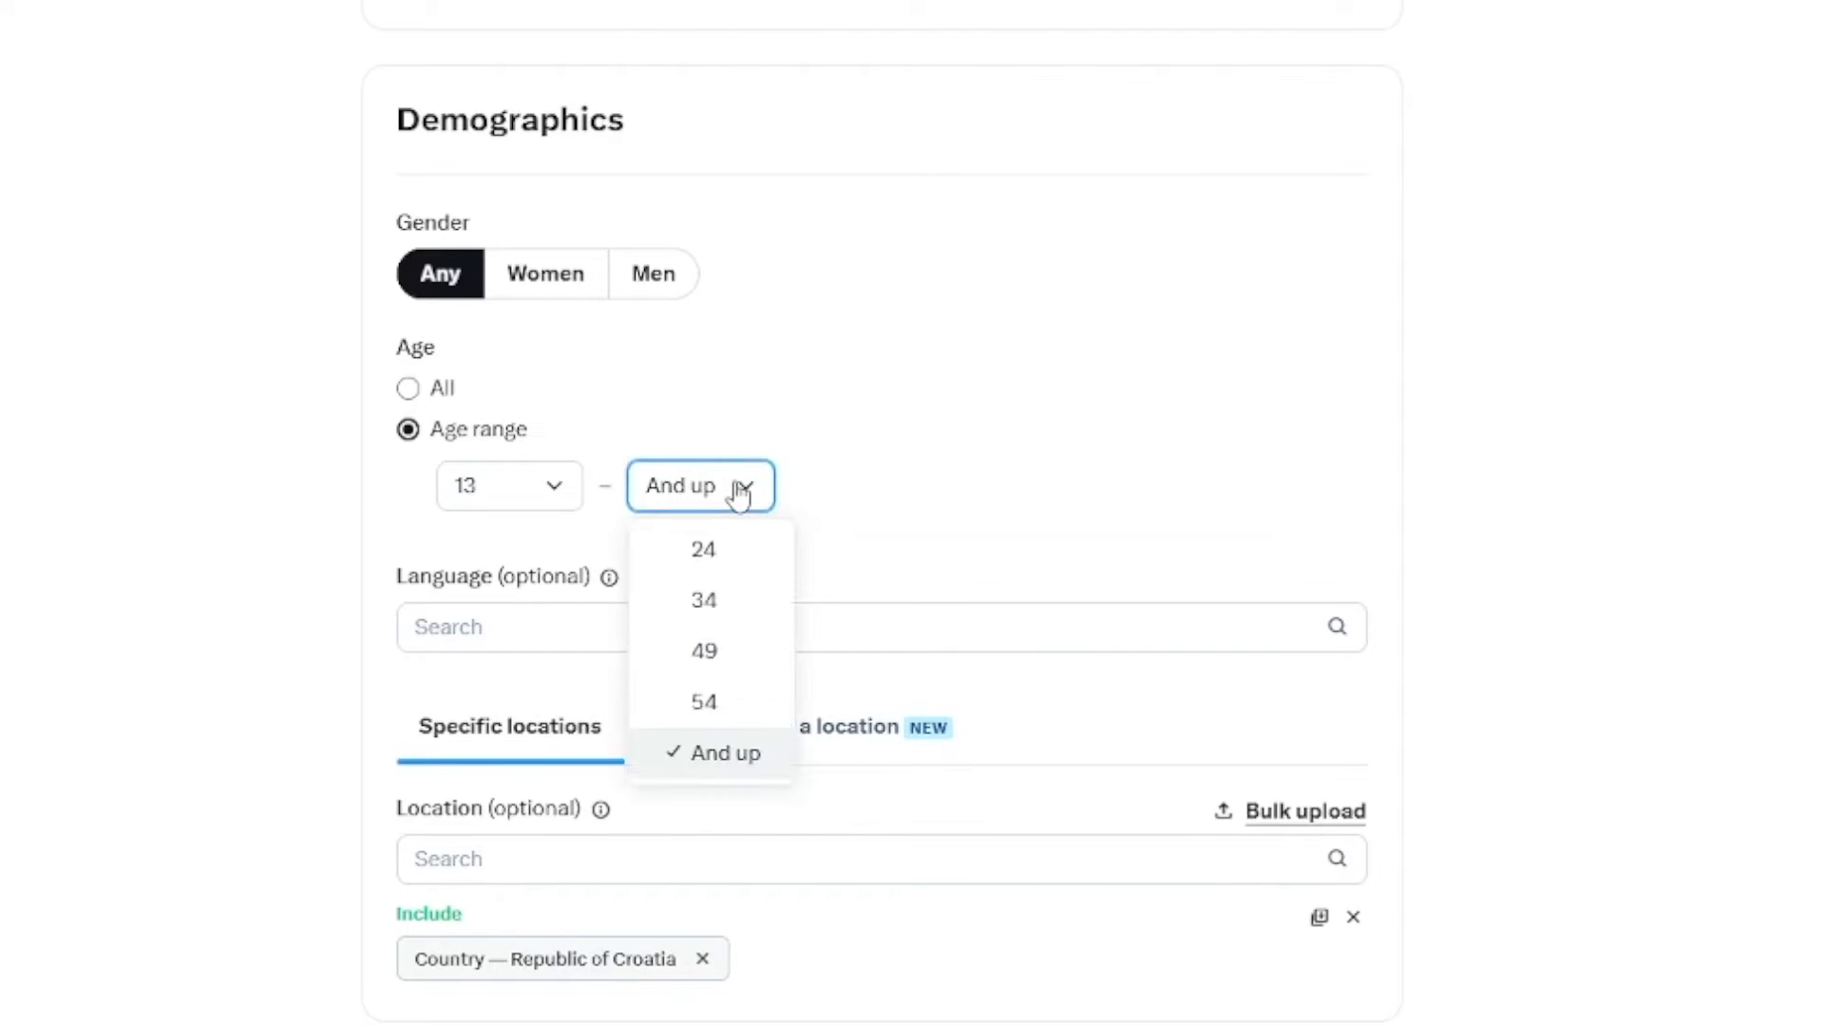
{"action": "left_click", "coordinate": [544, 273]}
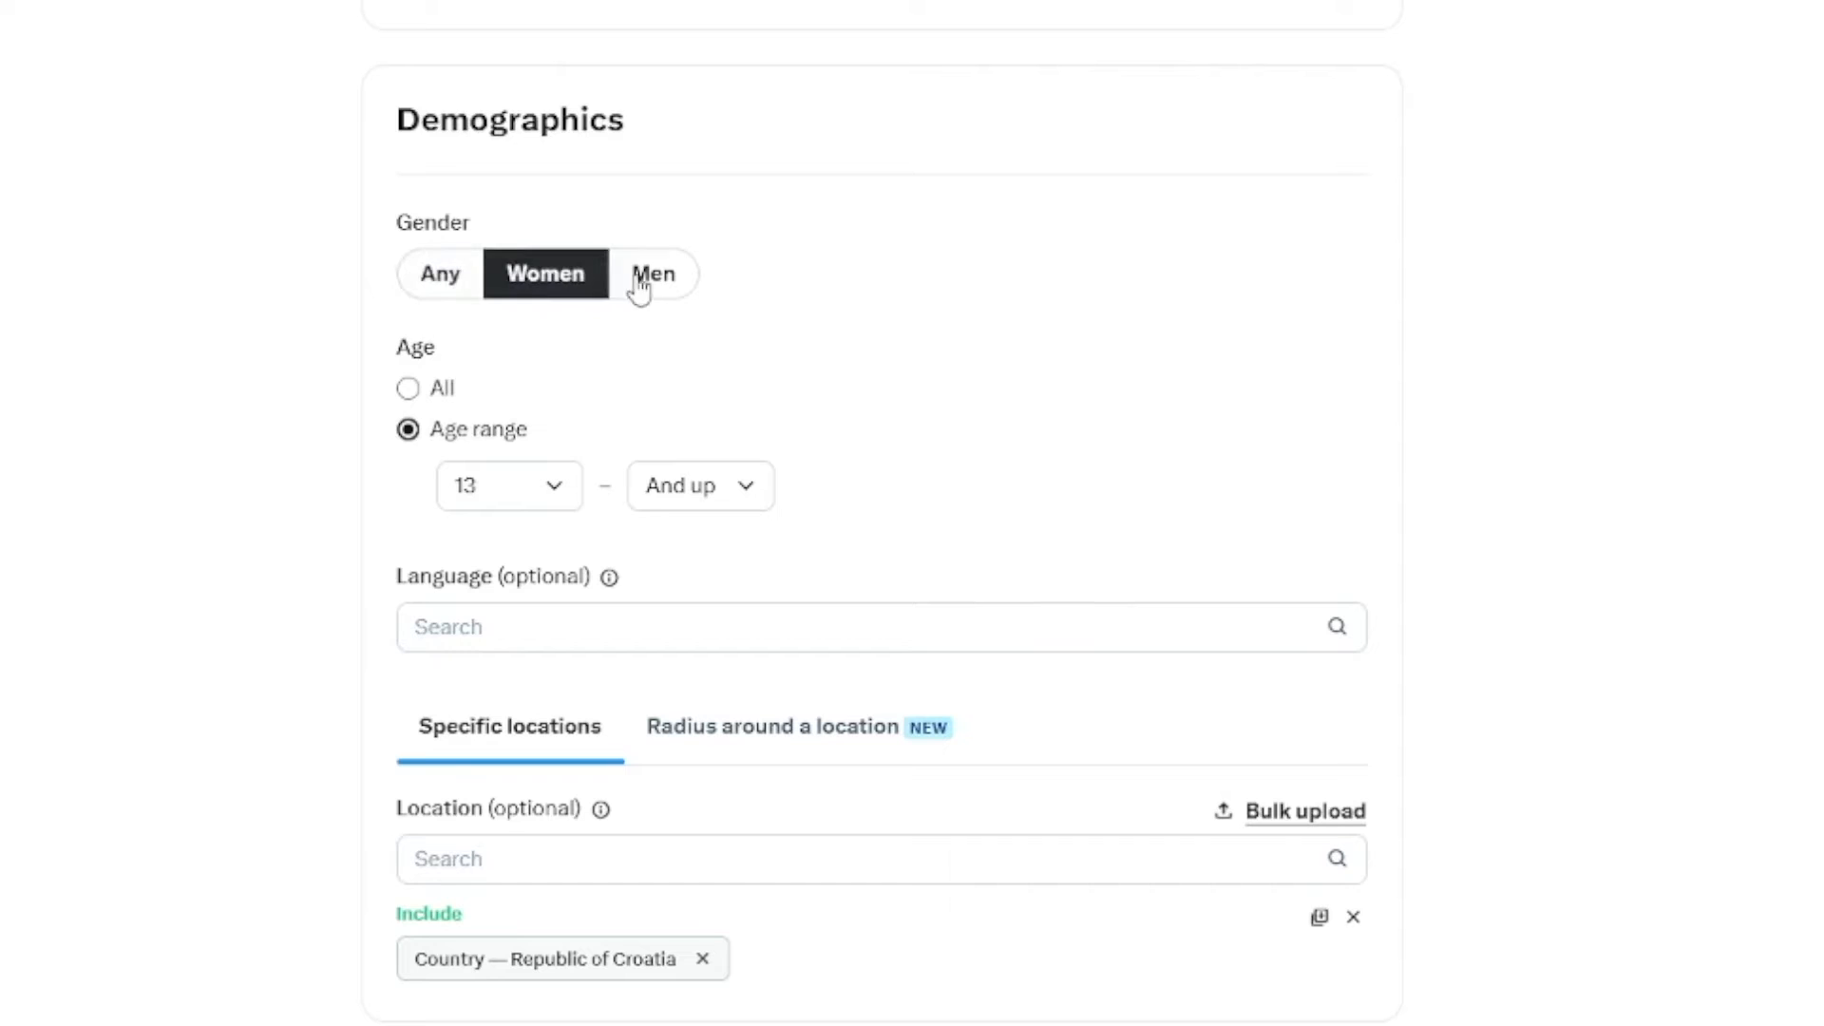
{"action": "left_click", "coordinate": [653, 273]}
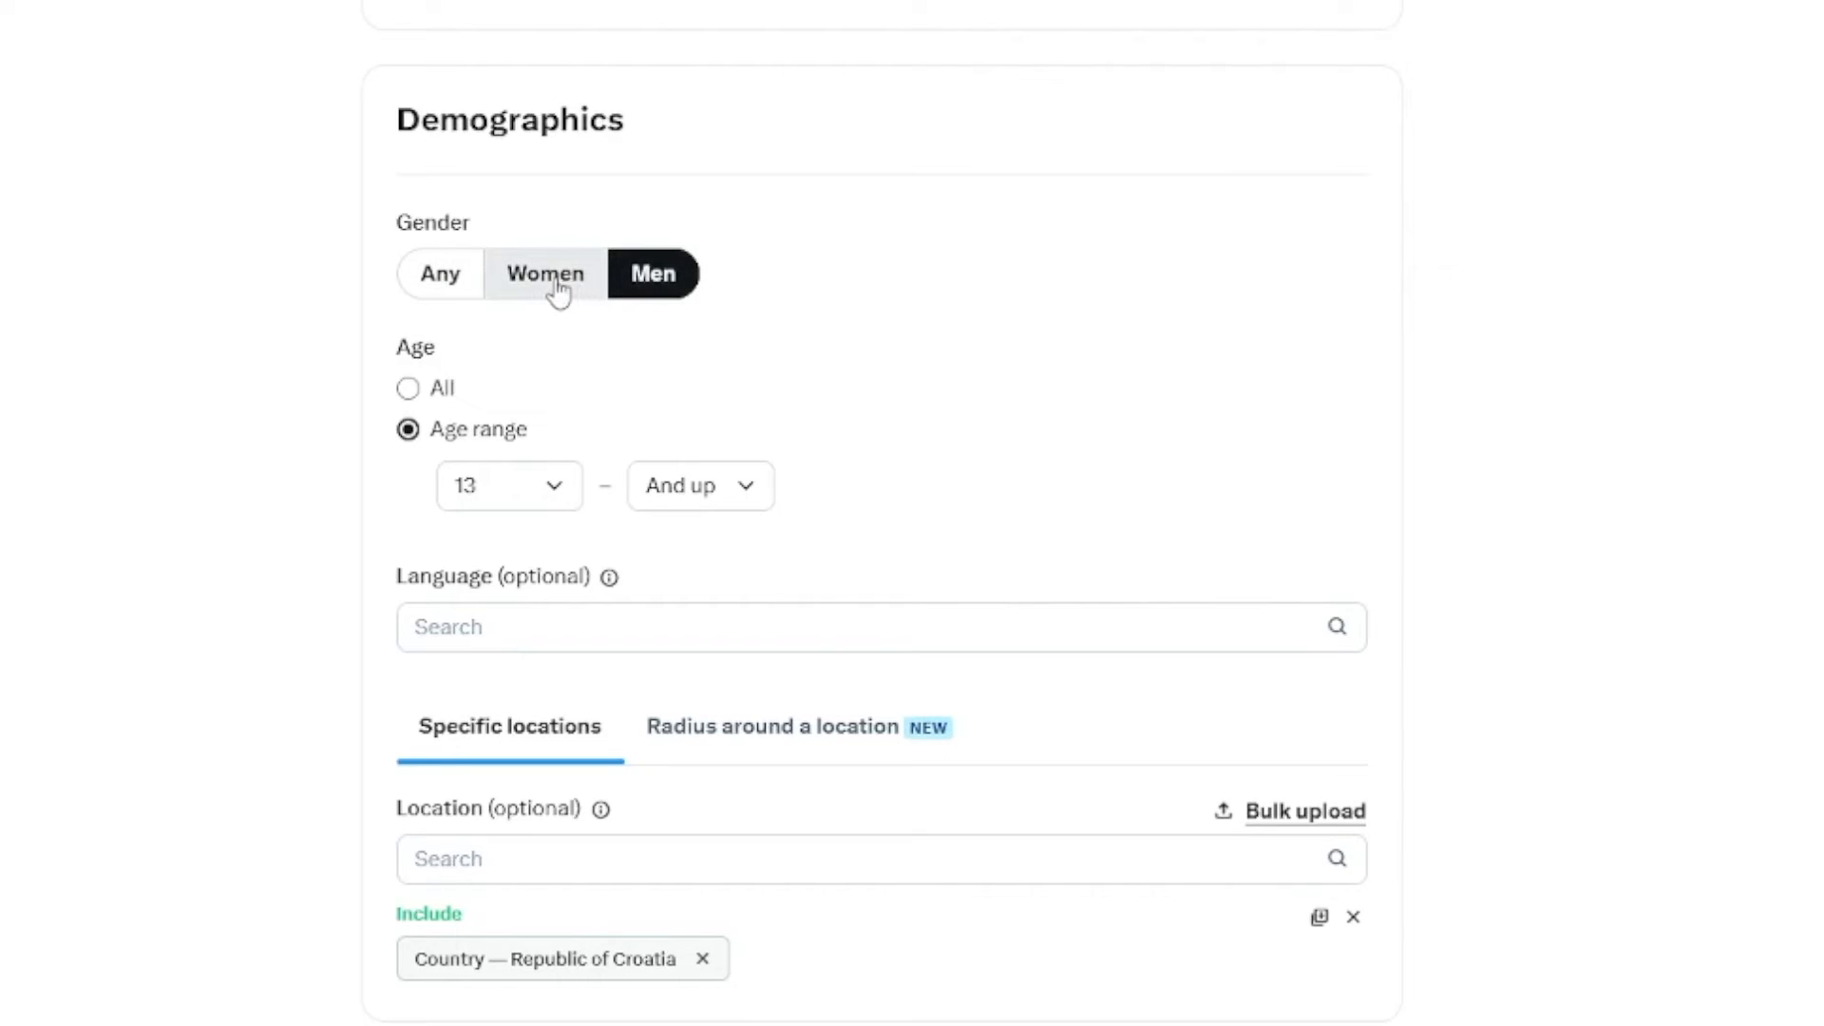
{"action": "left_click", "coordinate": [544, 274]}
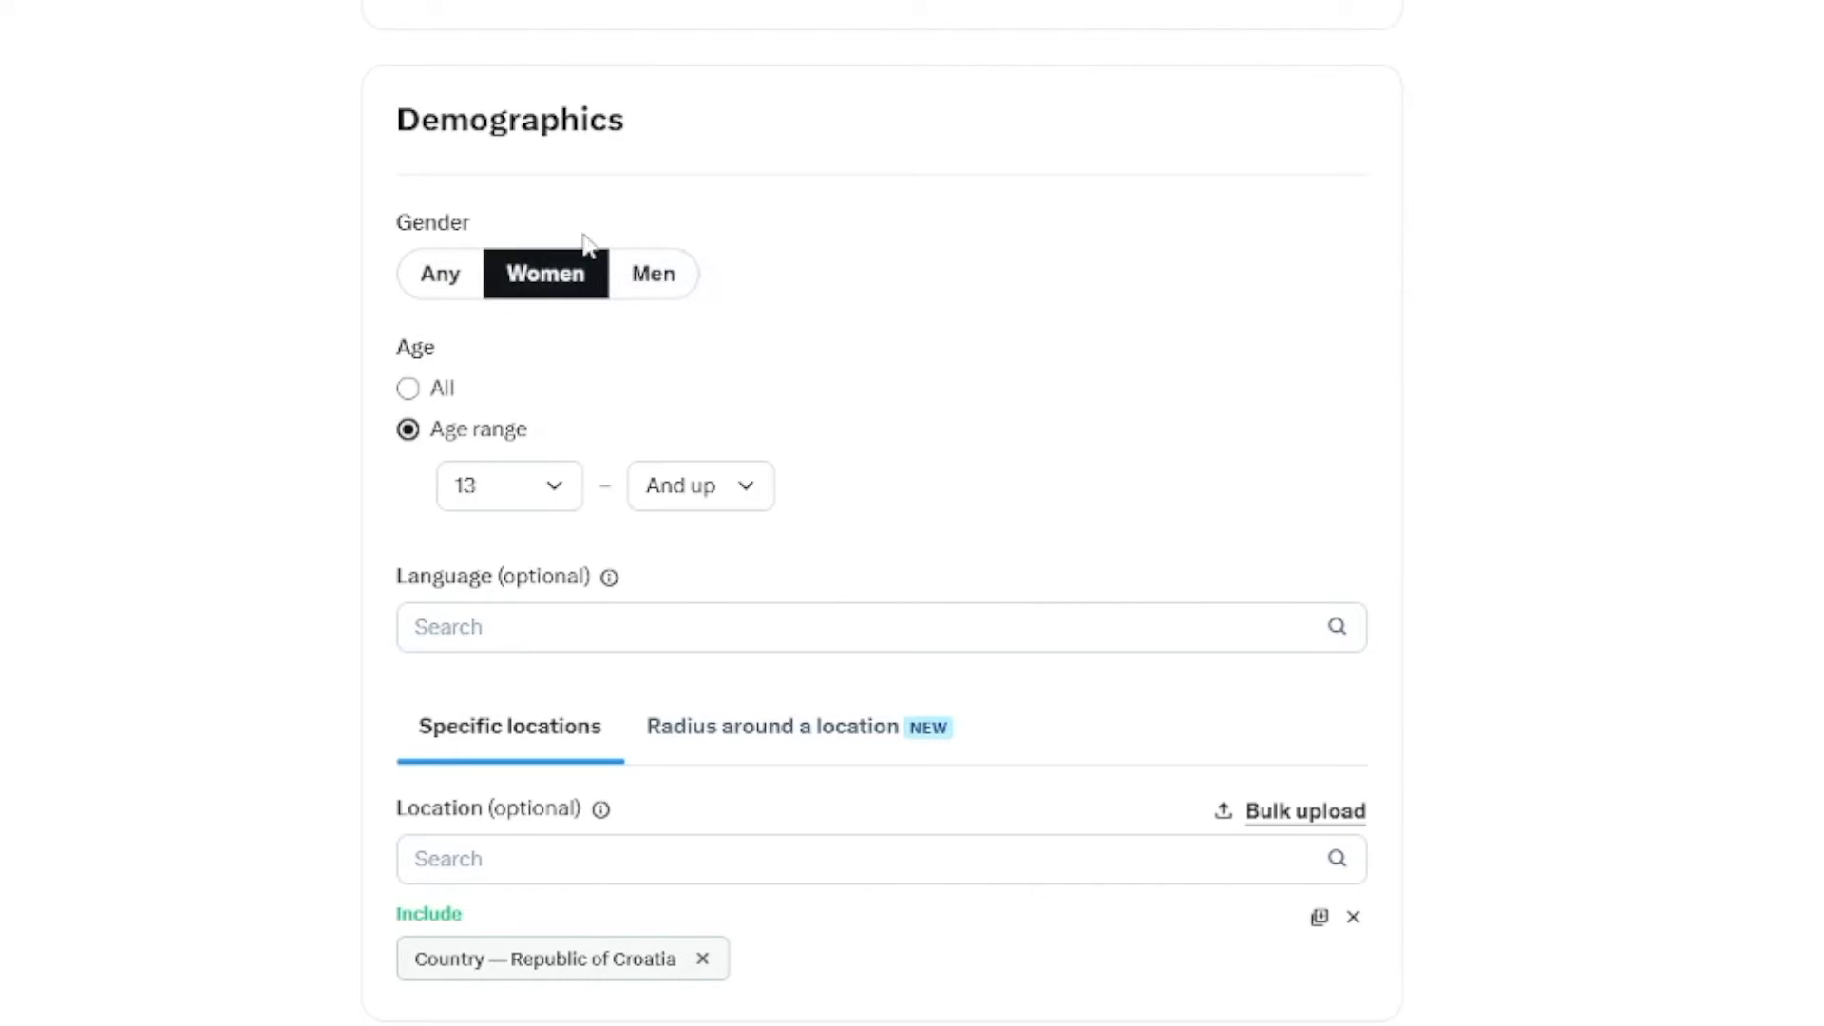
{"action": "mouse_move", "coordinate": [653, 274]}
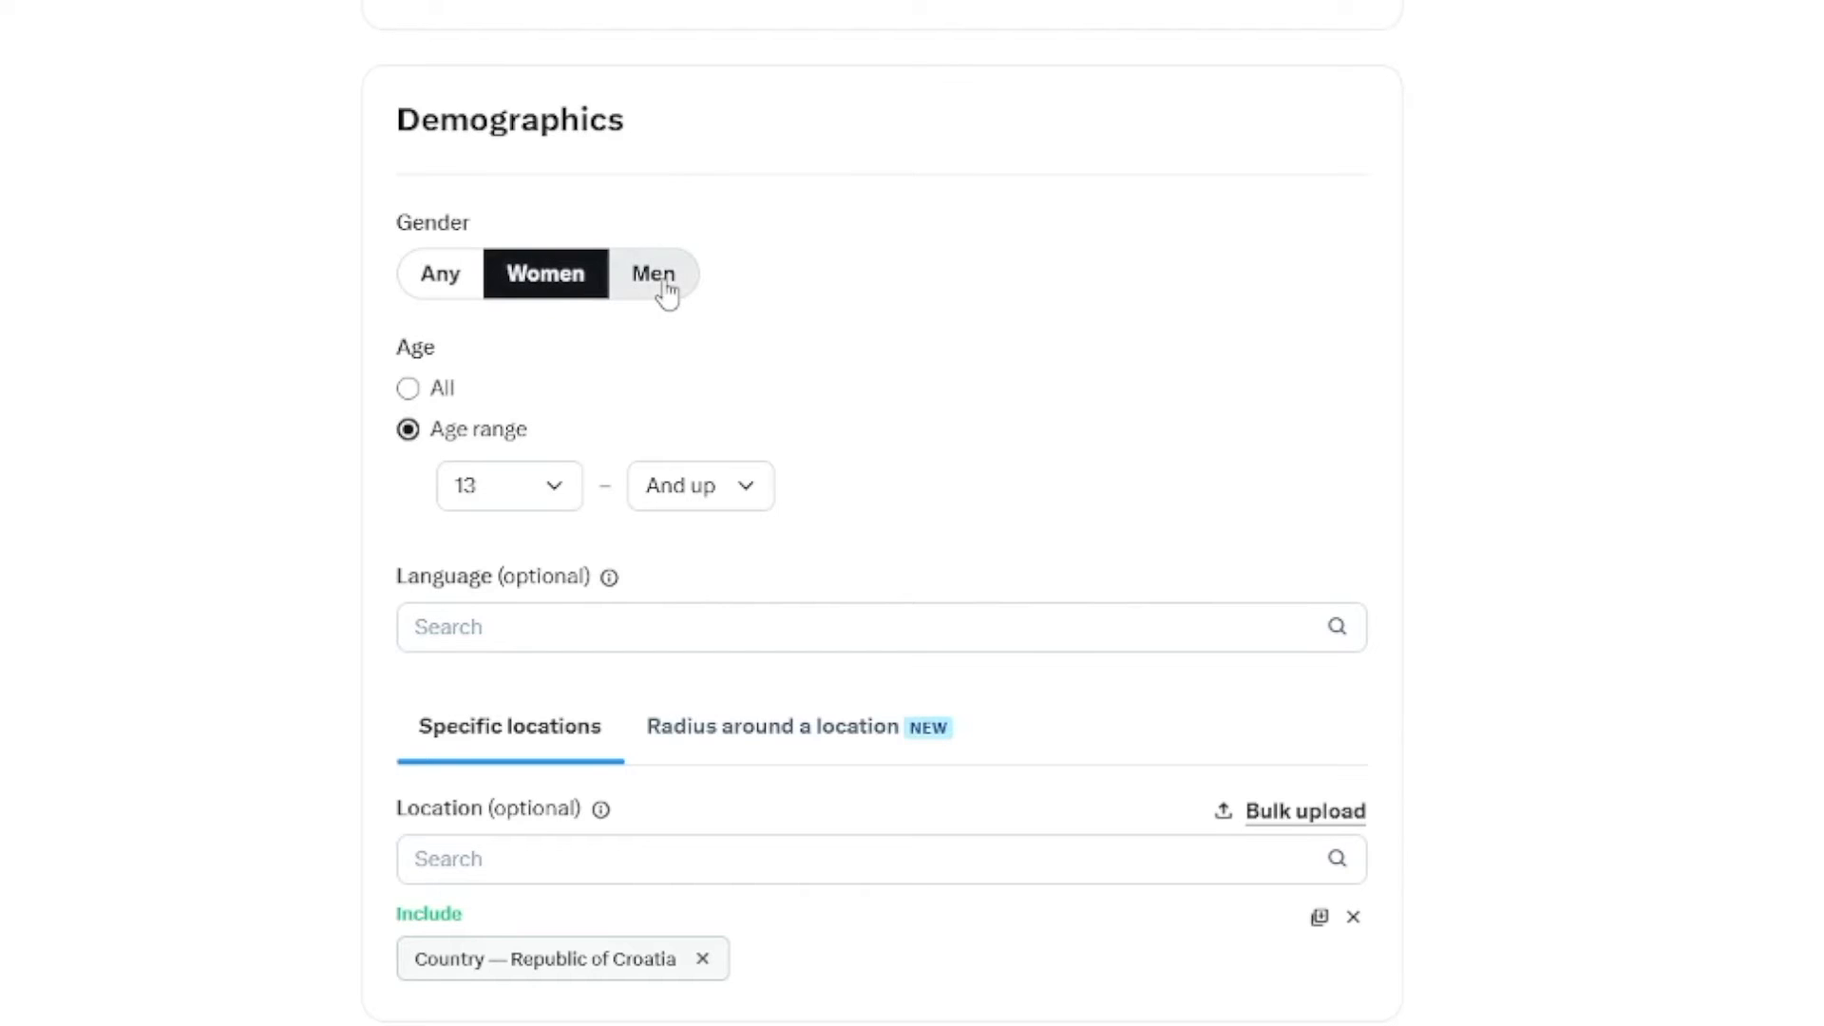
{"action": "left_click", "coordinate": [653, 274]}
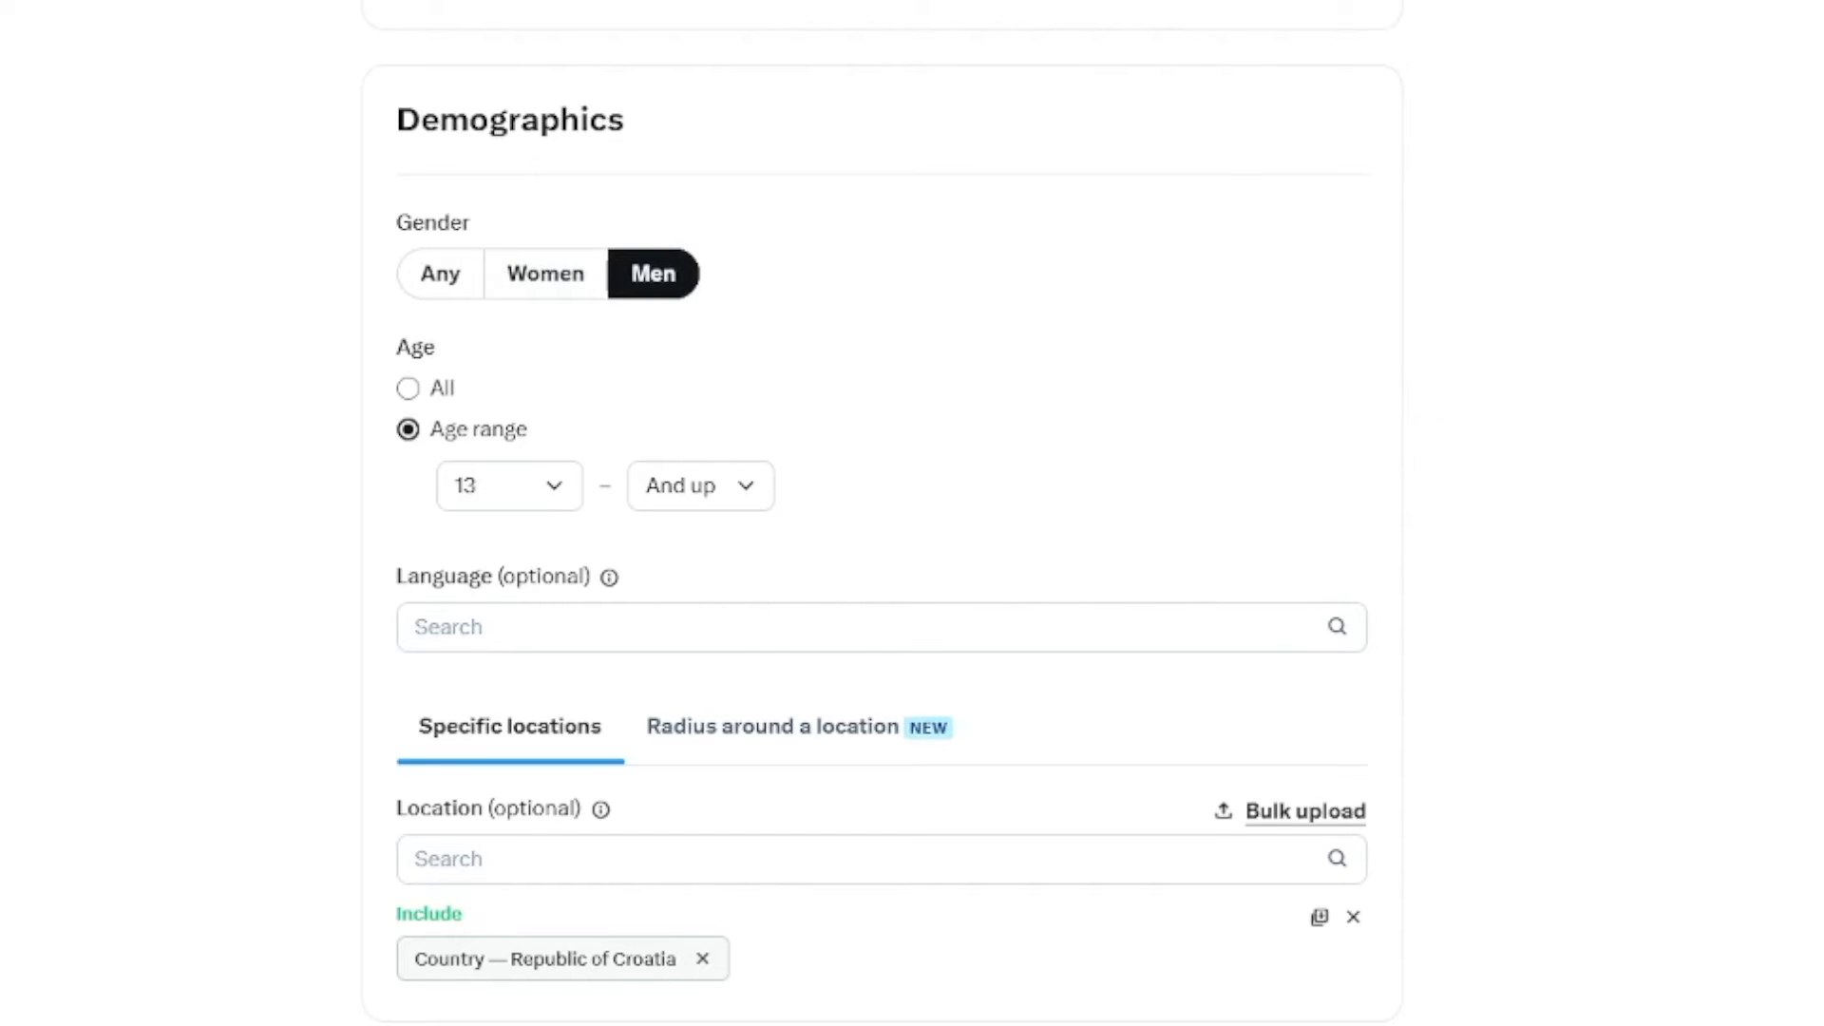
{"action": "left_click", "coordinate": [700, 447]}
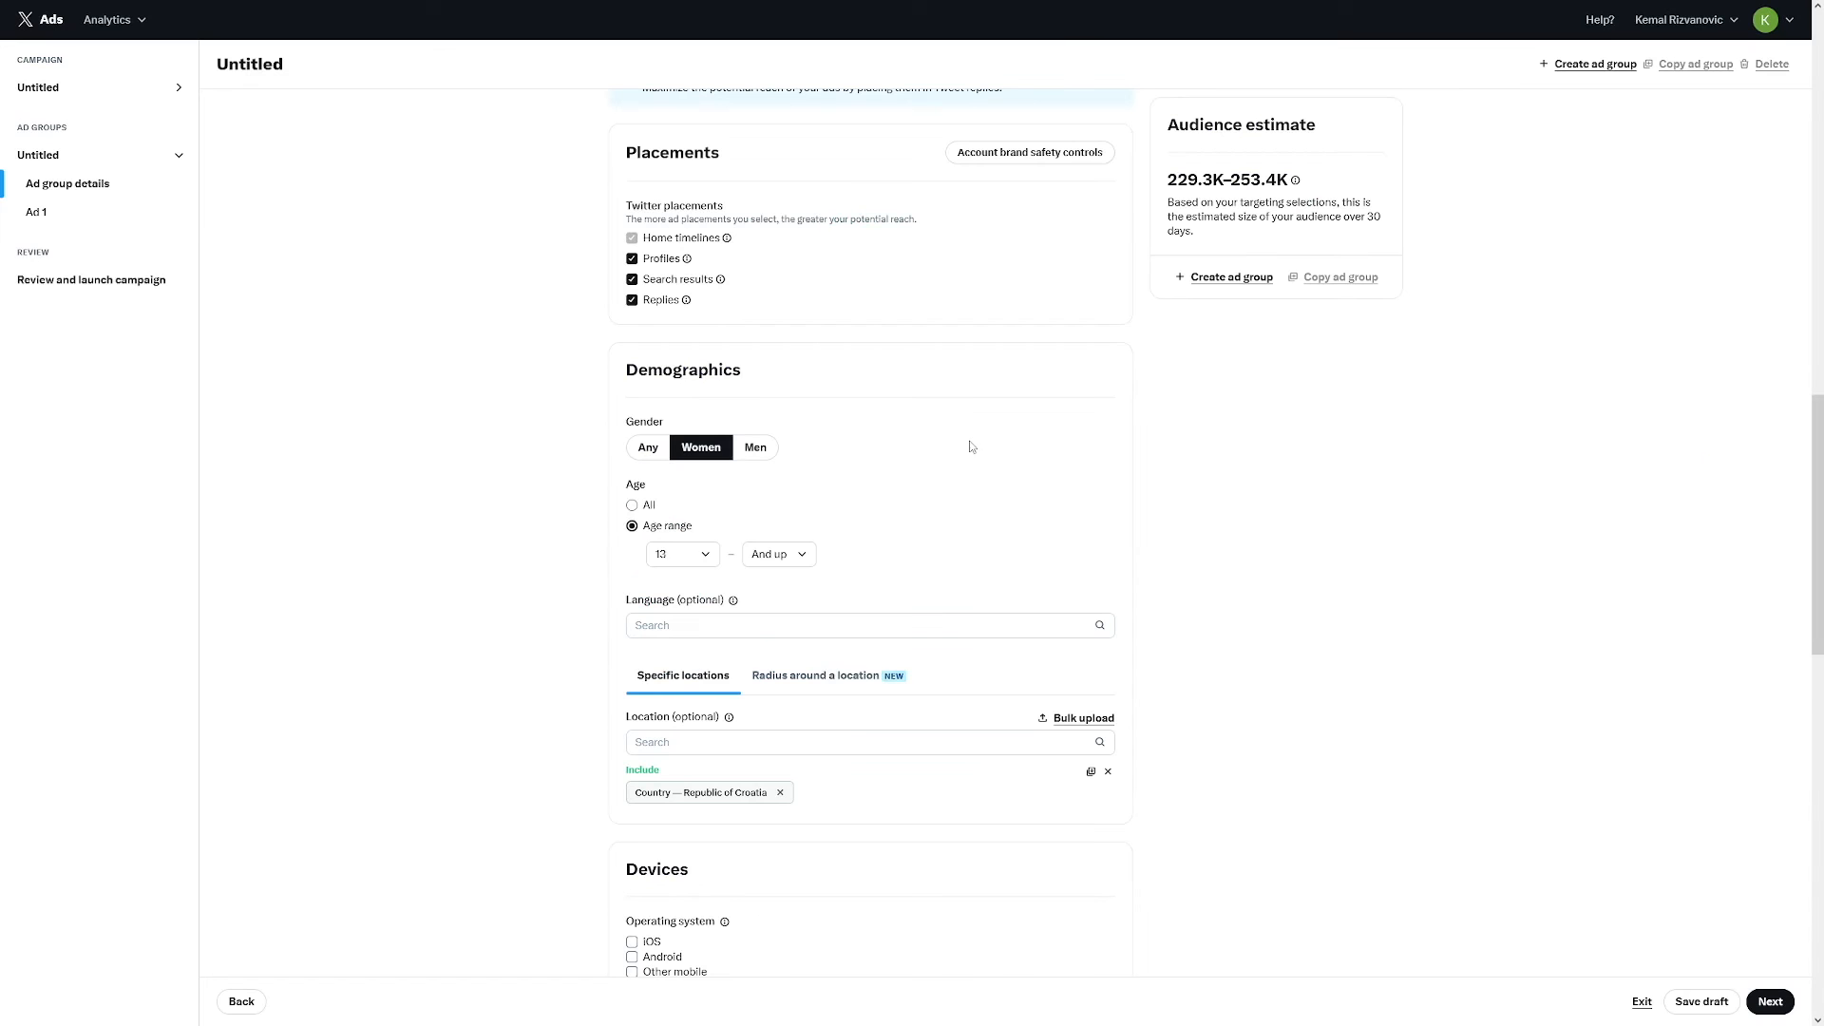
{"action": "scroll", "scroll_direction": "down", "scroll_amount": 3}
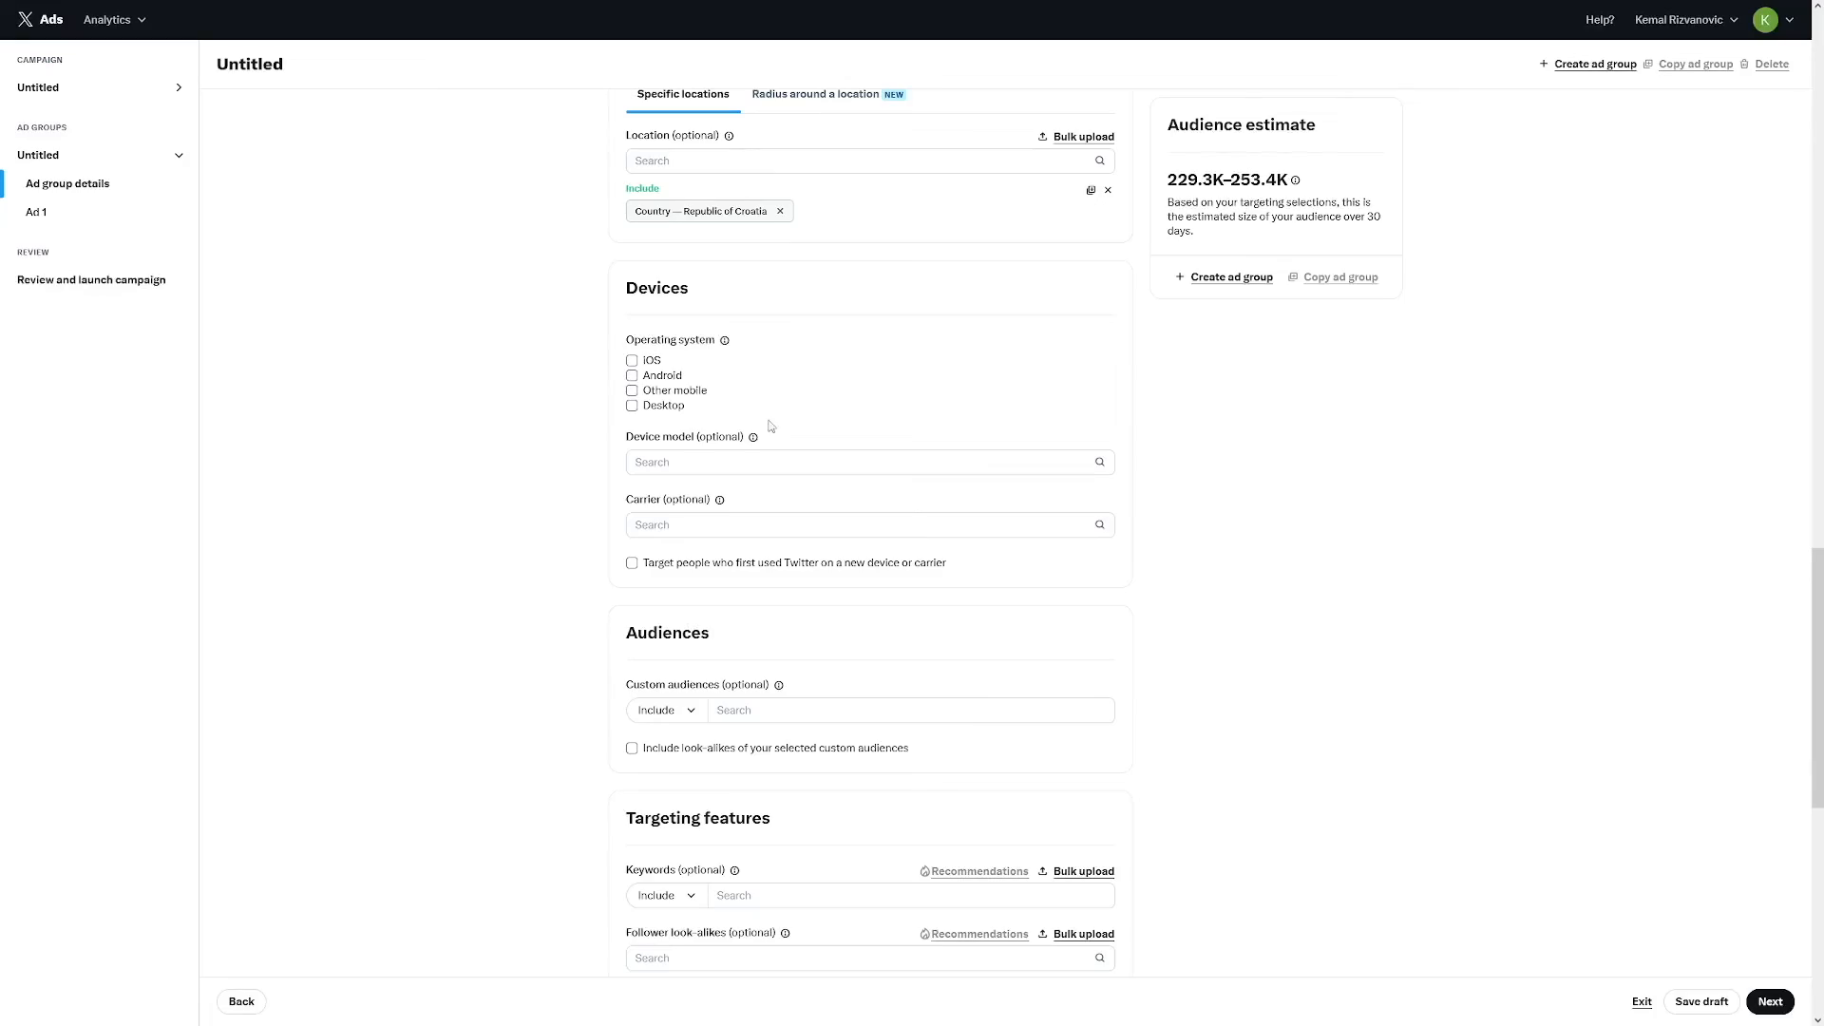
Keep default Devices, Audiences and Targeting settings and continue to Ad 1 details.
{"action": "left_click", "coordinate": [632, 389]}
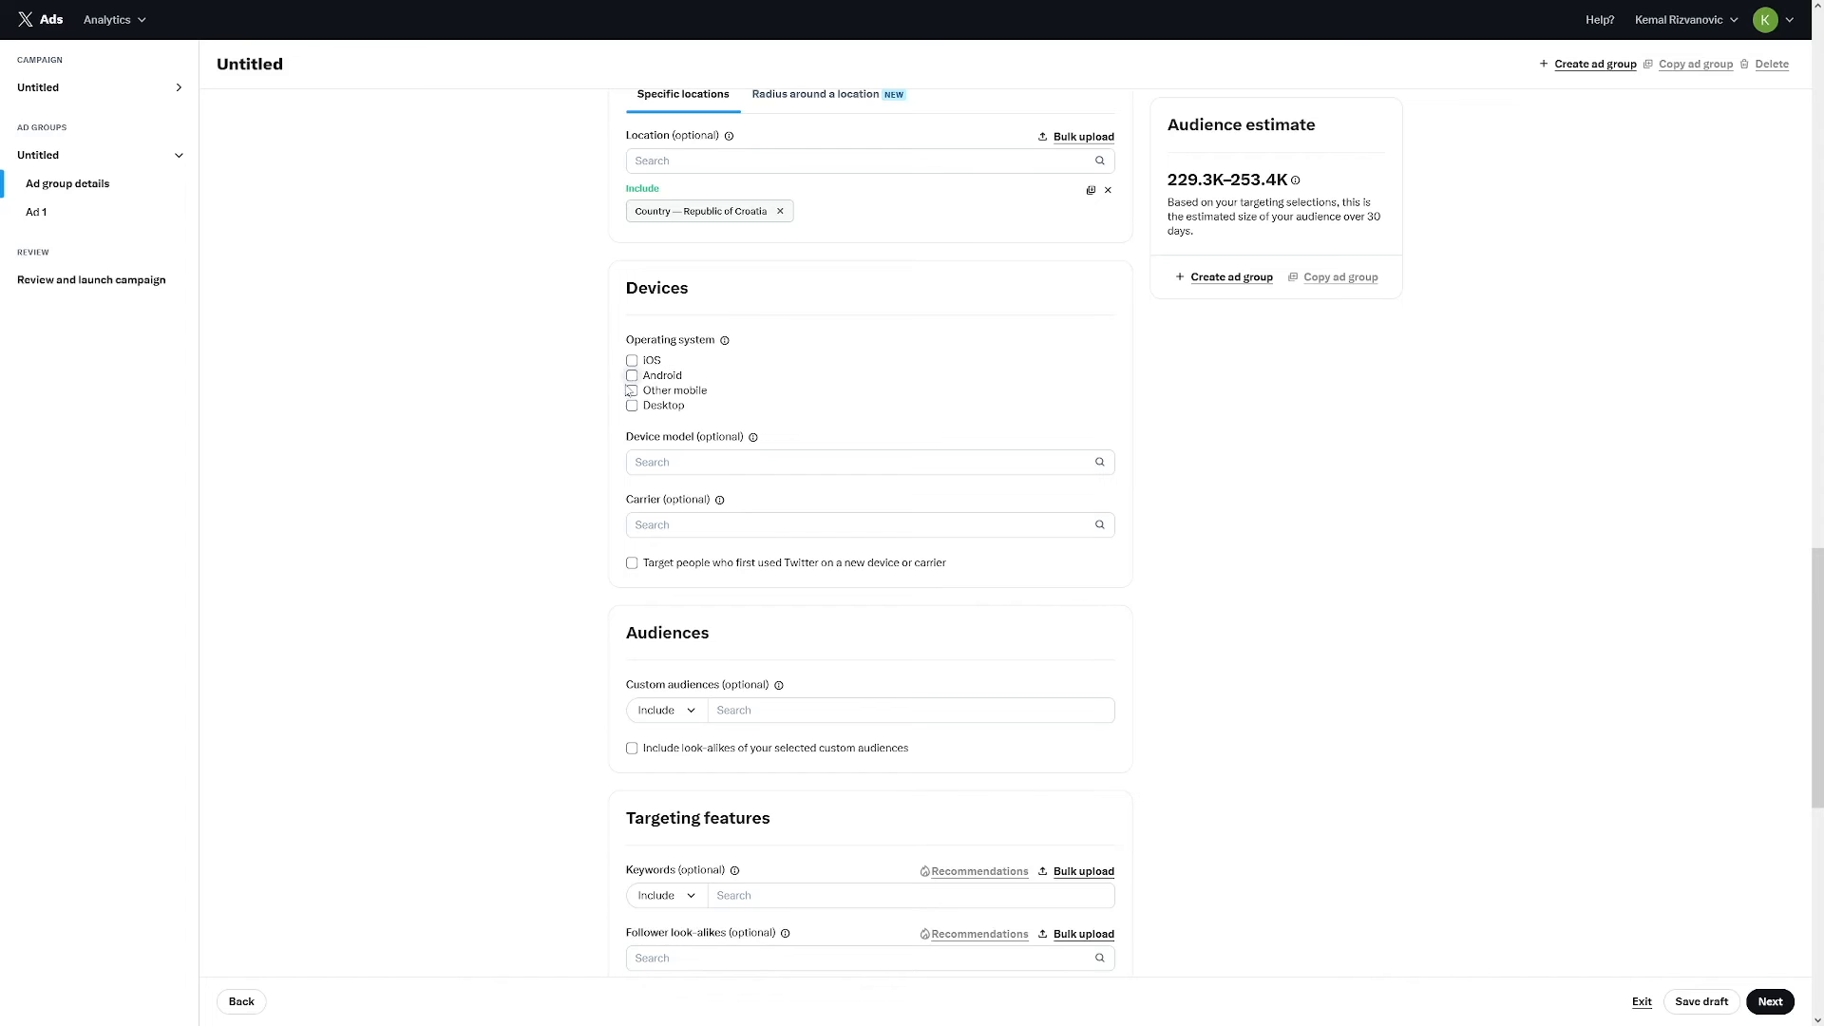
{"action": "scroll", "scroll_direction": "down", "scroll_amount": 3}
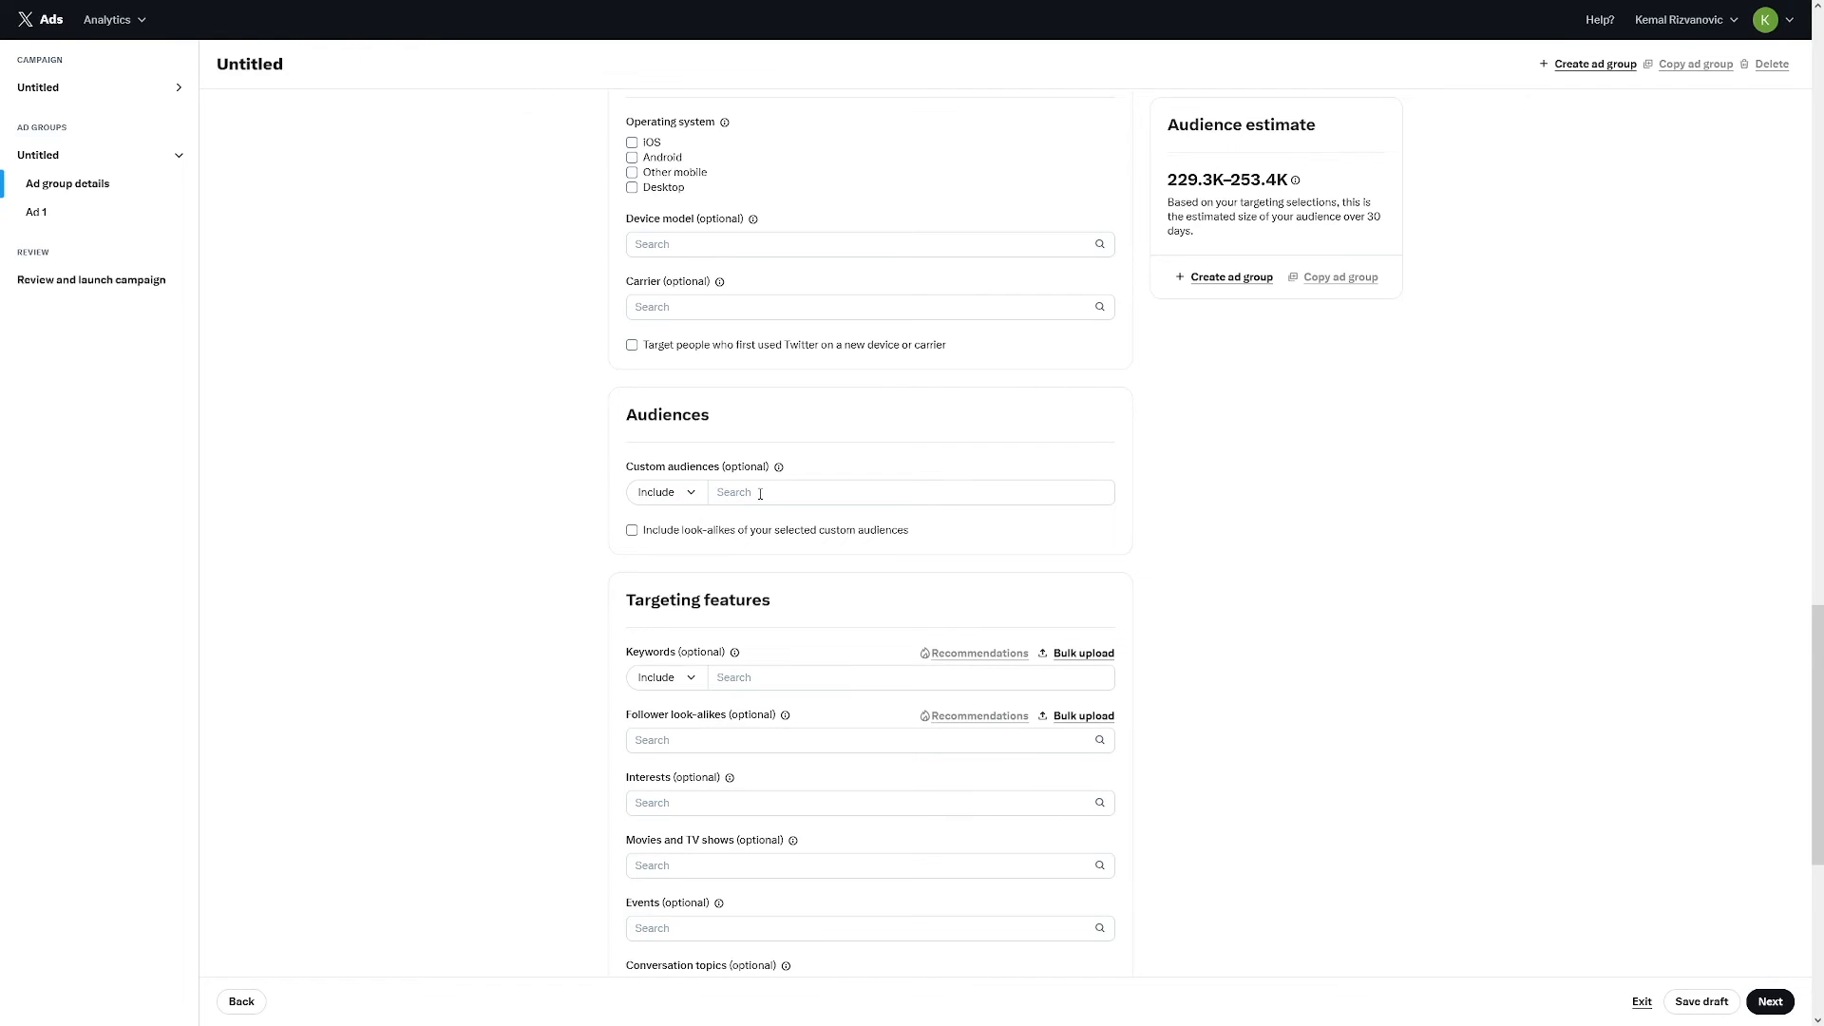
{"action": "scroll", "scroll_direction": "down", "scroll_amount": 3}
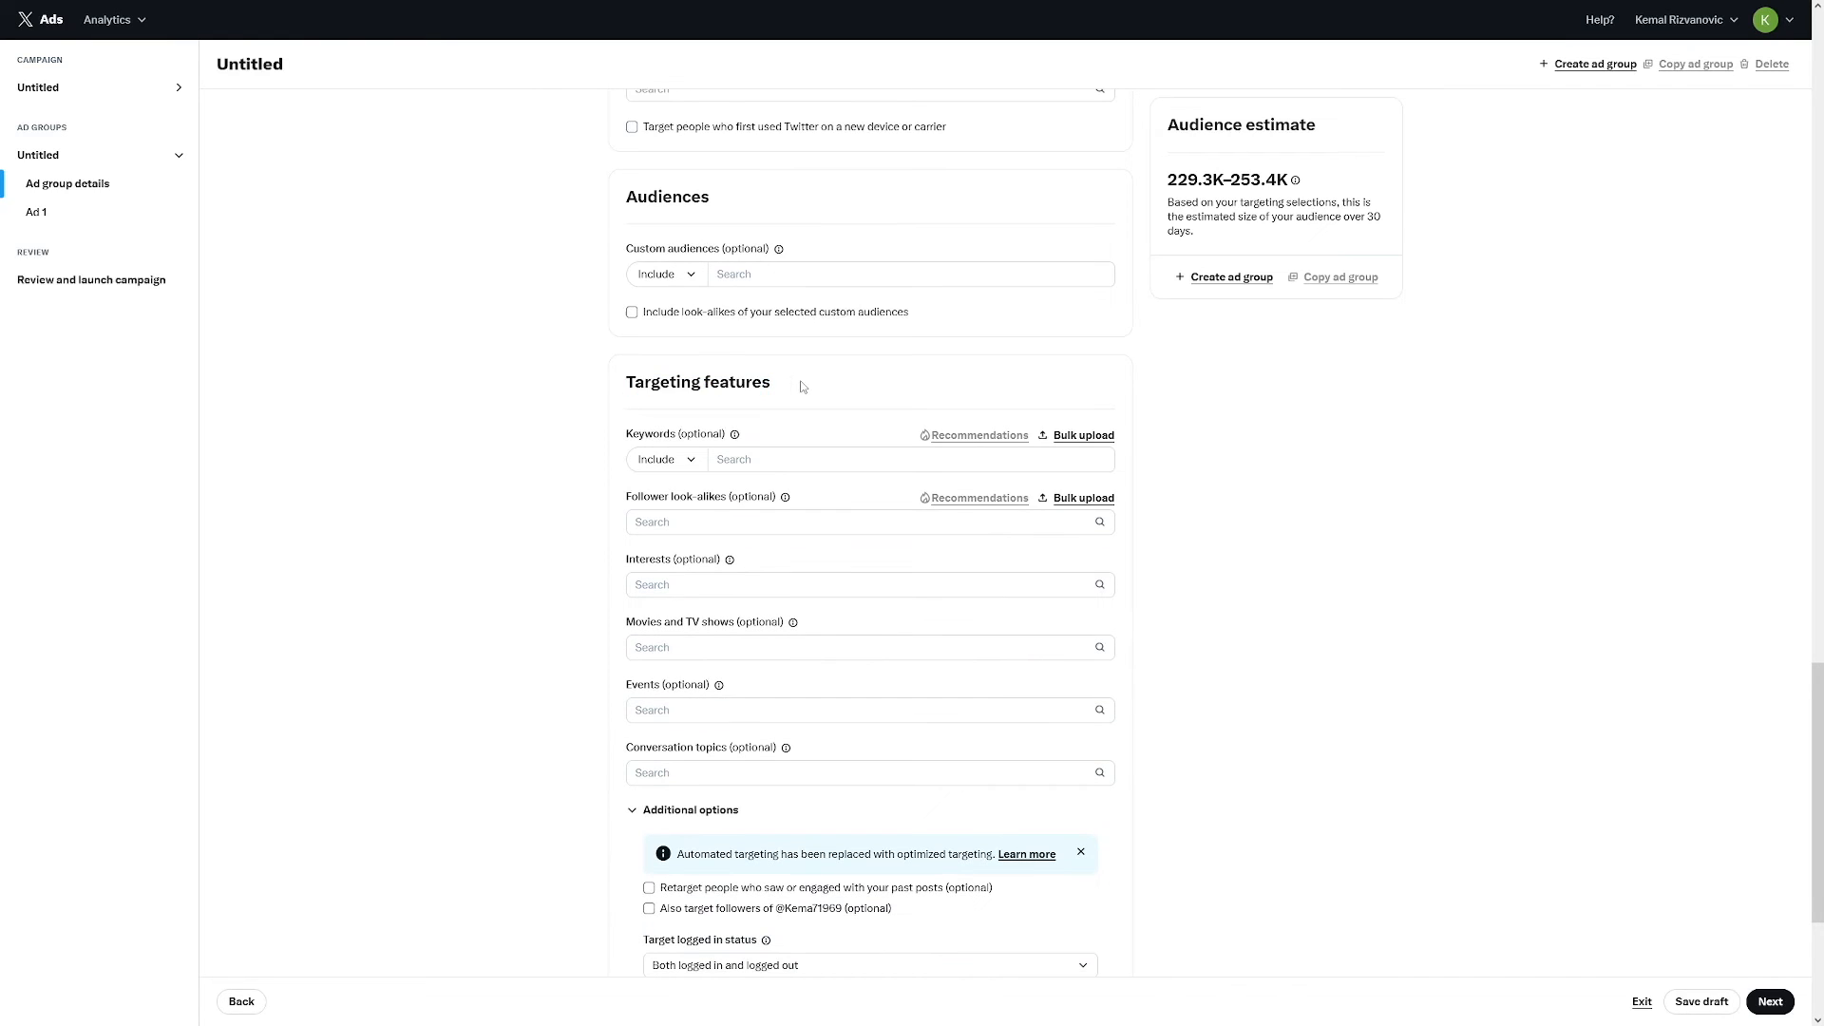
{"action": "scroll", "scroll_direction": "down", "scroll_amount": 3}
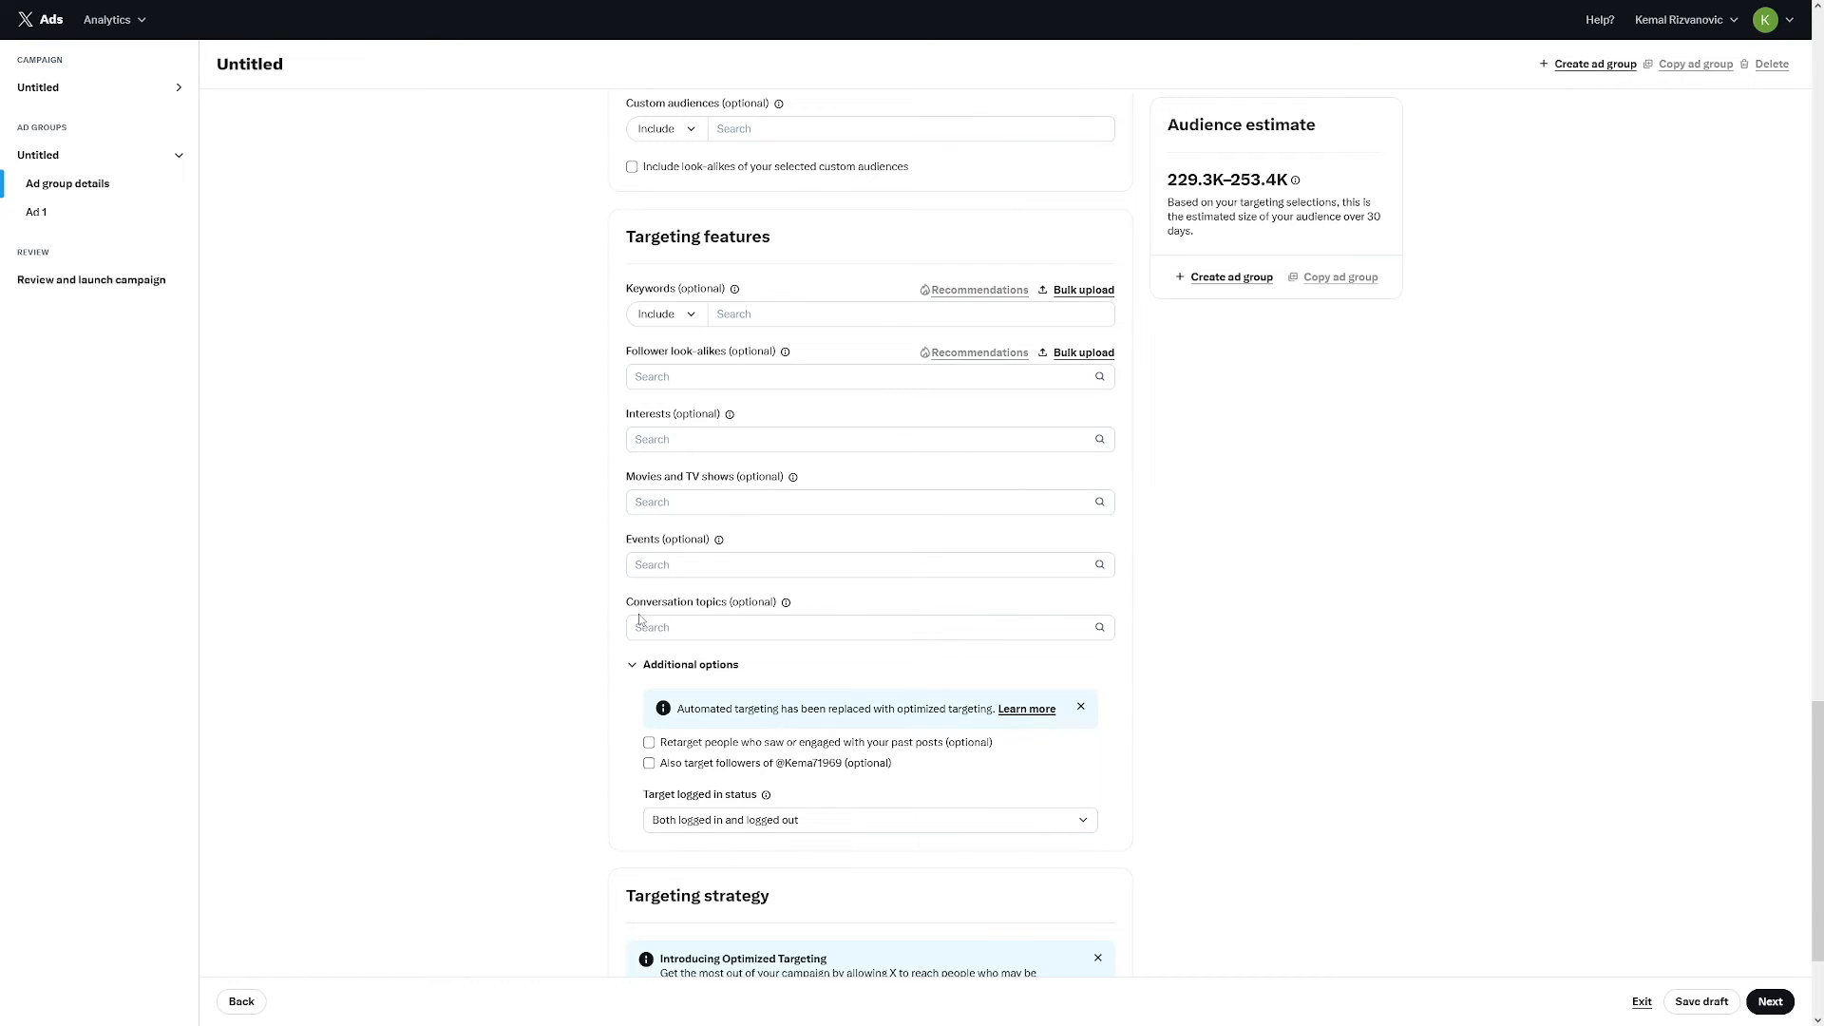
{"action": "mouse_move", "coordinate": [1015, 562]}
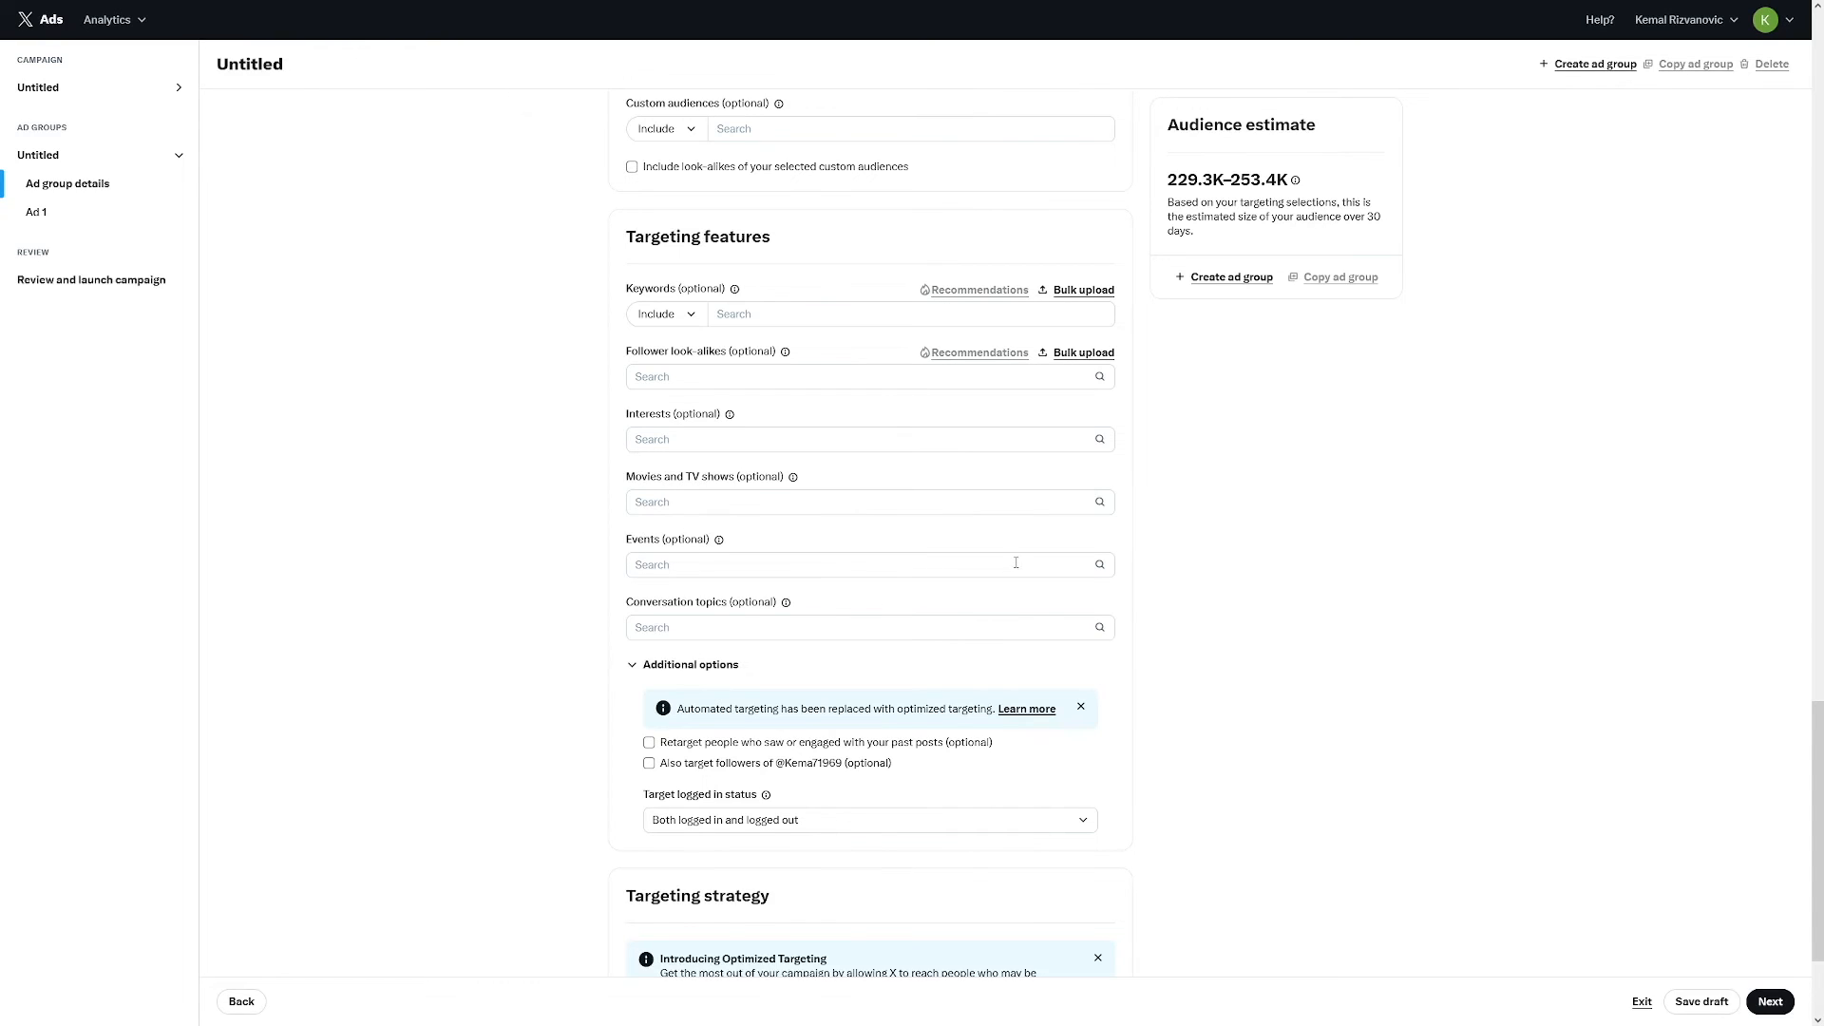
{"action": "scroll", "scroll_direction": "down", "scroll_amount": 3}
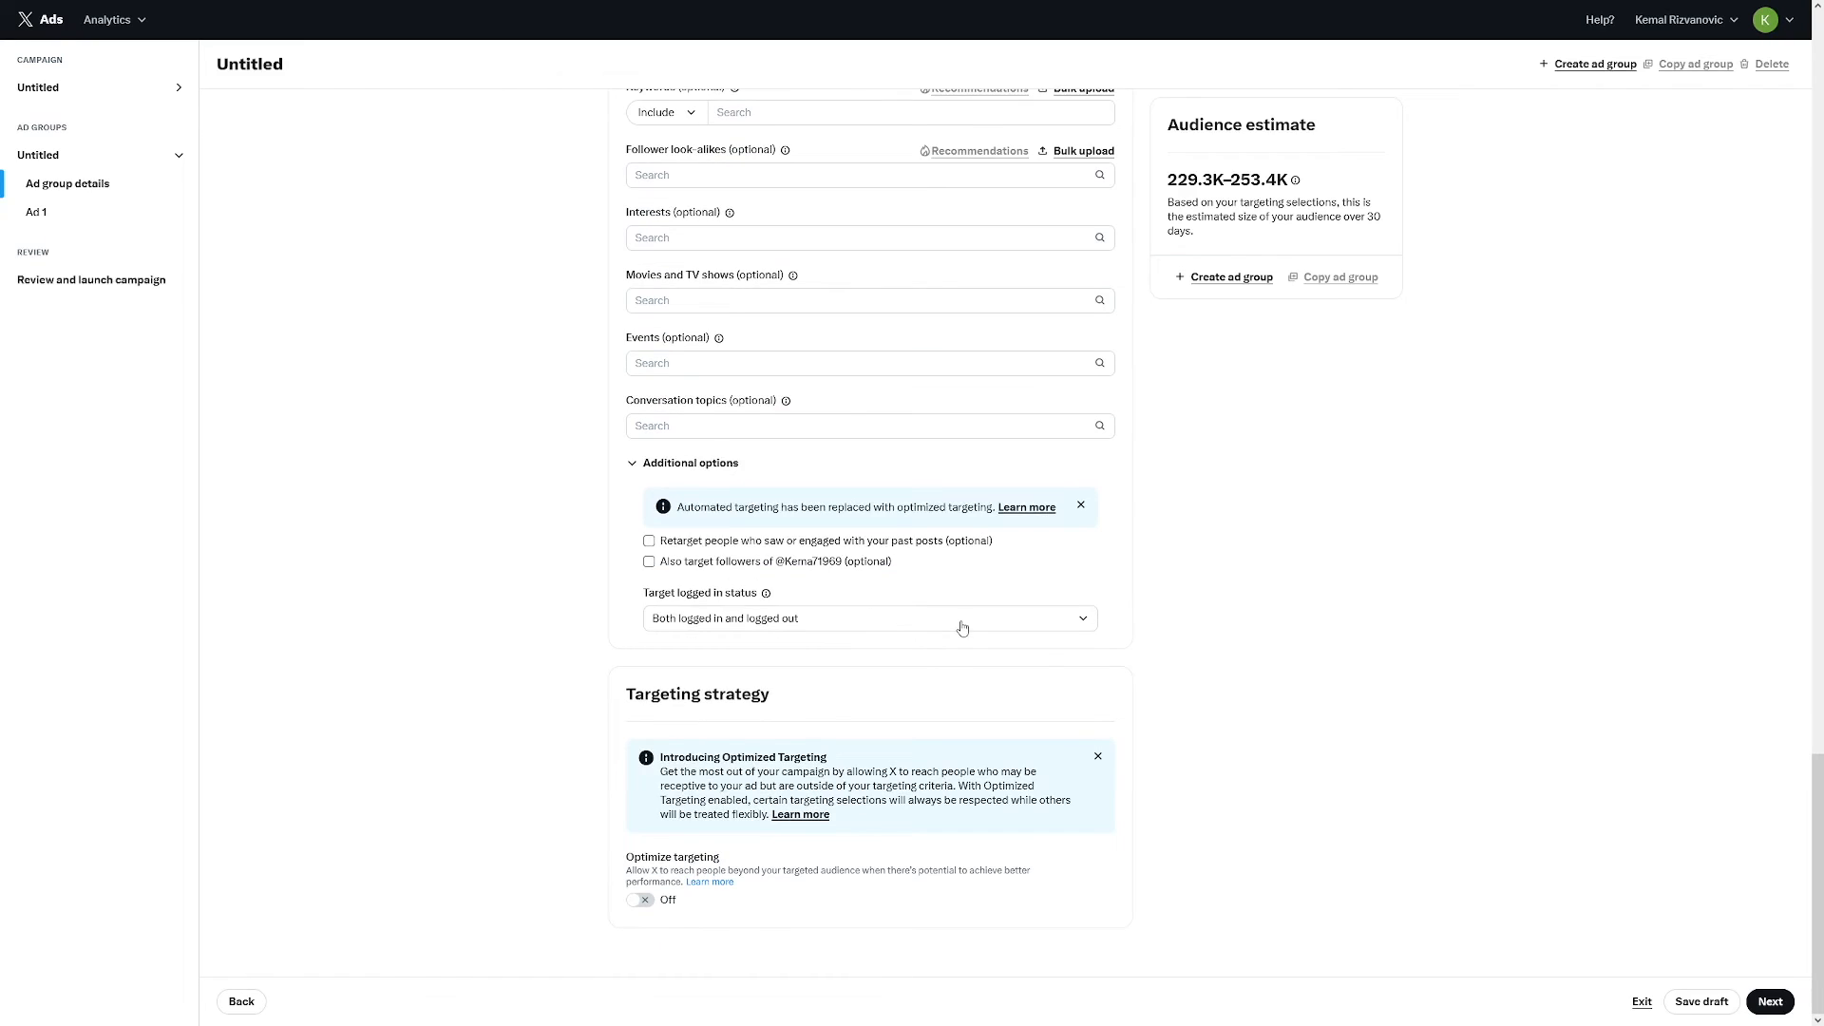
{"action": "left_click", "coordinate": [36, 212]}
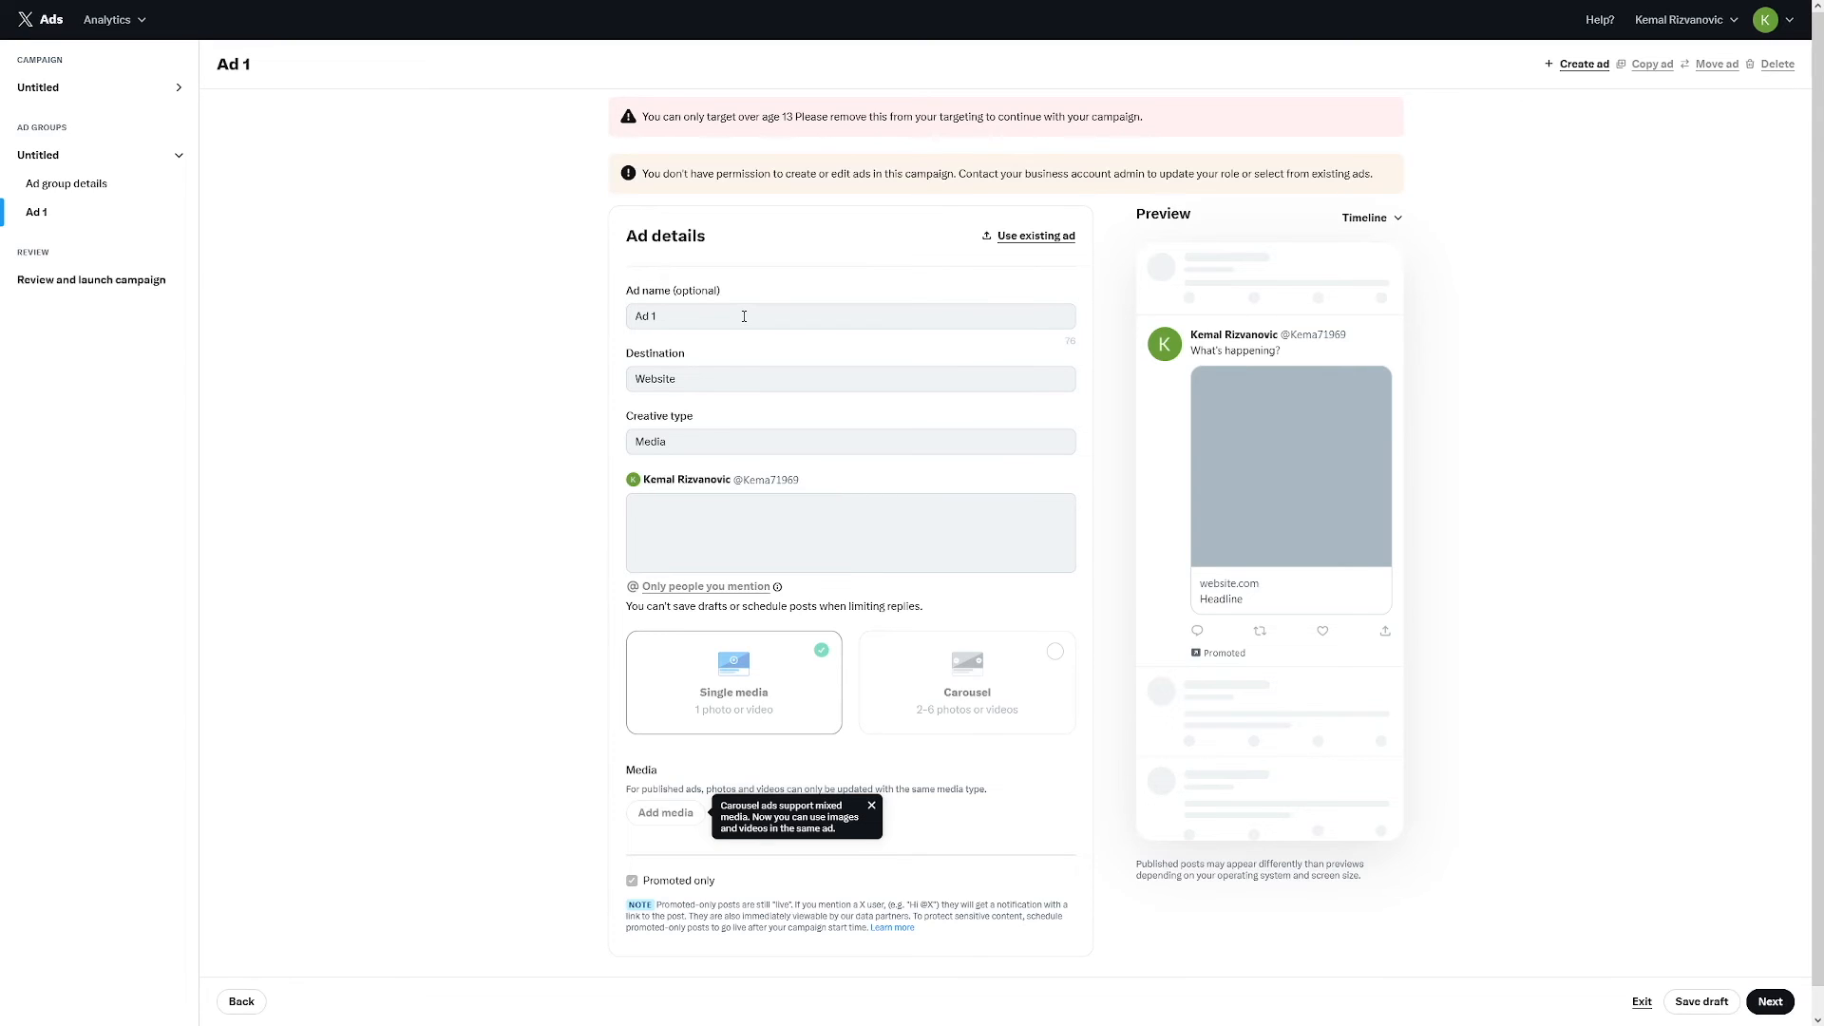
Inspect Ad 1's Website destination field.
{"action": "left_click", "coordinate": [850, 378]}
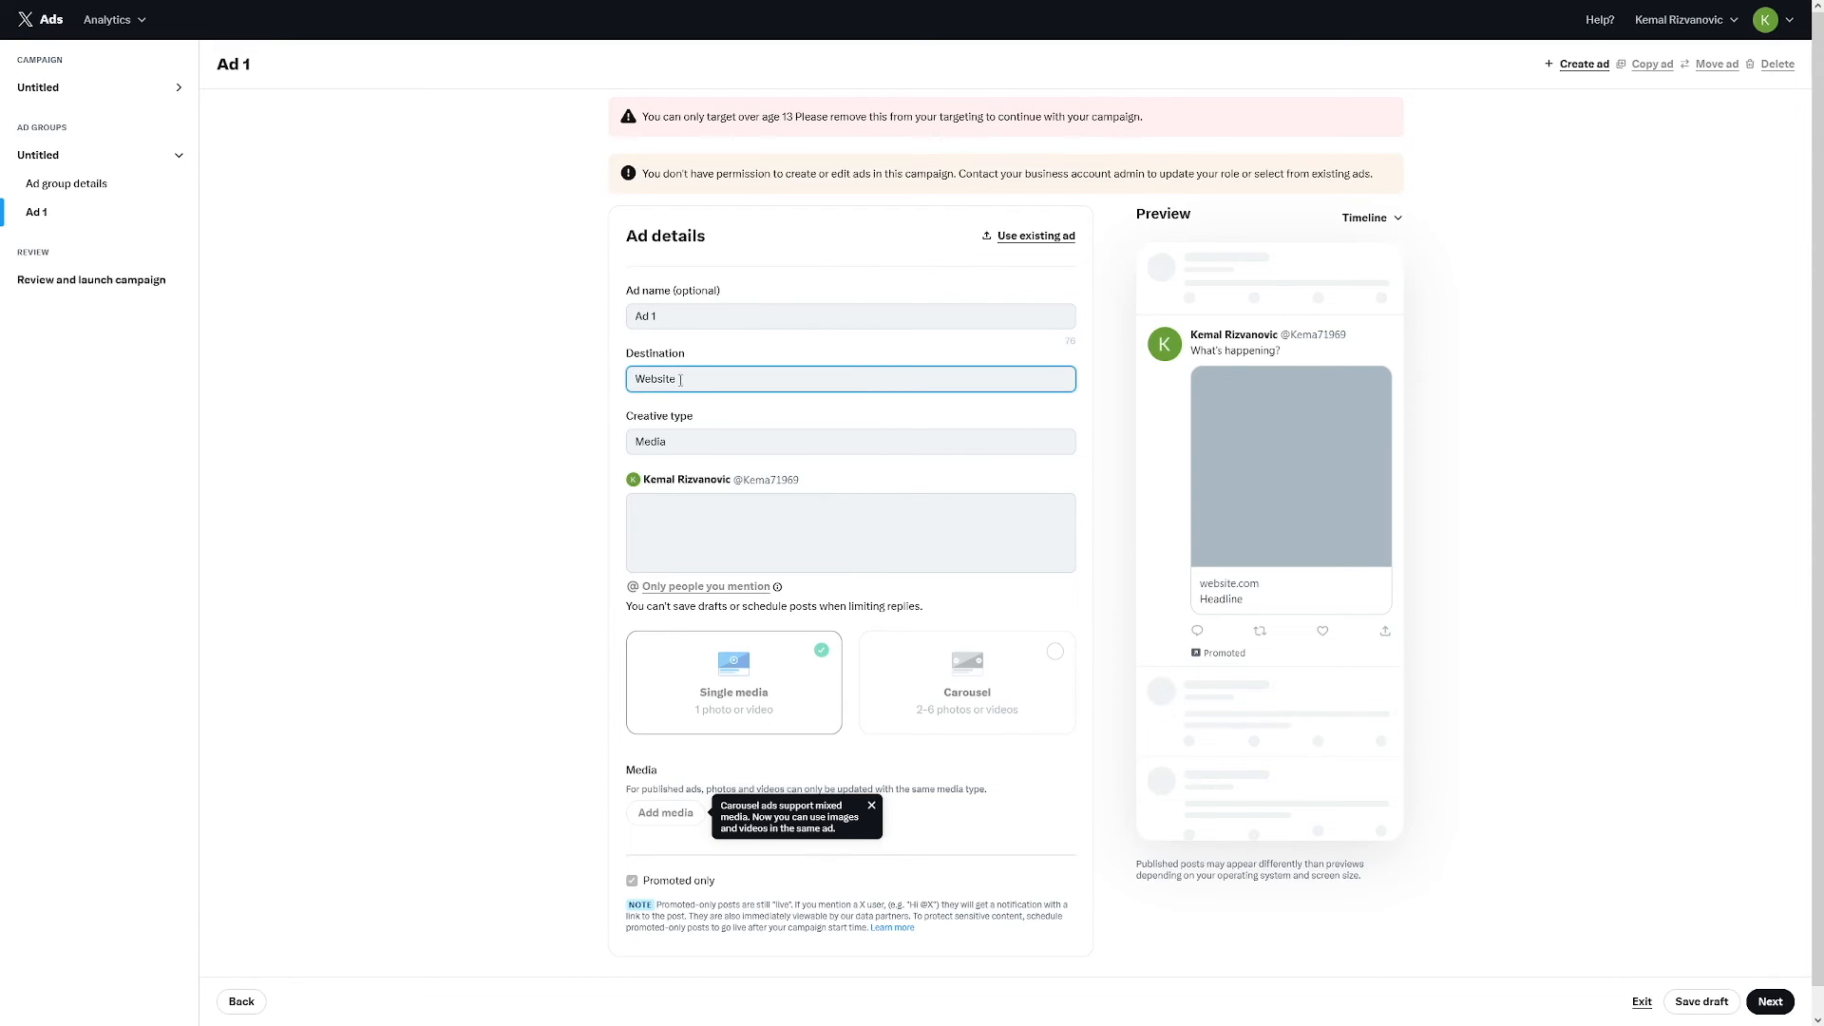
{"action": "double_click", "coordinate": [653, 378]}
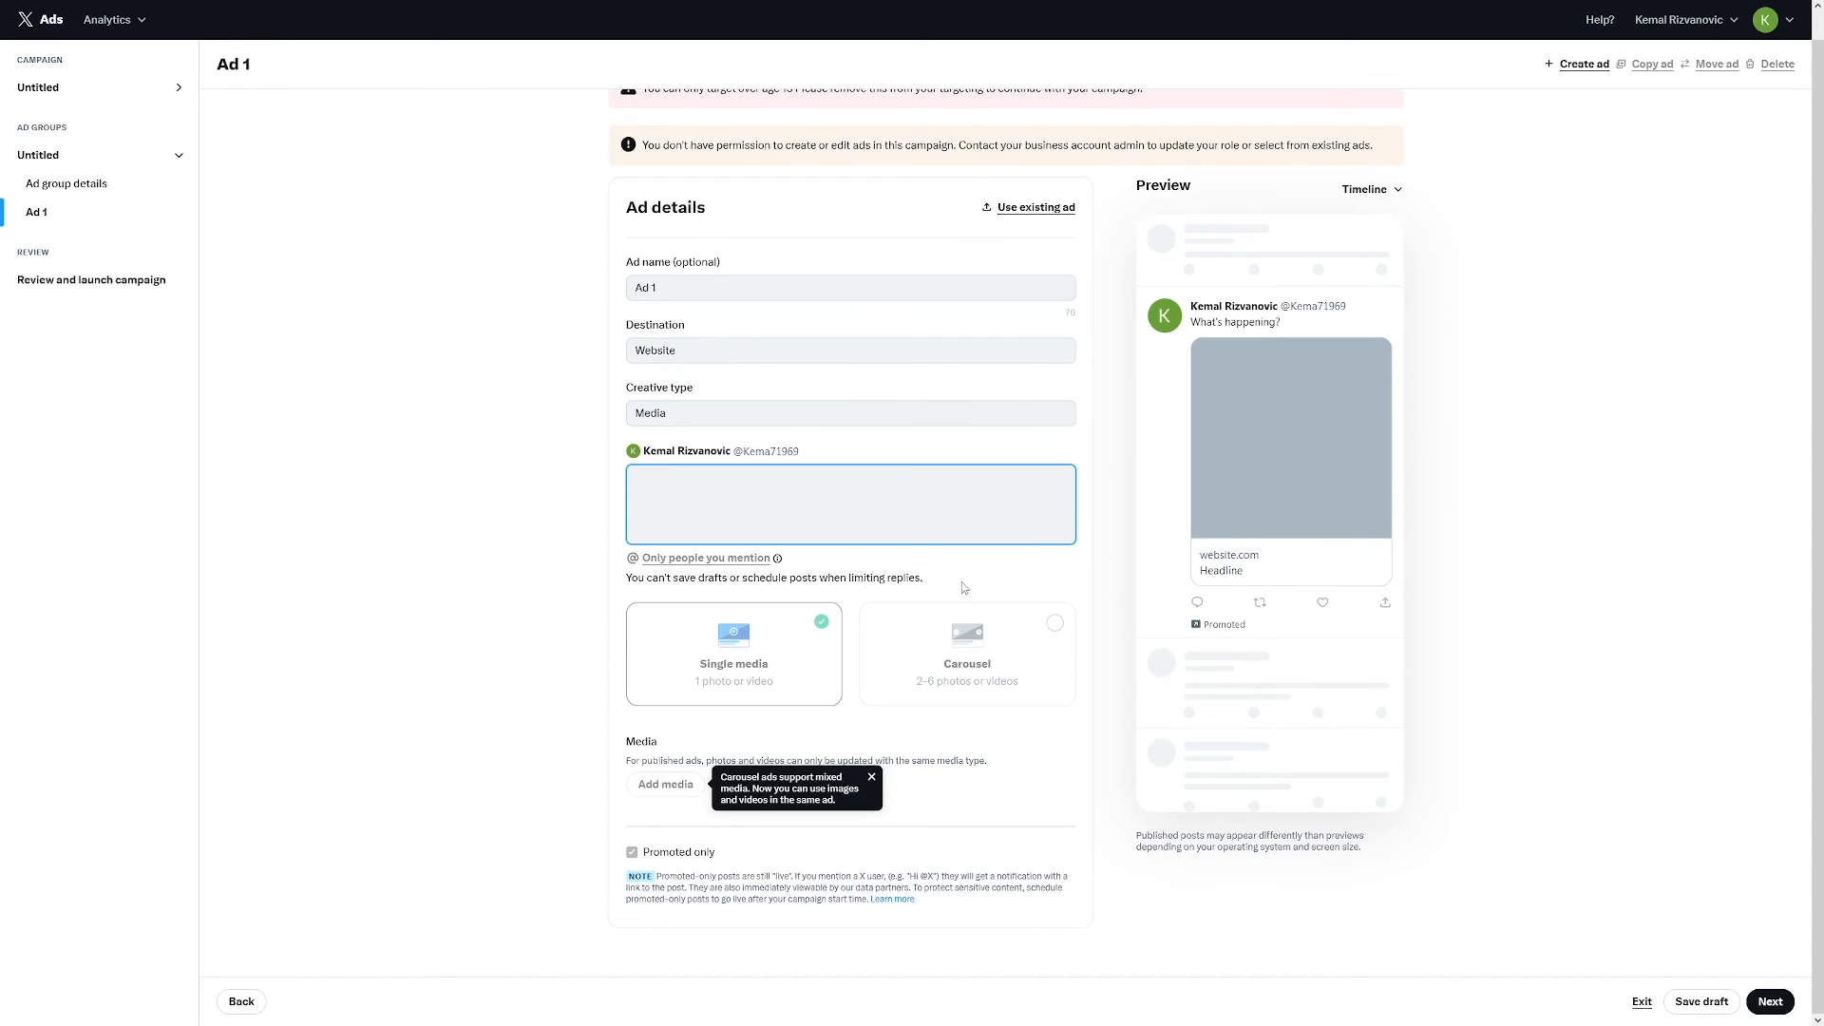
{"action": "mouse_move", "coordinate": [734, 689]}
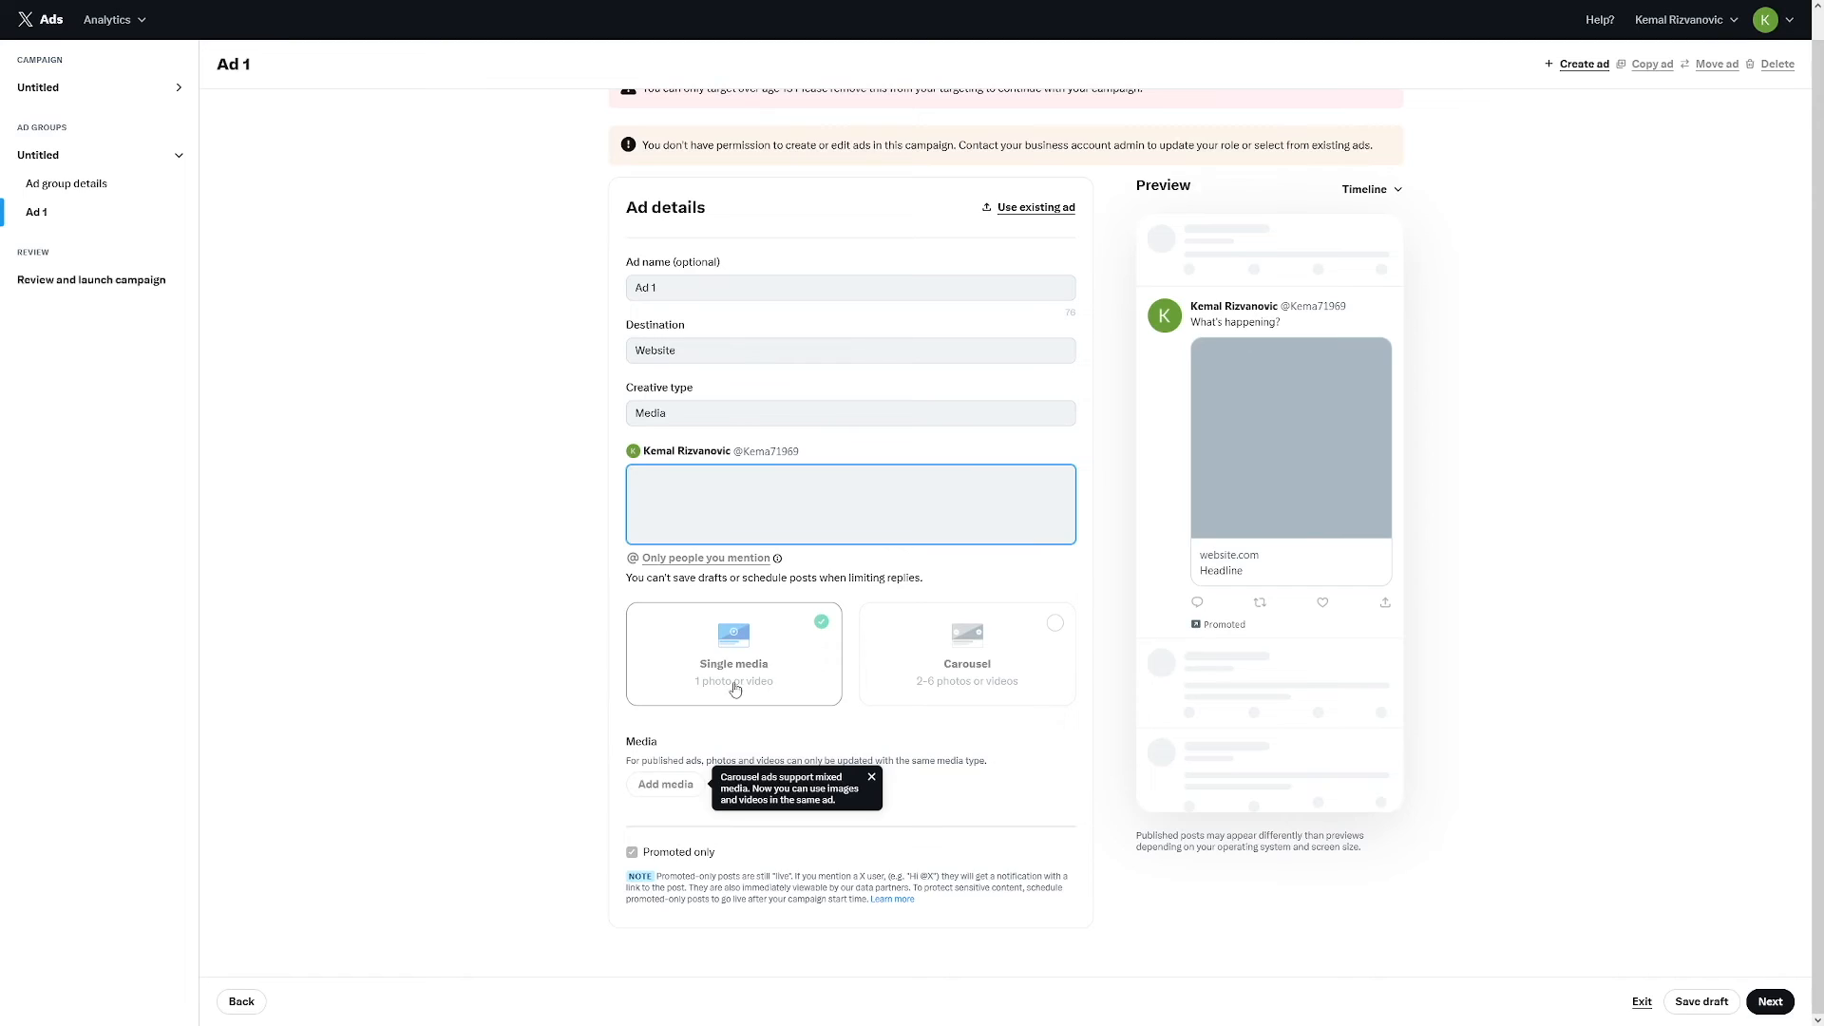
{"action": "mouse_move", "coordinate": [794, 662]}
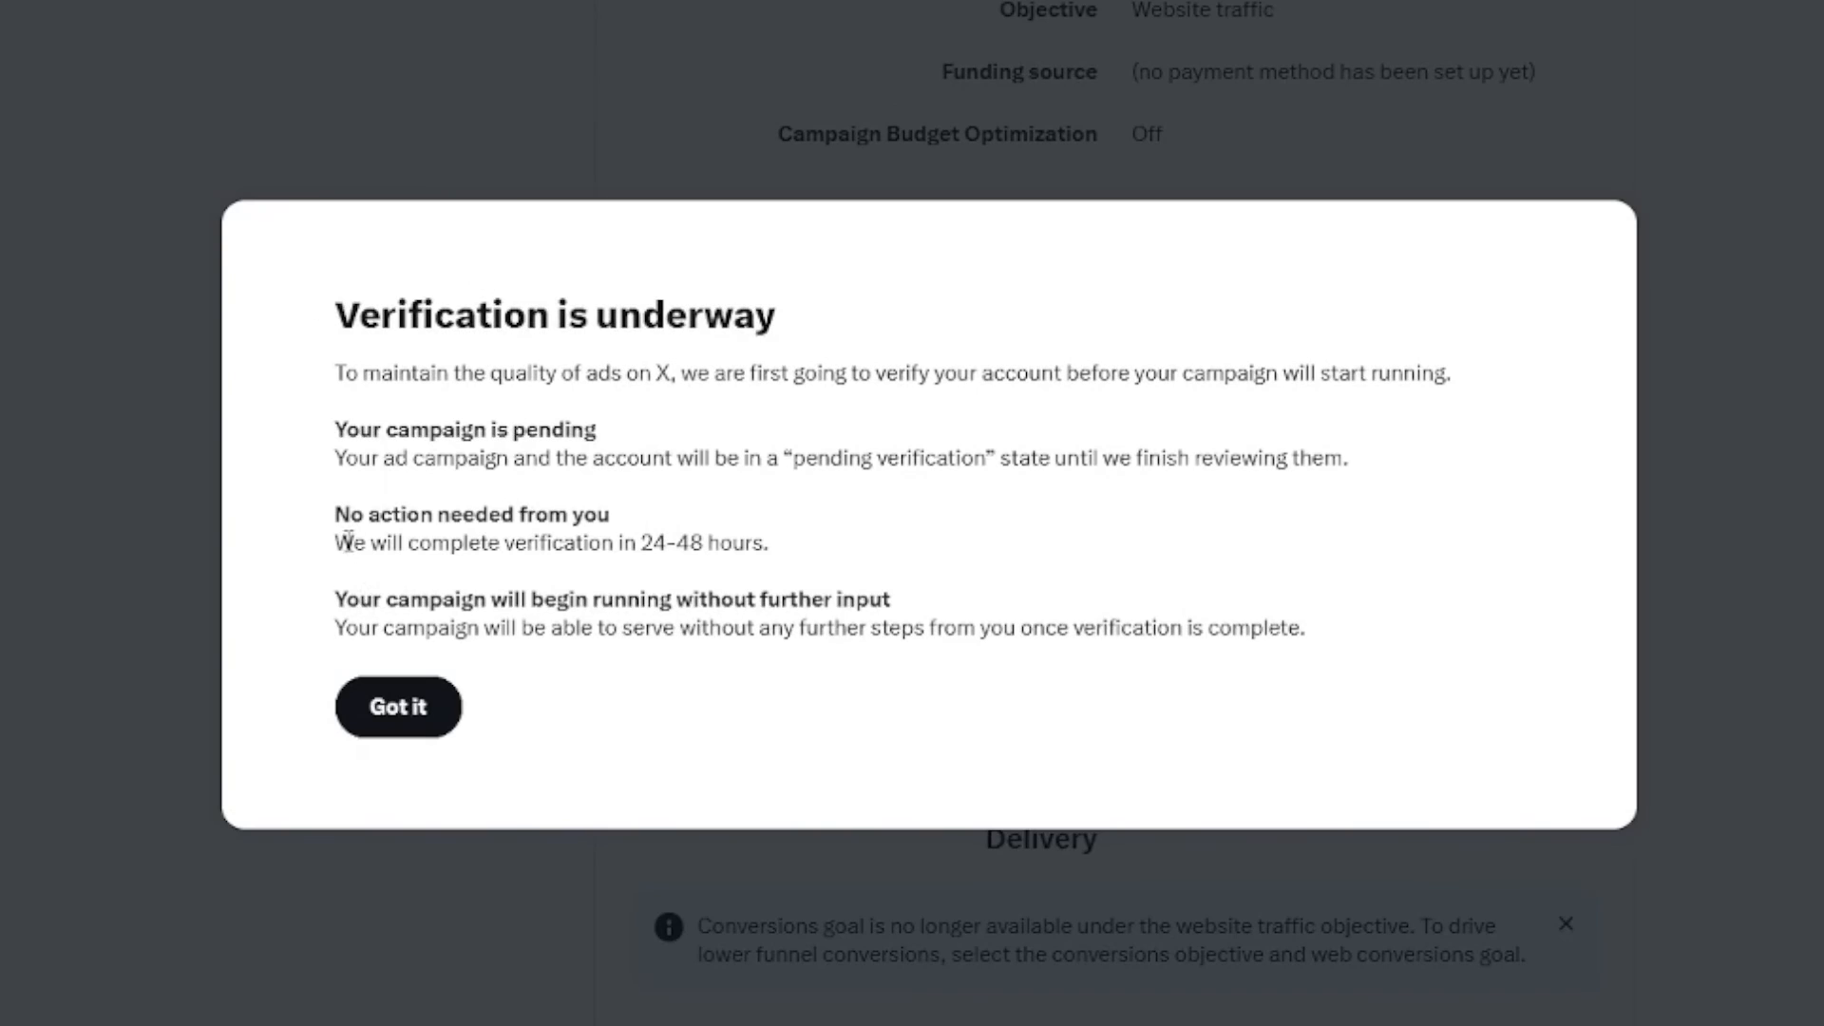
Dismiss the 'Verification is underway' notice and scroll through the campaign review summary.
{"action": "left_click_drag", "start_coordinate": [352, 542], "coordinate": [675, 542]}
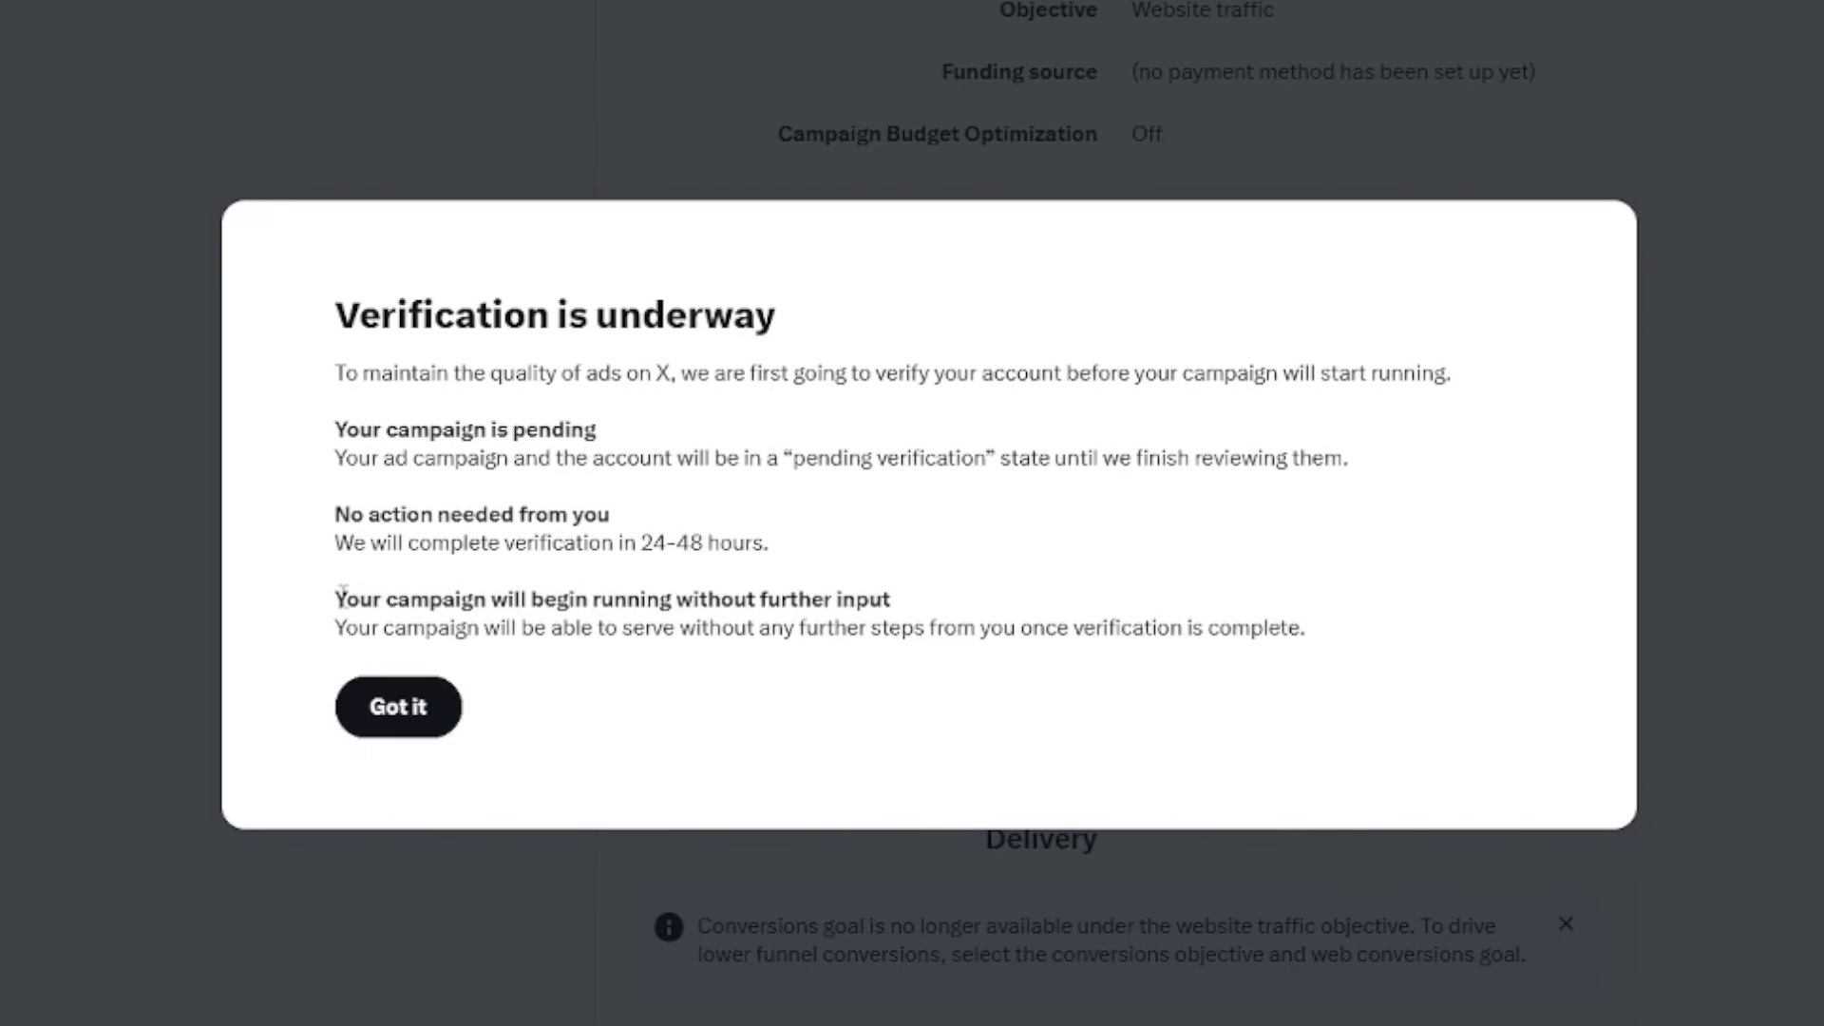
{"action": "left_click_drag", "start_coordinate": [335, 599], "coordinate": [548, 599]}
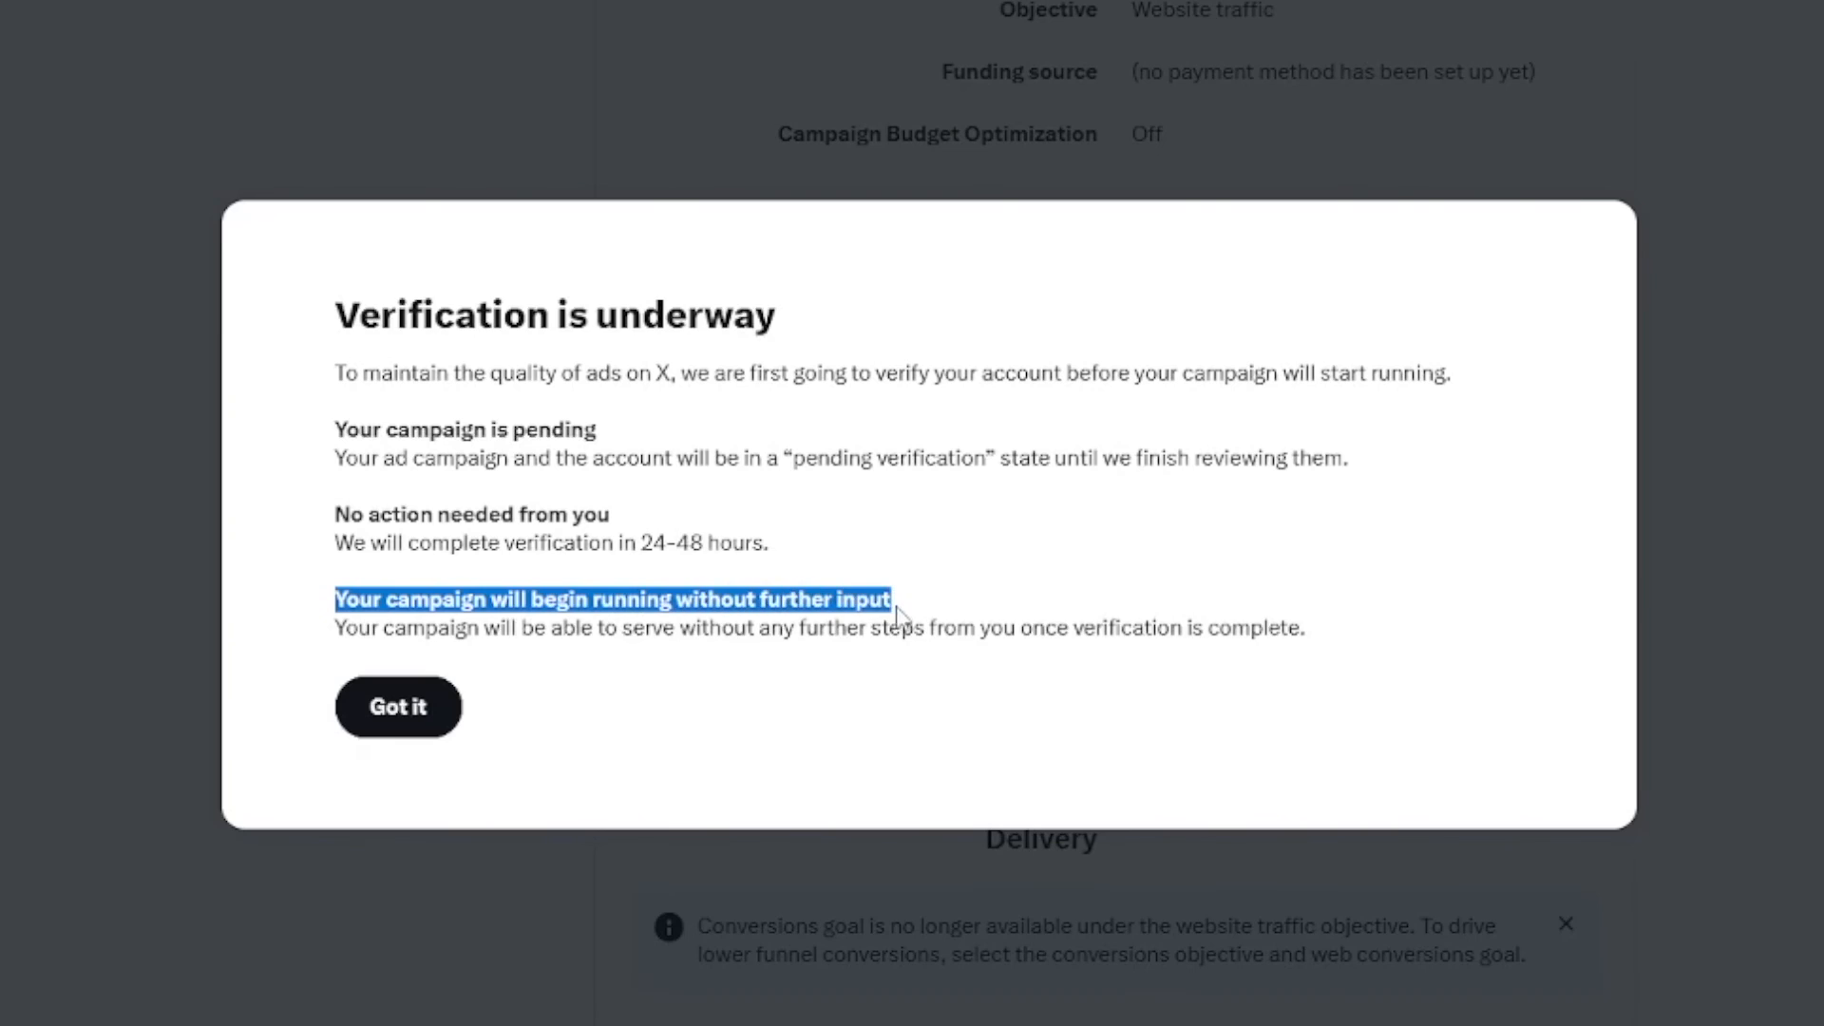
{"action": "left_click", "coordinate": [397, 706]}
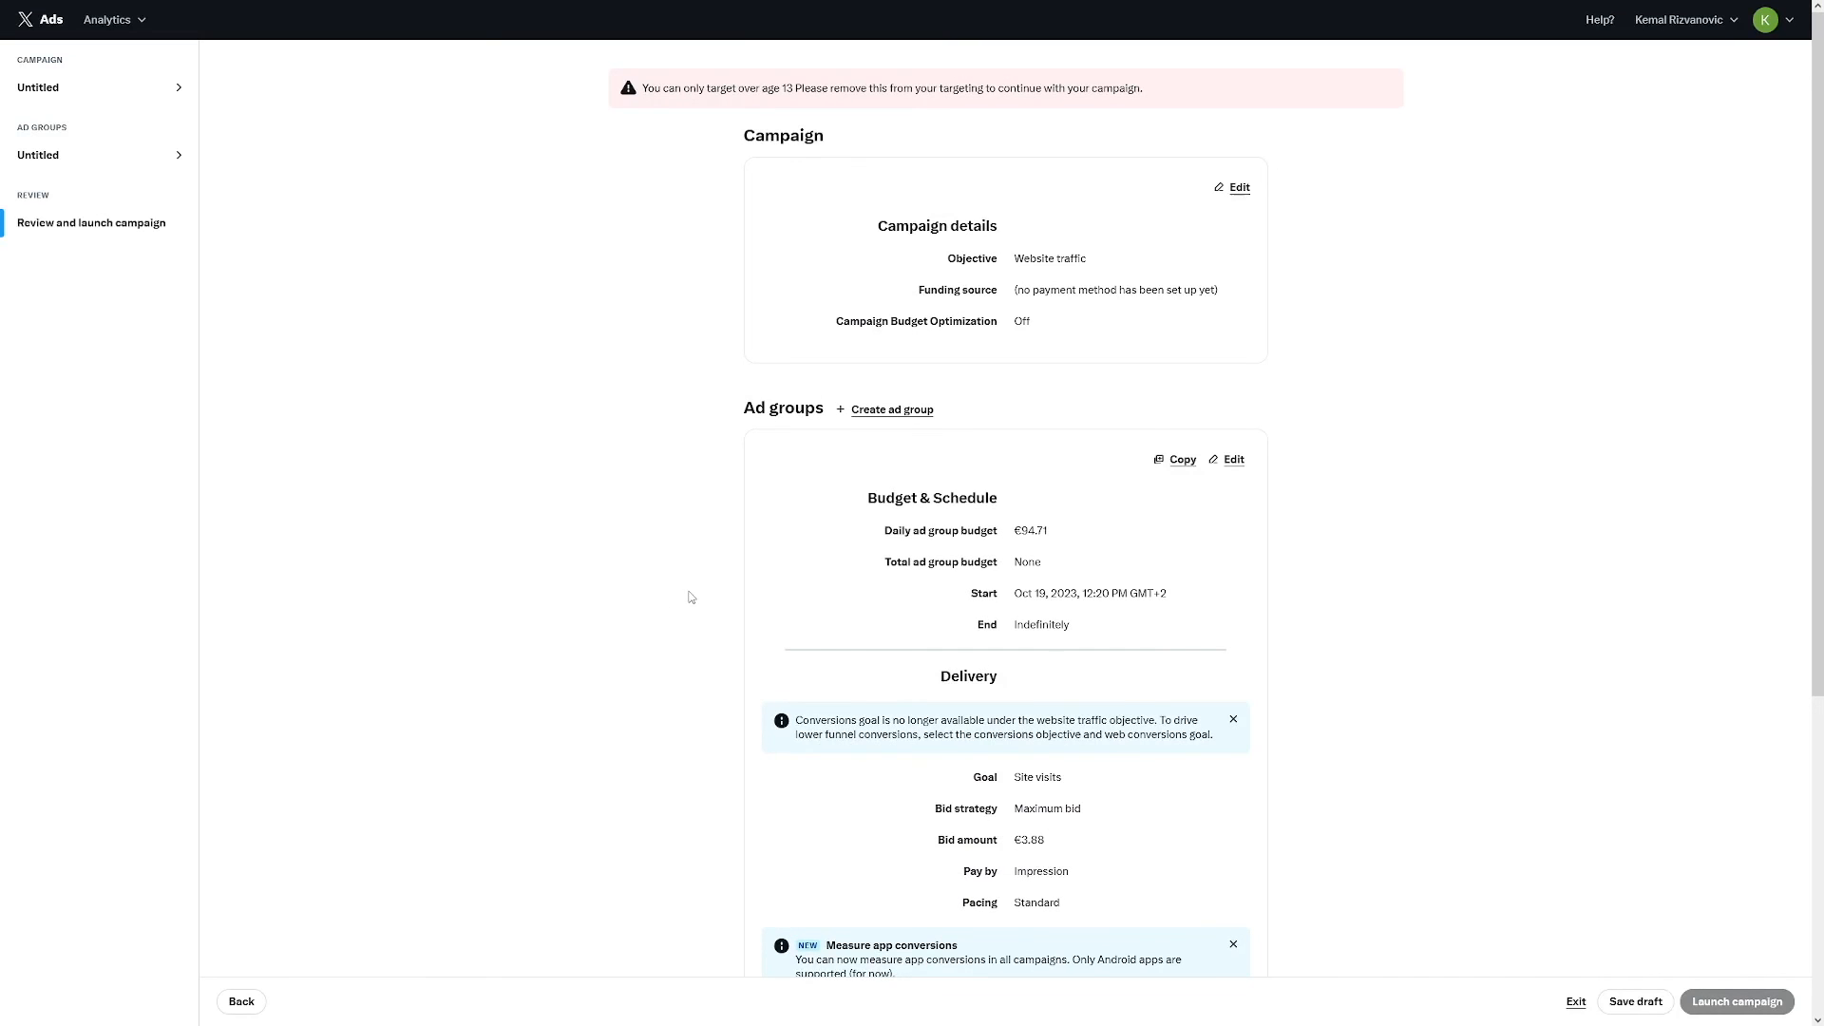
{"action": "scroll", "scroll_direction": "down", "scroll_amount": 3}
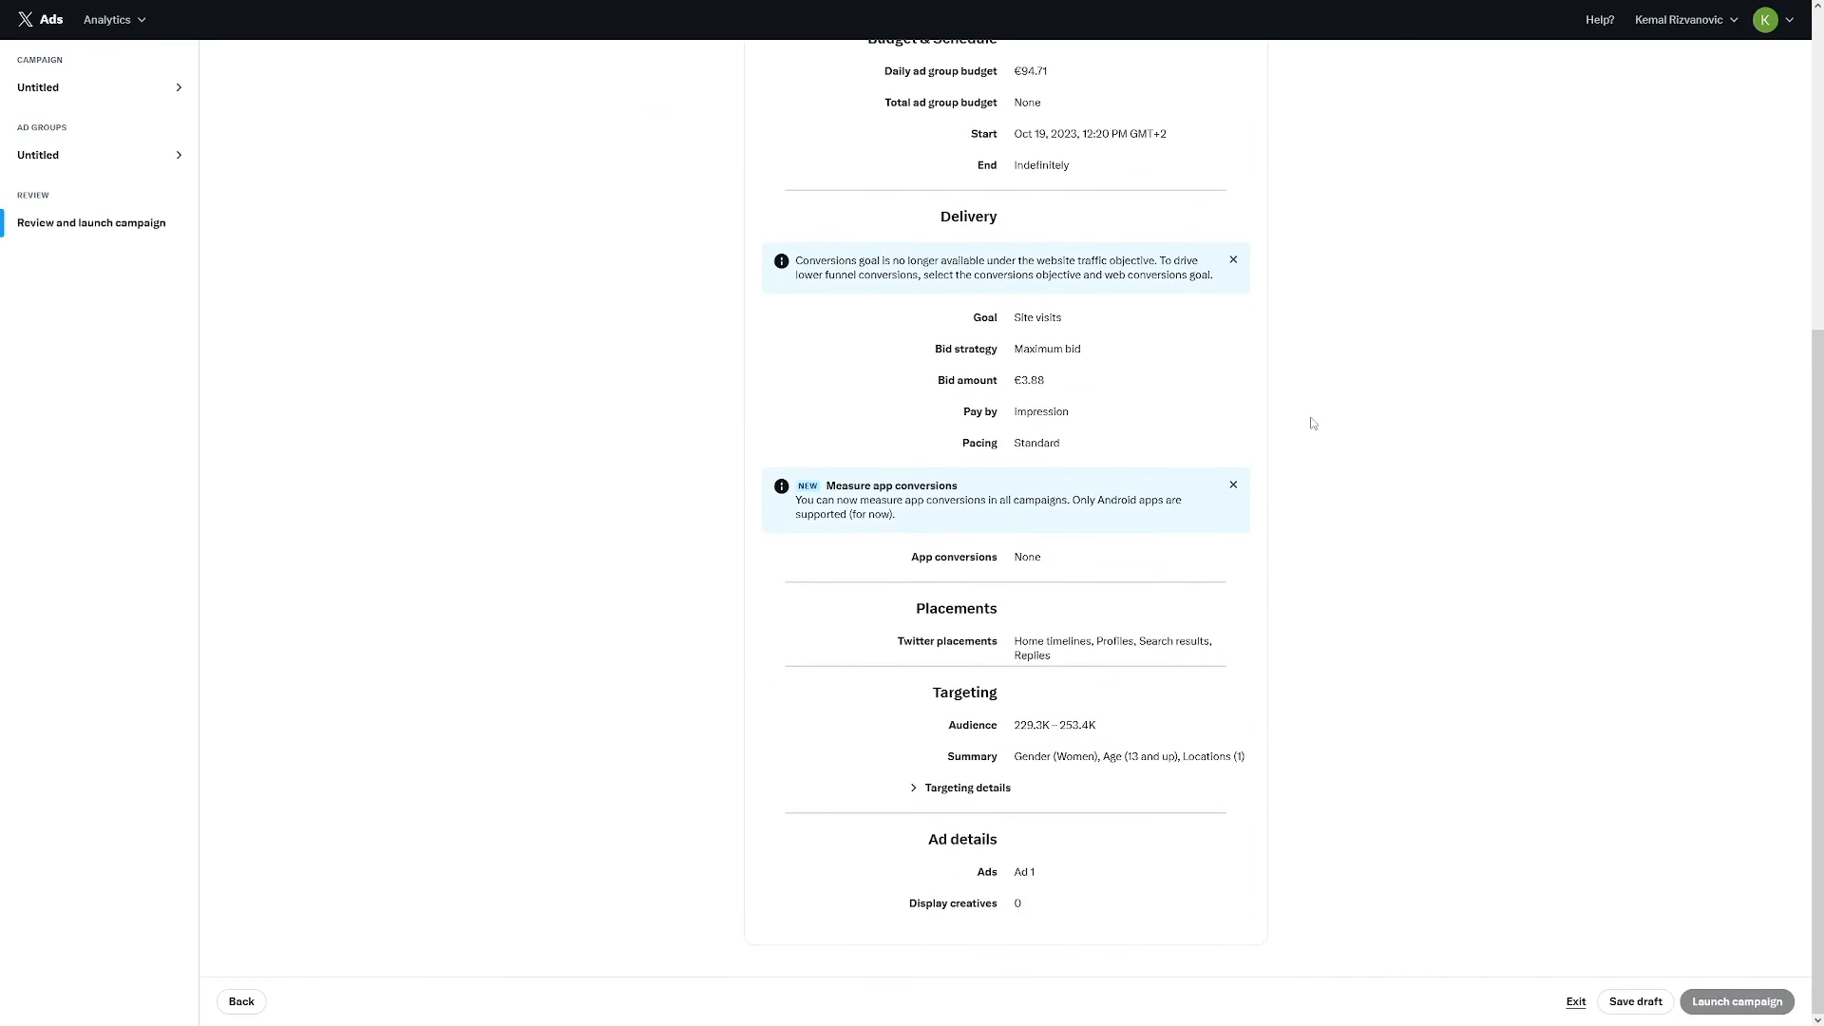